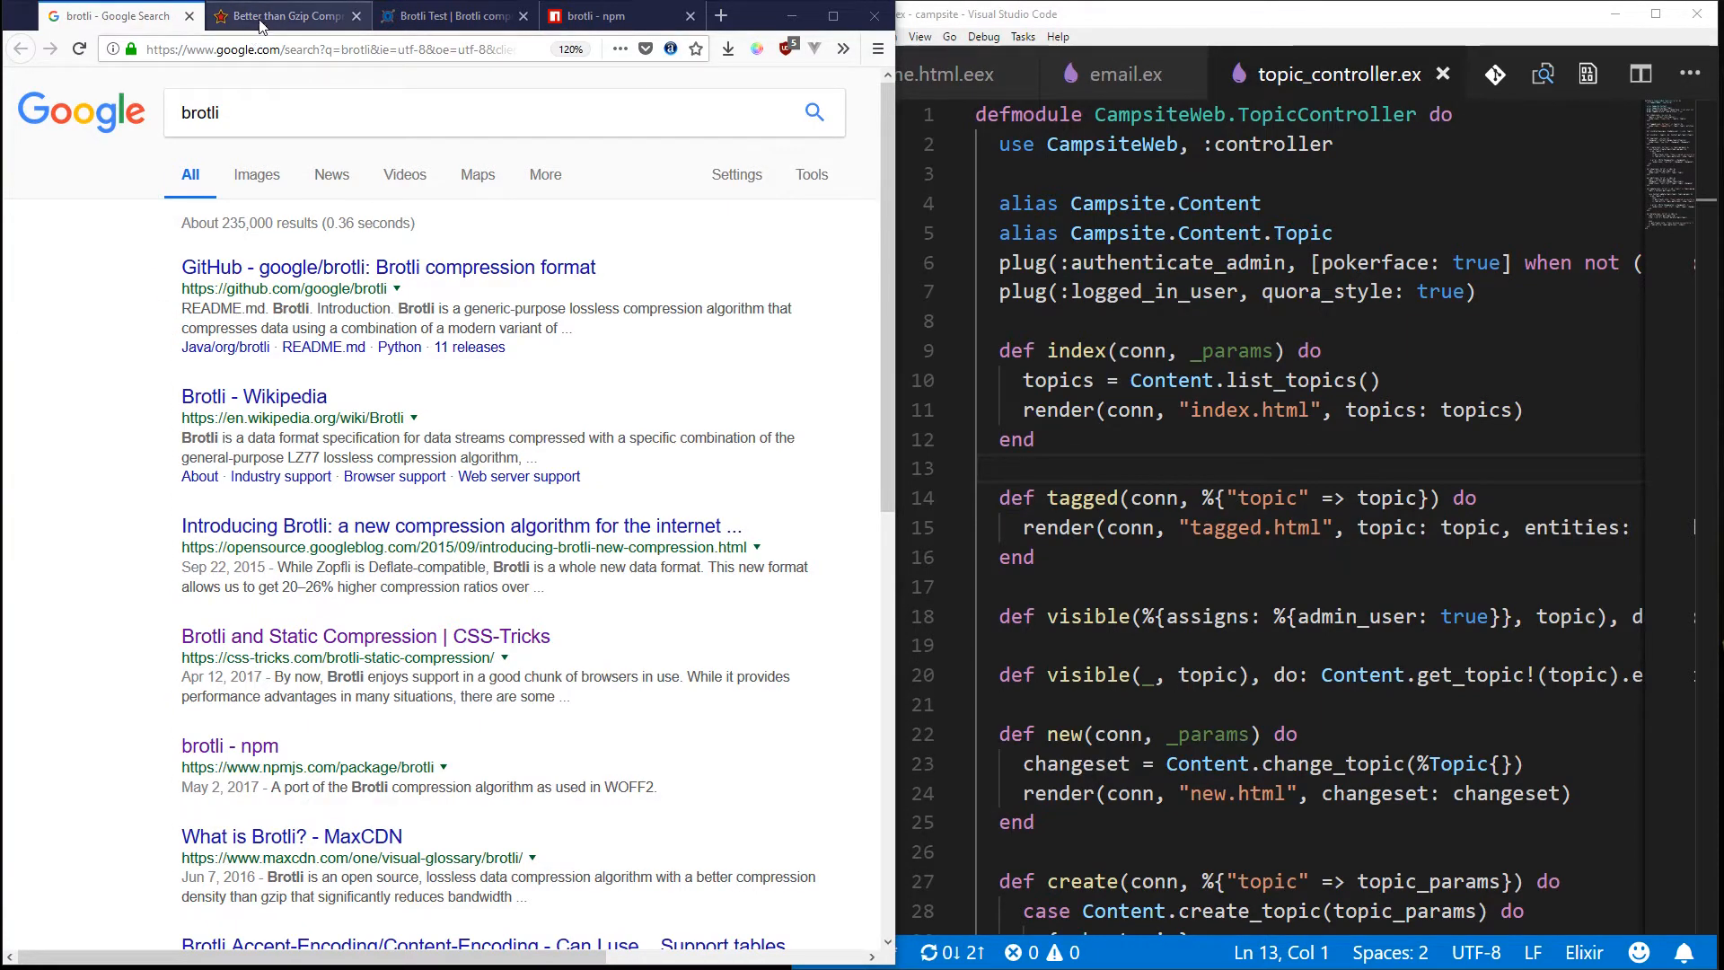
Switch to the 'Better than Gzip Compression with Brotli' article and scroll to its Accept-Encoding section
left_click(281, 15)
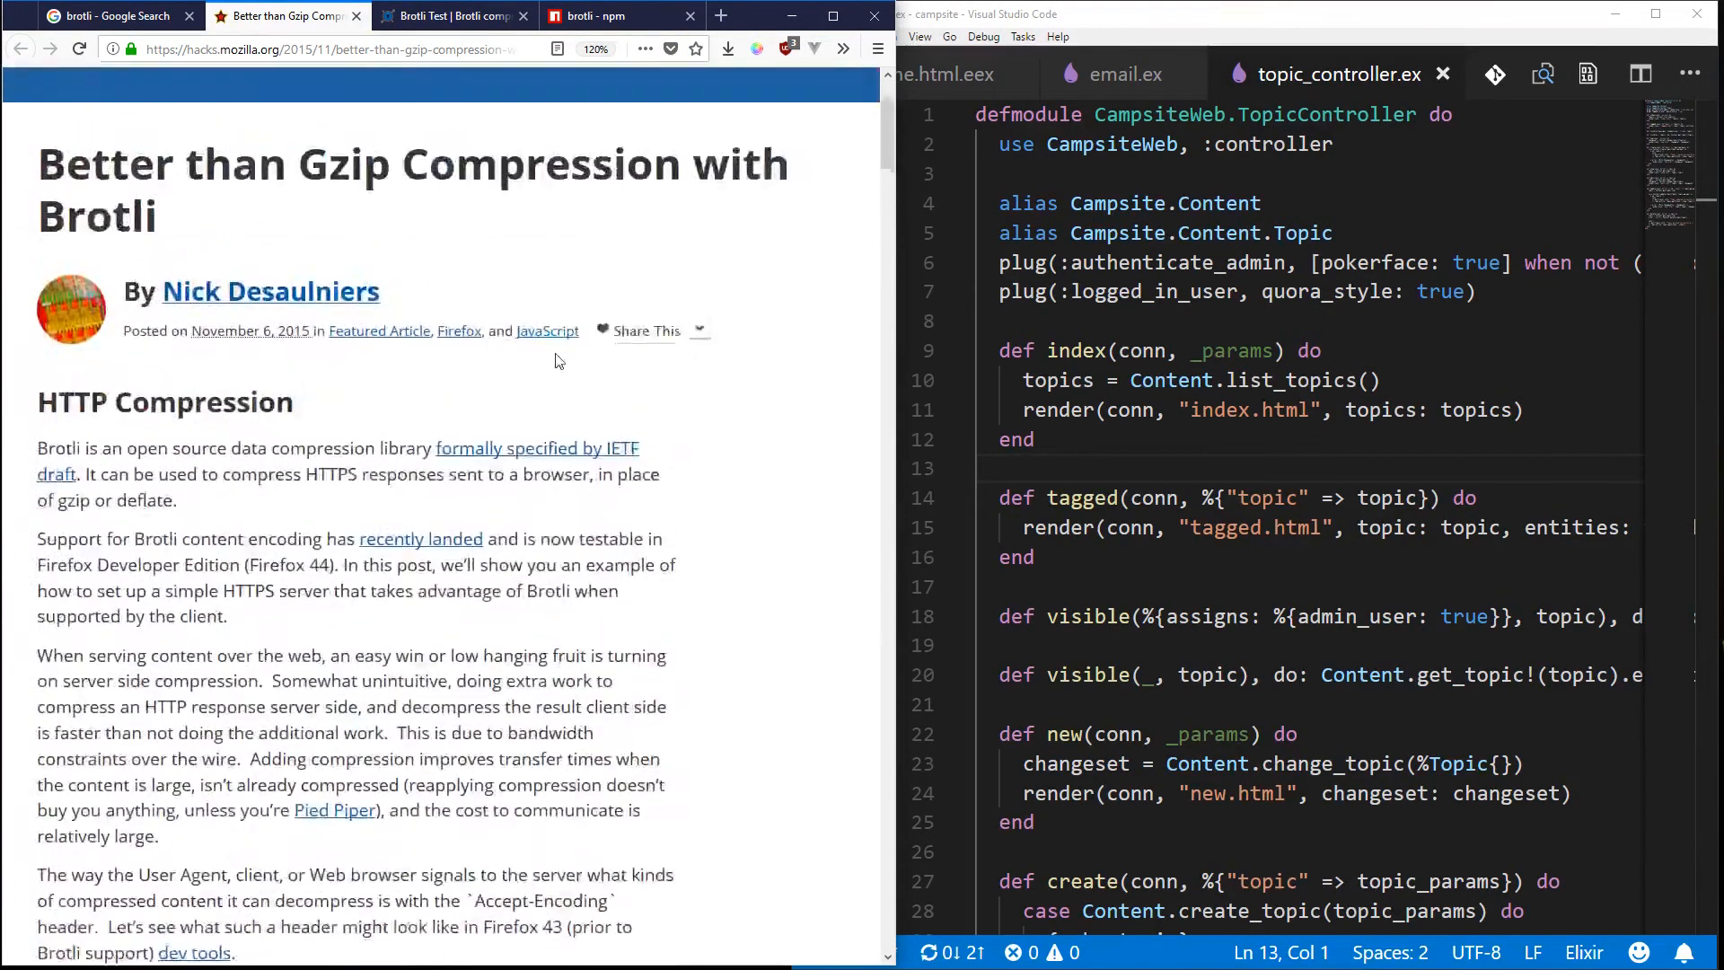
scroll("down", 3)
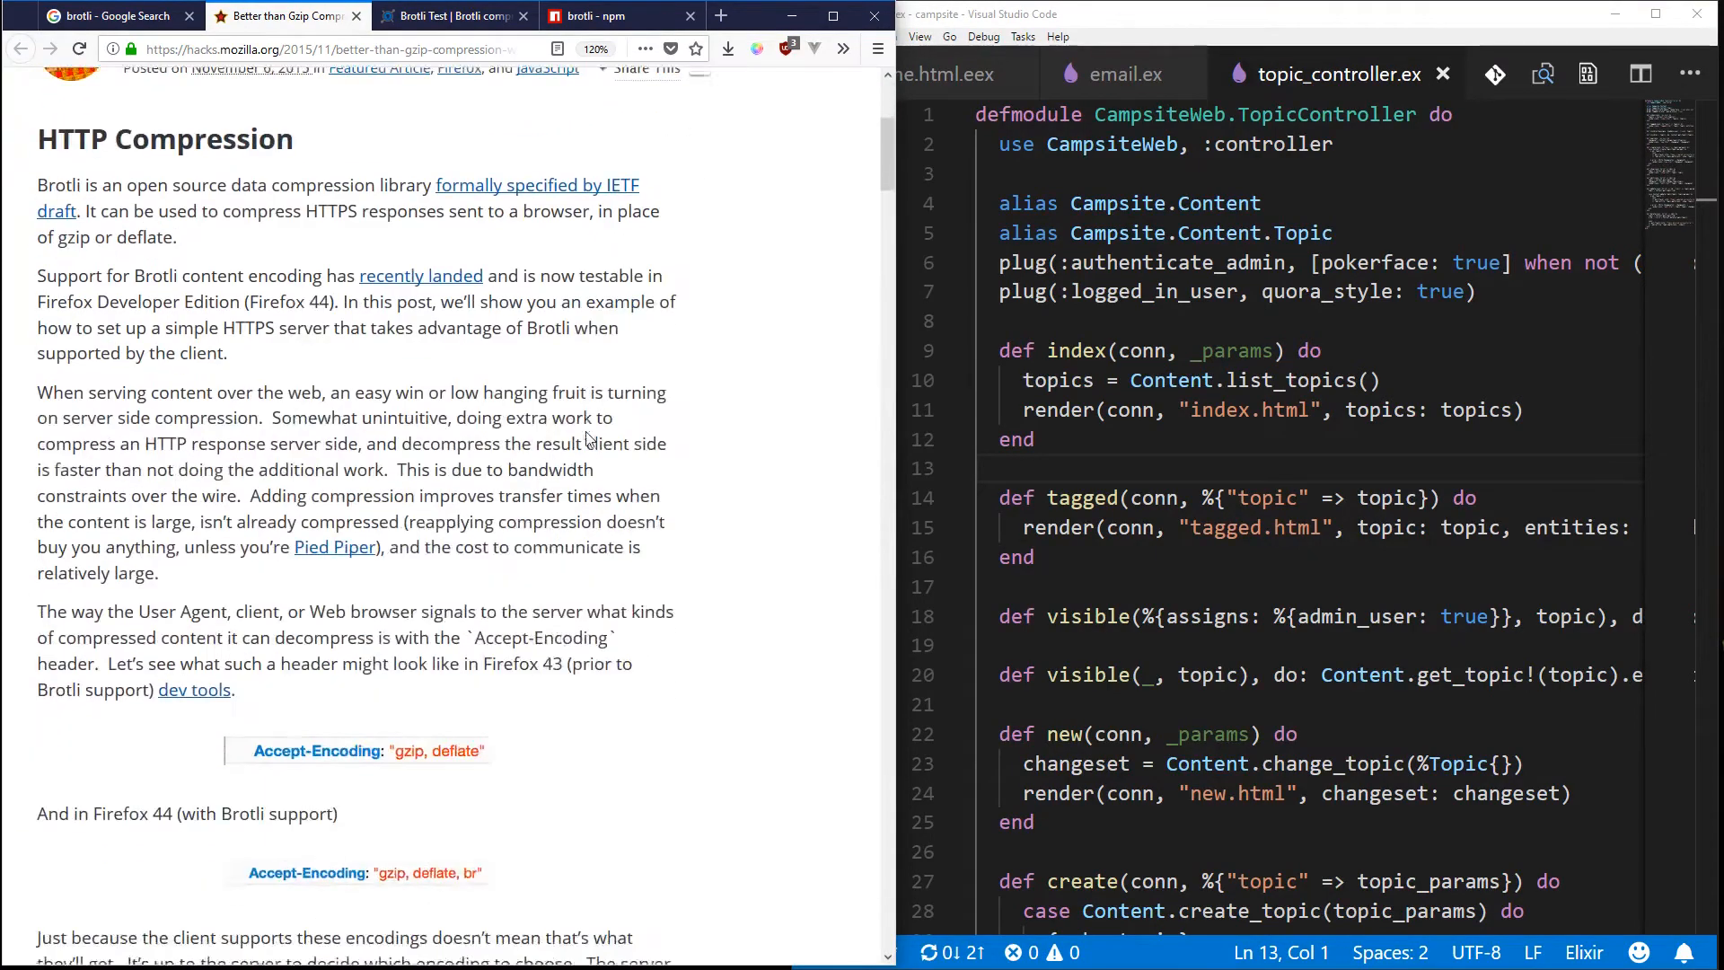
scroll("down", 3)
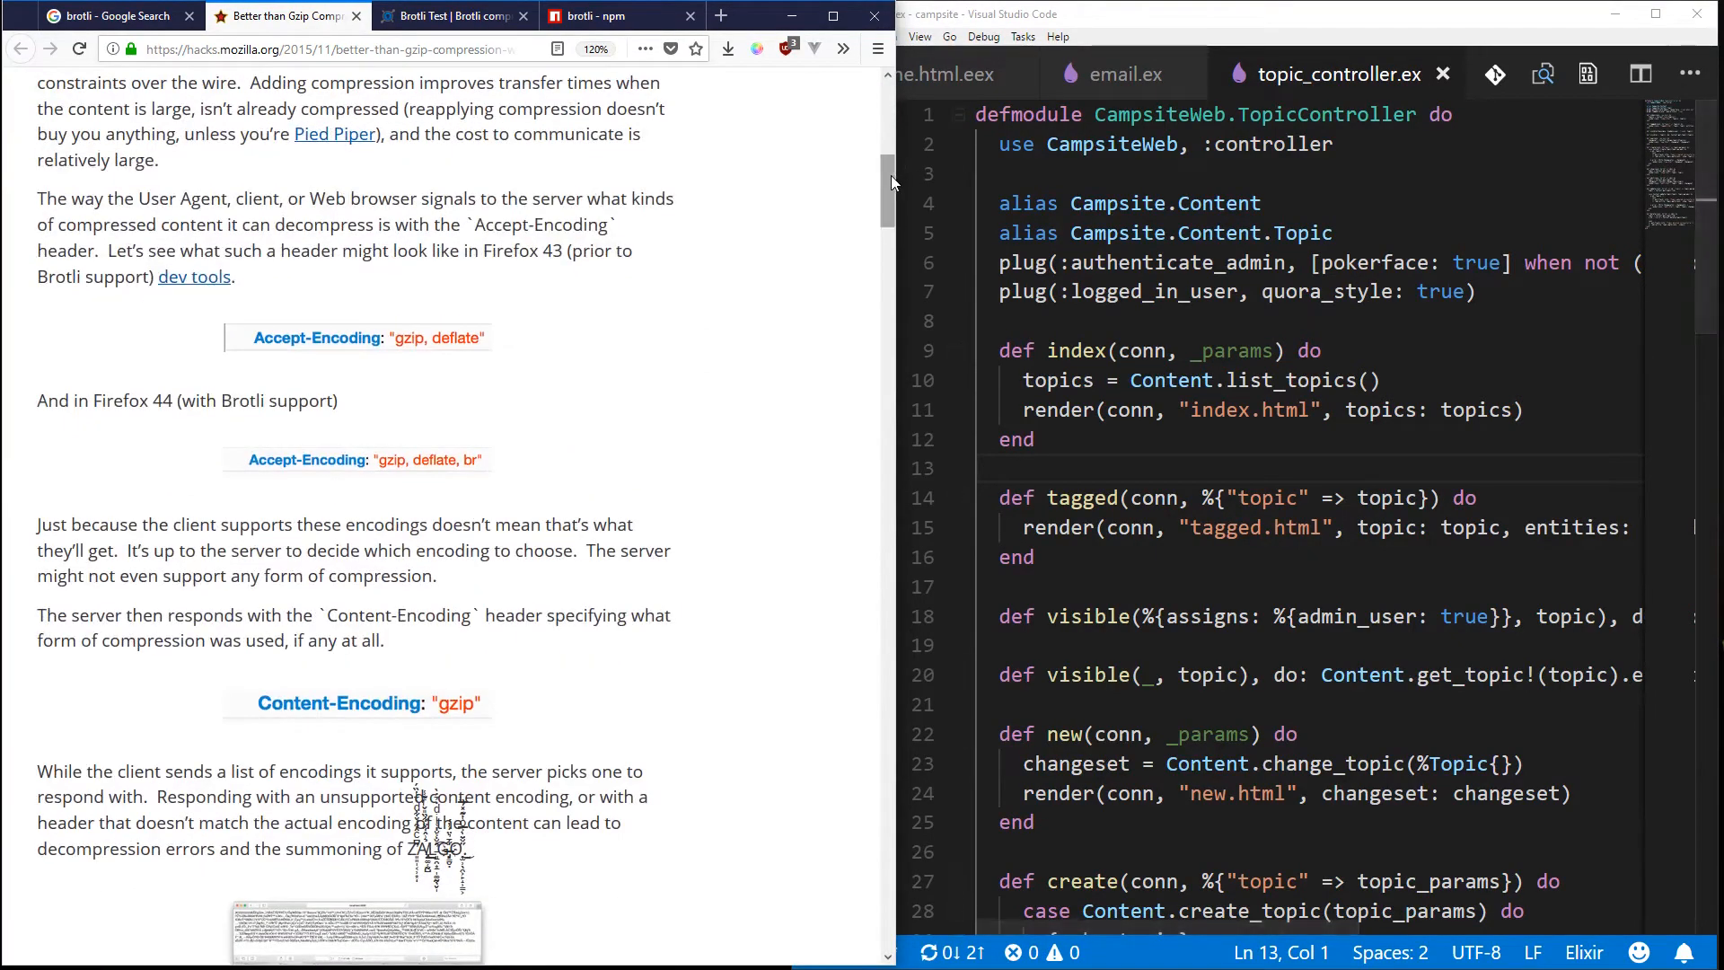
scroll("down", 3)
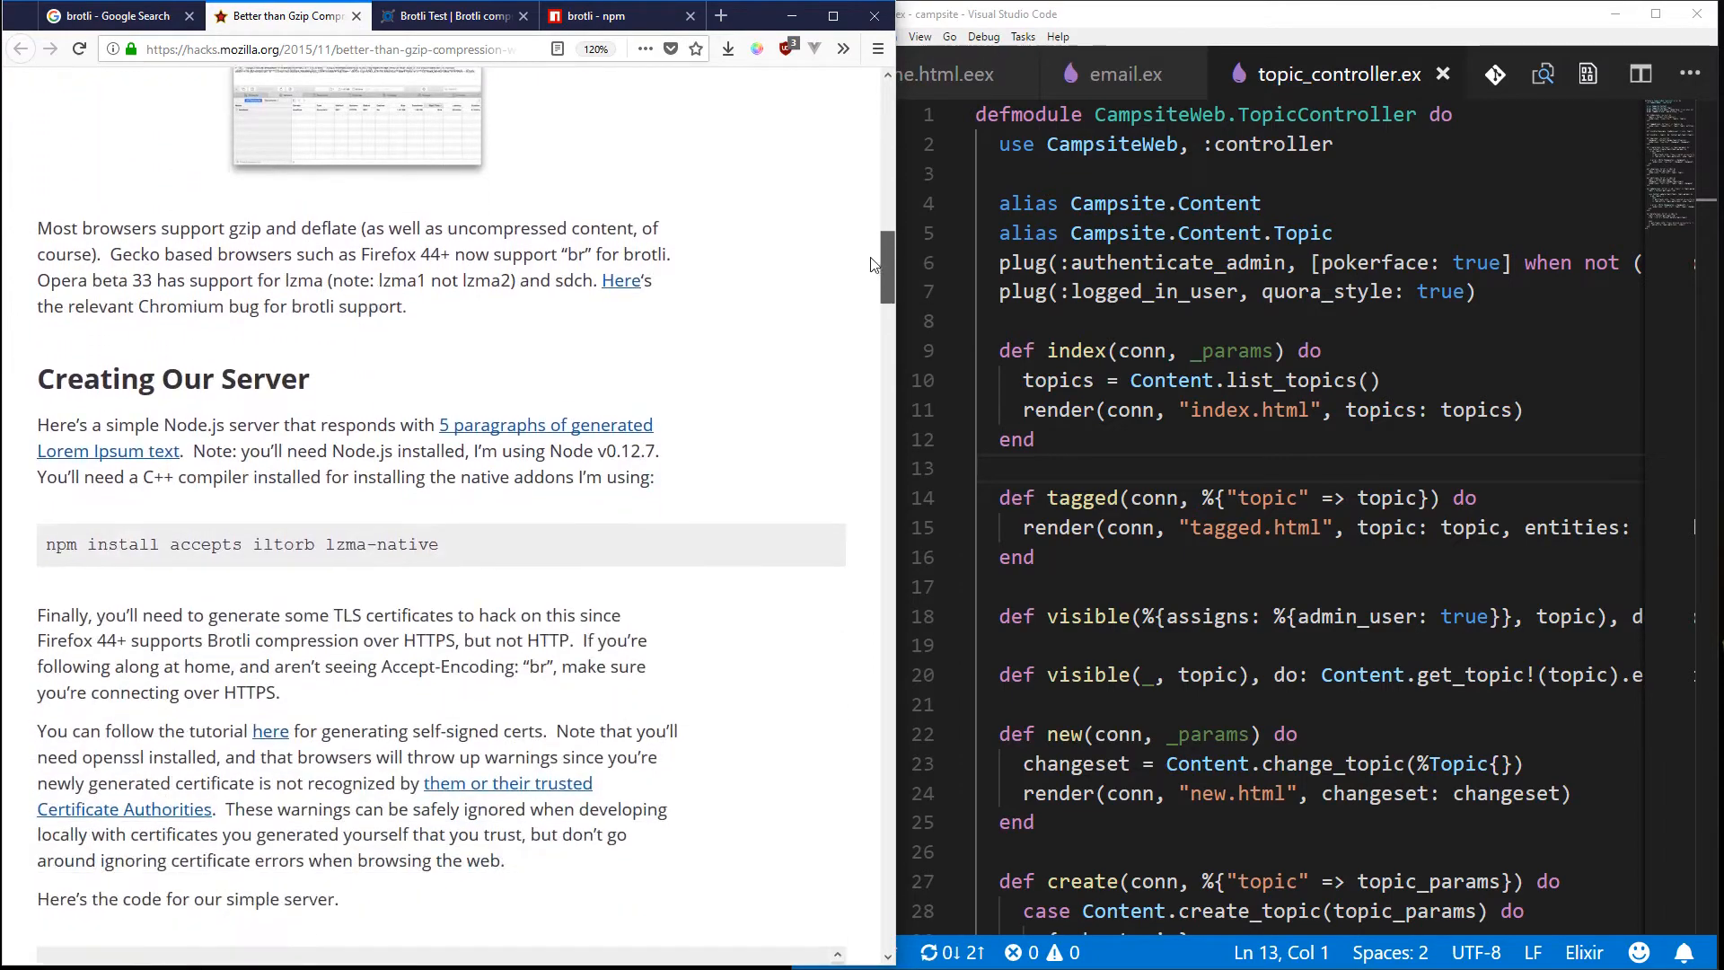
scroll("down", 3)
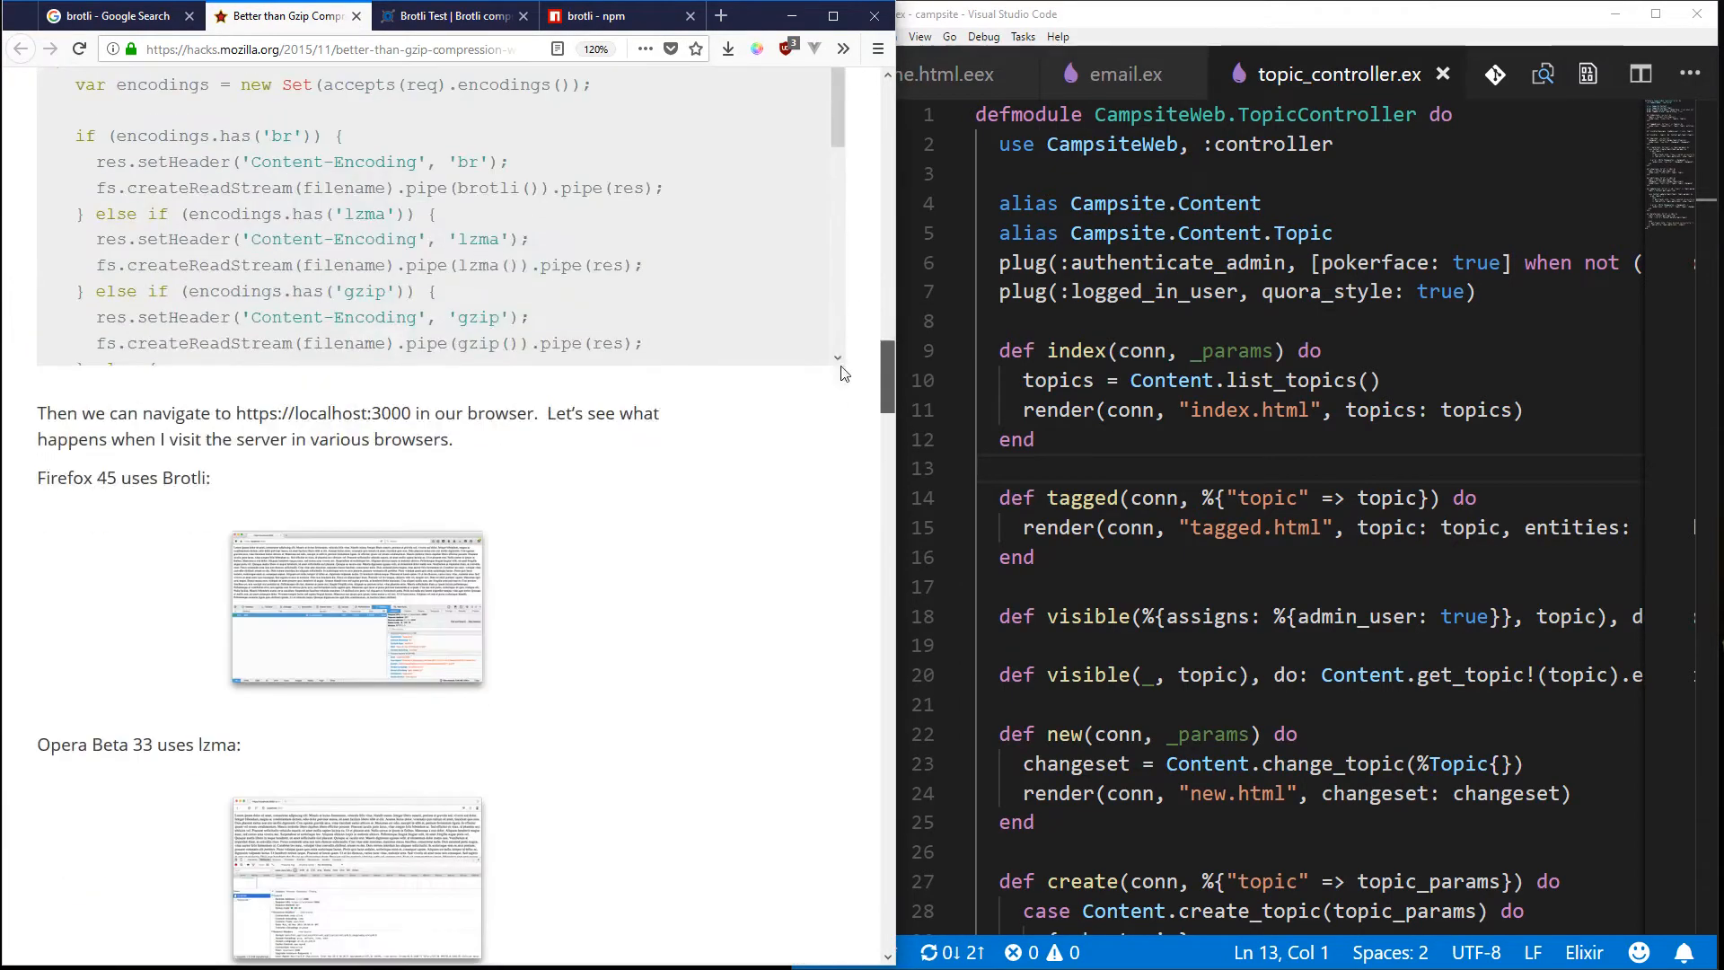
scroll("down", 3)
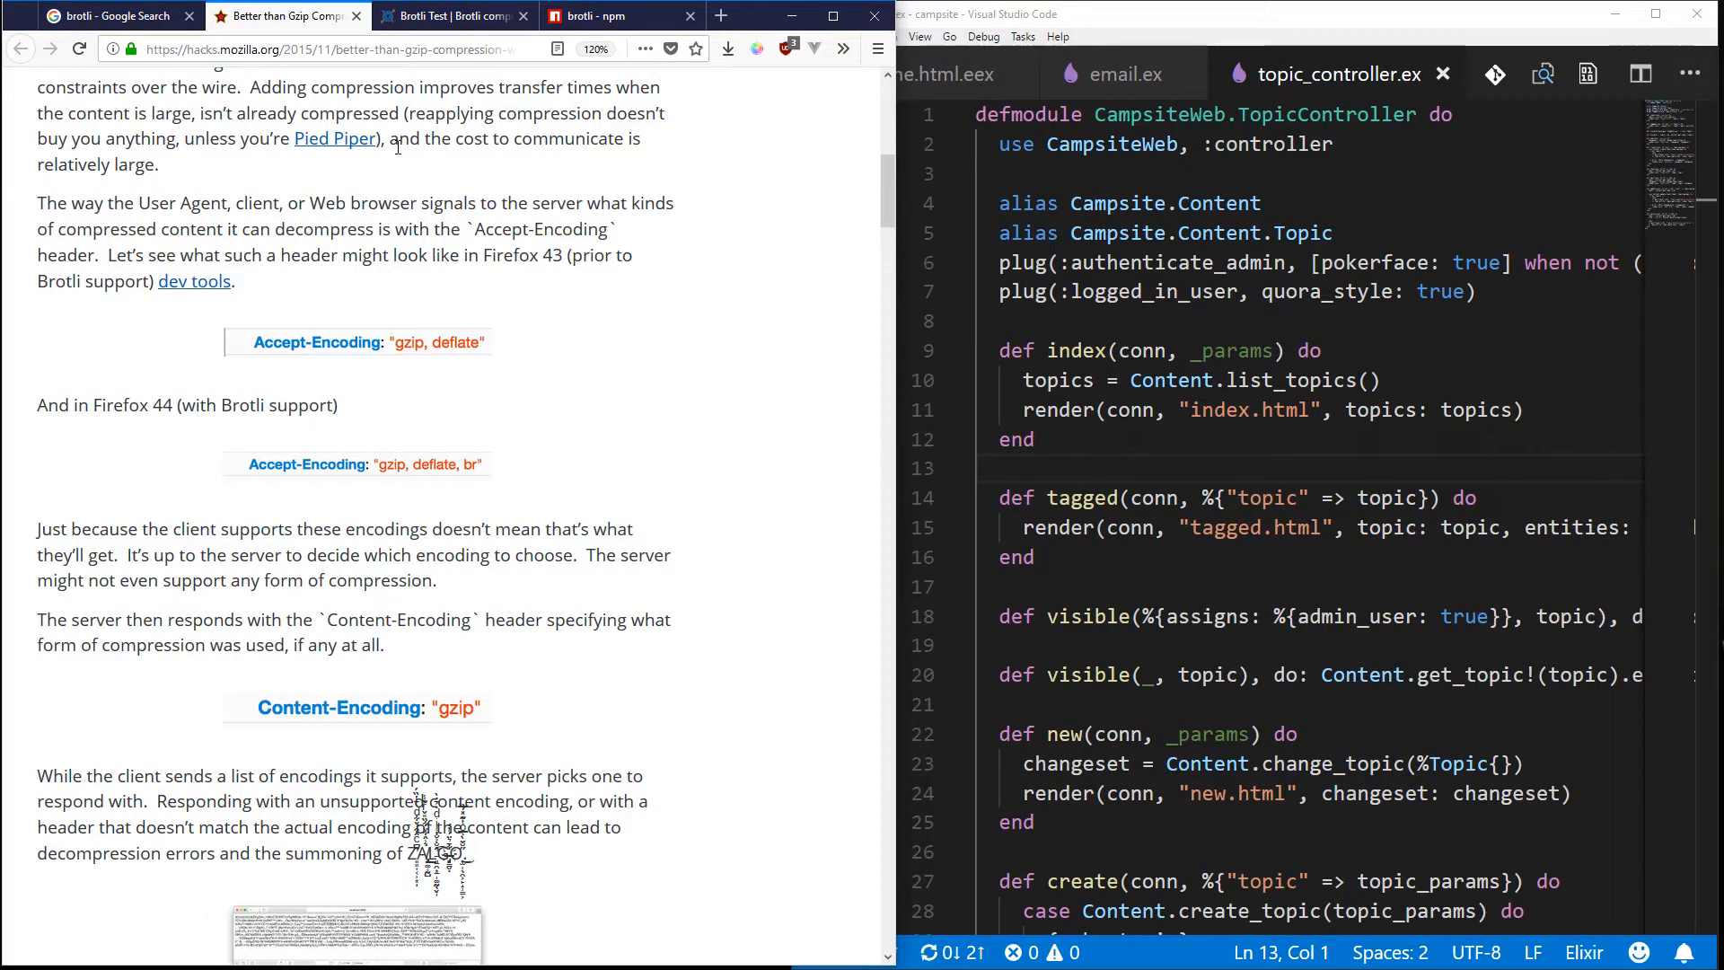
mouse_move(401, 158)
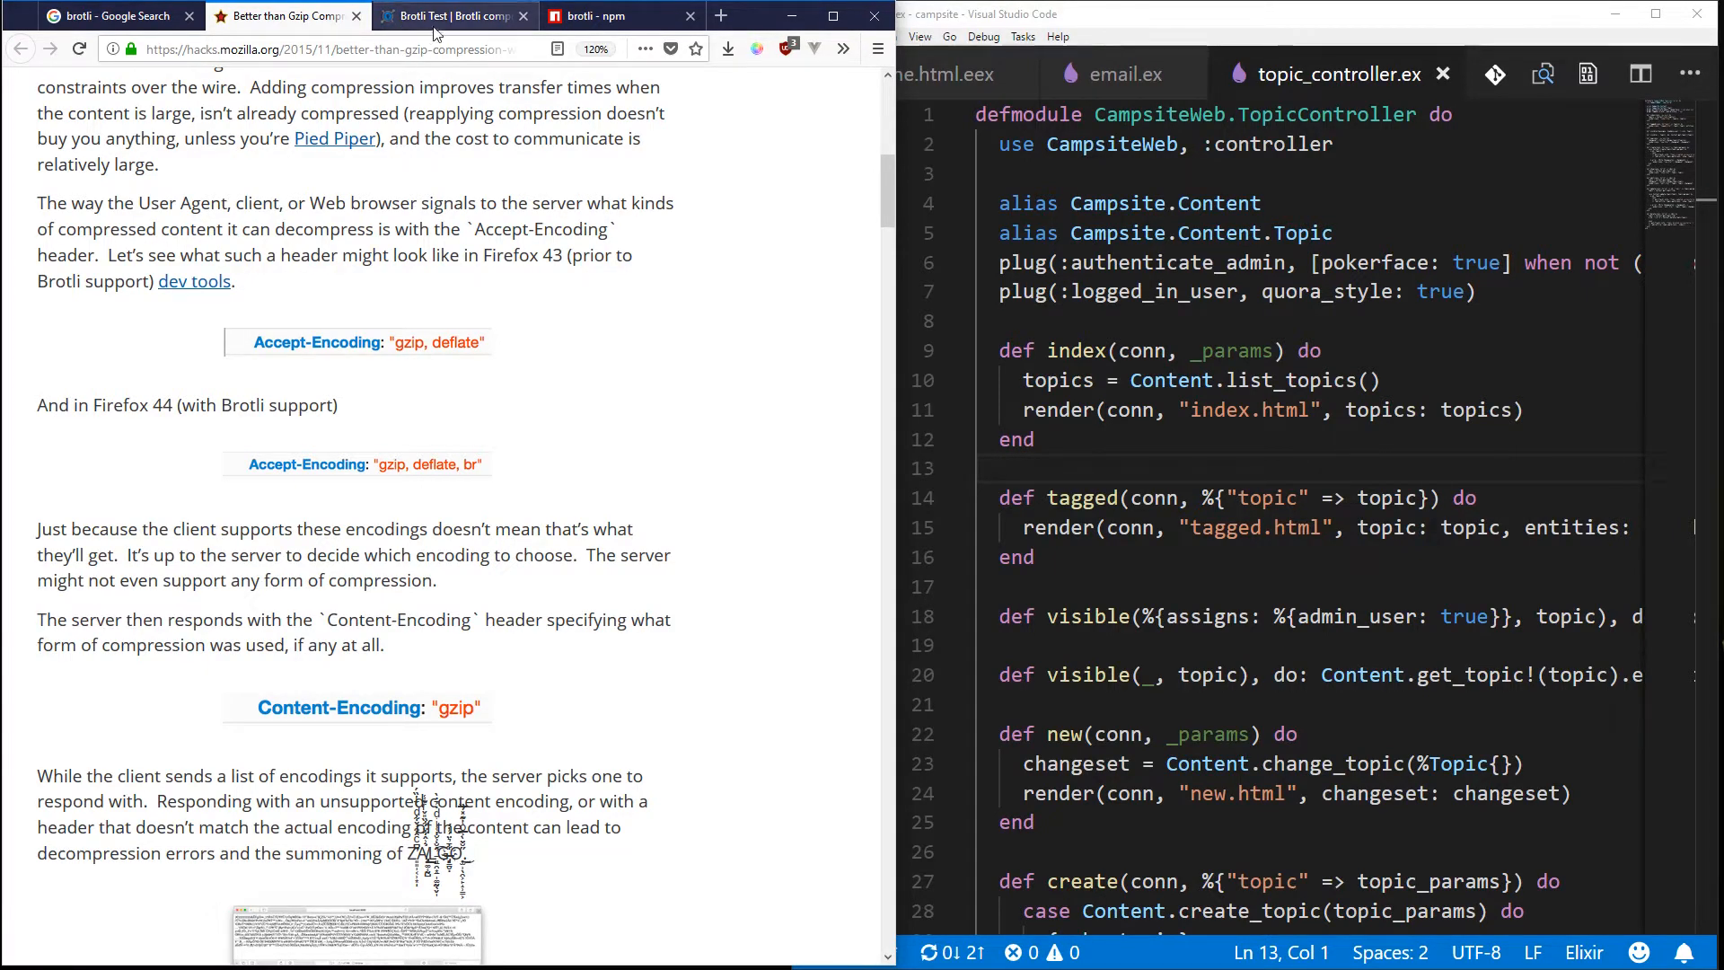
left_click(450, 15)
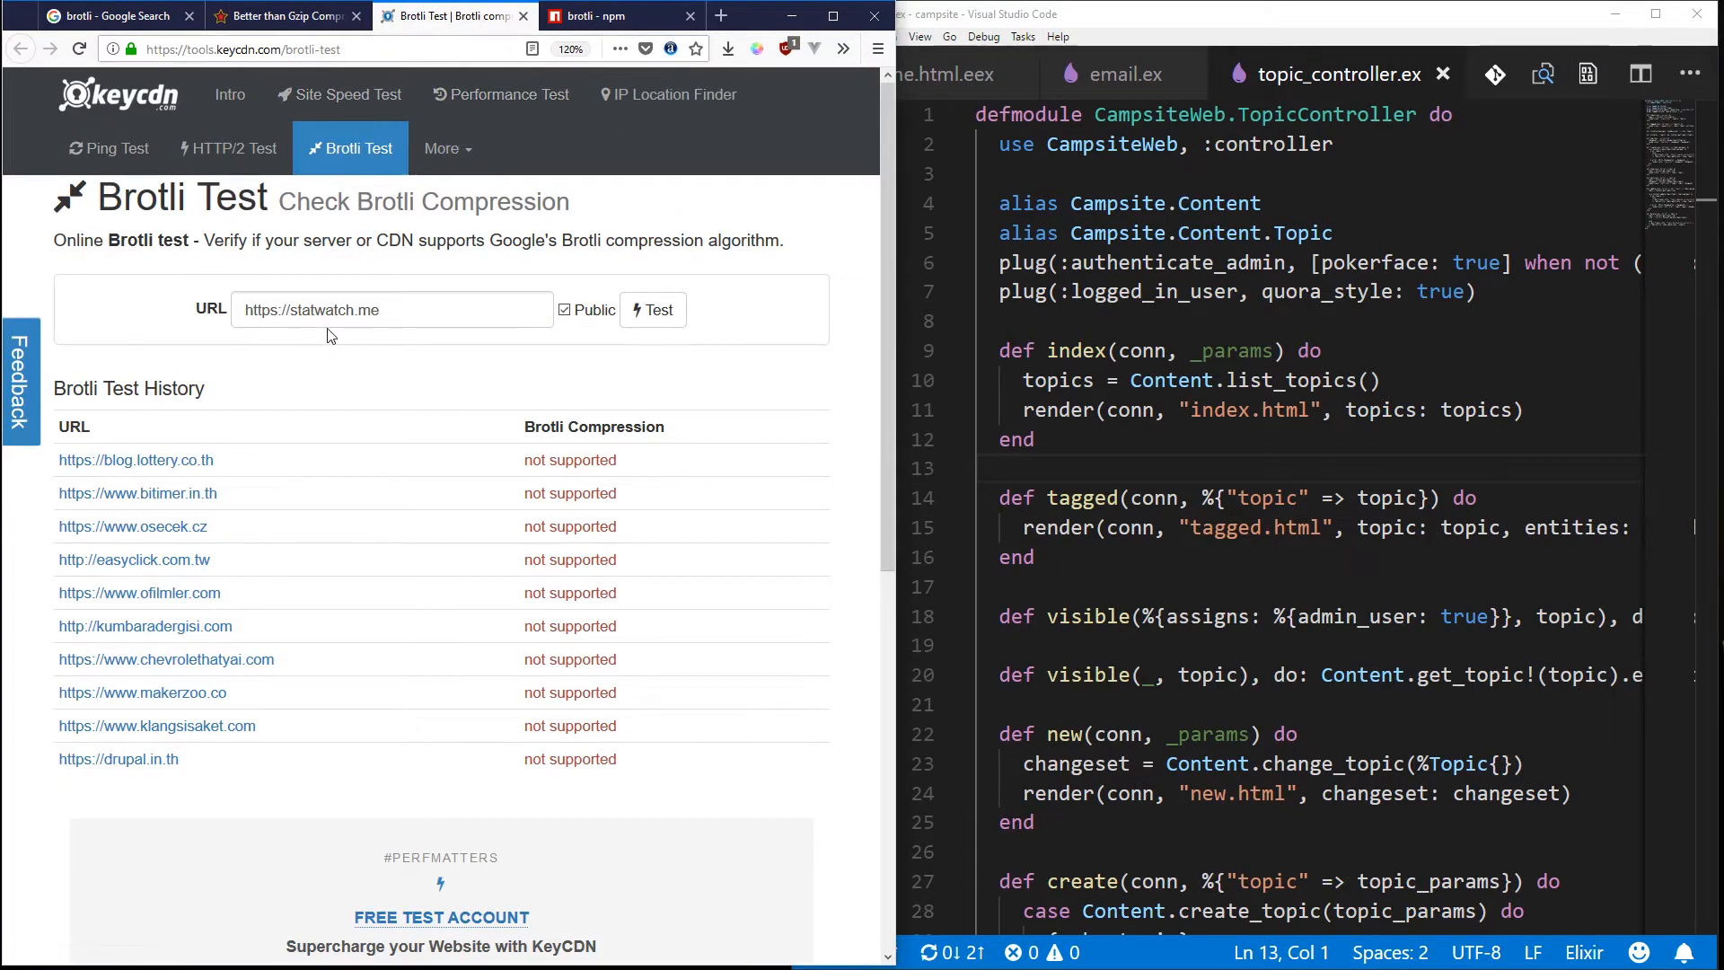
double_click(311, 309)
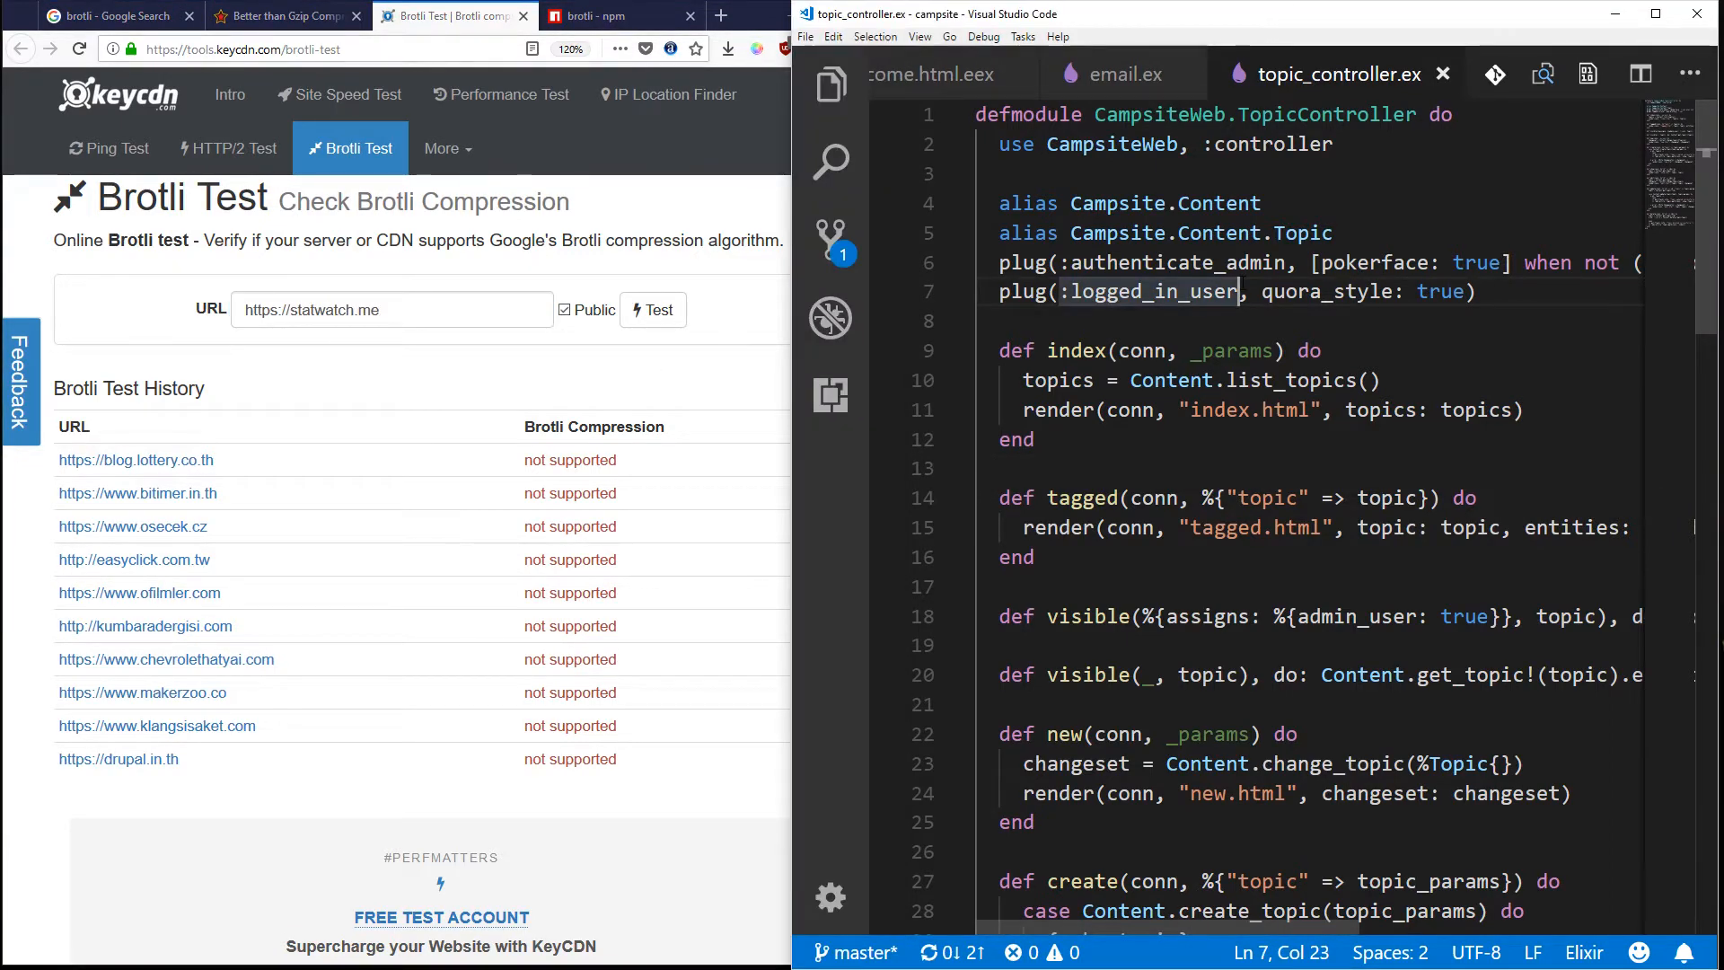
Open endpoint.ex and change Plug.Static to gzip: true, adding a brotli: true line
type("enp")
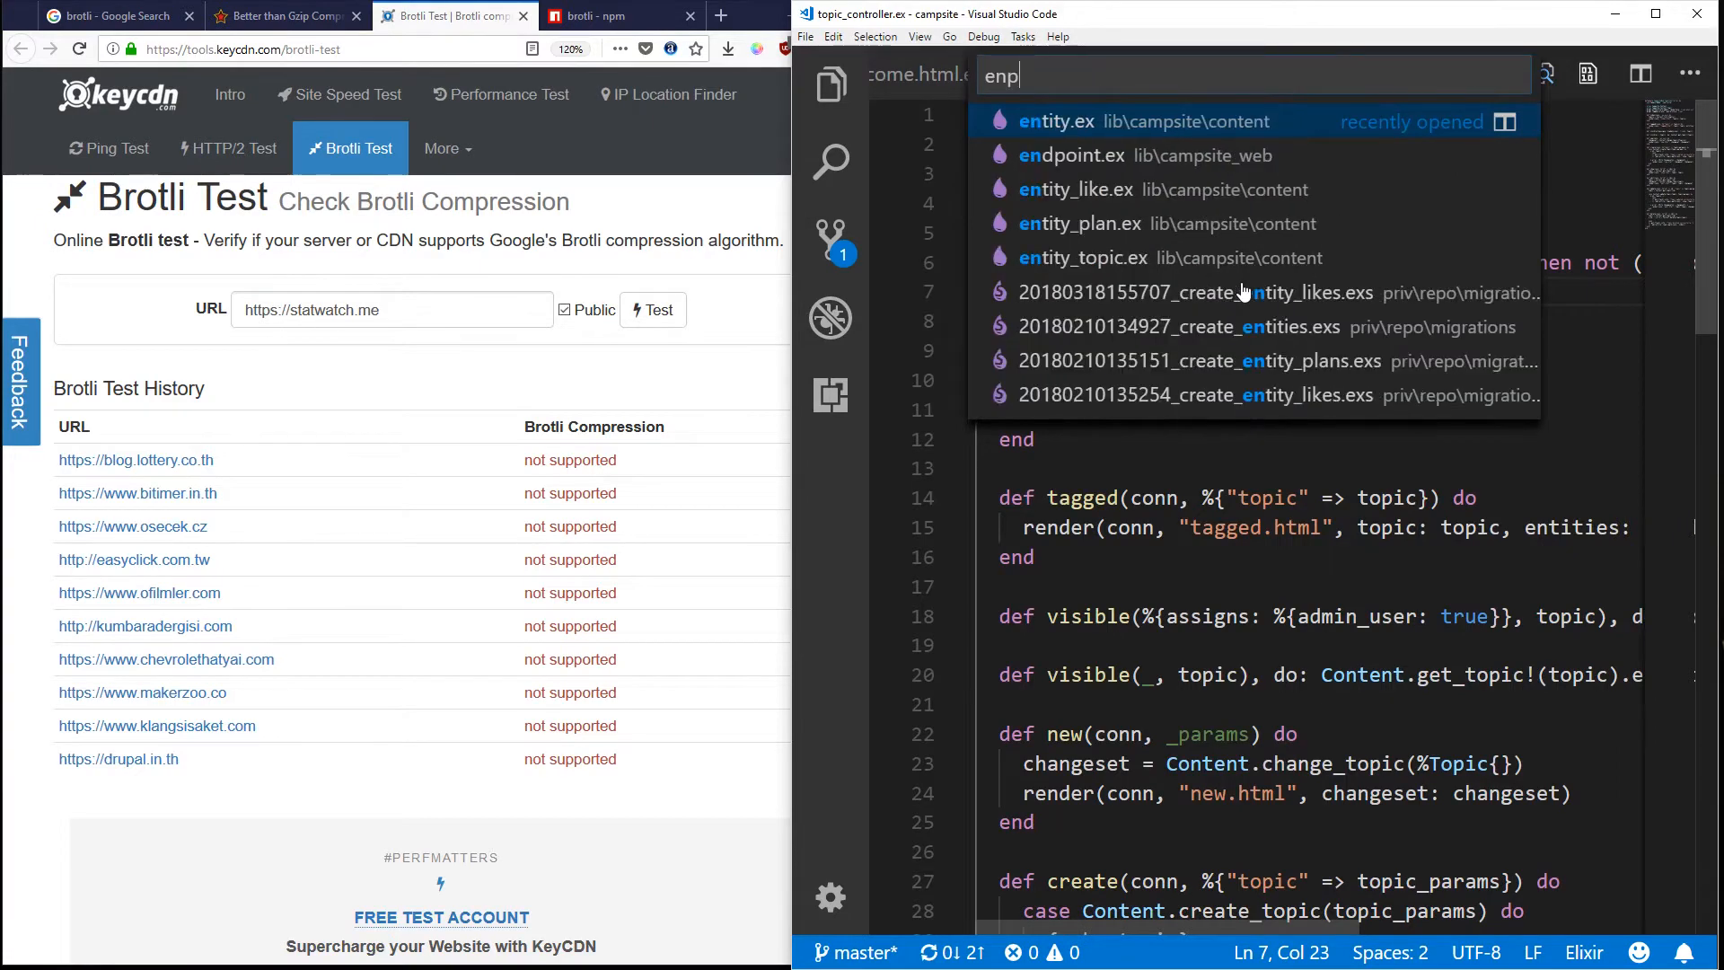
left_click(1071, 155)
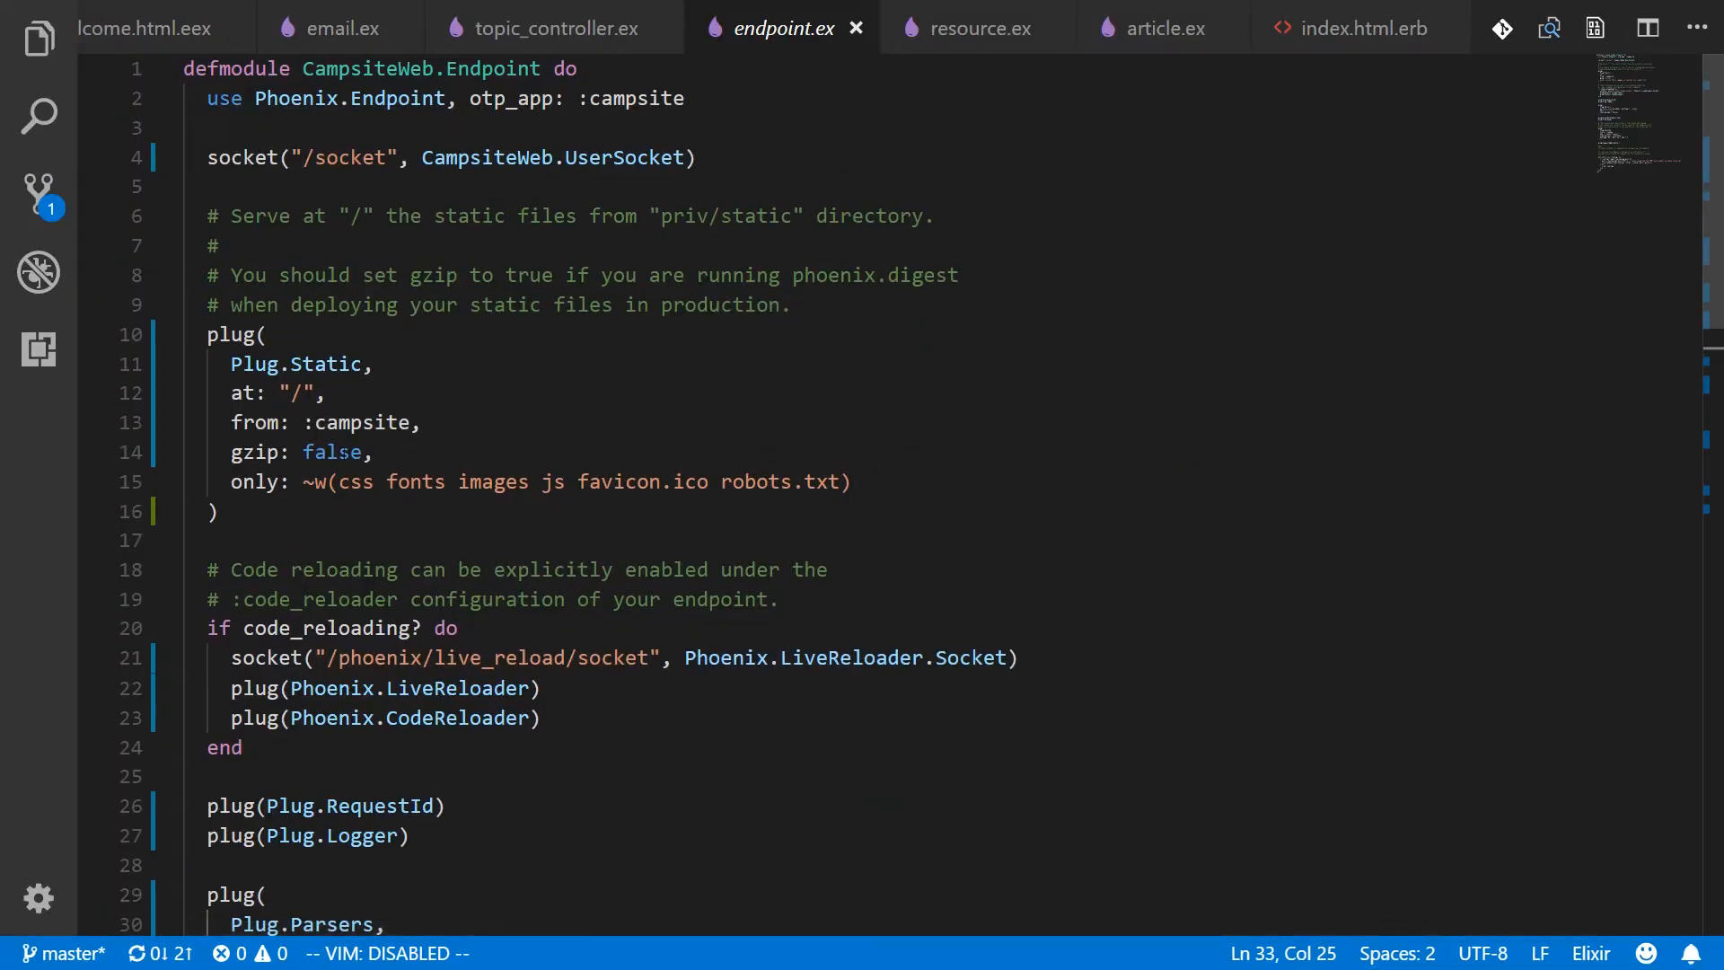
double_click(331, 451)
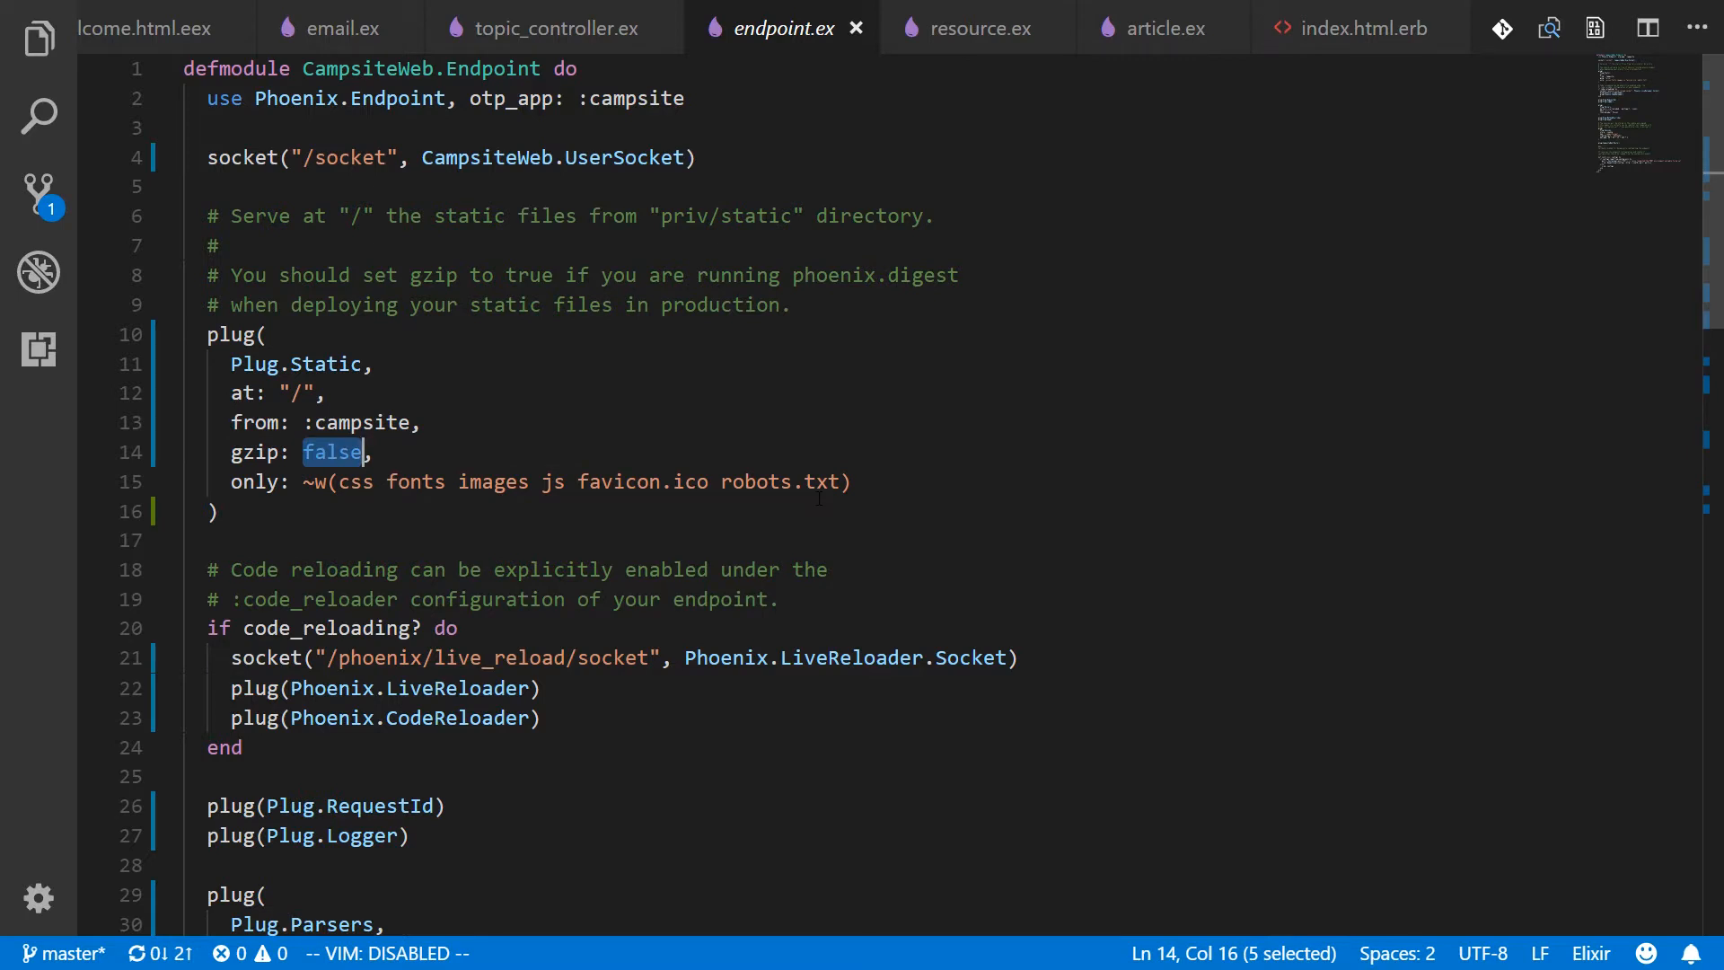
type("true")
type("b")
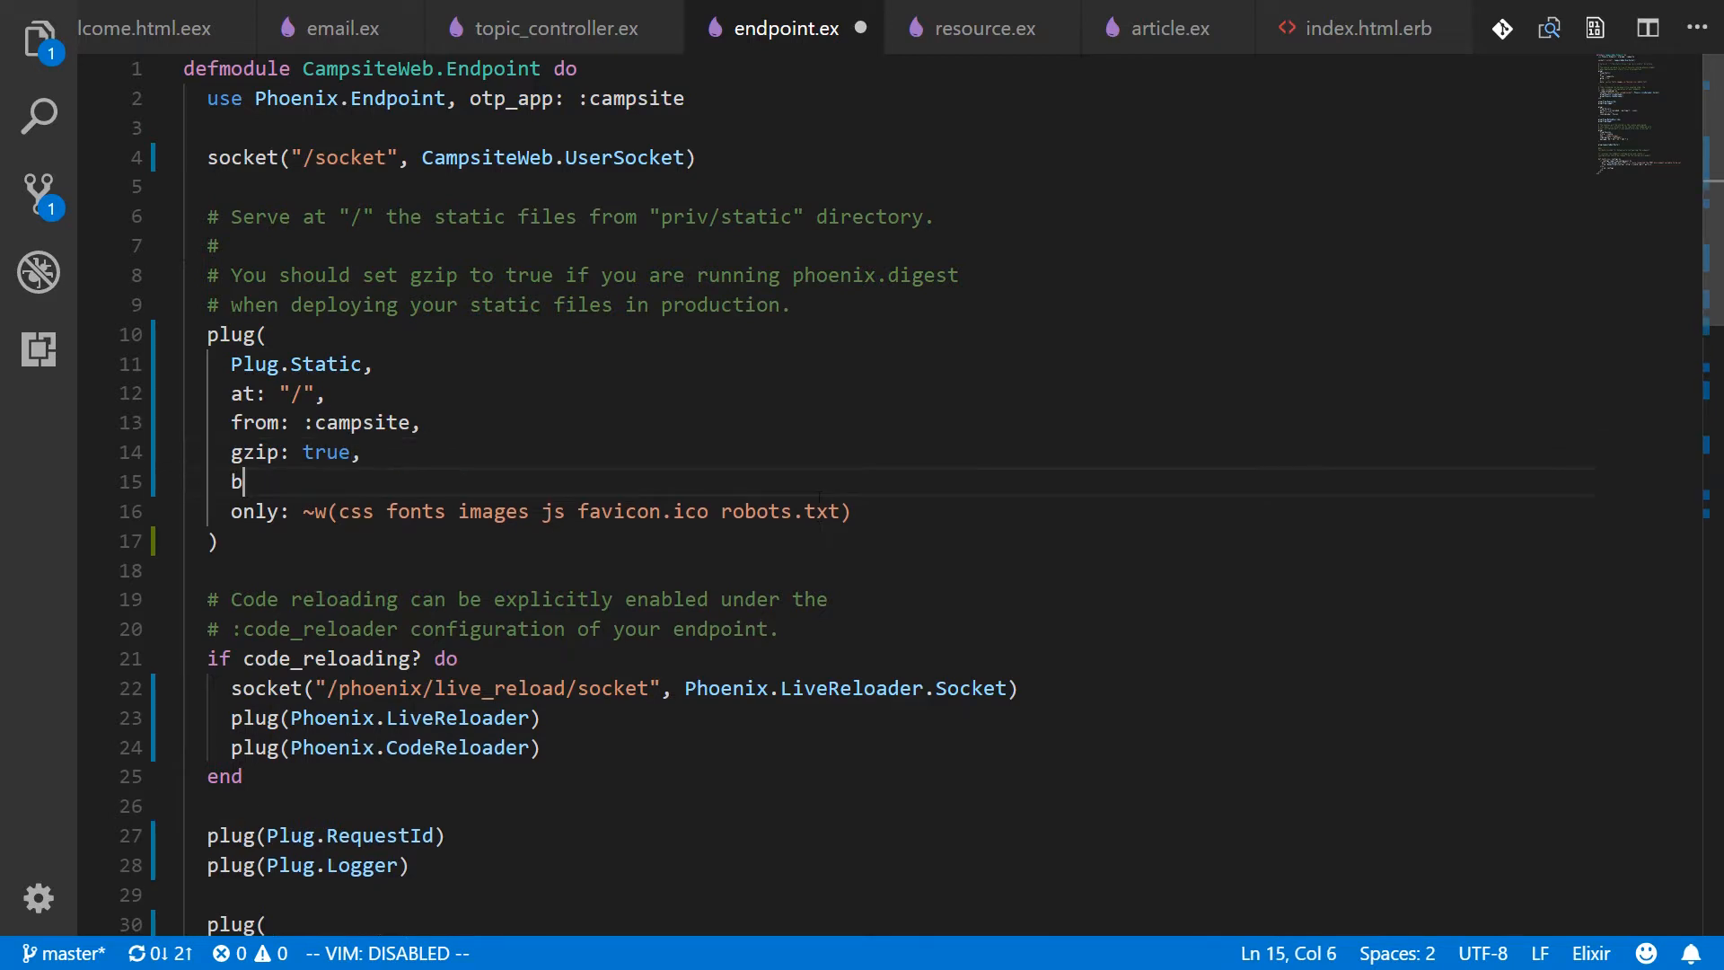
type("rotli: tru")
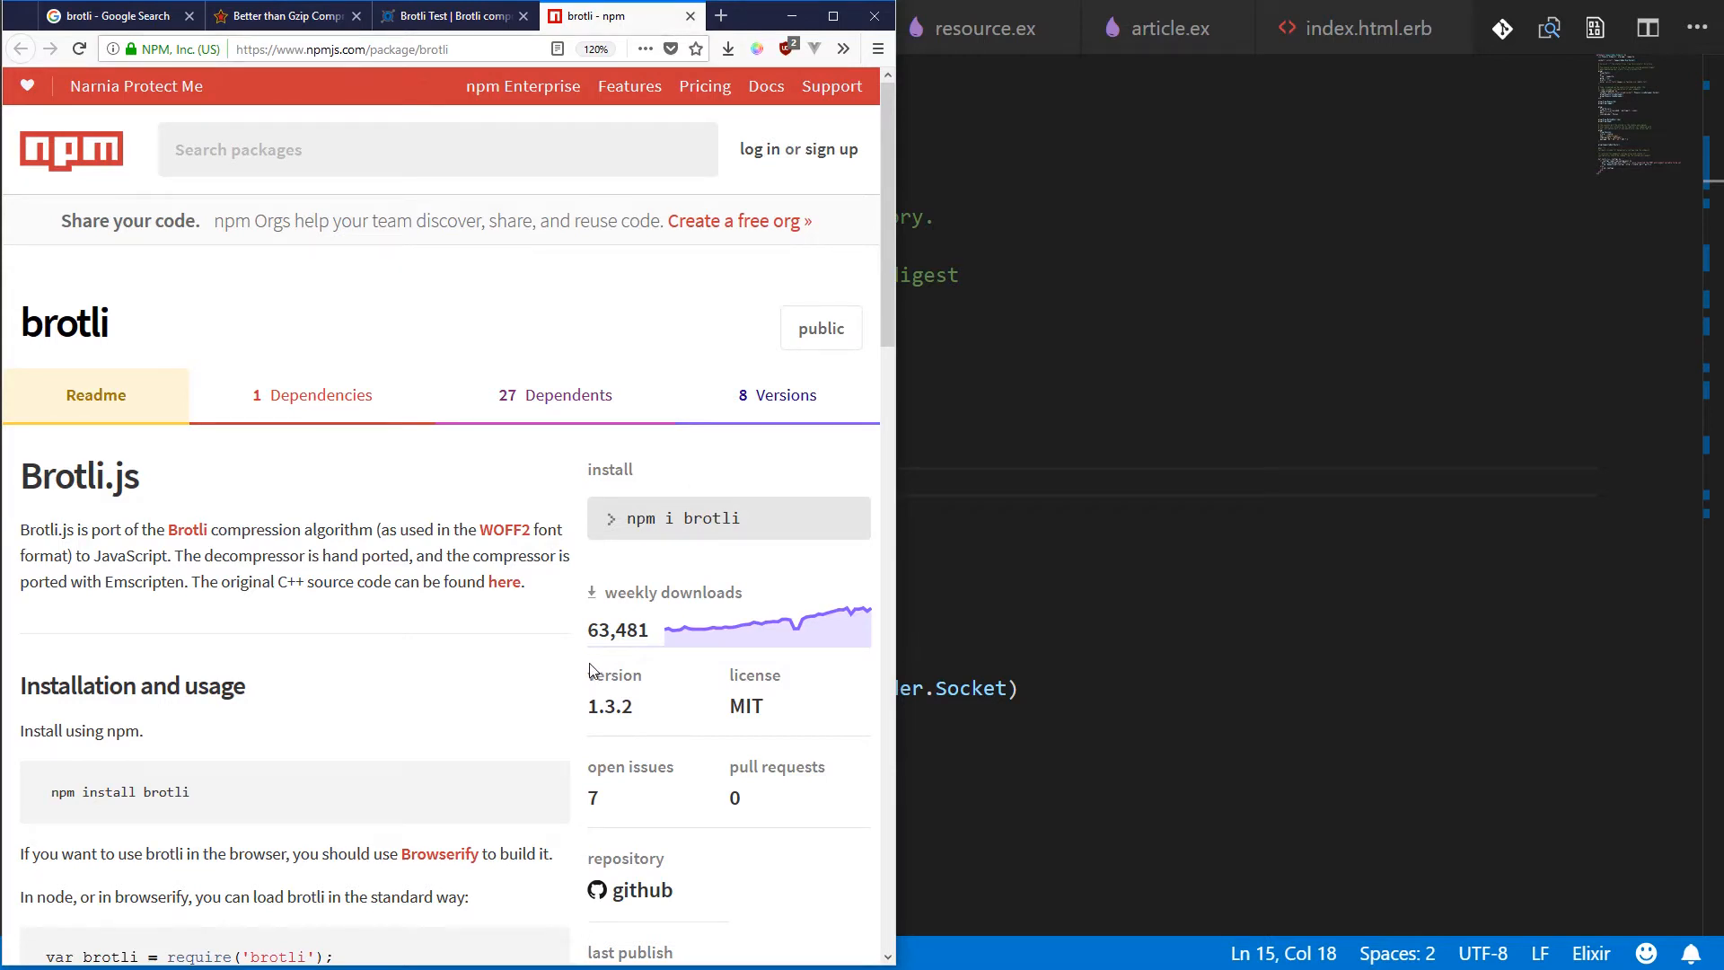
mouse_move(589, 687)
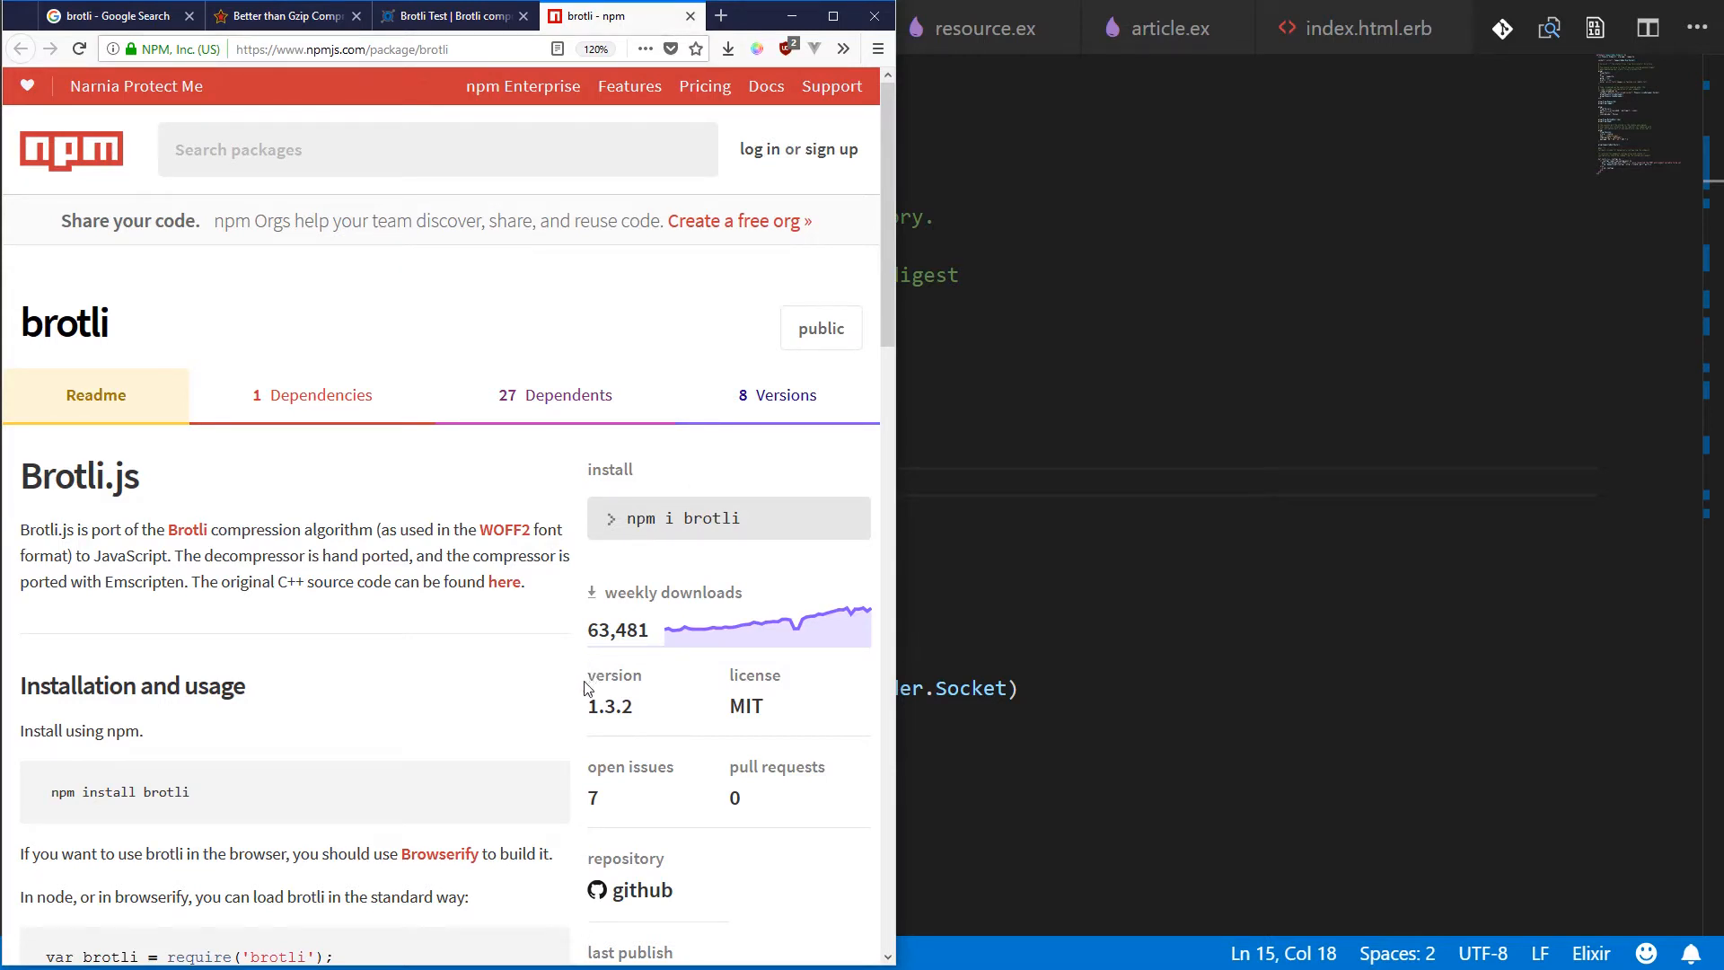
mouse_move(613, 550)
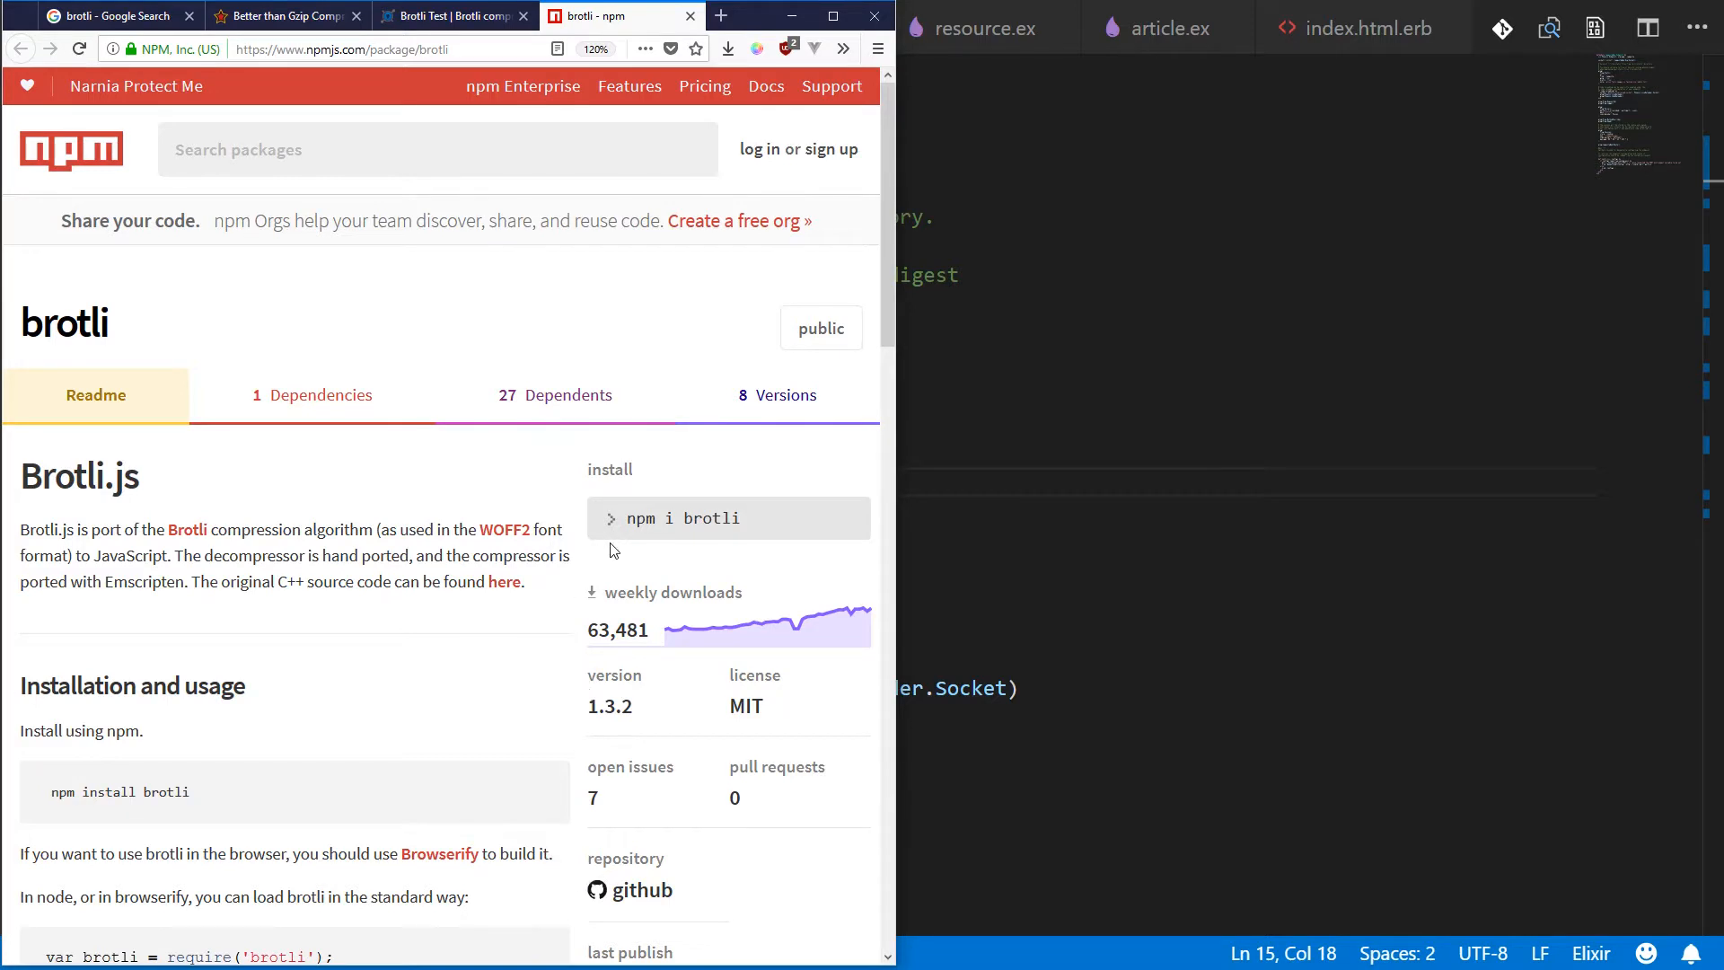
mouse_move(599, 553)
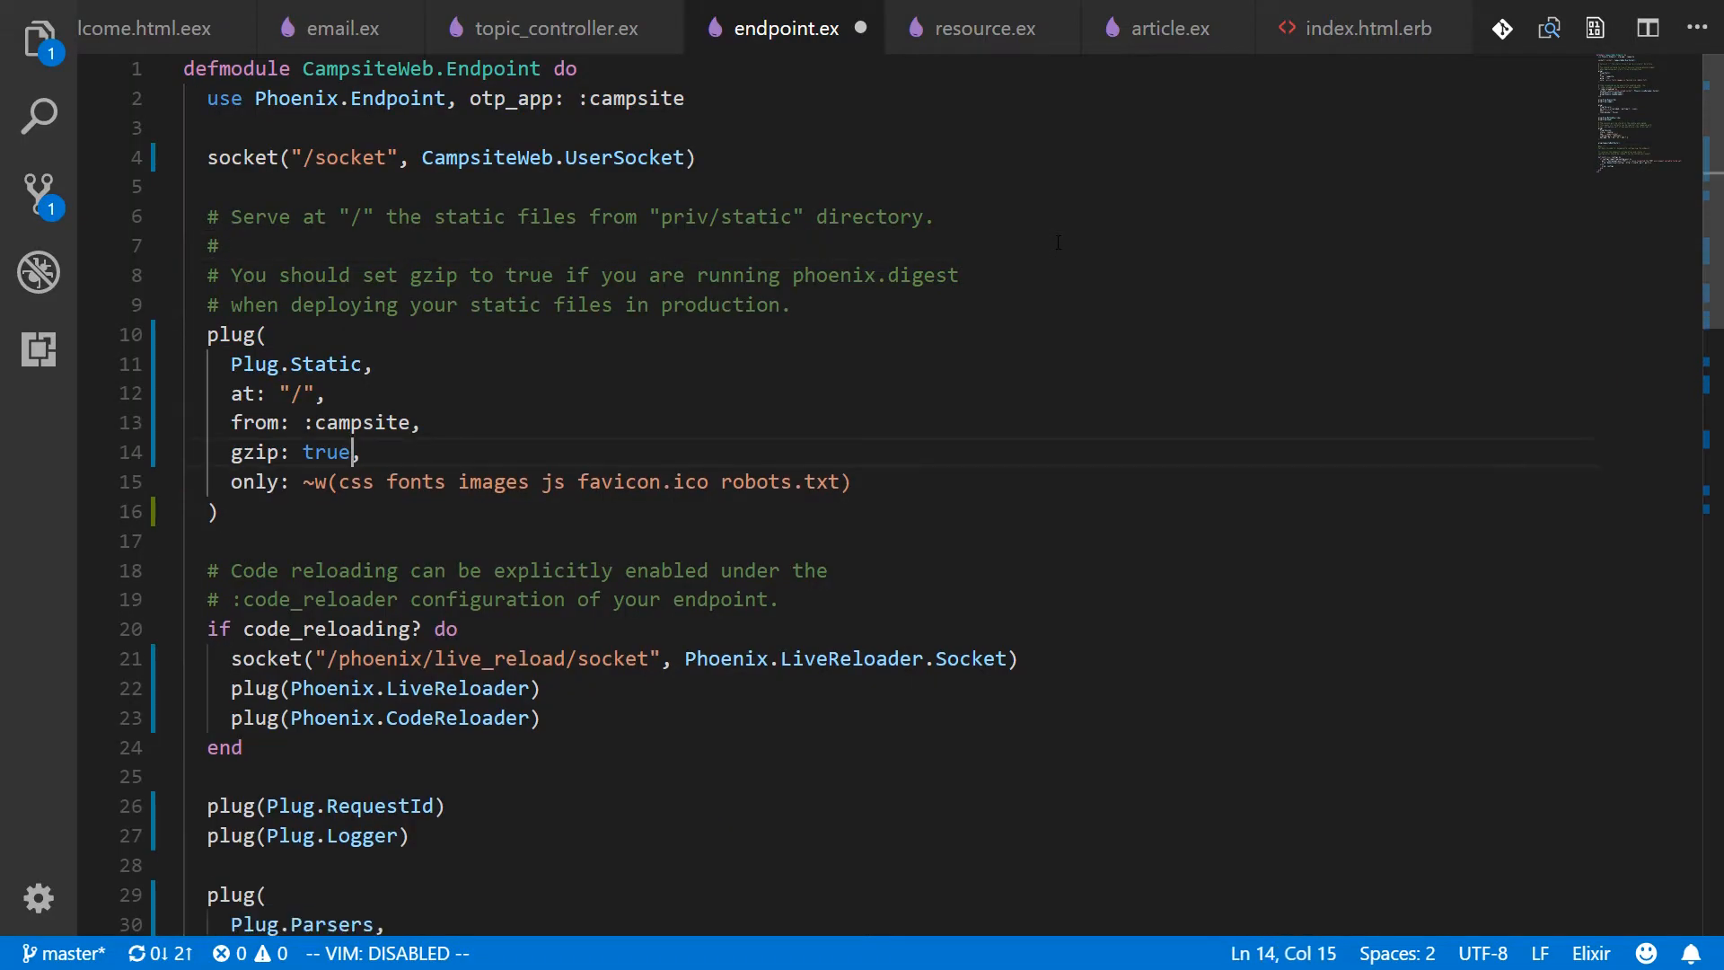
Remove the brotli line, set gzip back to false in endpoint.ex, and save
type("false")
type("ssh a")
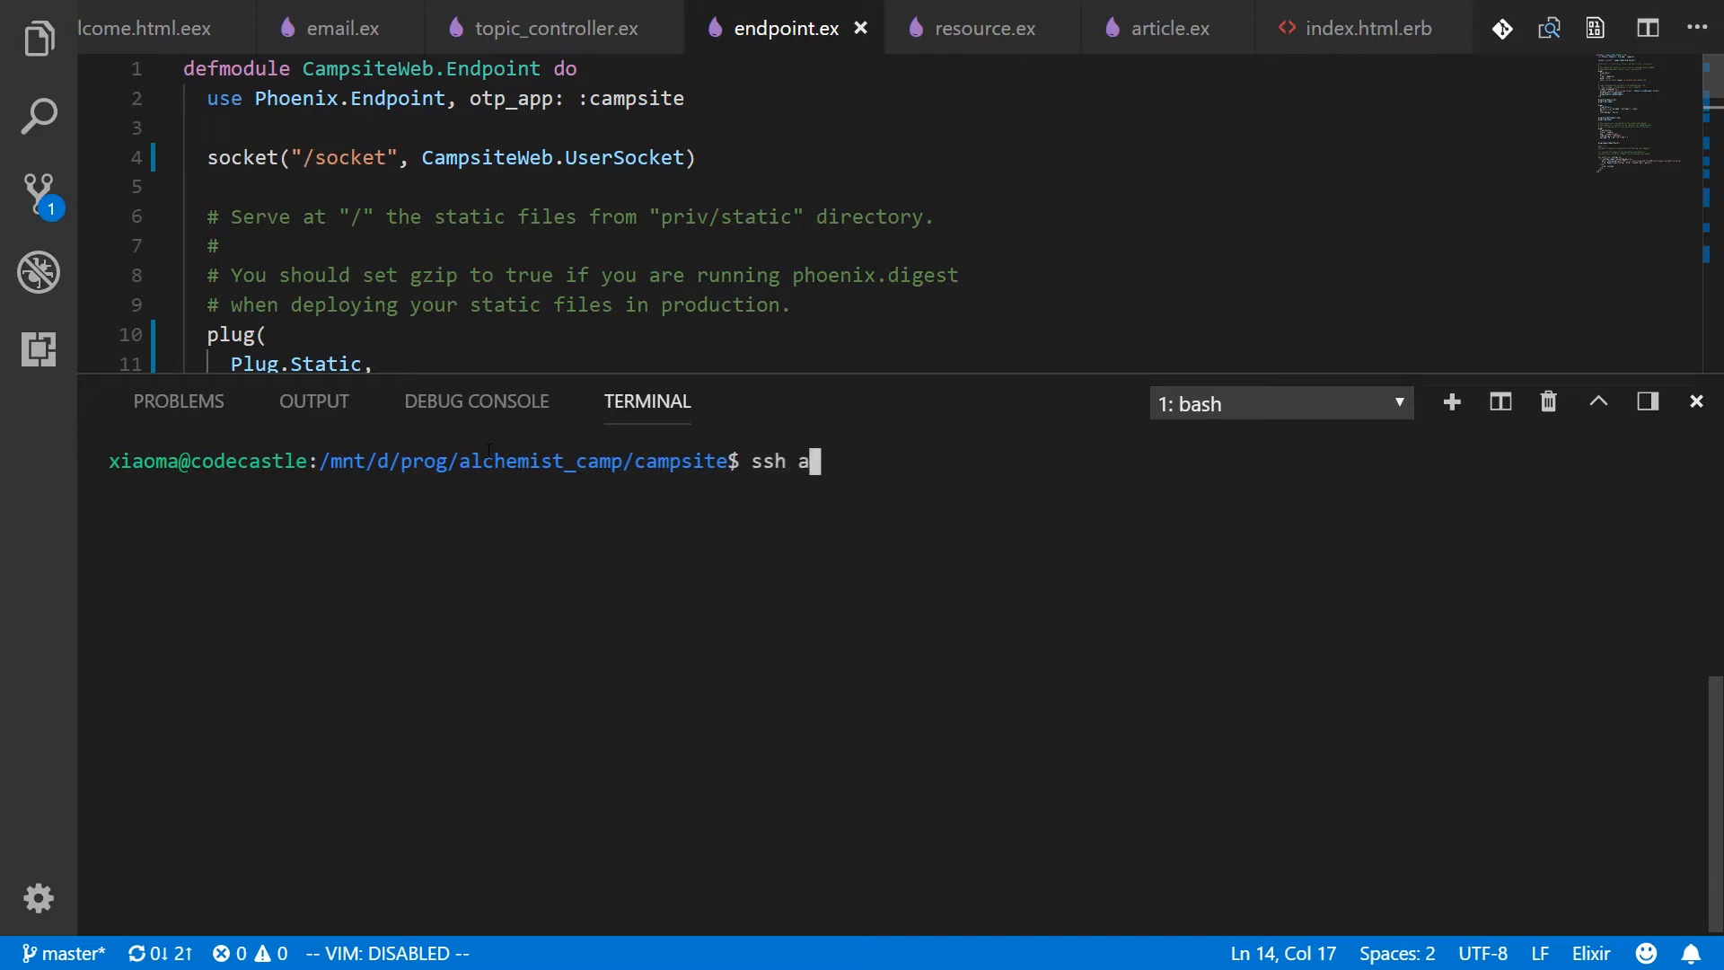
SSH into alchemist.camp, confirm nginx 1.13.8, add ppa:hda-me/nginx-stable, and run apt-get update
type("lchemist.camp")
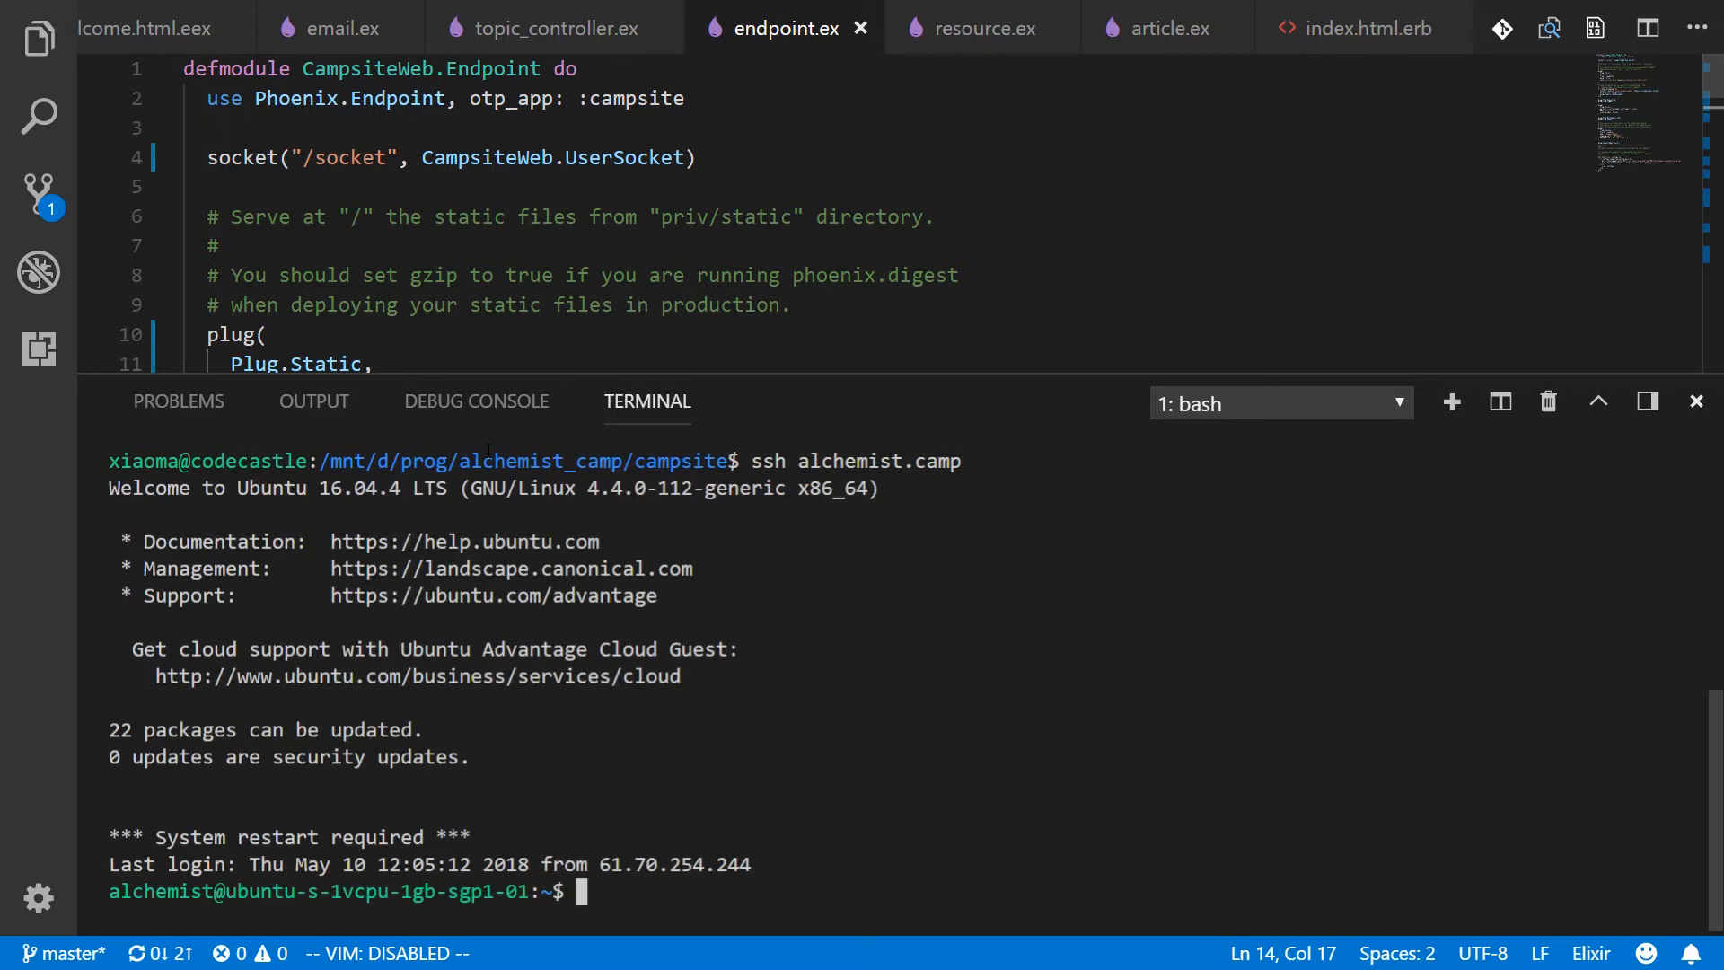
type("nginx -v")
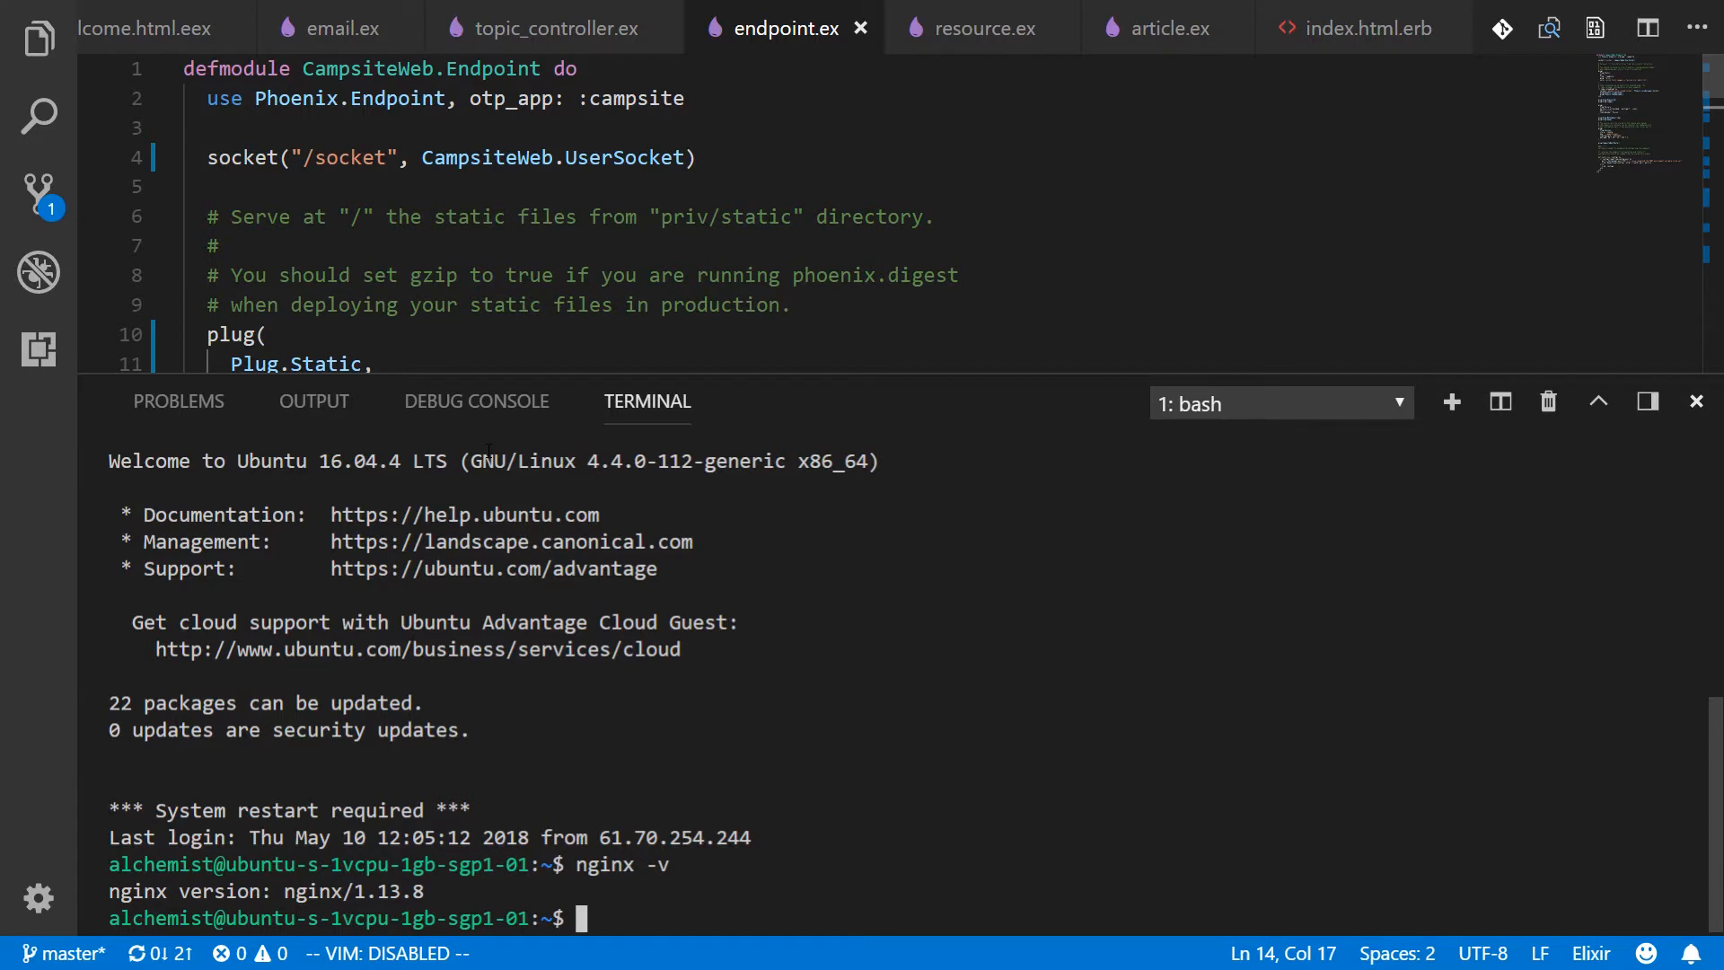
type("s")
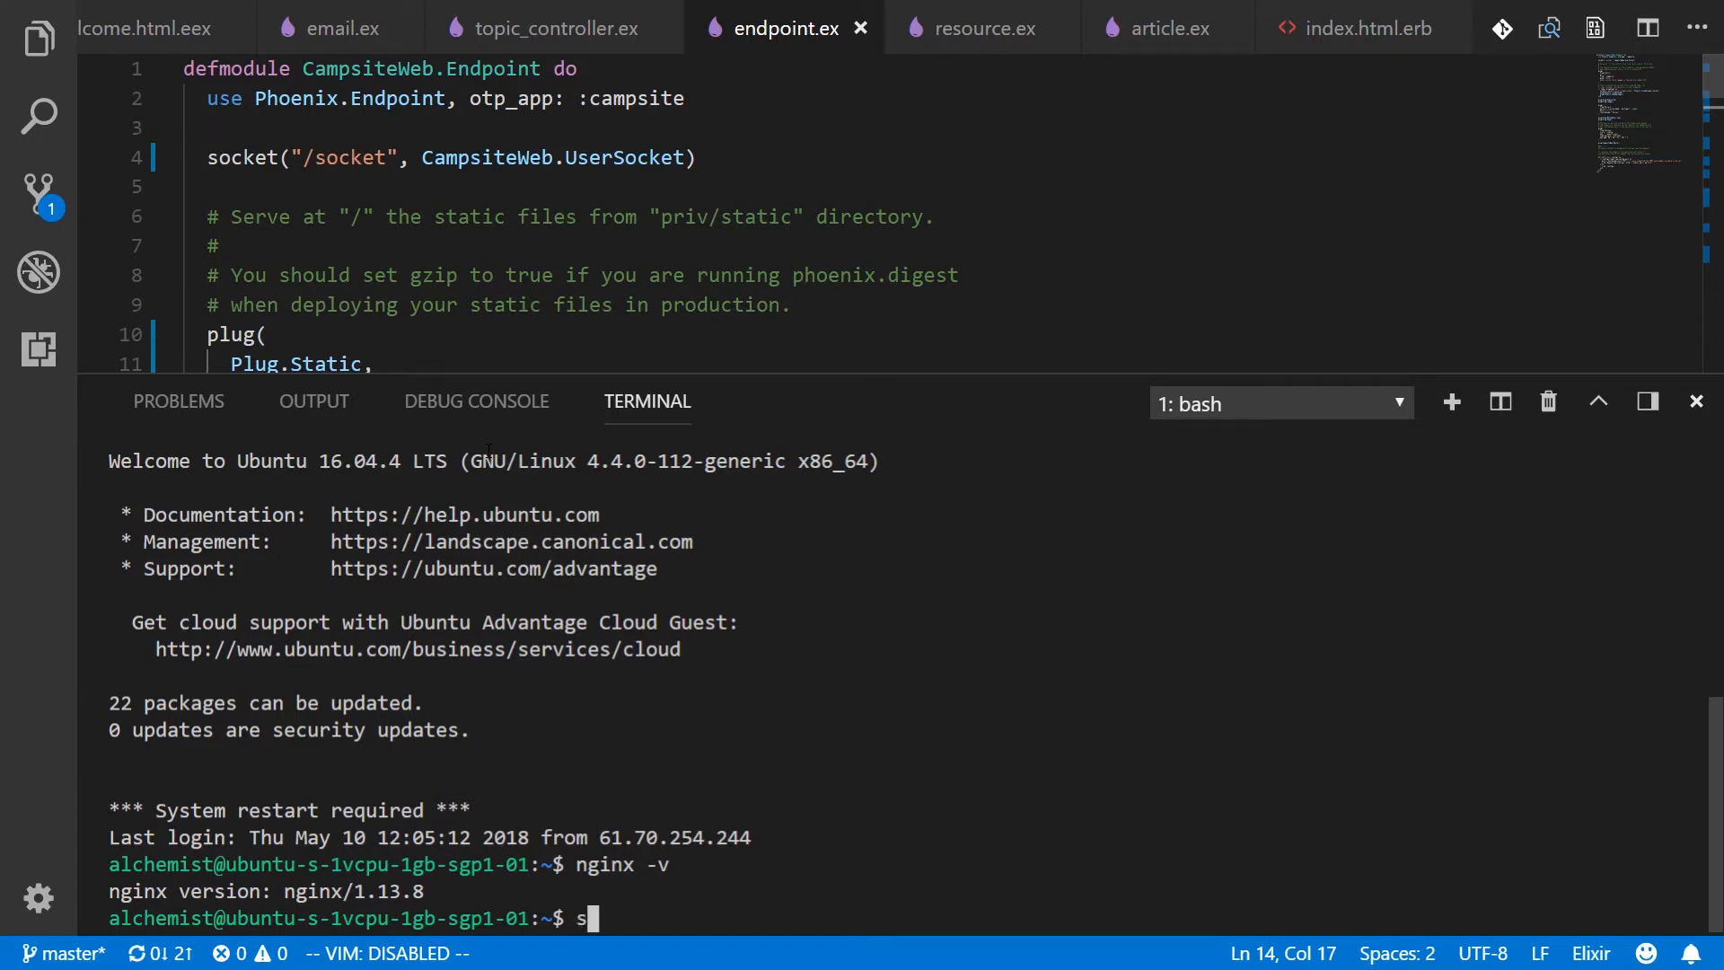
type("udo")
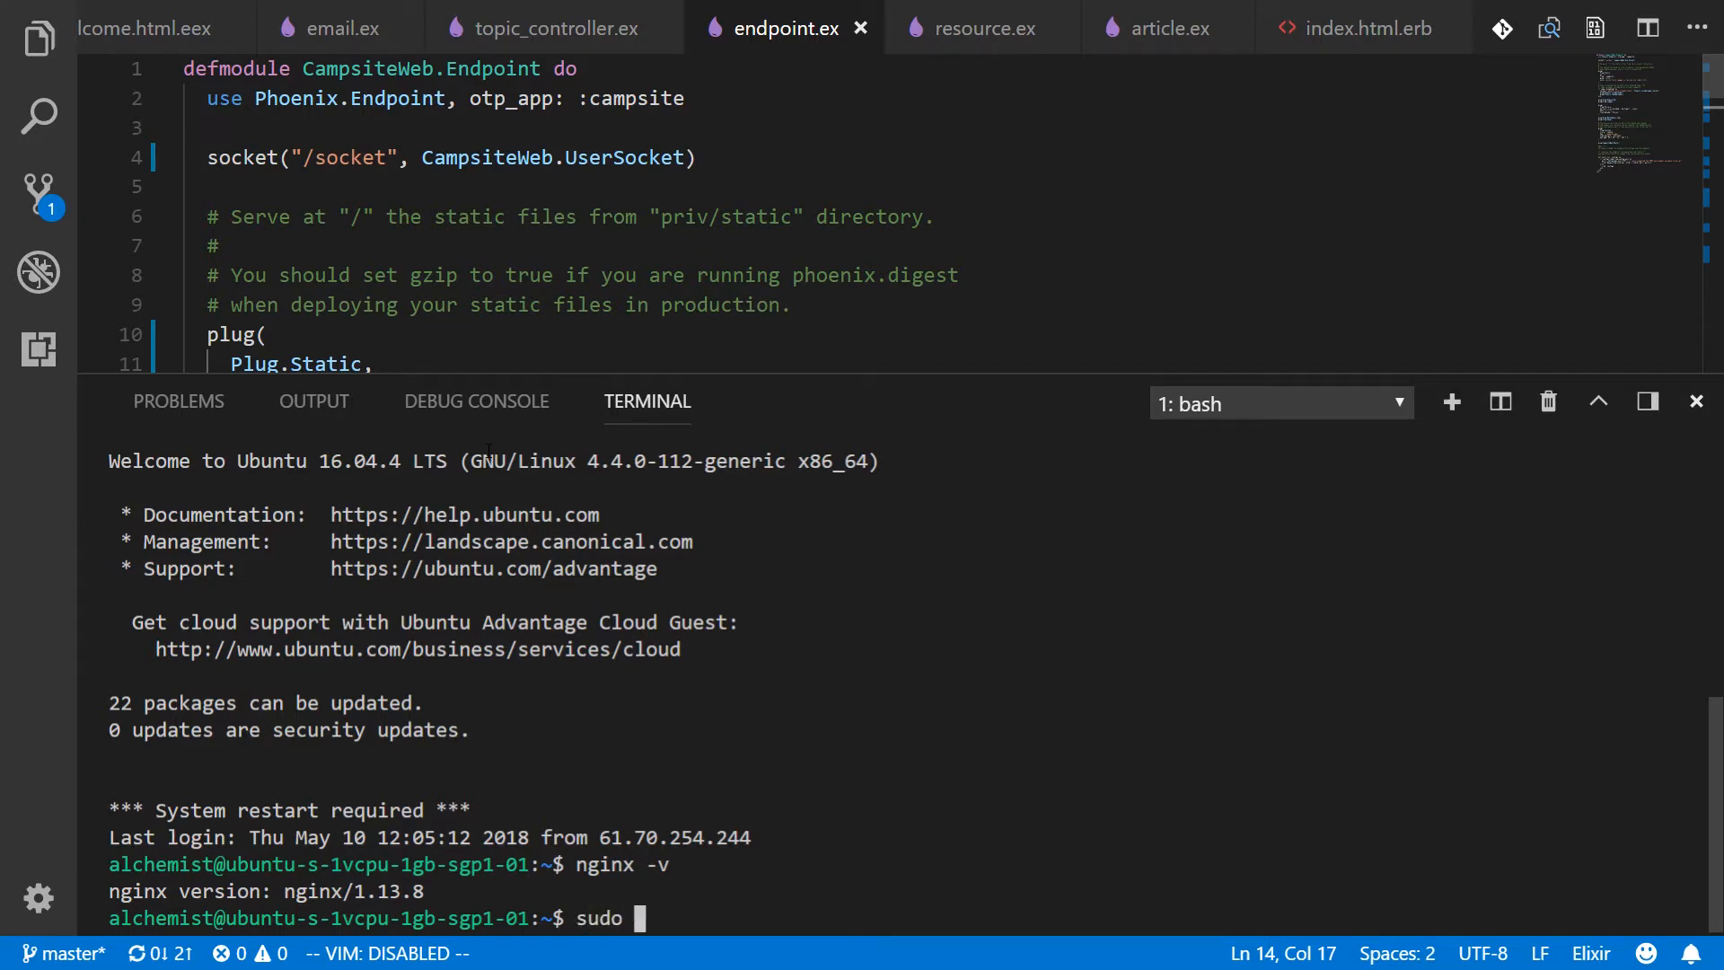
type("apt-add-")
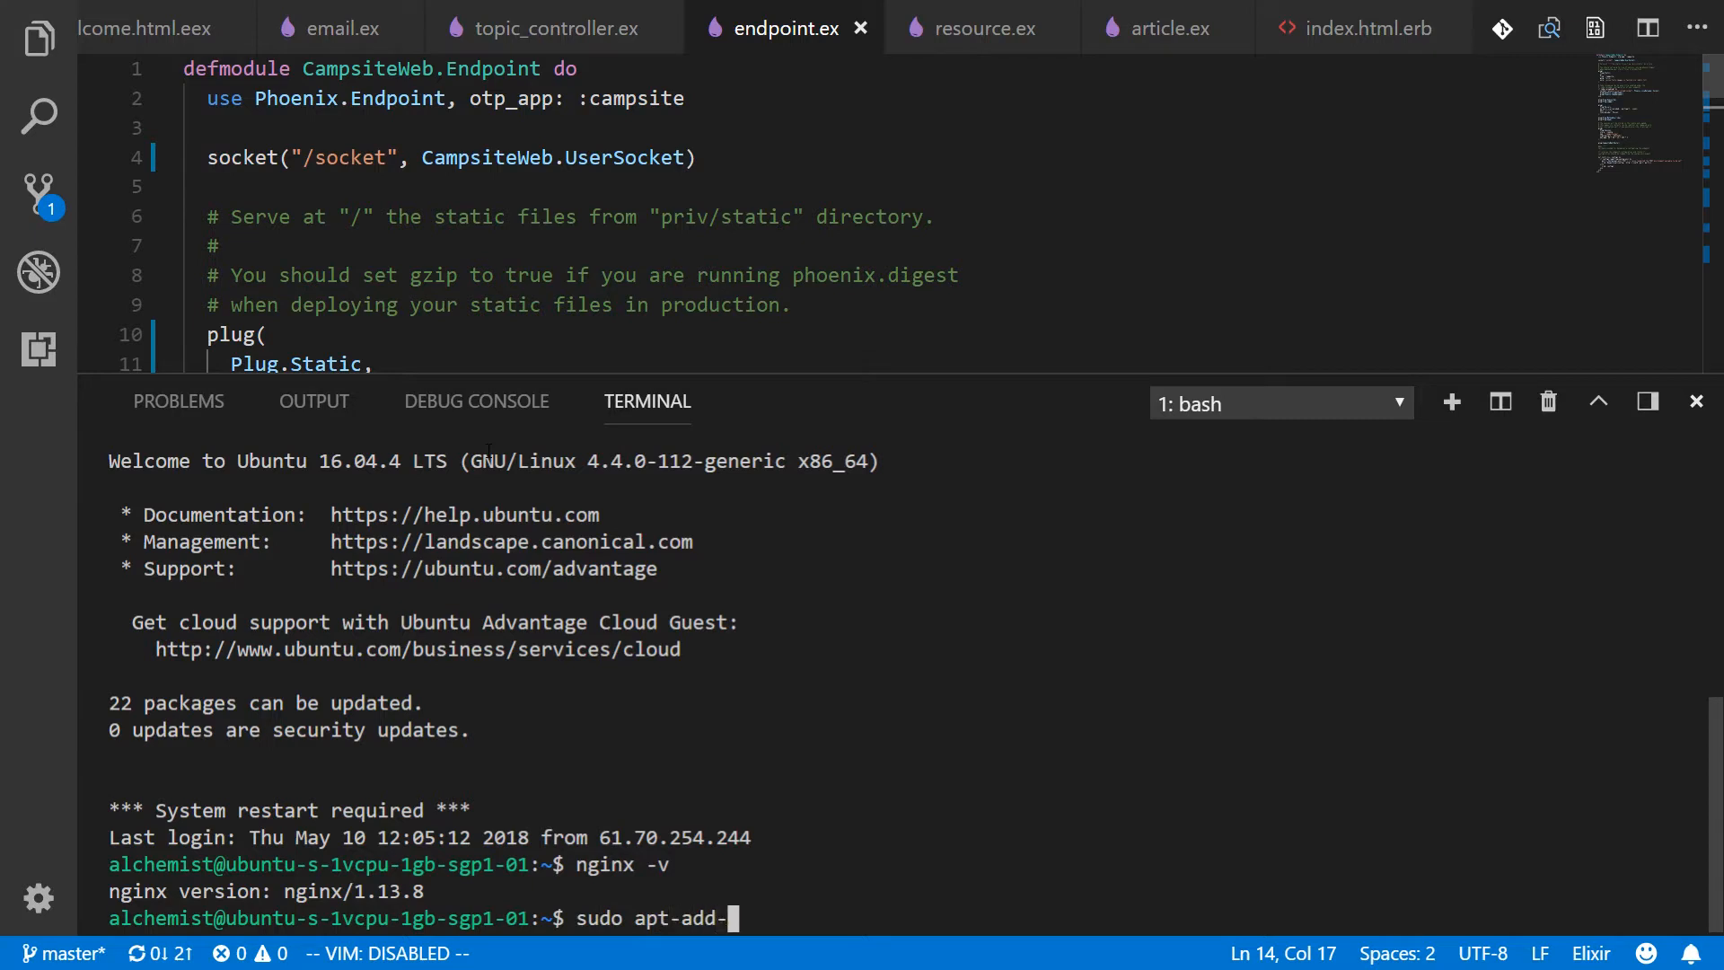
type("repository")
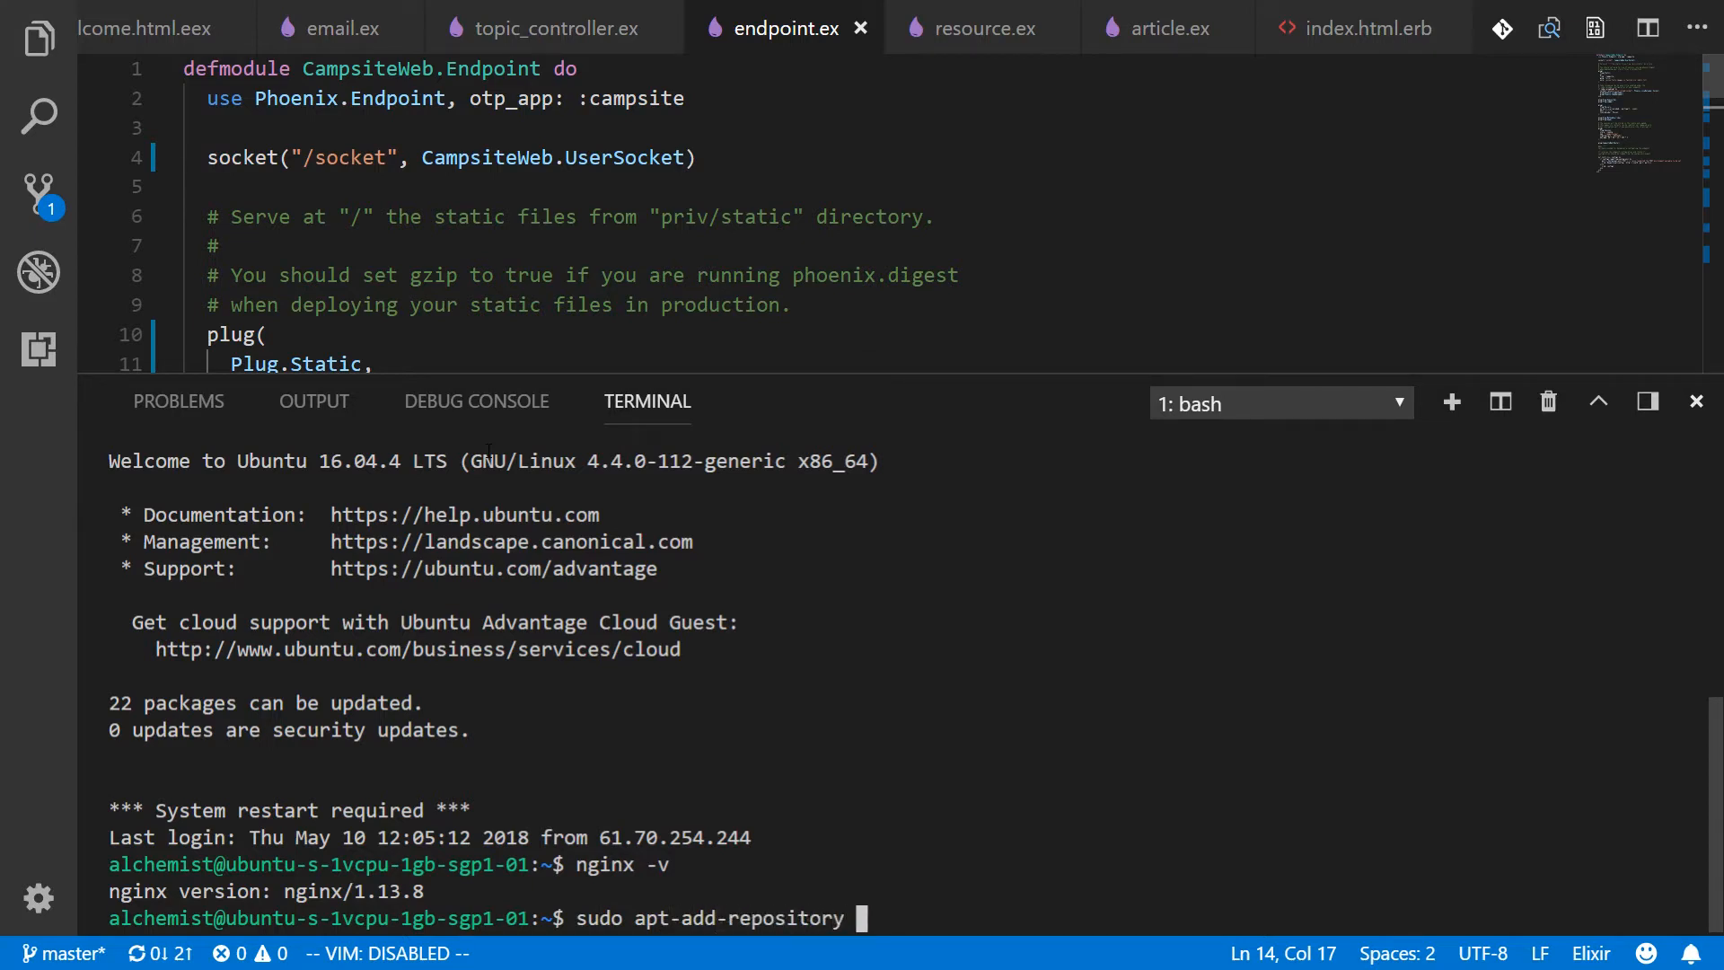
type("-y ppa:")
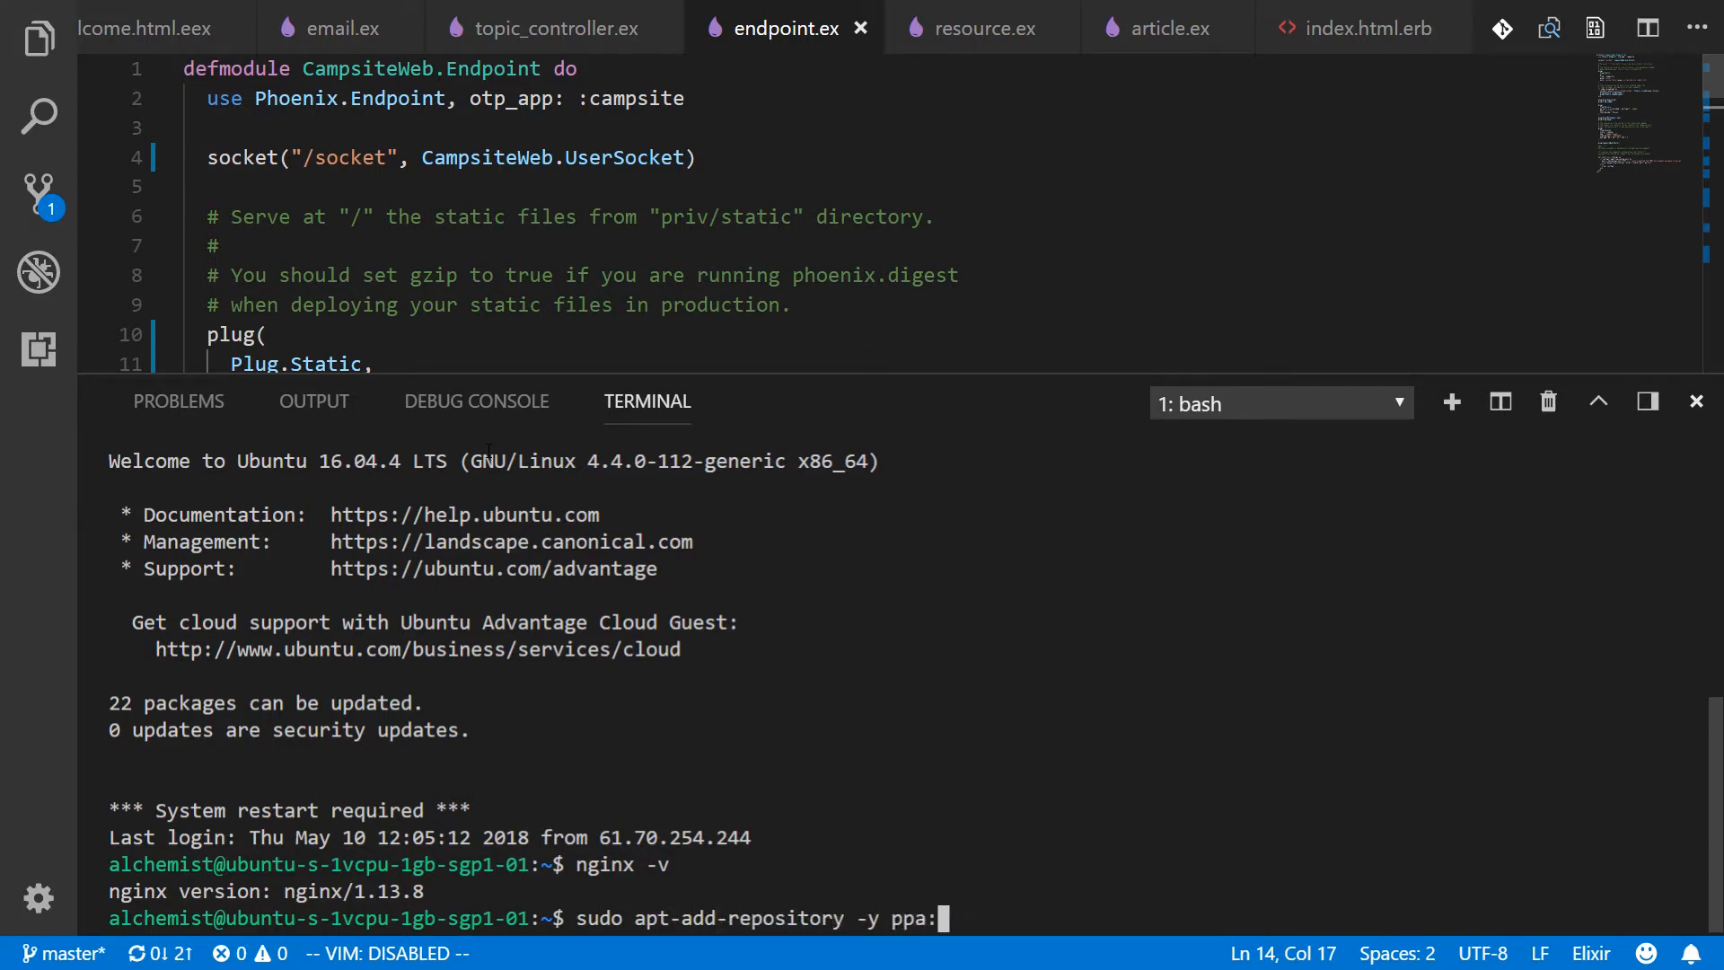
type("hda-me/n")
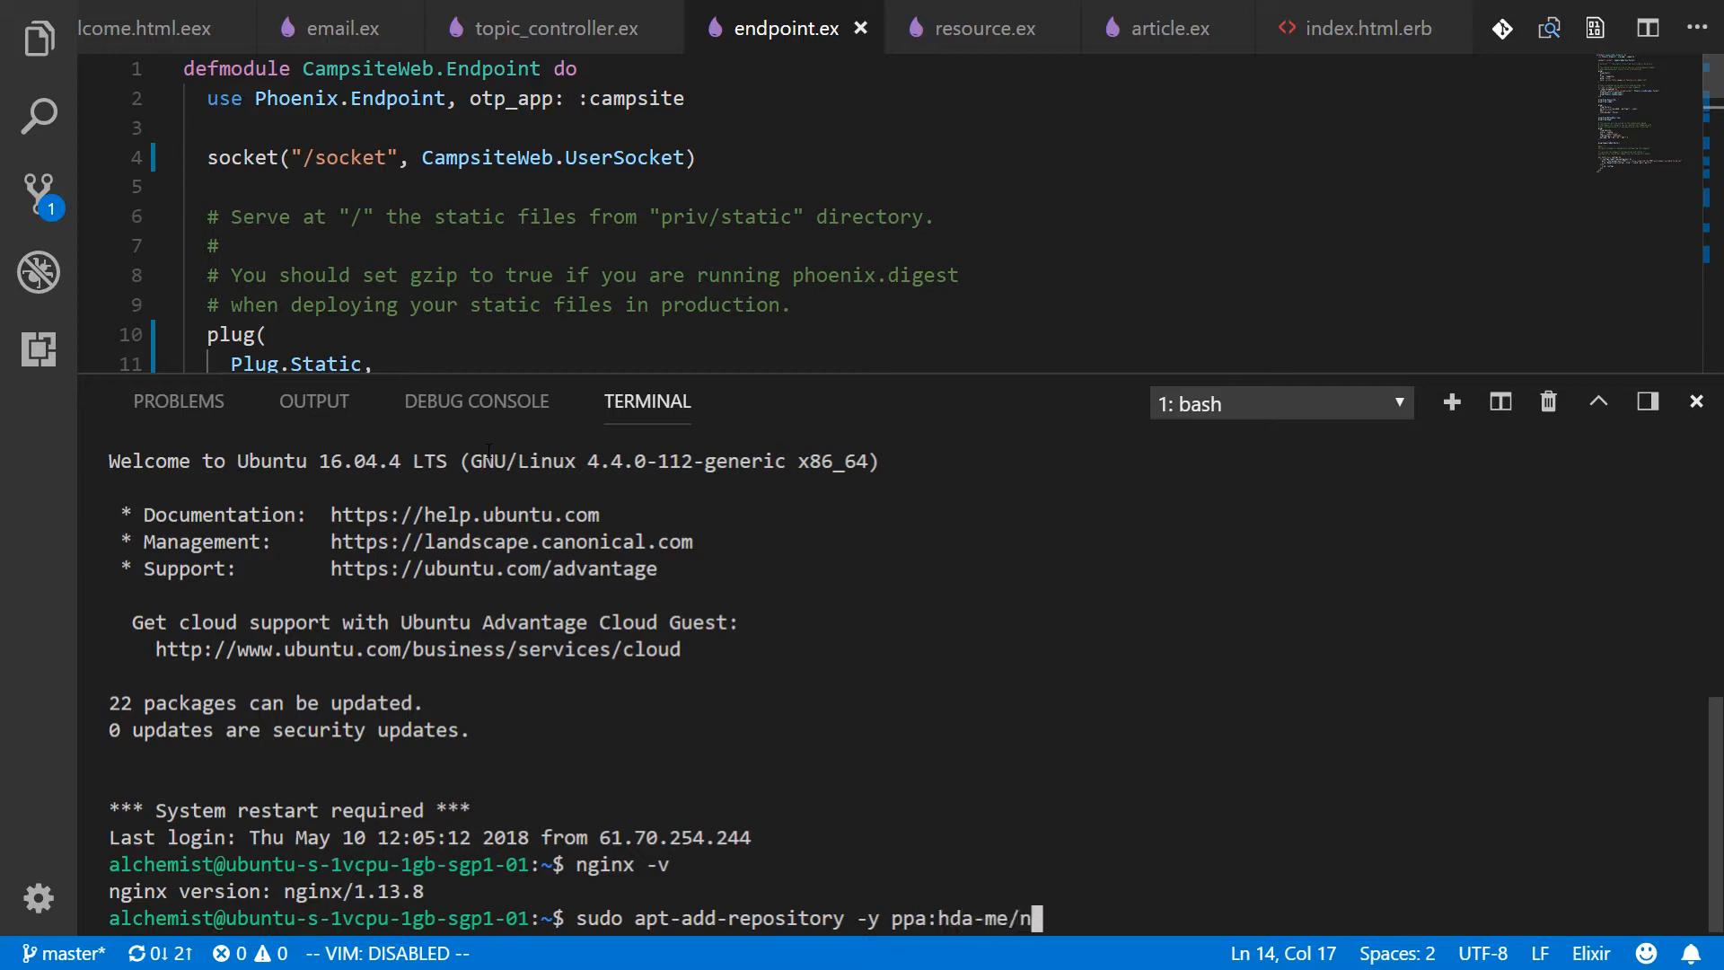
type("ginx-stable")
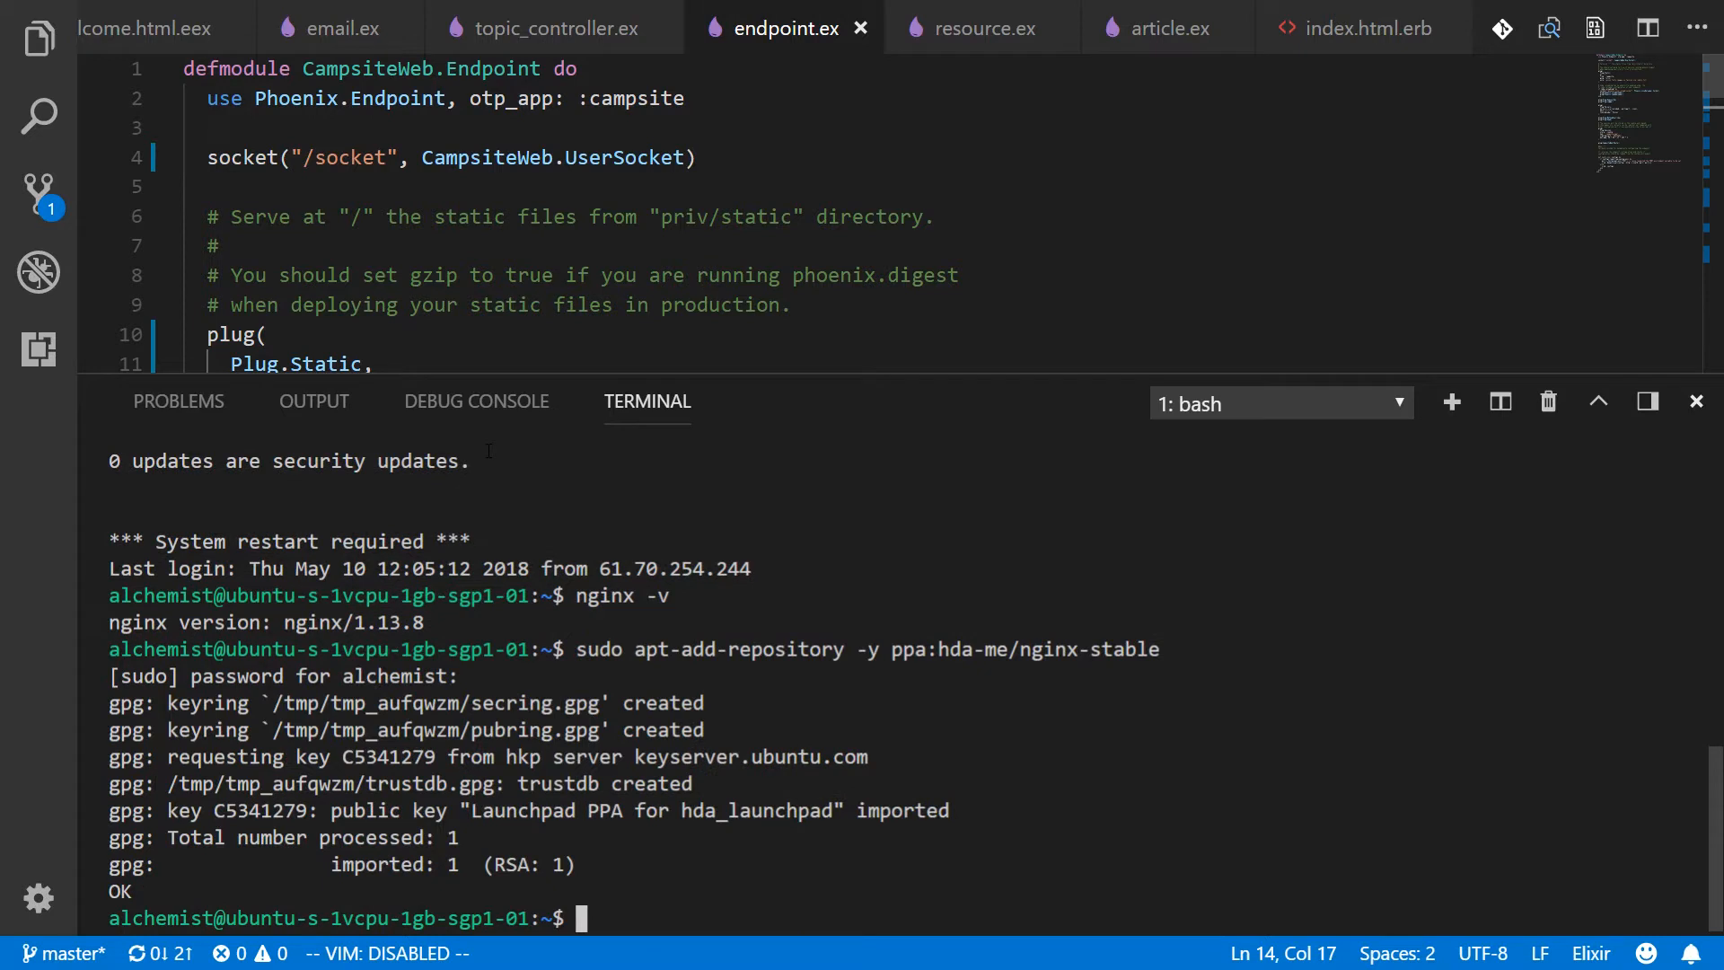
type("sudo apt-")
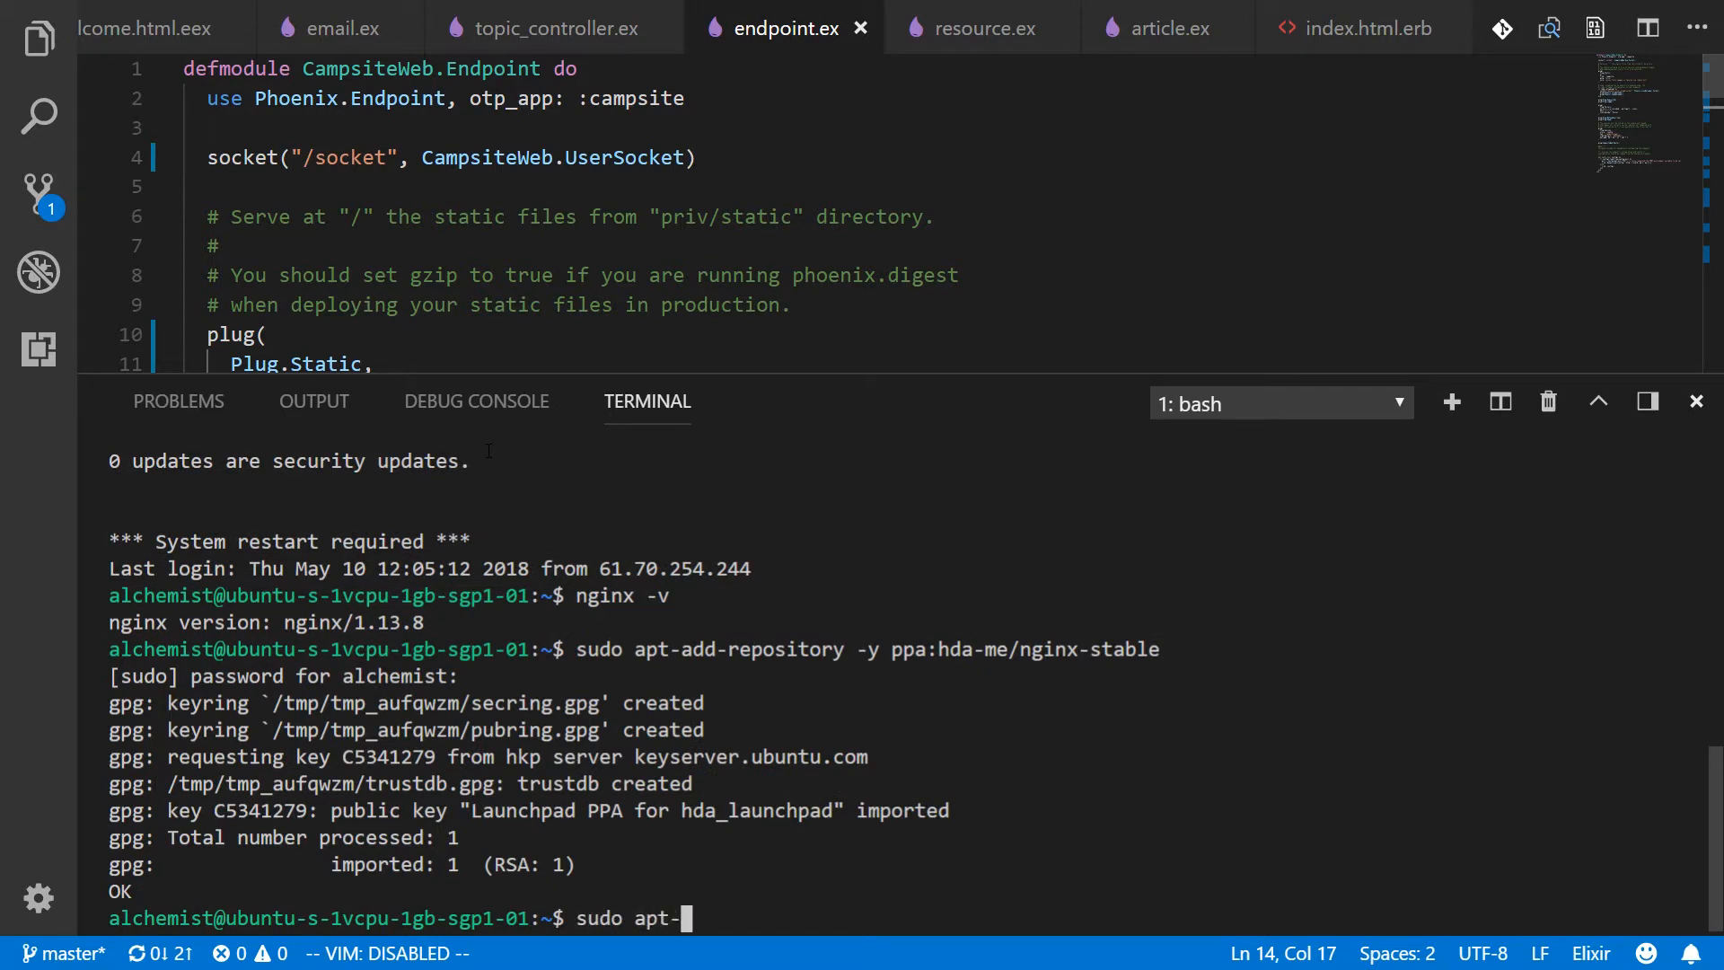
type("get update")
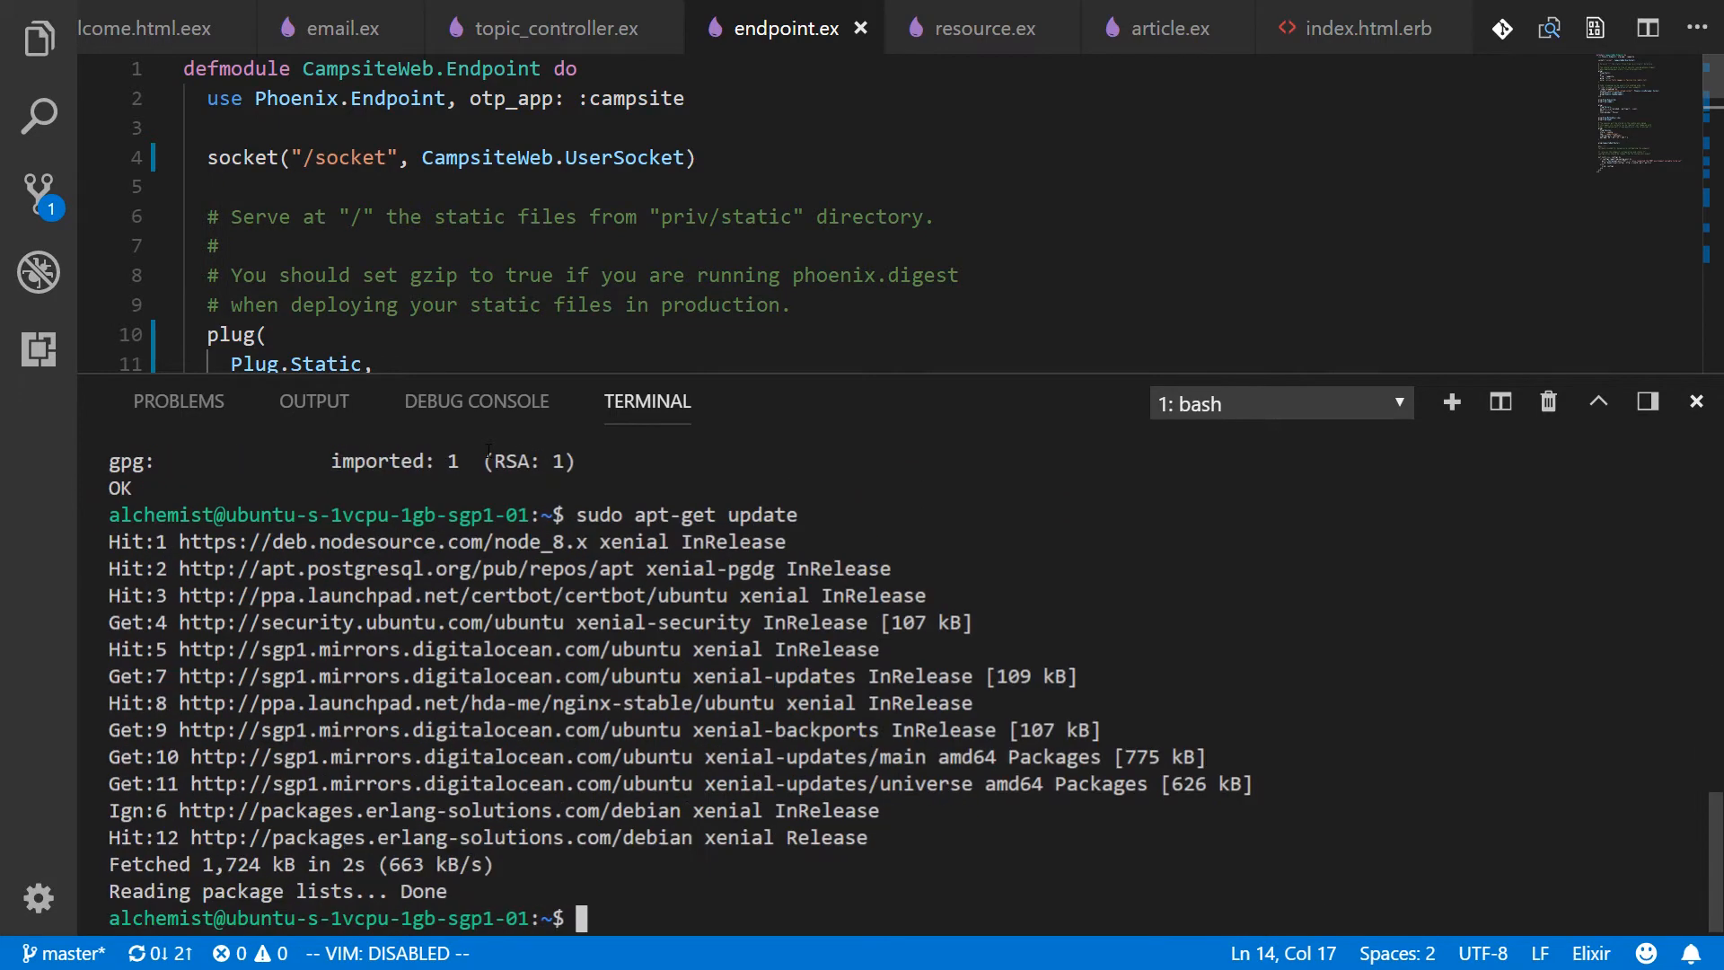
Install brotli, nginx and nginx-module-brotli with apt-get; all are already the newest version
type("sudo apt-get")
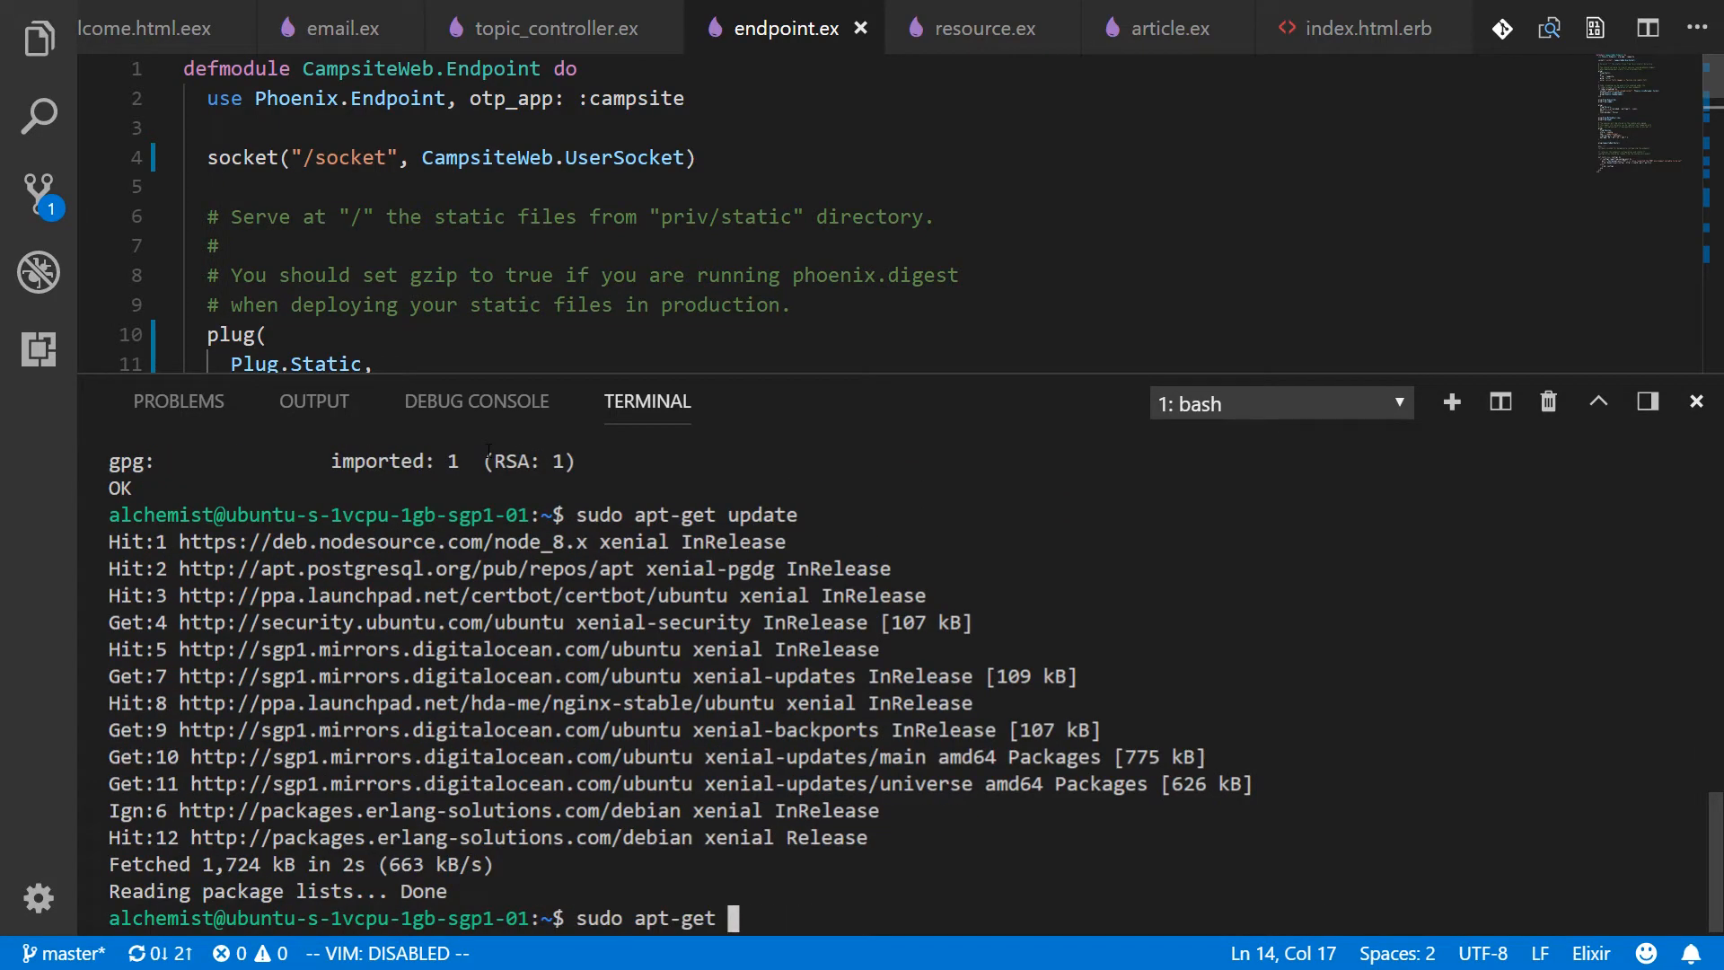
type("istall br")
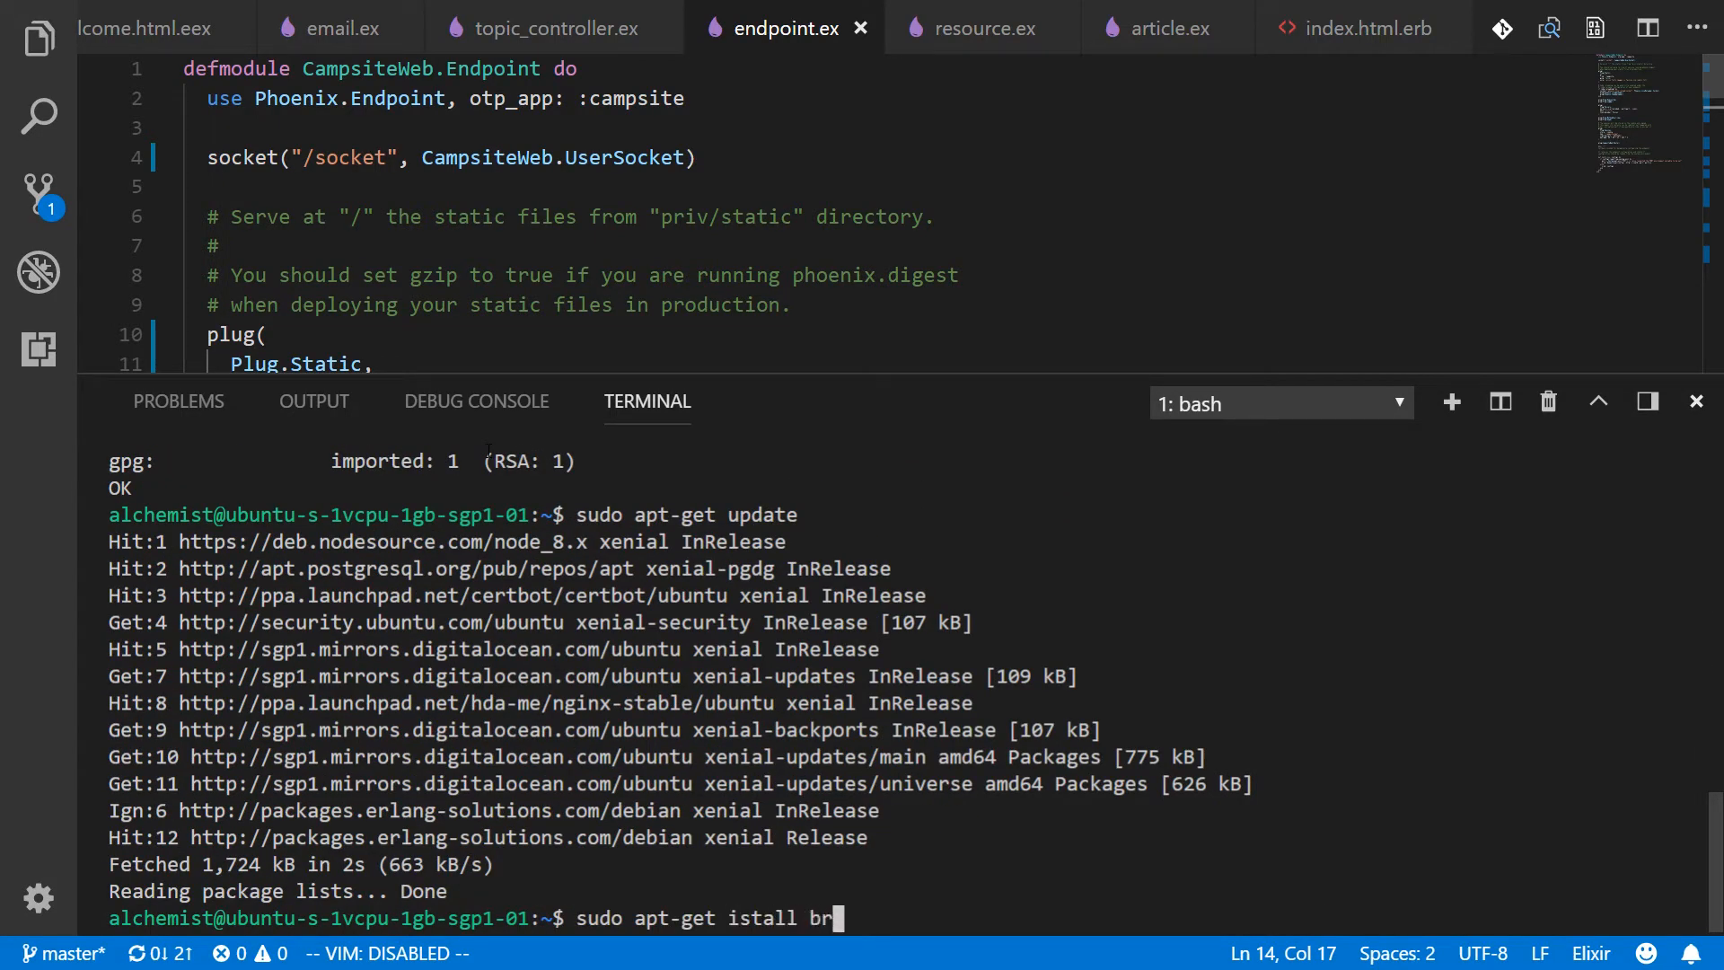
type("otli")
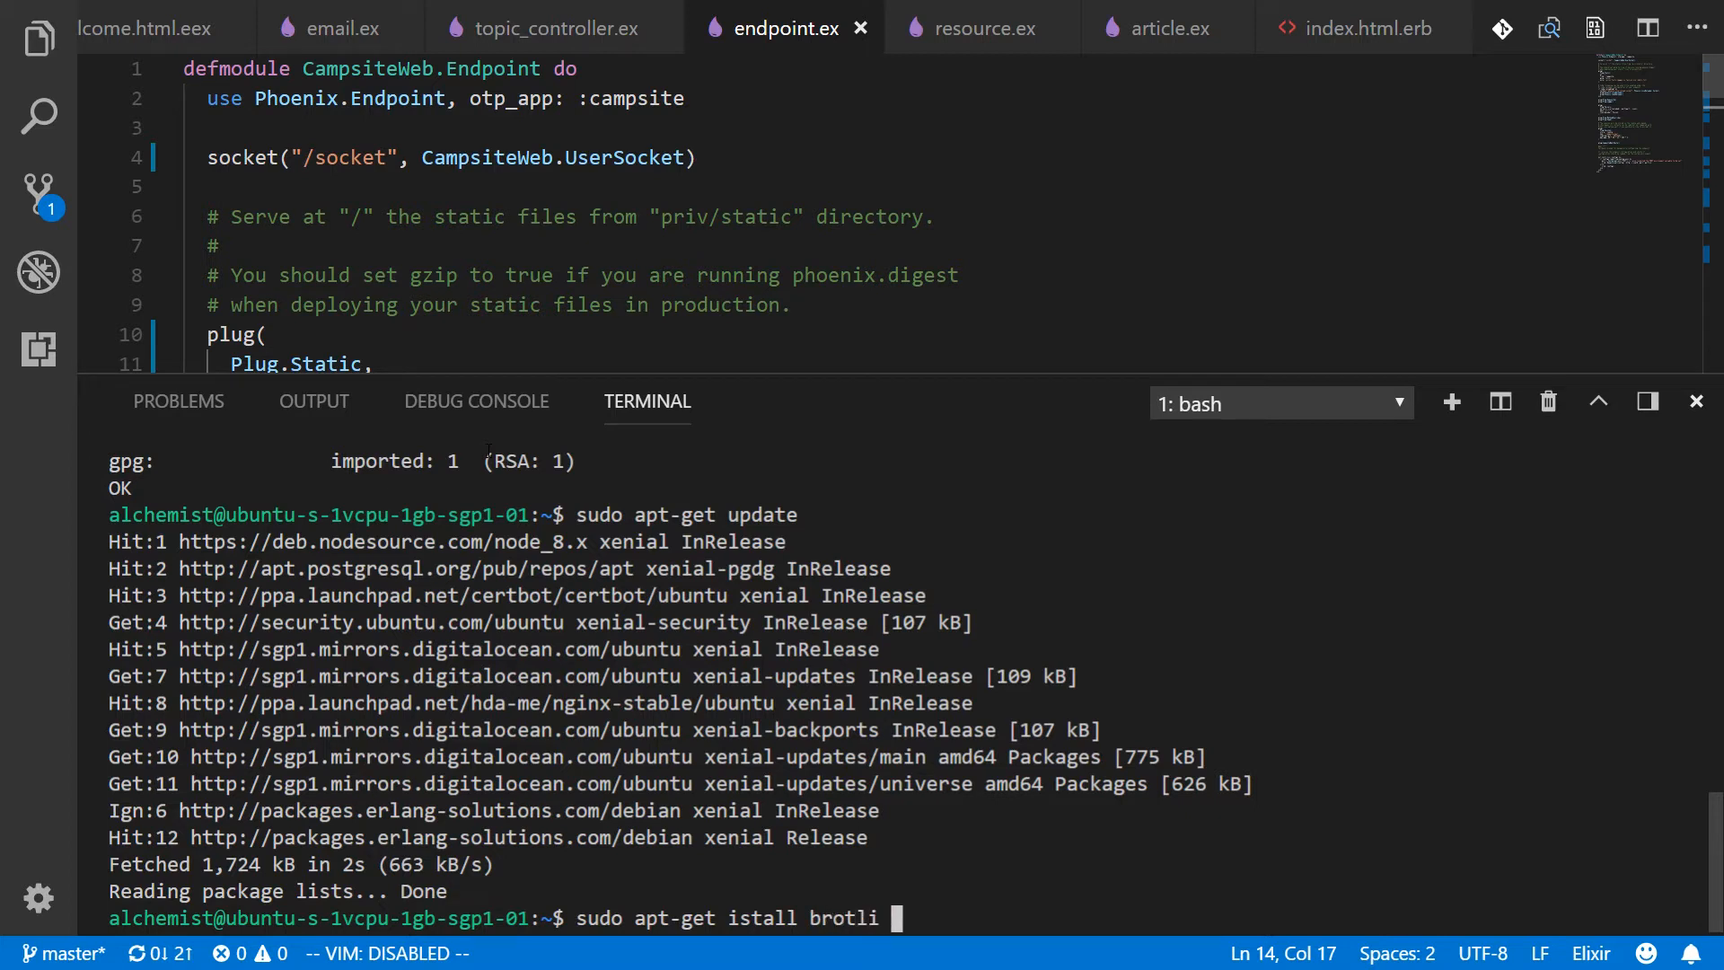
type("nginx")
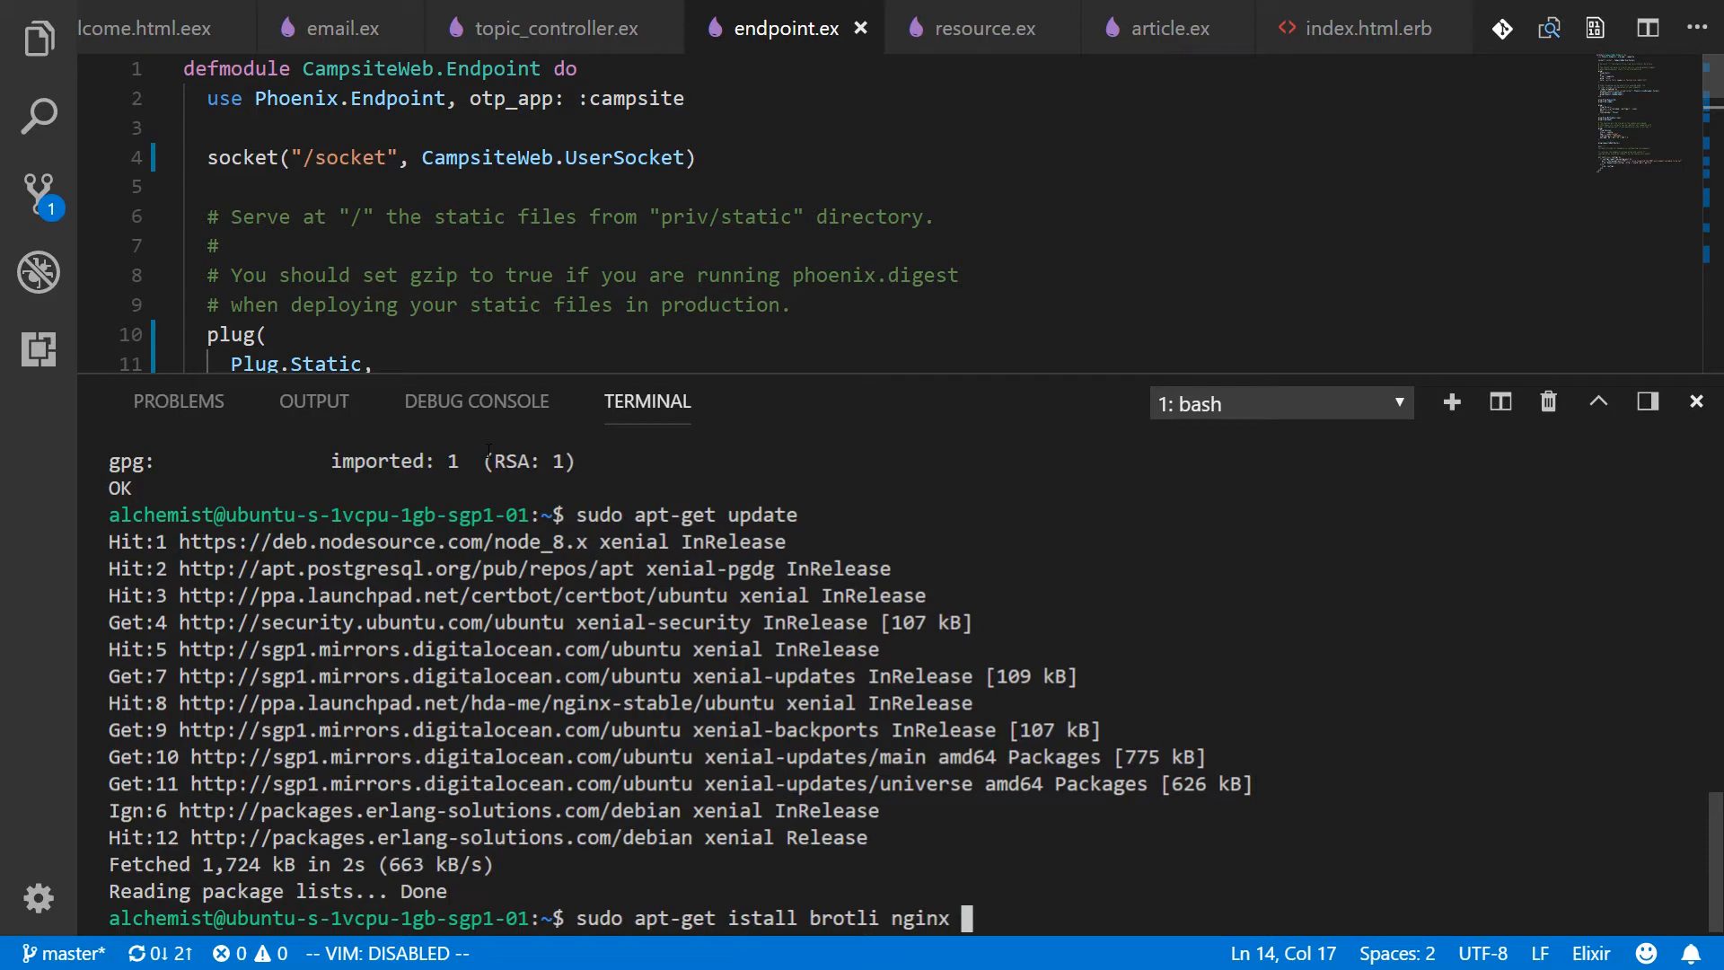
type("n")
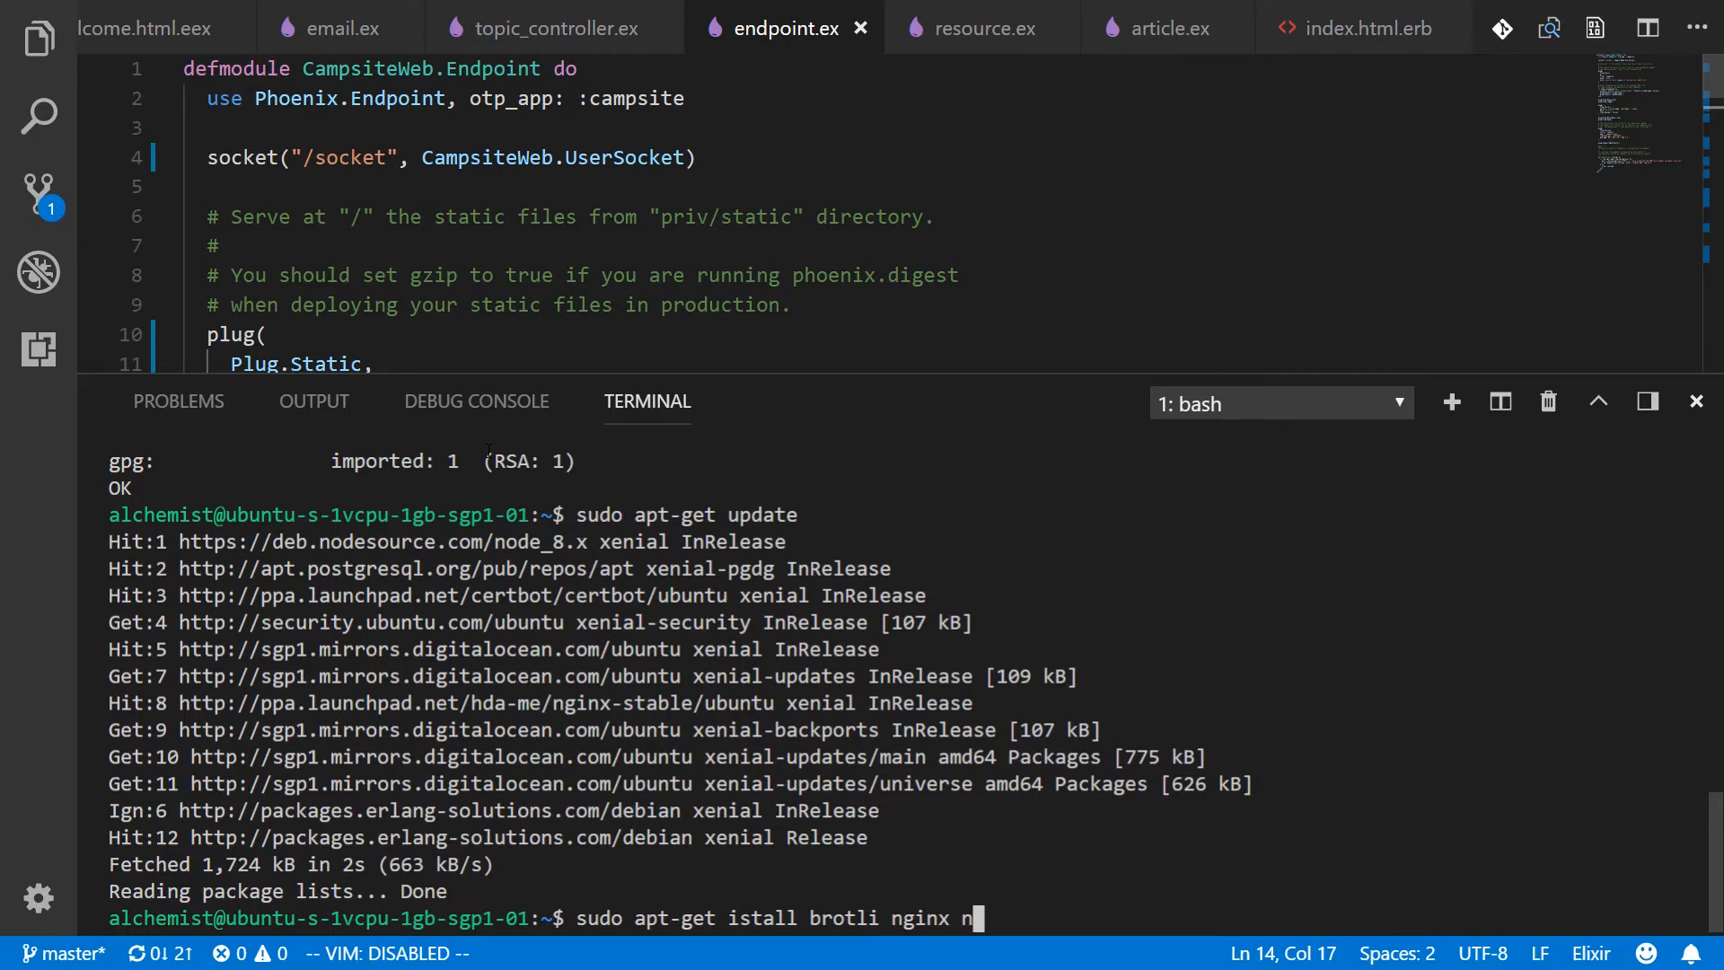
type("ginx-modul")
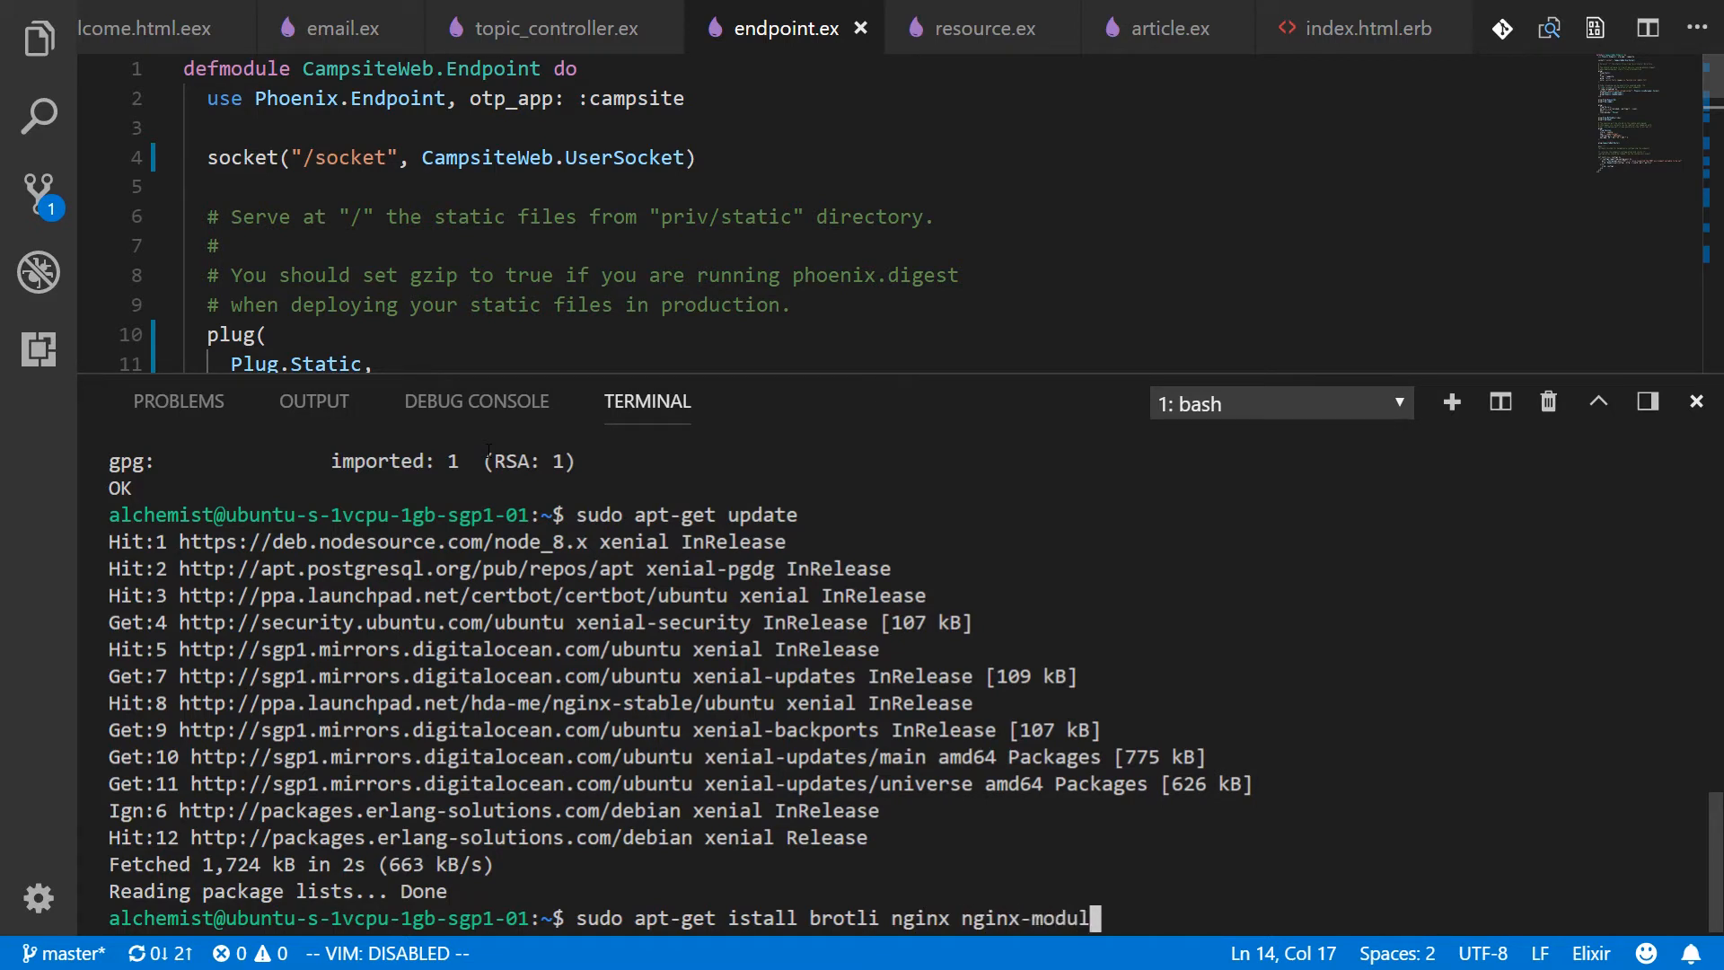
type("e-brotli")
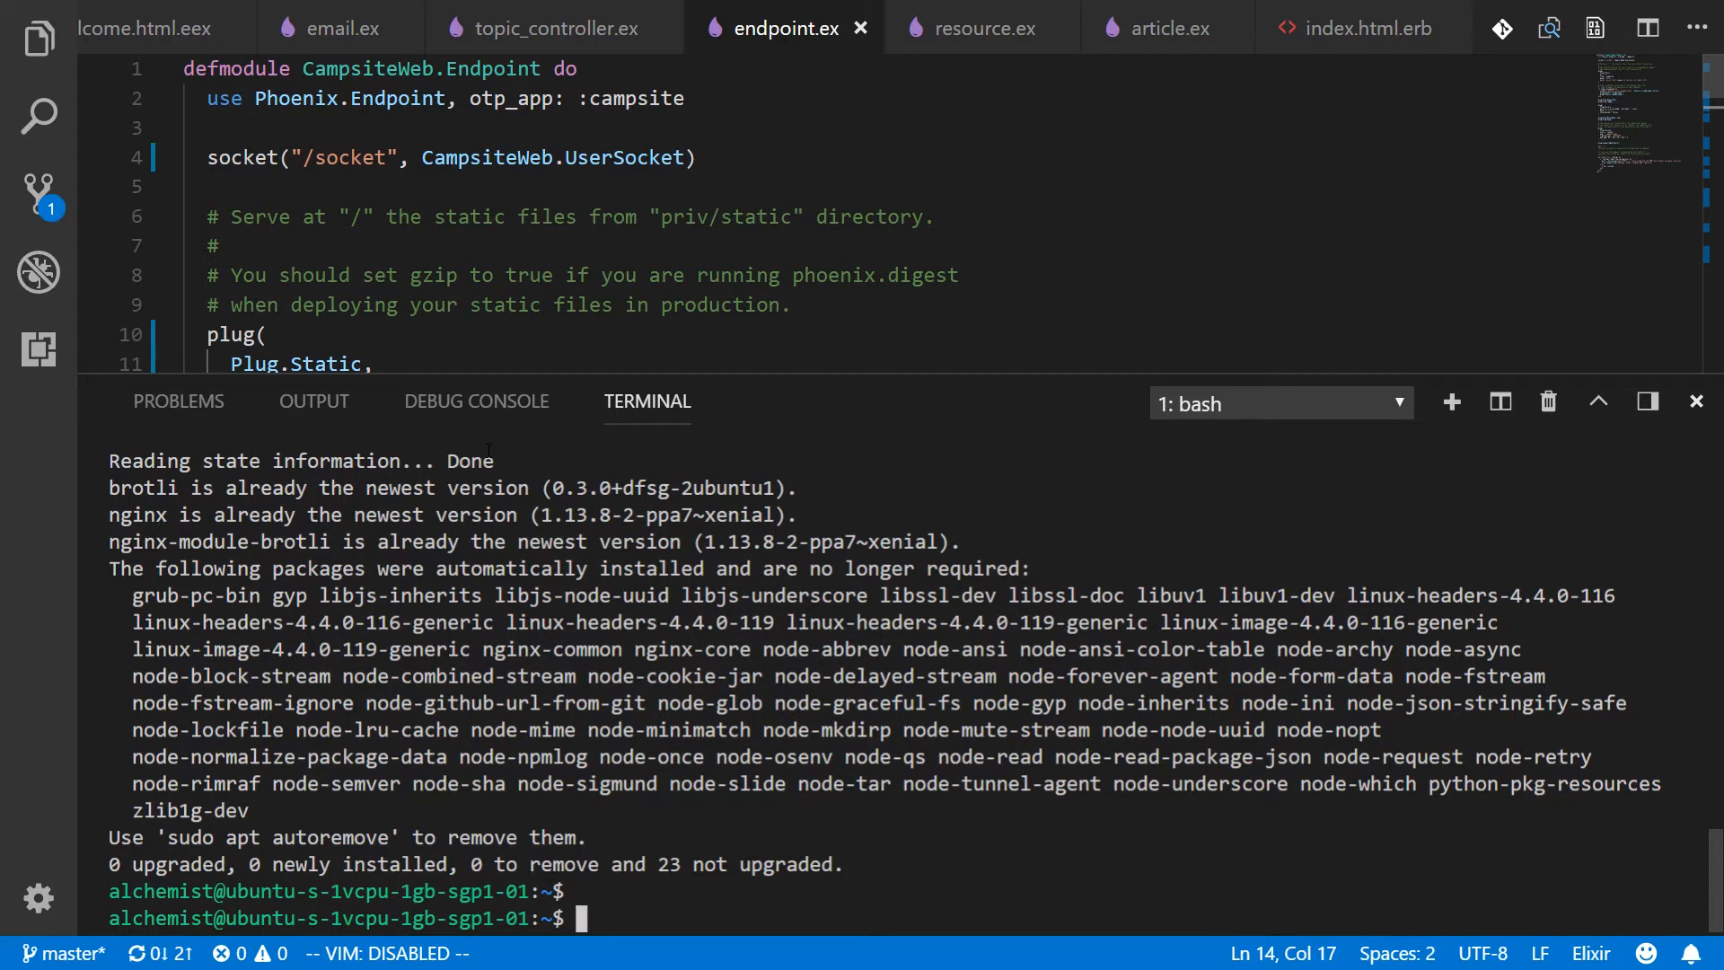
Begin an nginx -V 2>&1 | tr command to list nginx build options
type("nginx -V 2")
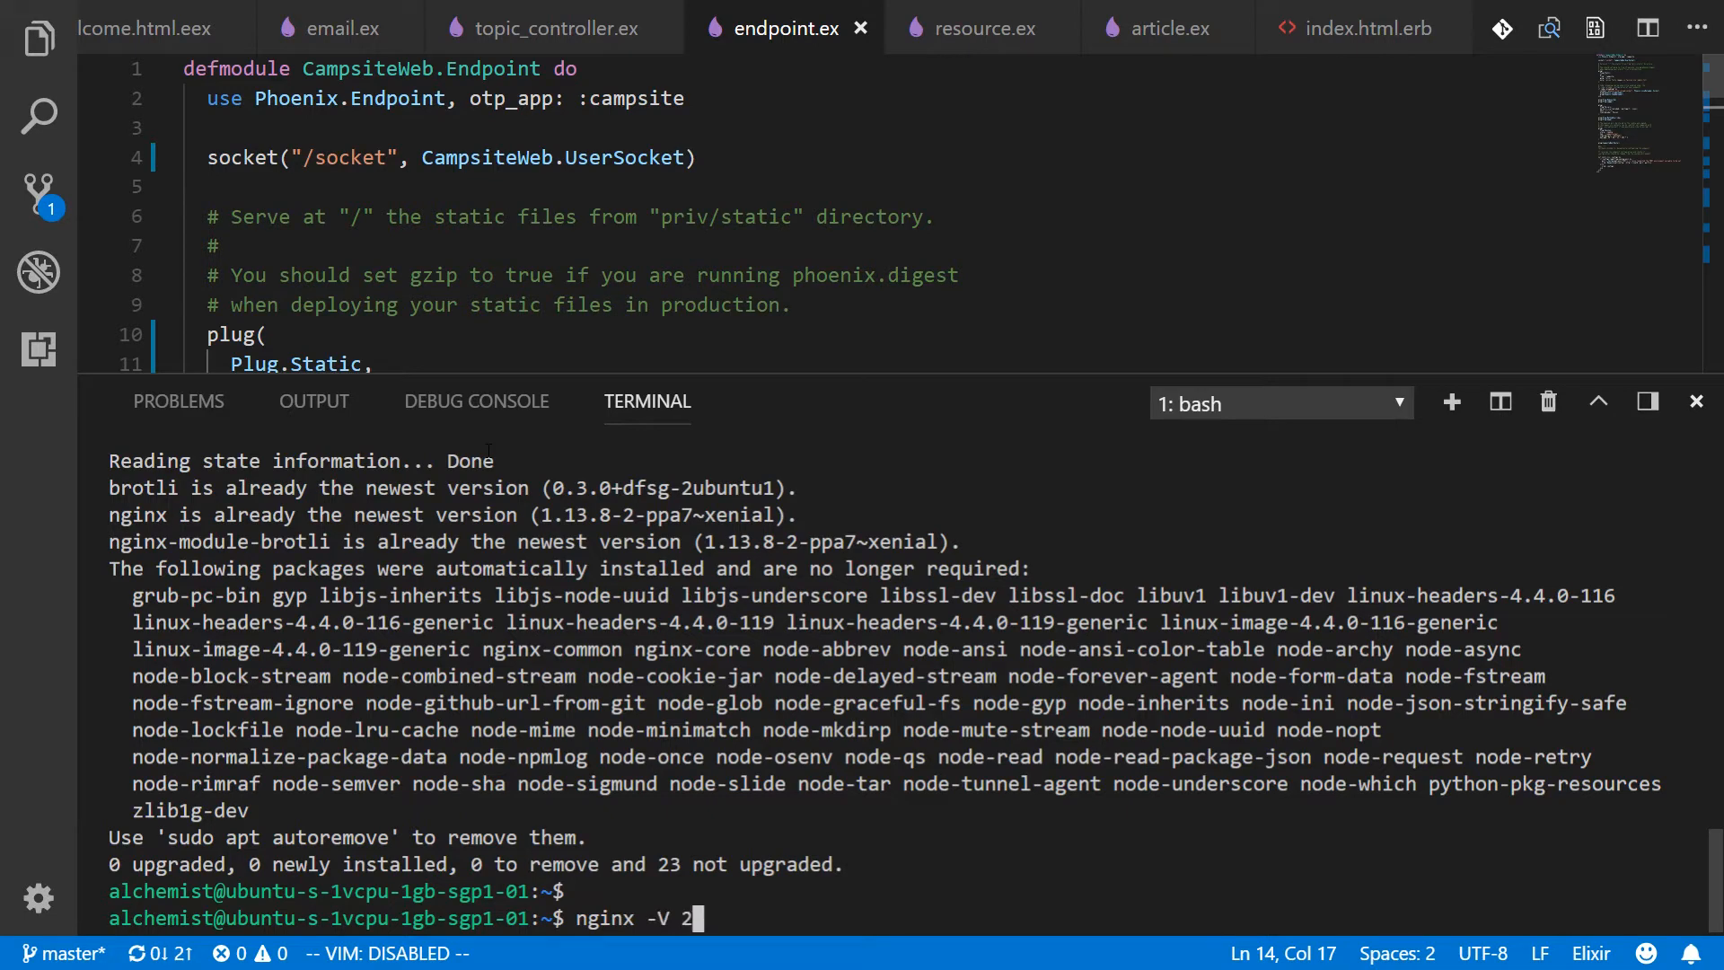
type(">&1")
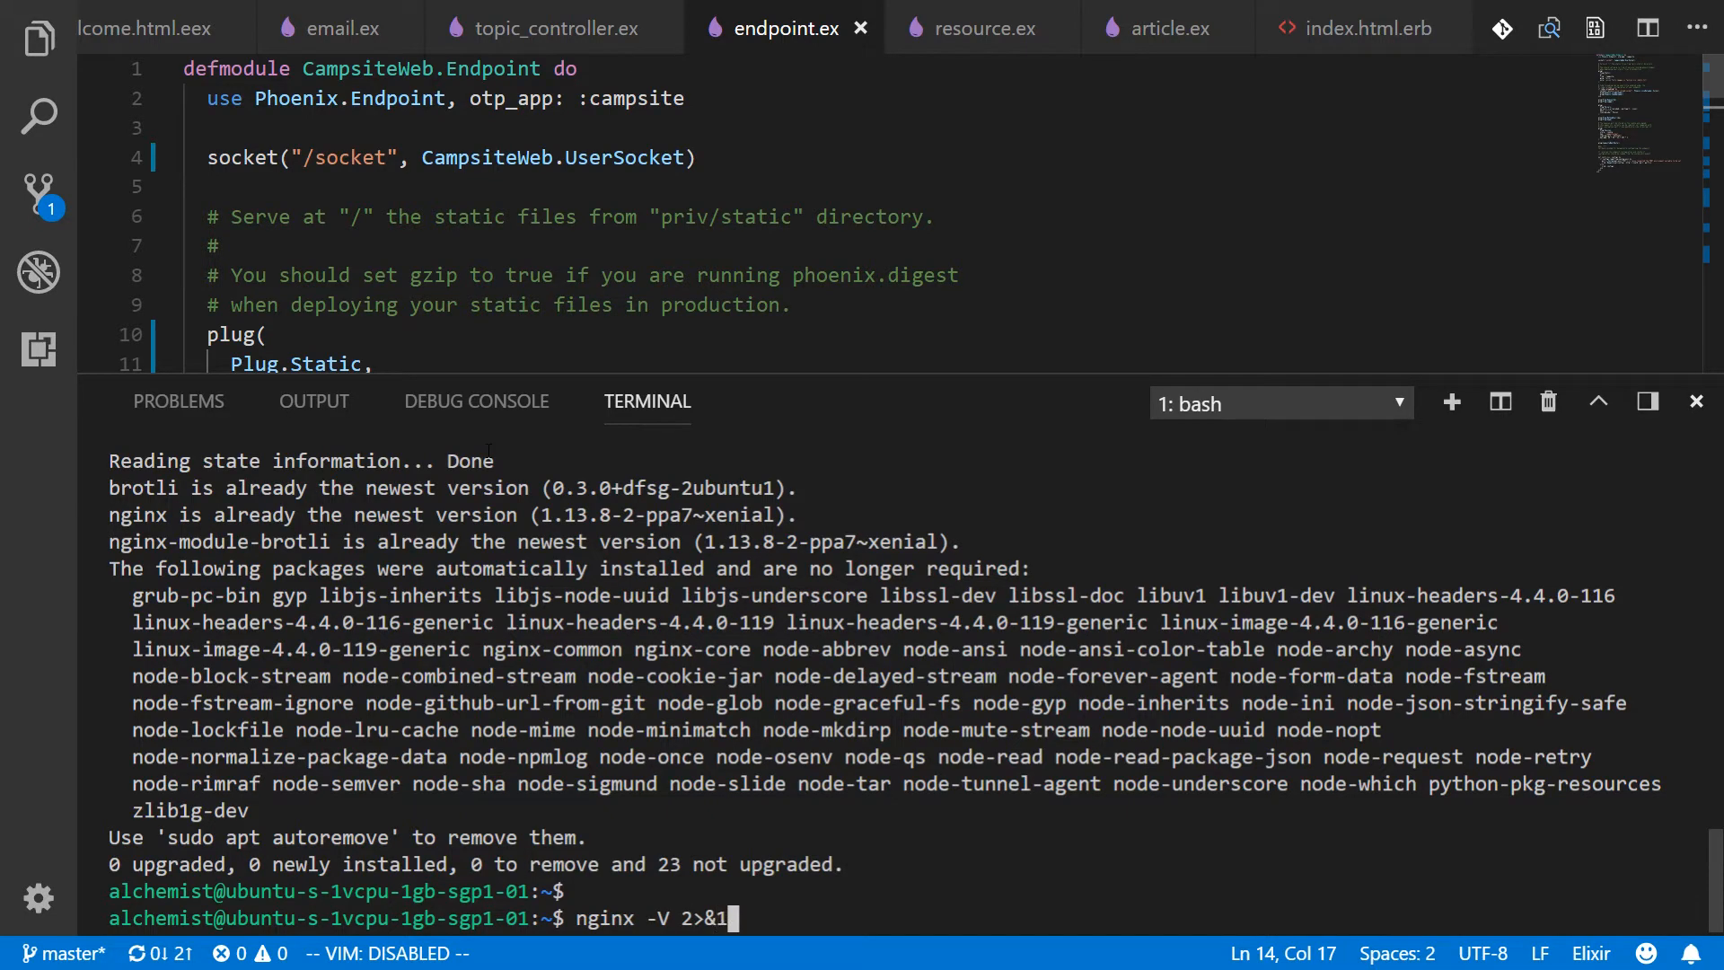
type("| tr '")
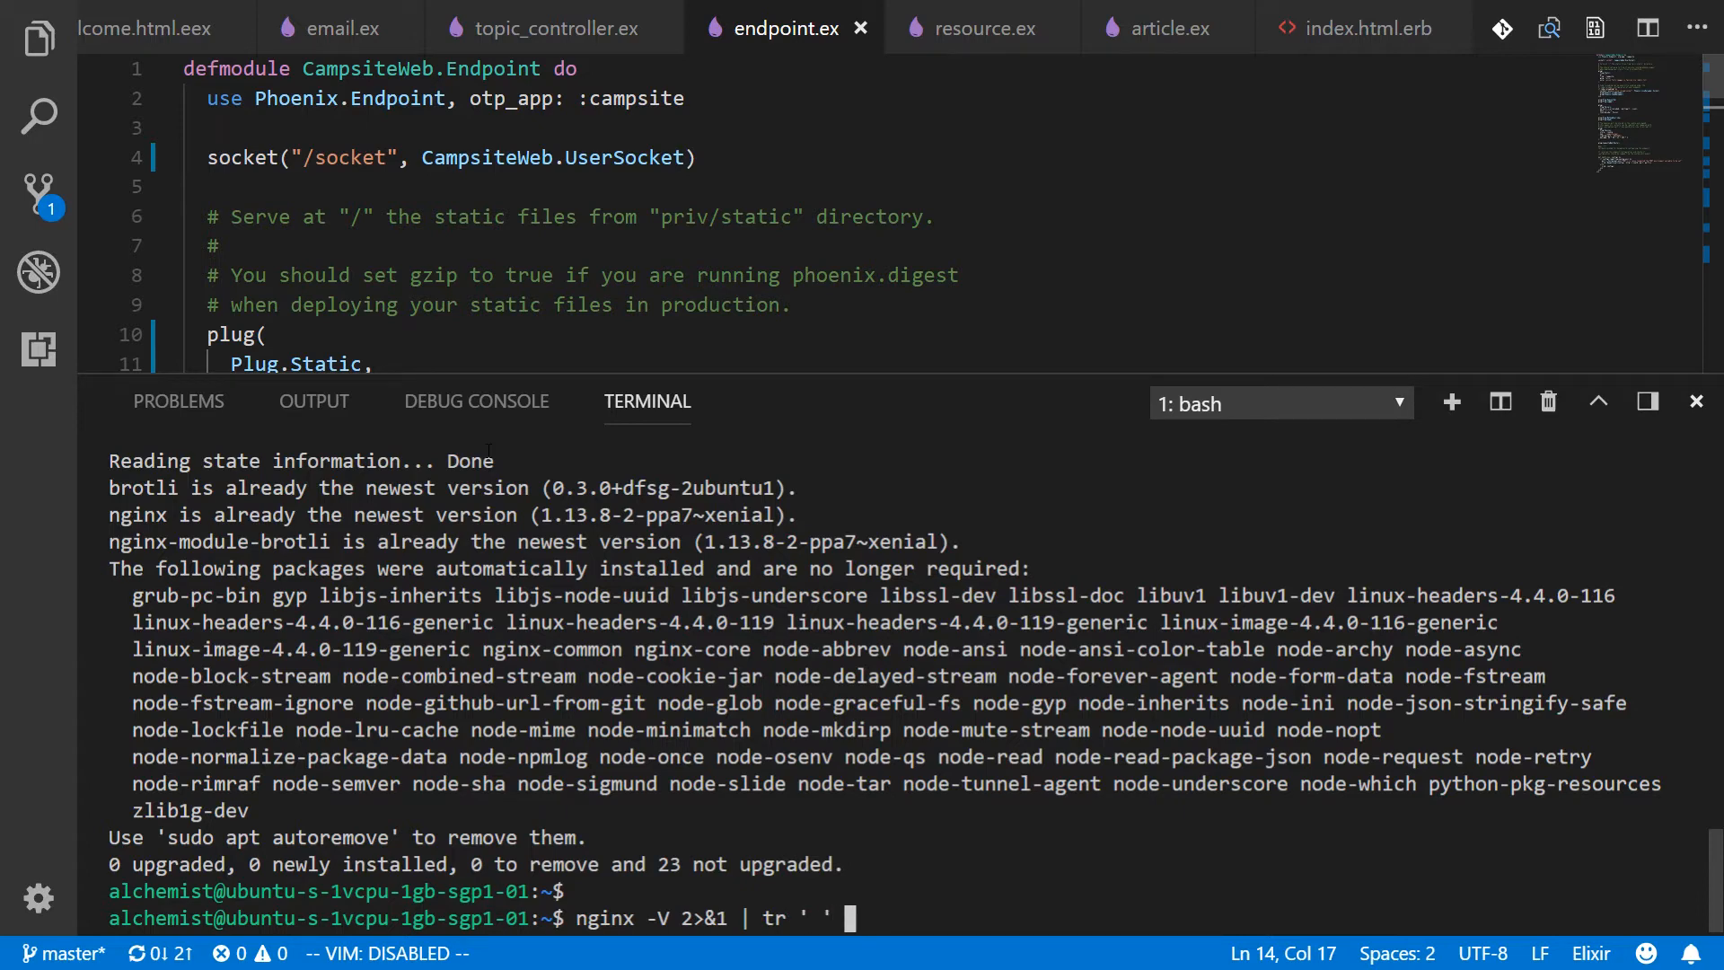
Complete the nginx -V | tr '\n' | grep brotli check, revealing the dynamic ngx_brotli module
type("'\\n'")
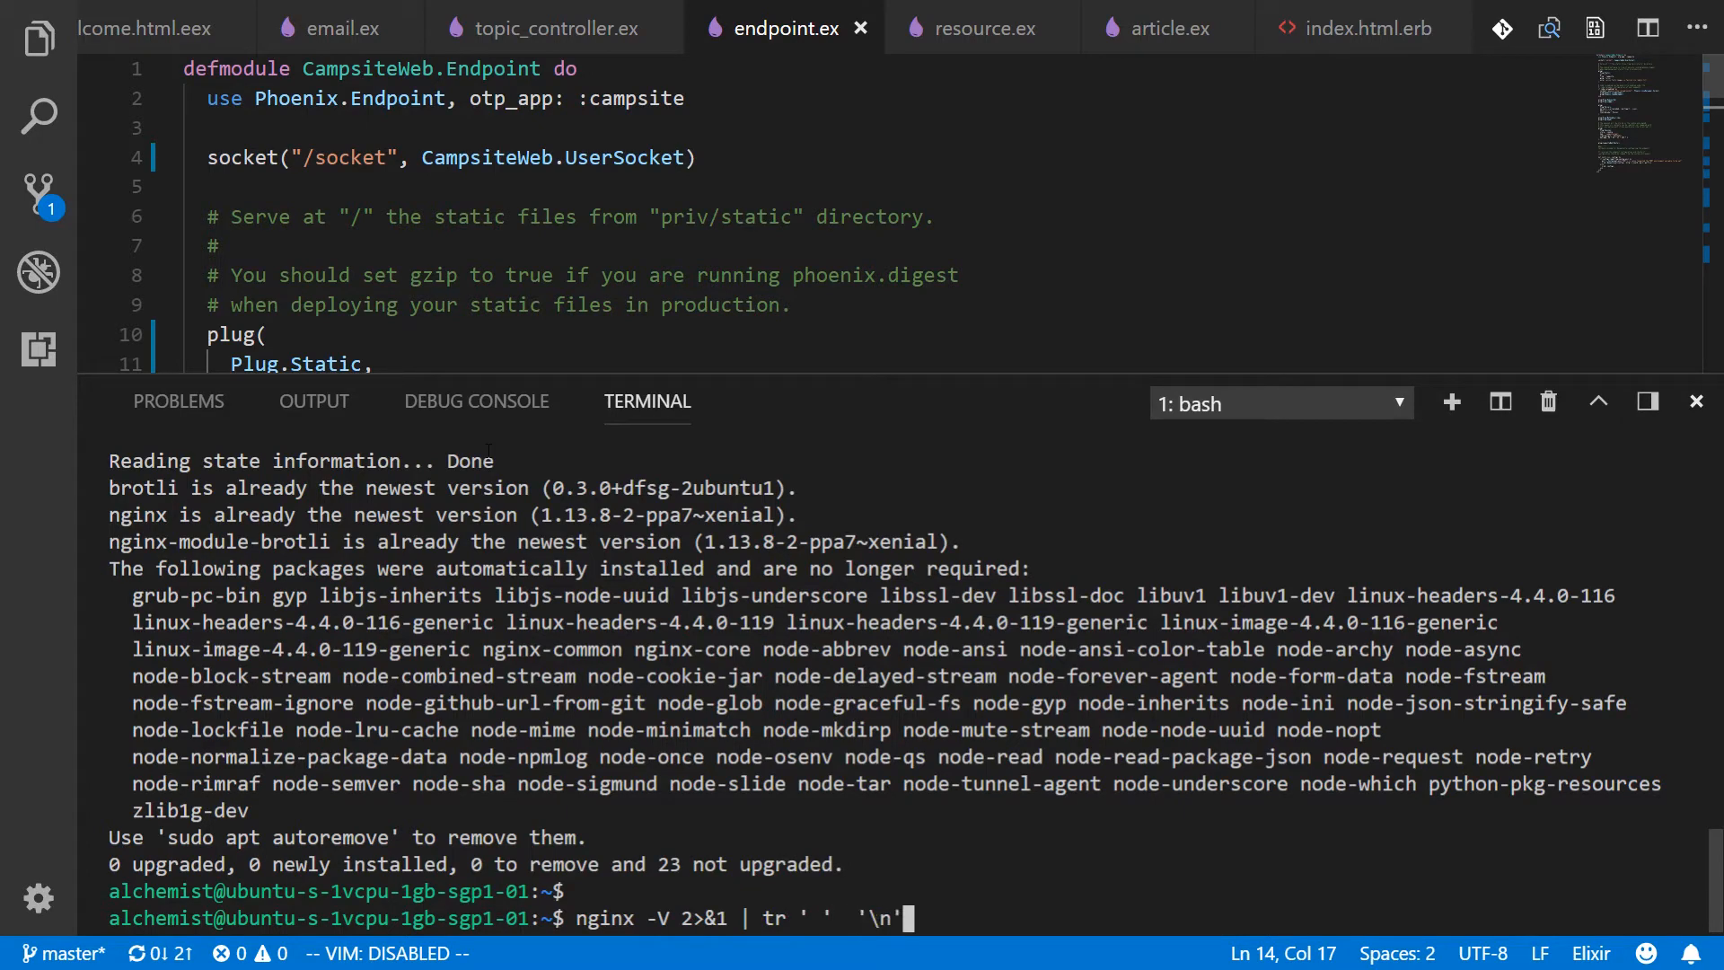
type("| grep")
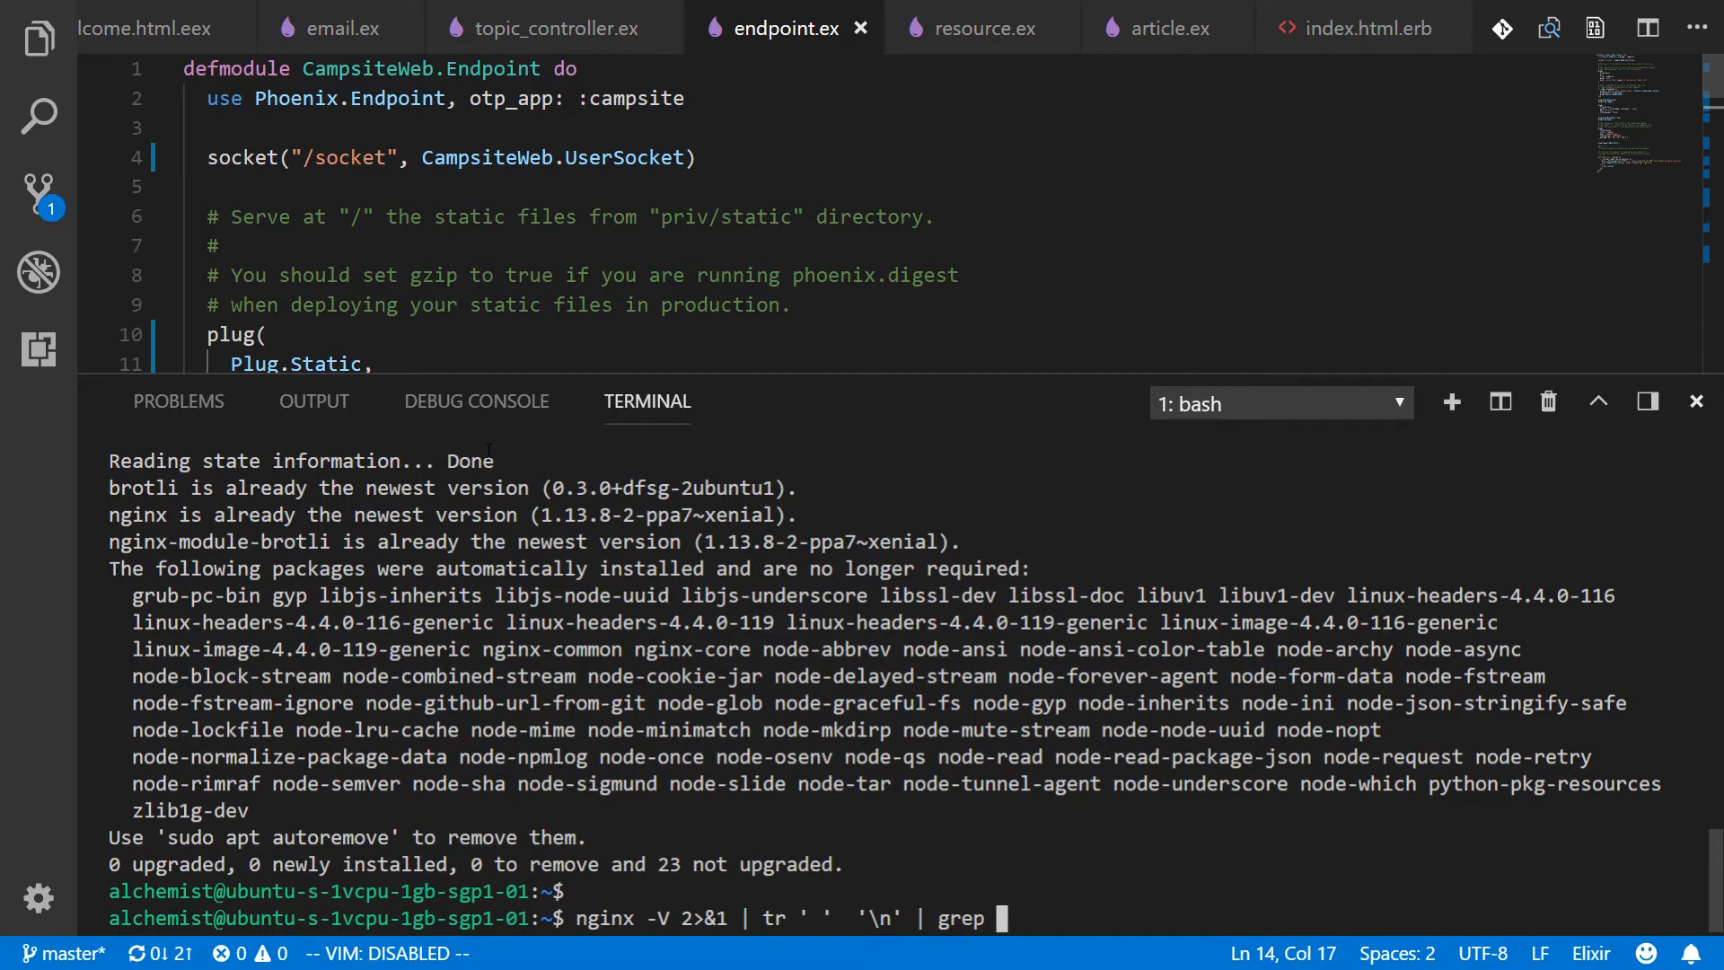
type("brotli")
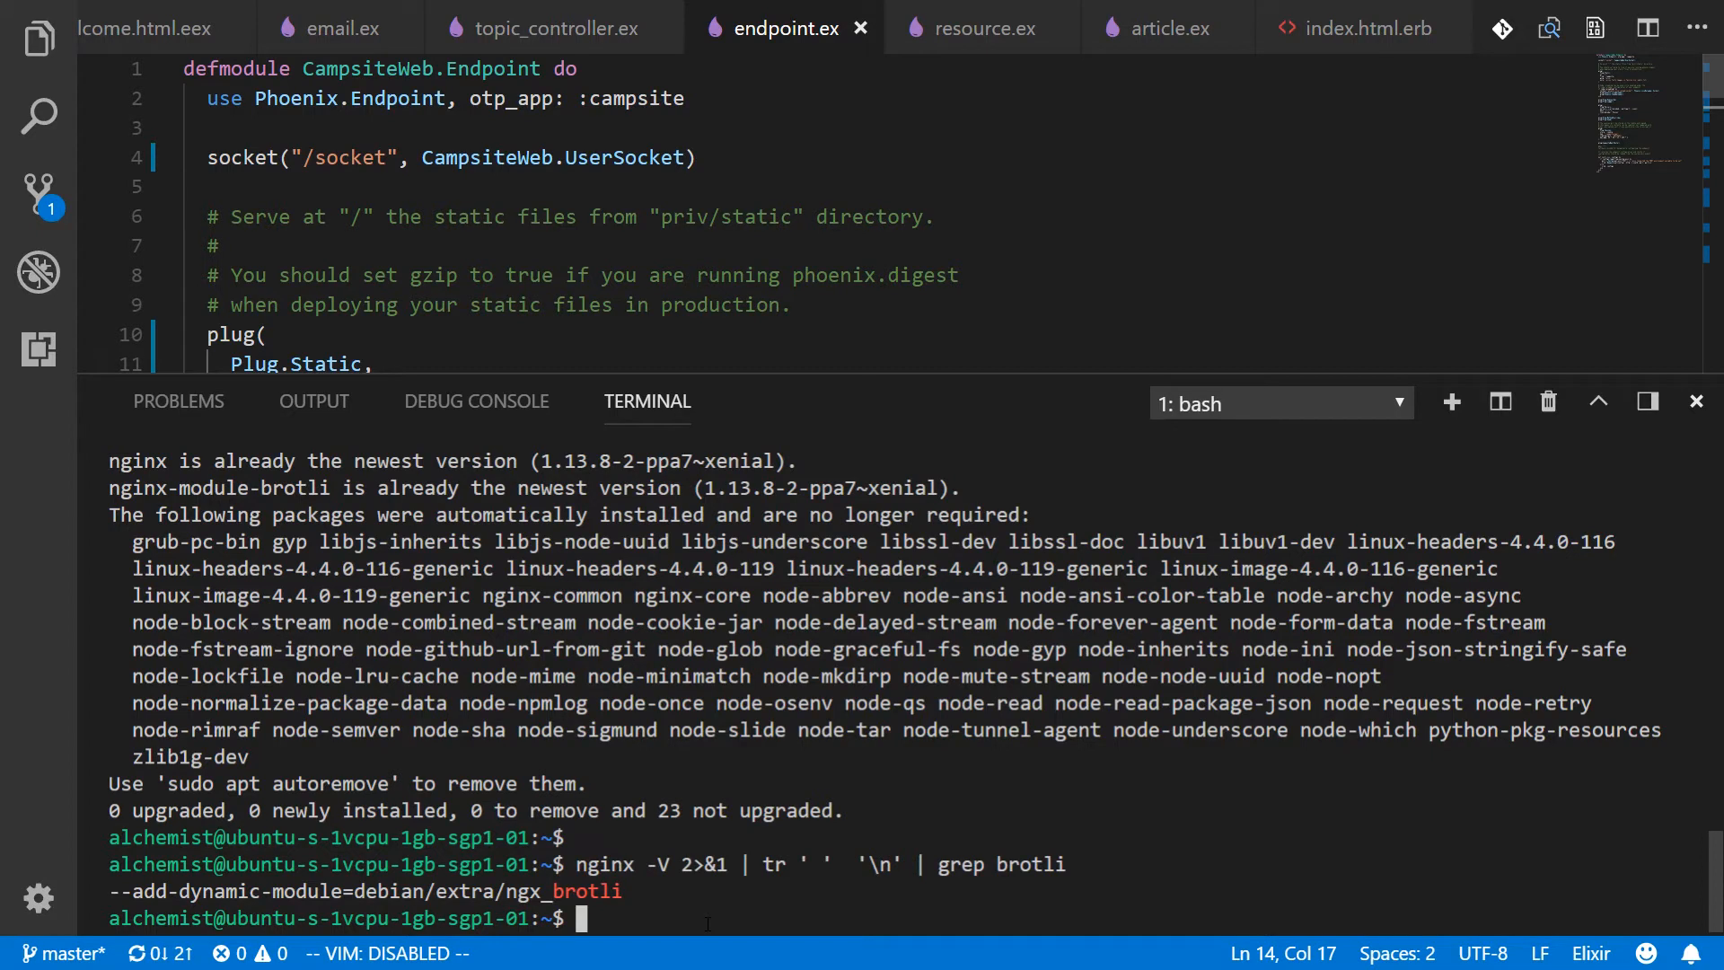
Open /etc/nginx/nginx.conf in vi with sudo for editing
type("vi /")
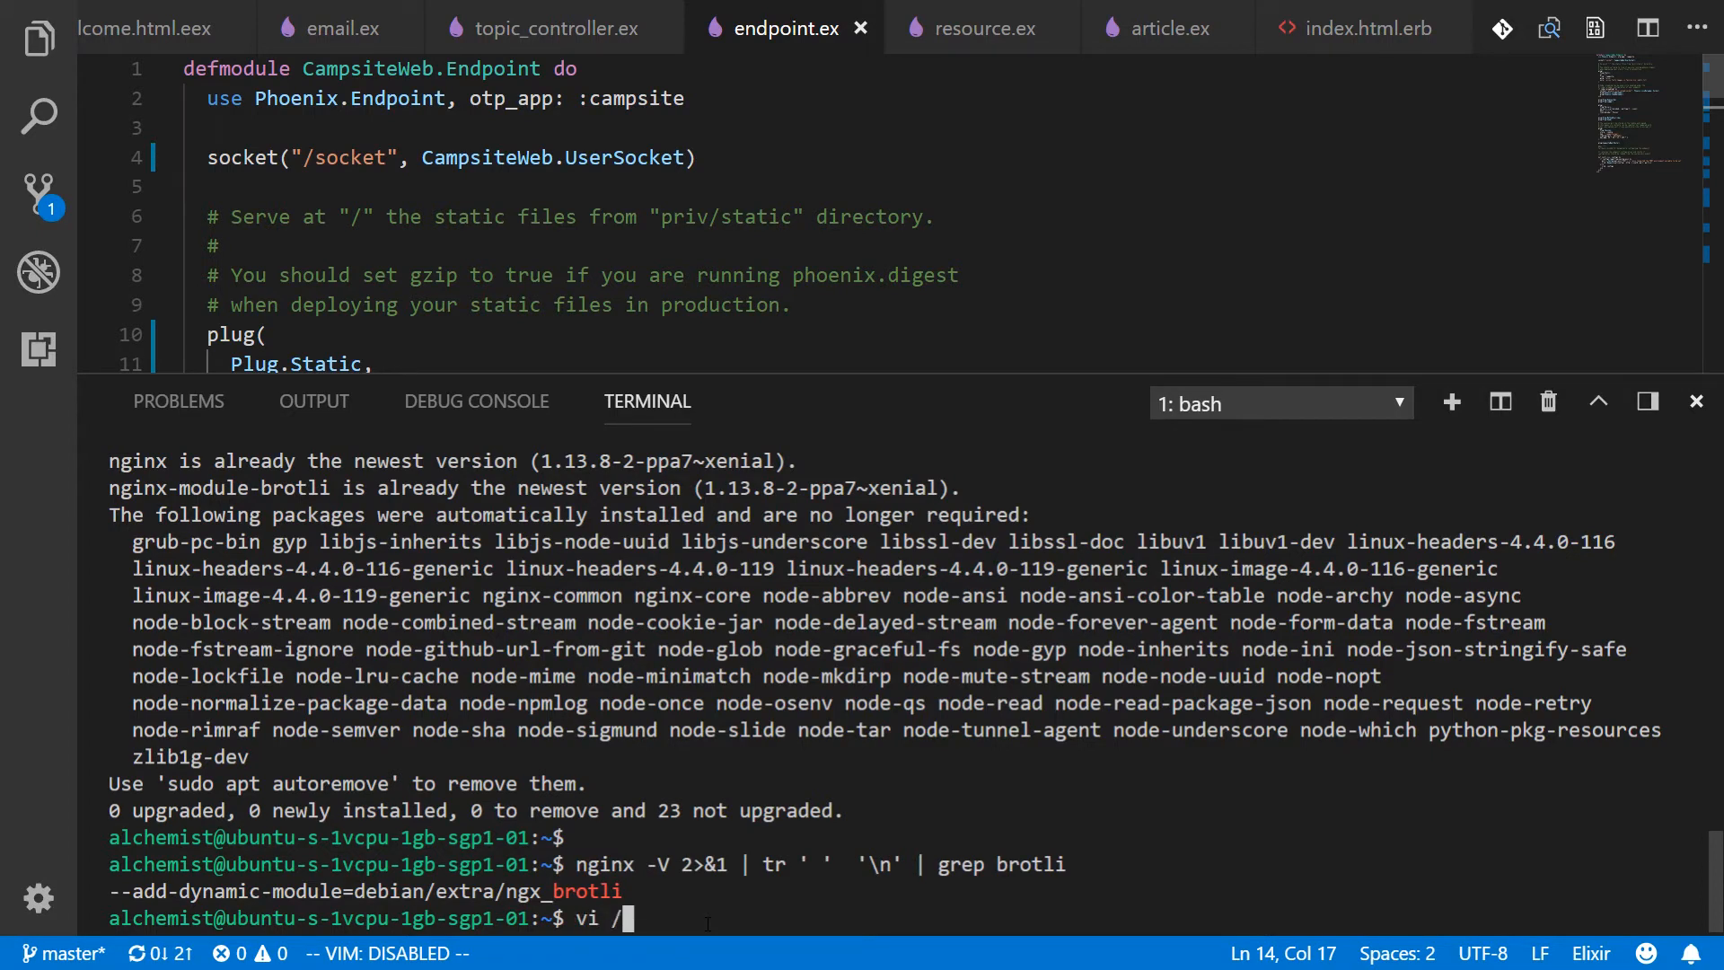
type("e")
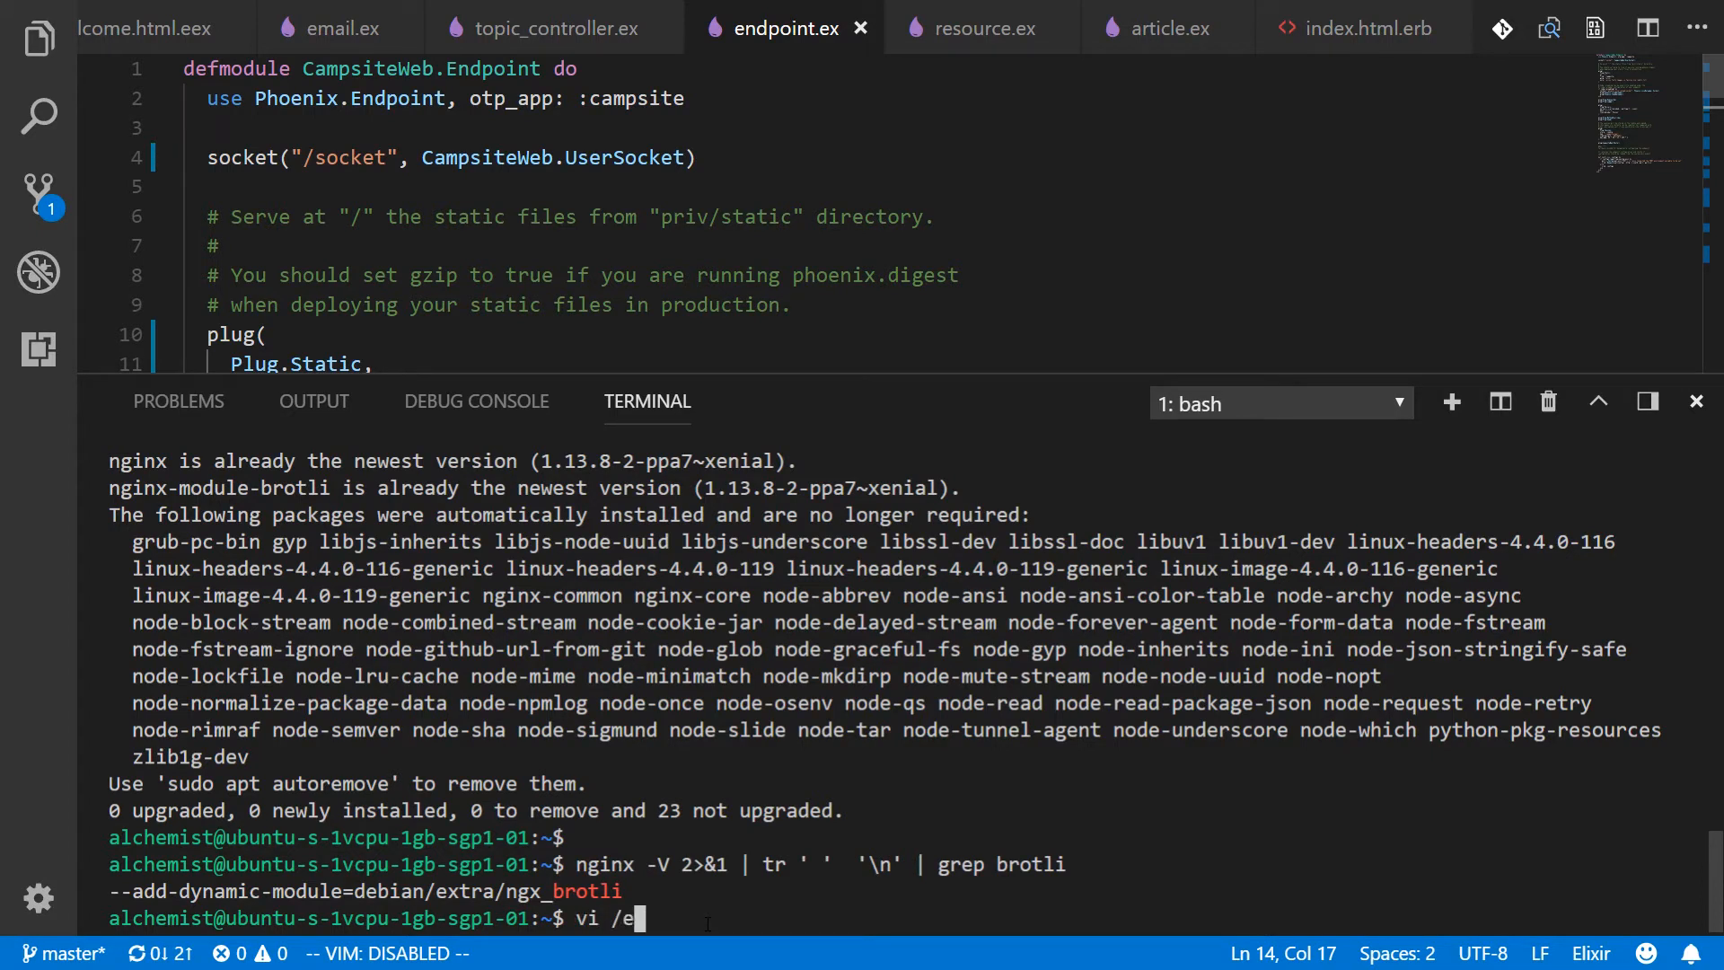
type("tc/nginx/")
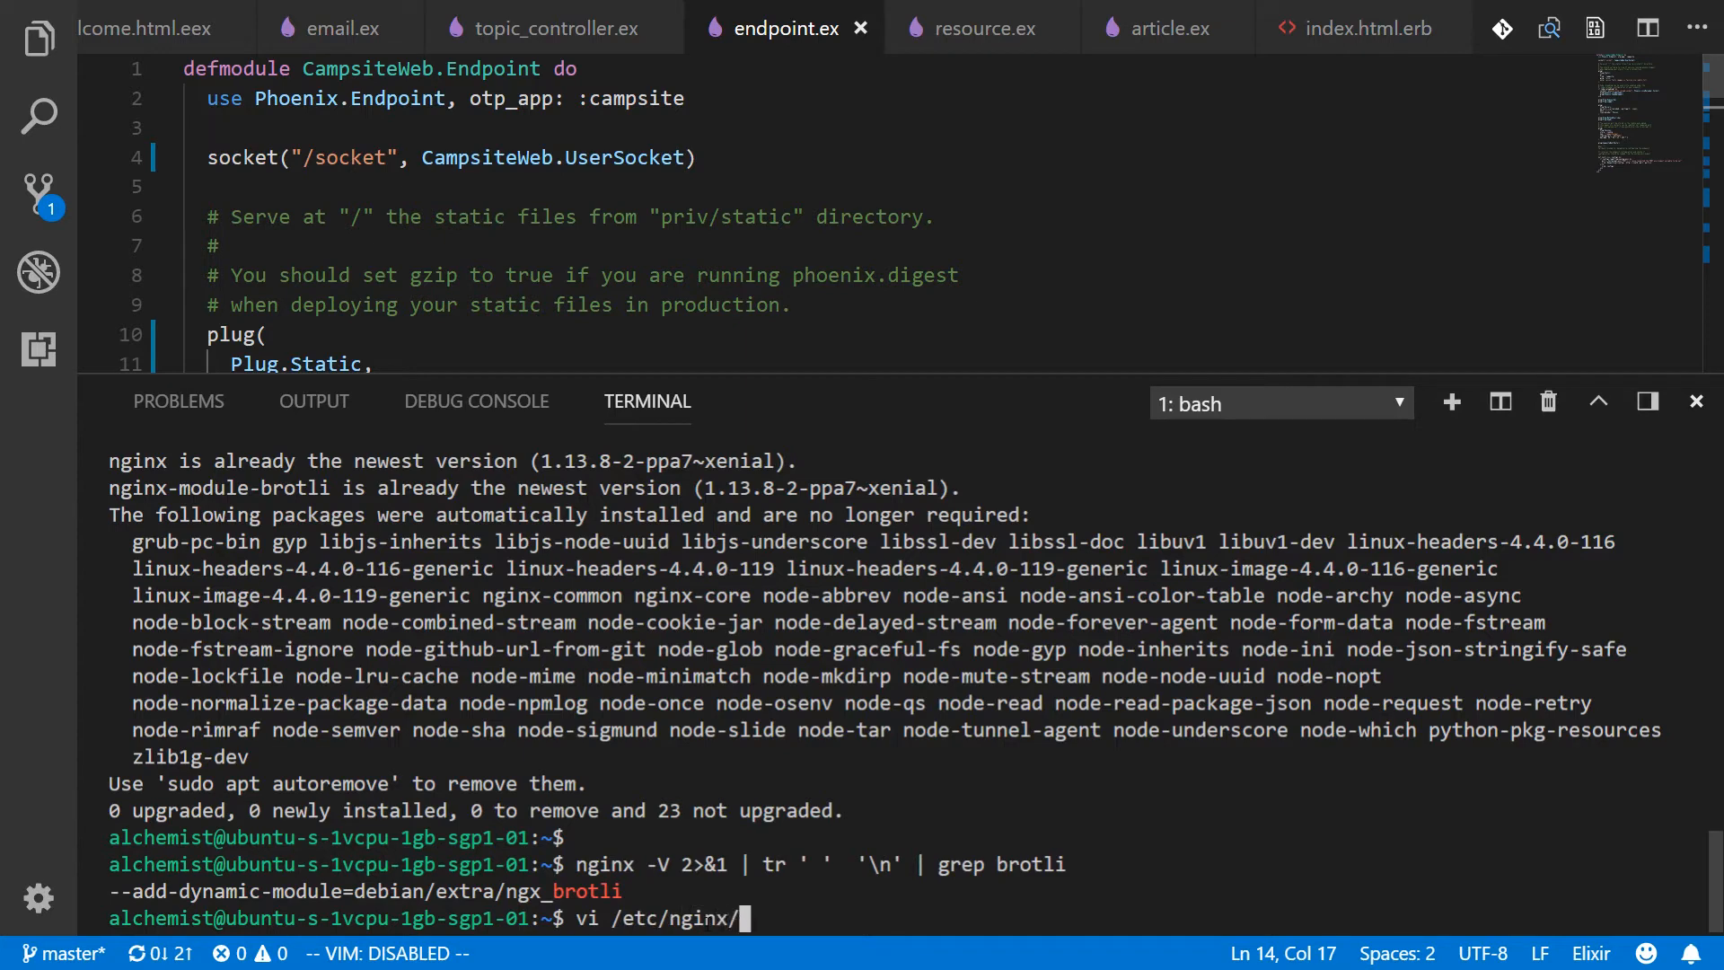
type("nginx.conf")
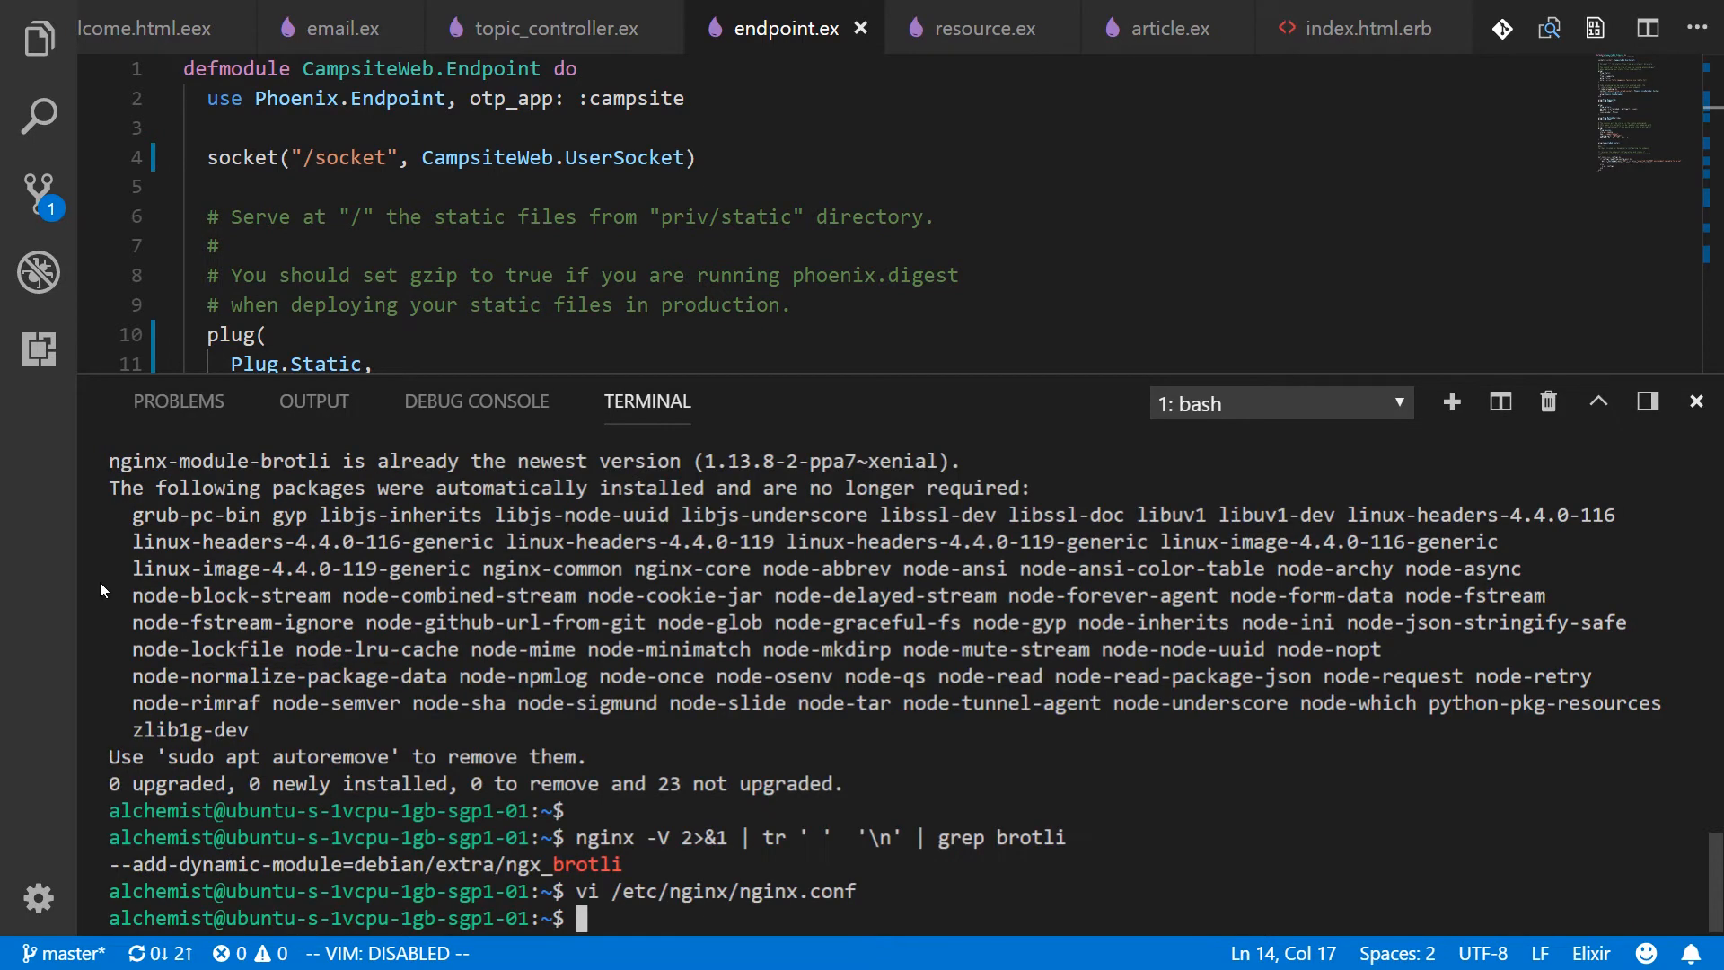
type("sudo")
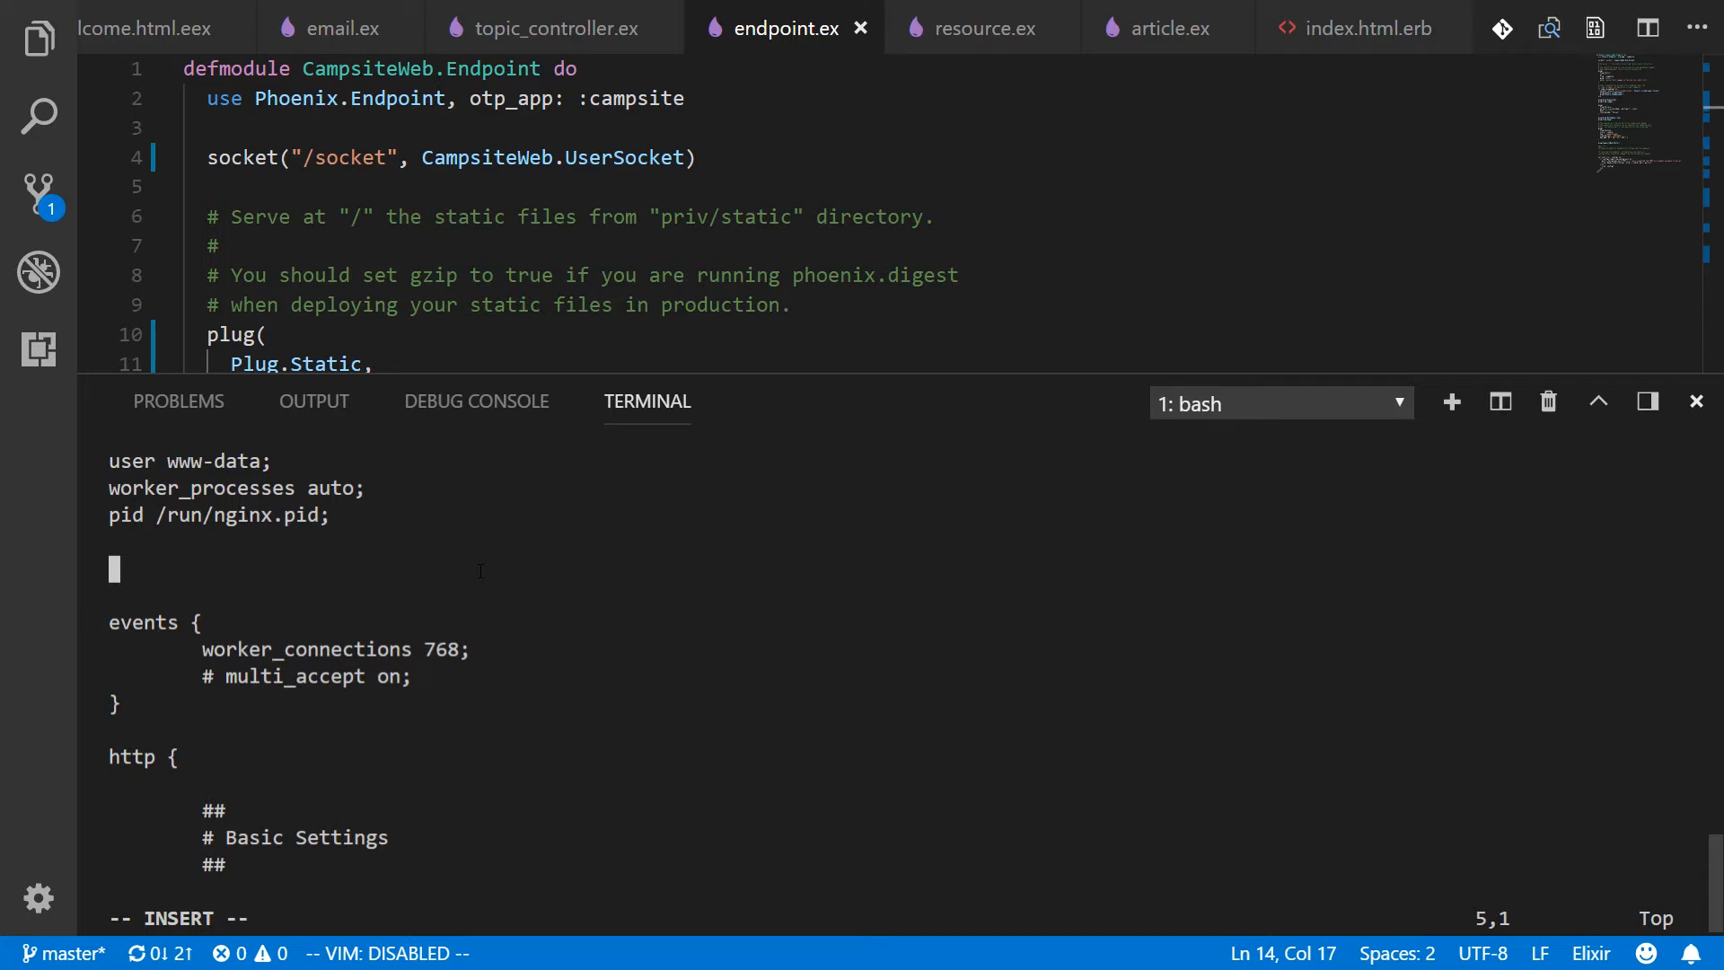
Add 'load_module modules/ngx_http_brotli_filter_module.so;' to nginx.conf
type("load_")
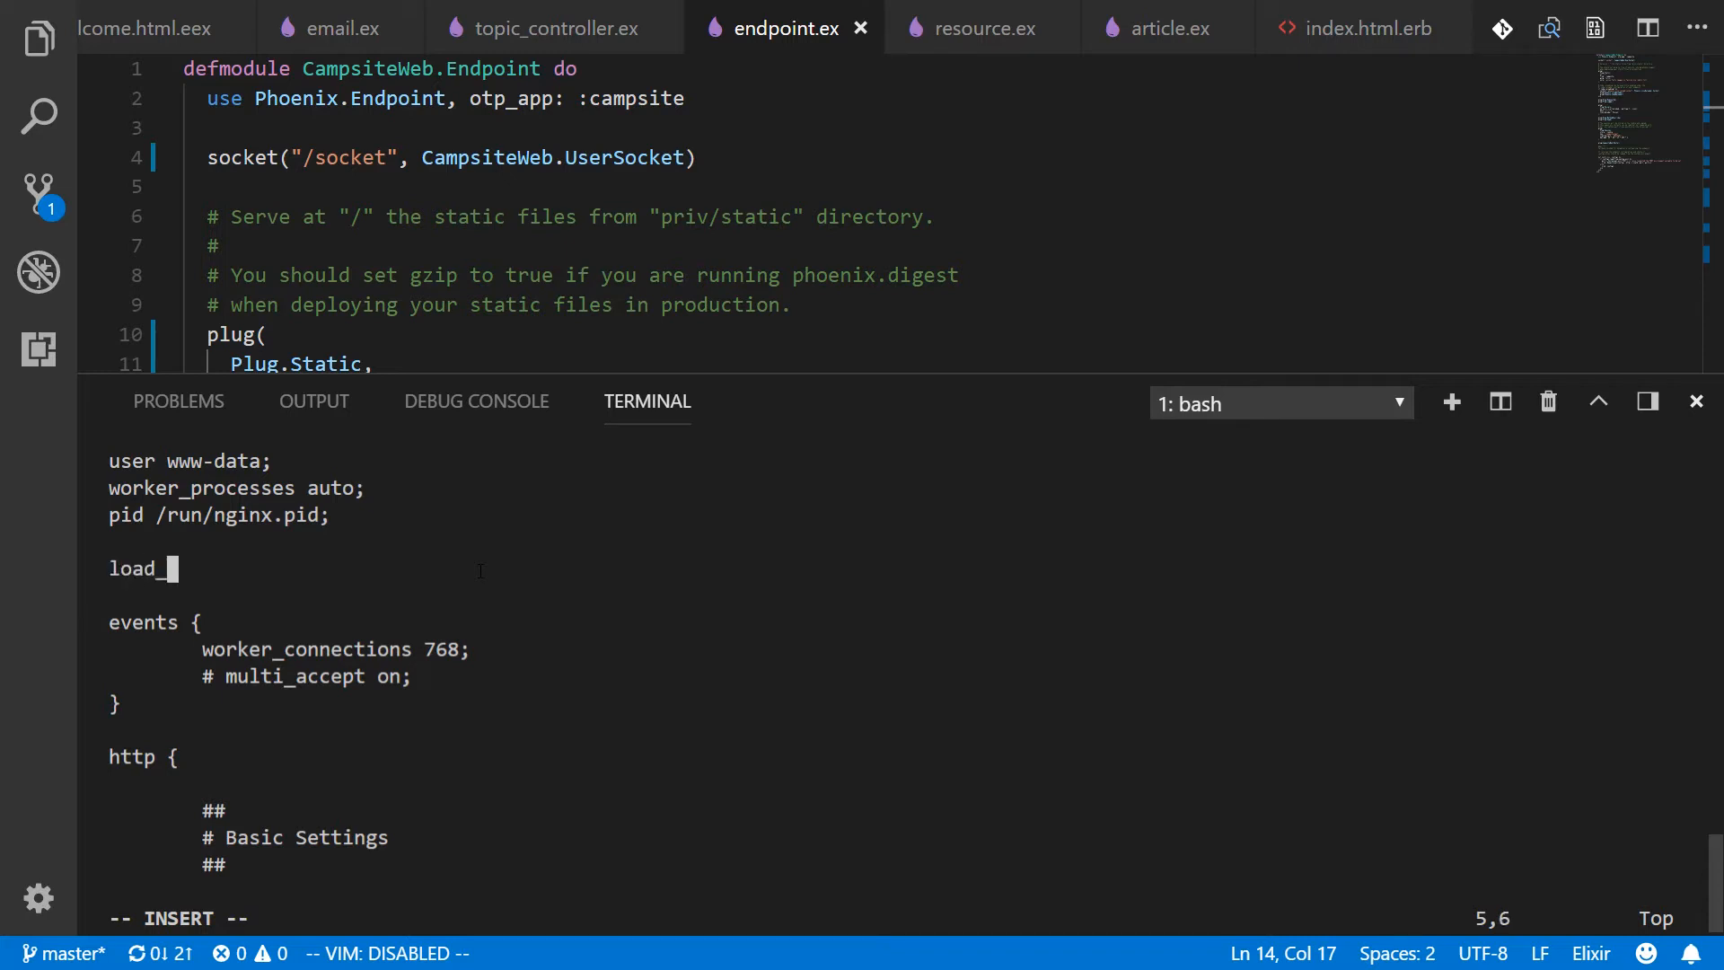
type("module")
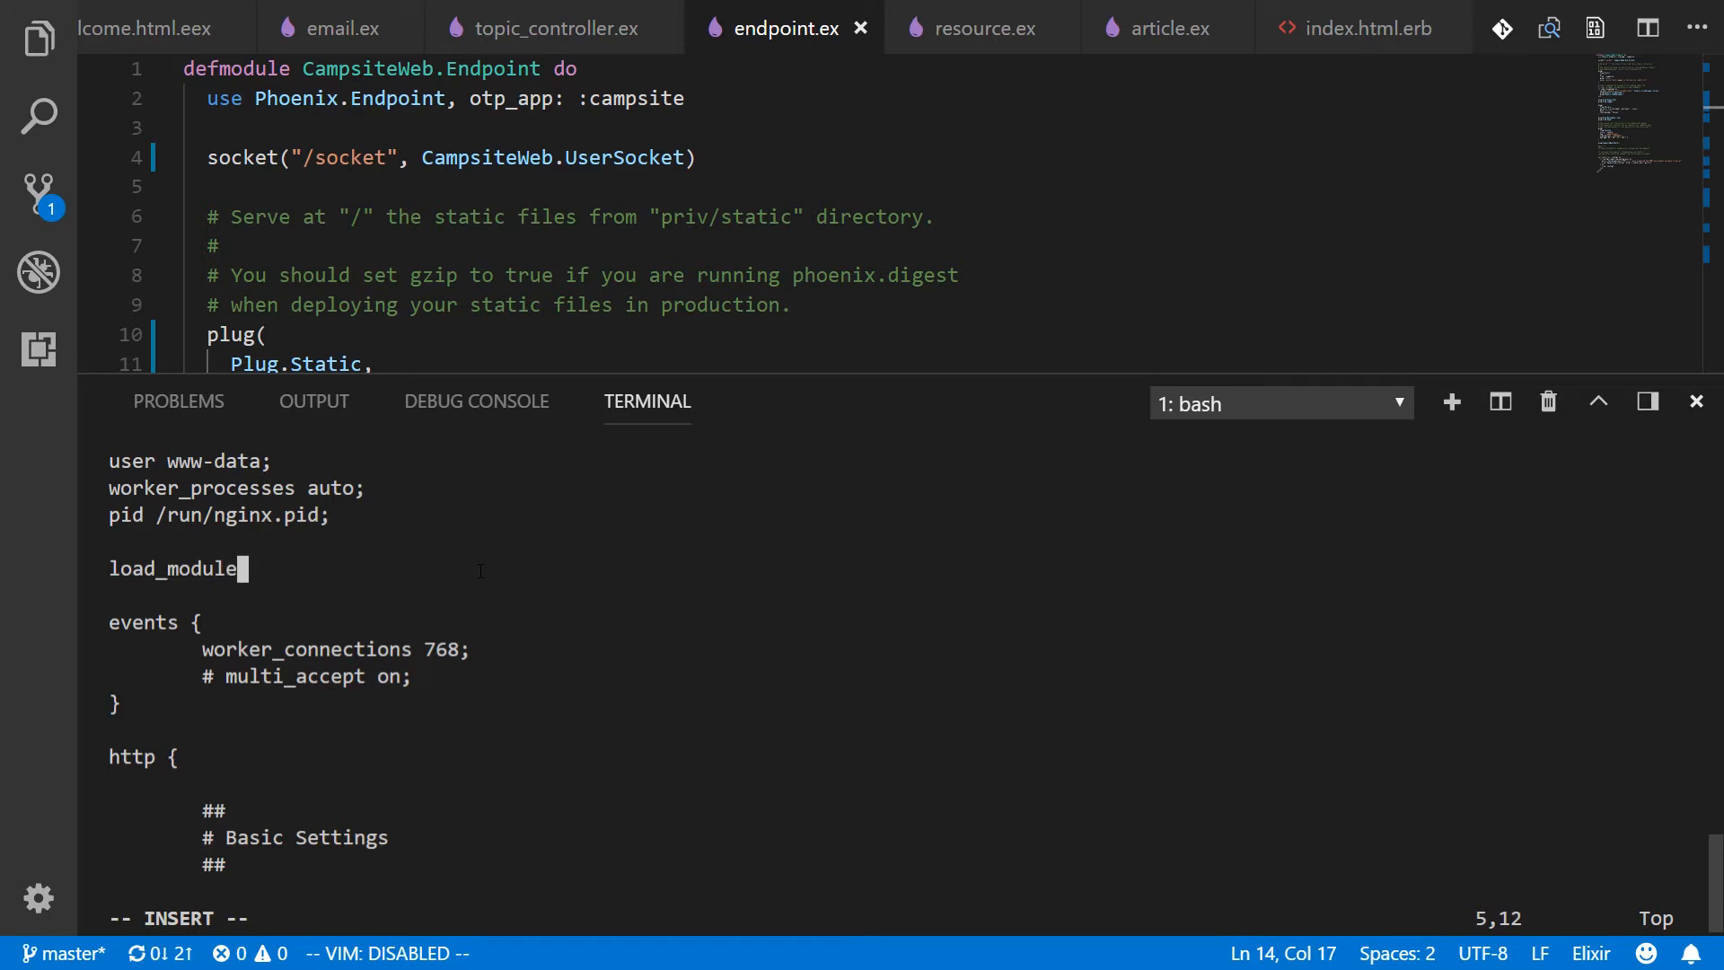
type("modul")
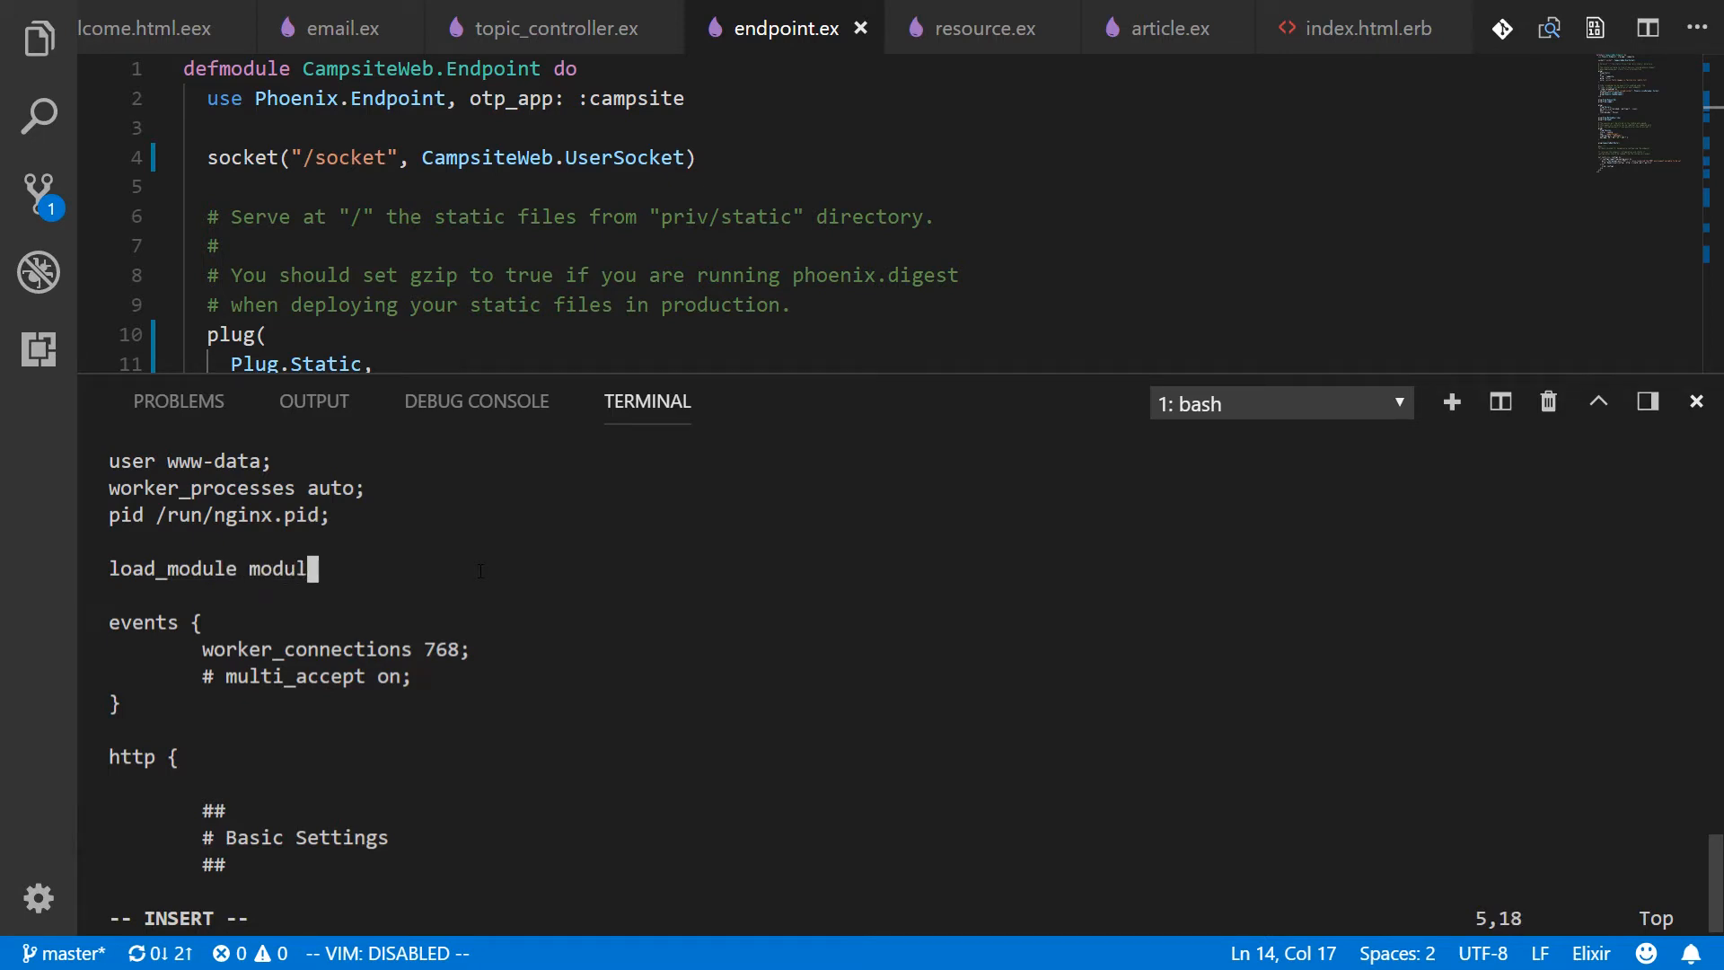
type("es/ng")
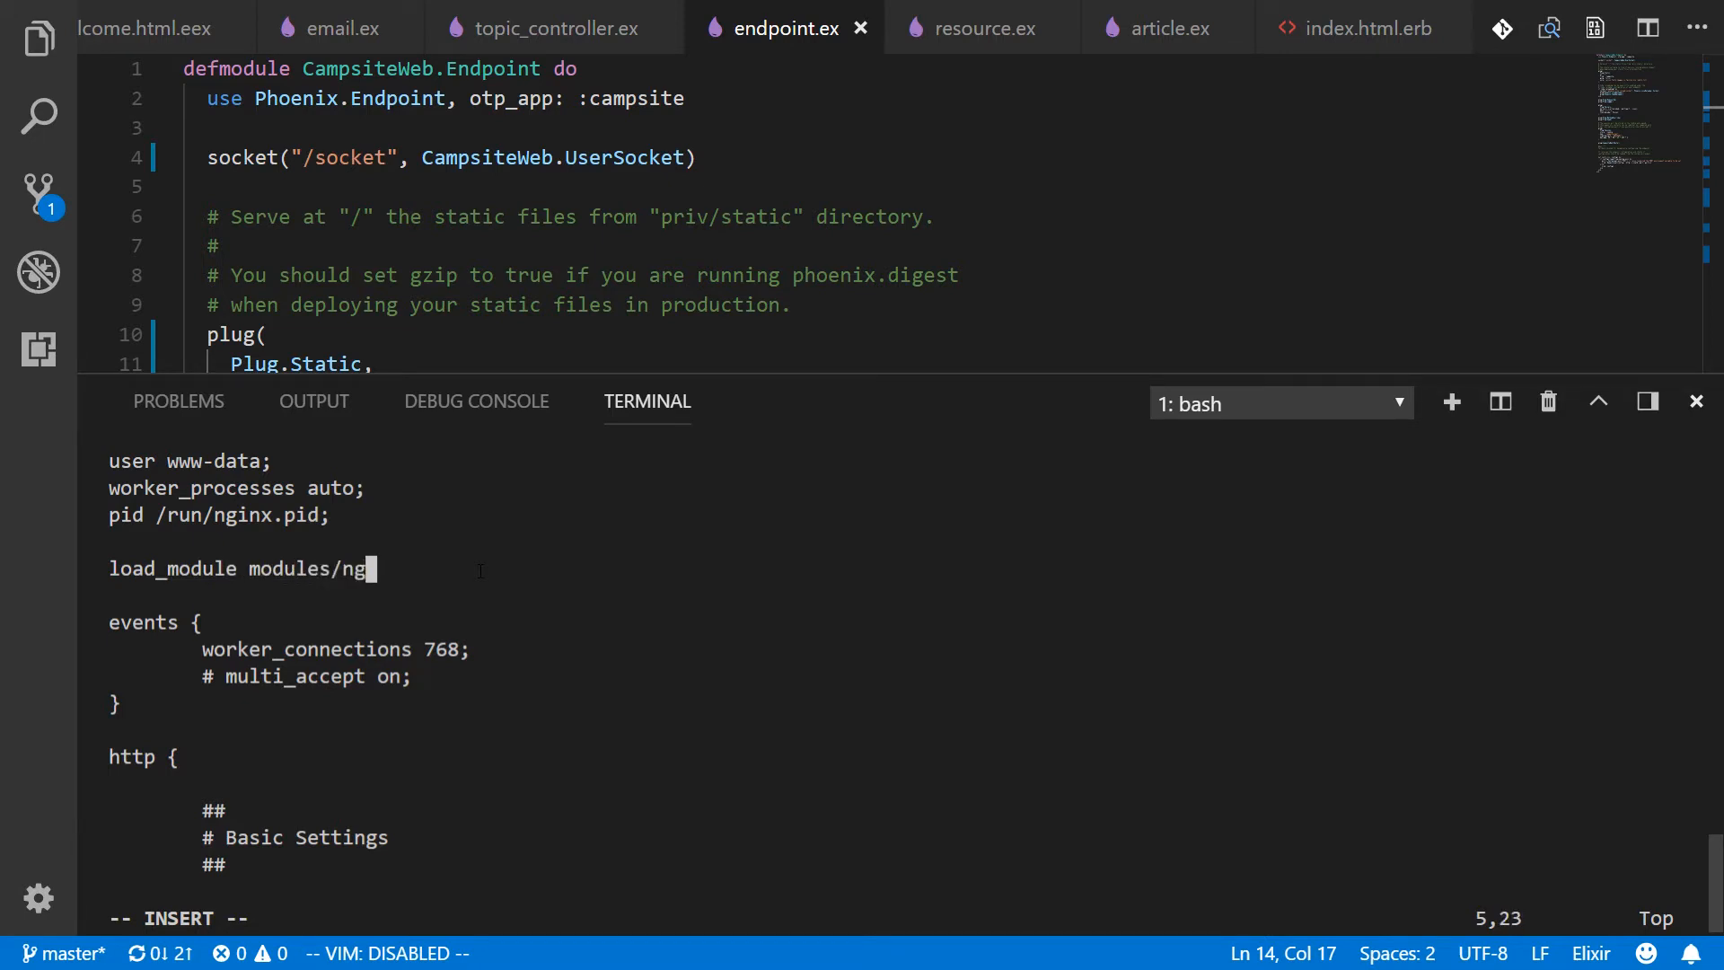
type("x_")
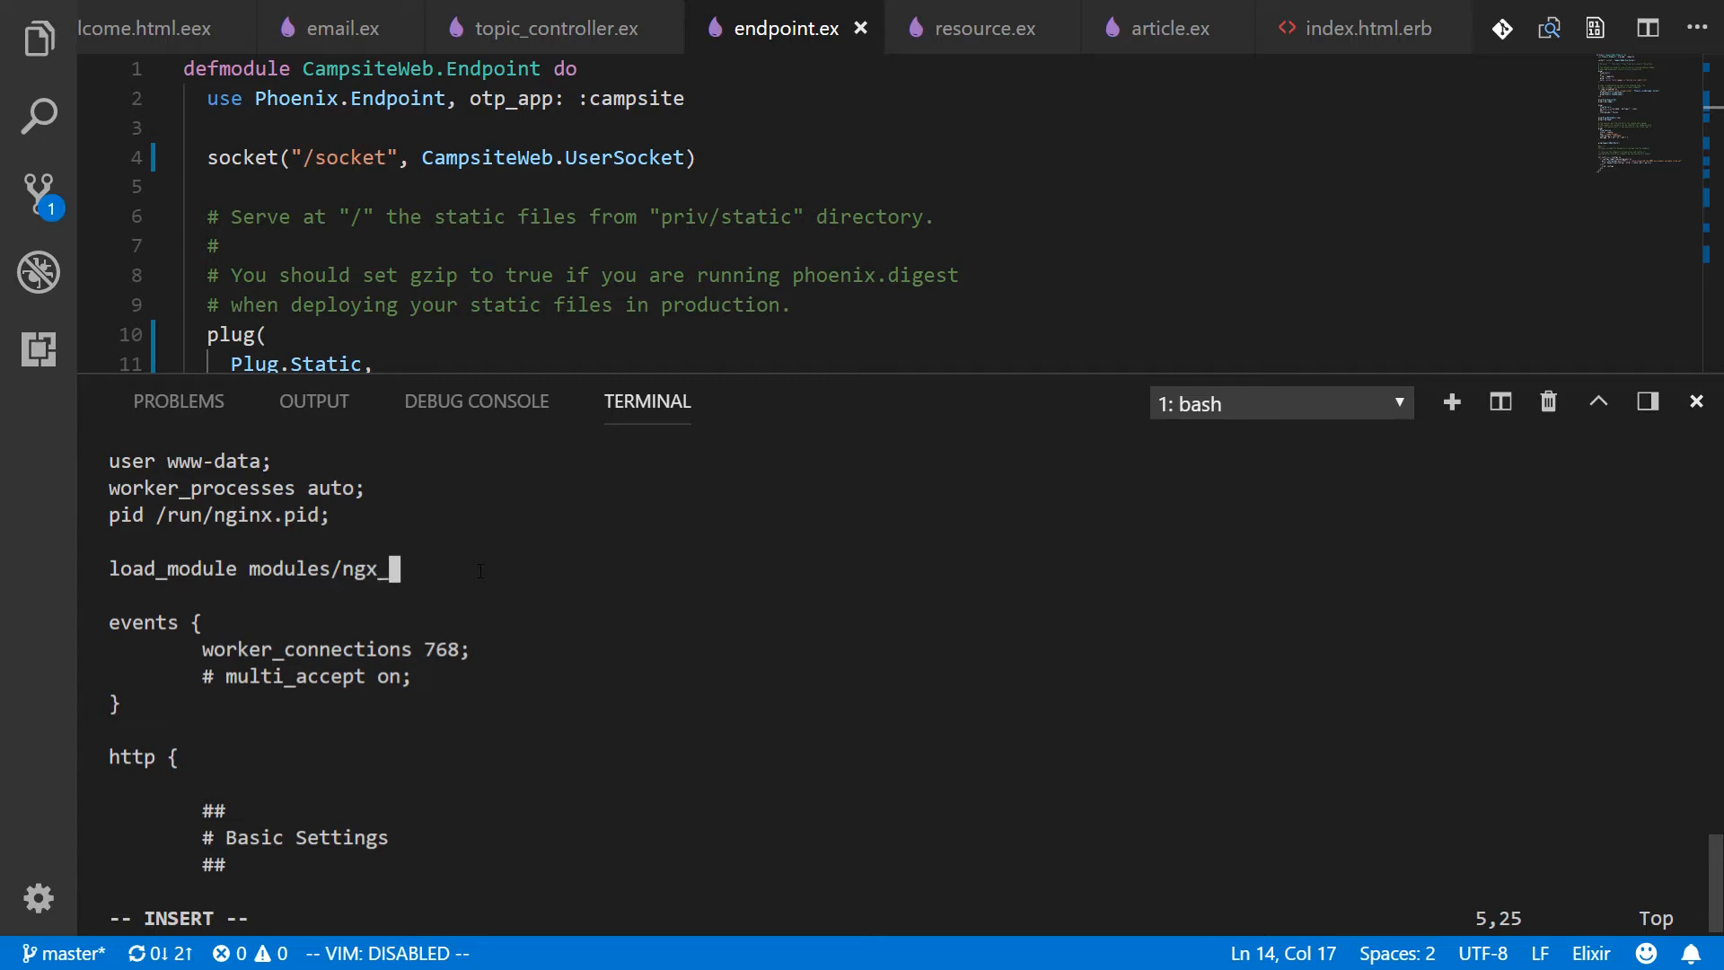
type("http_br")
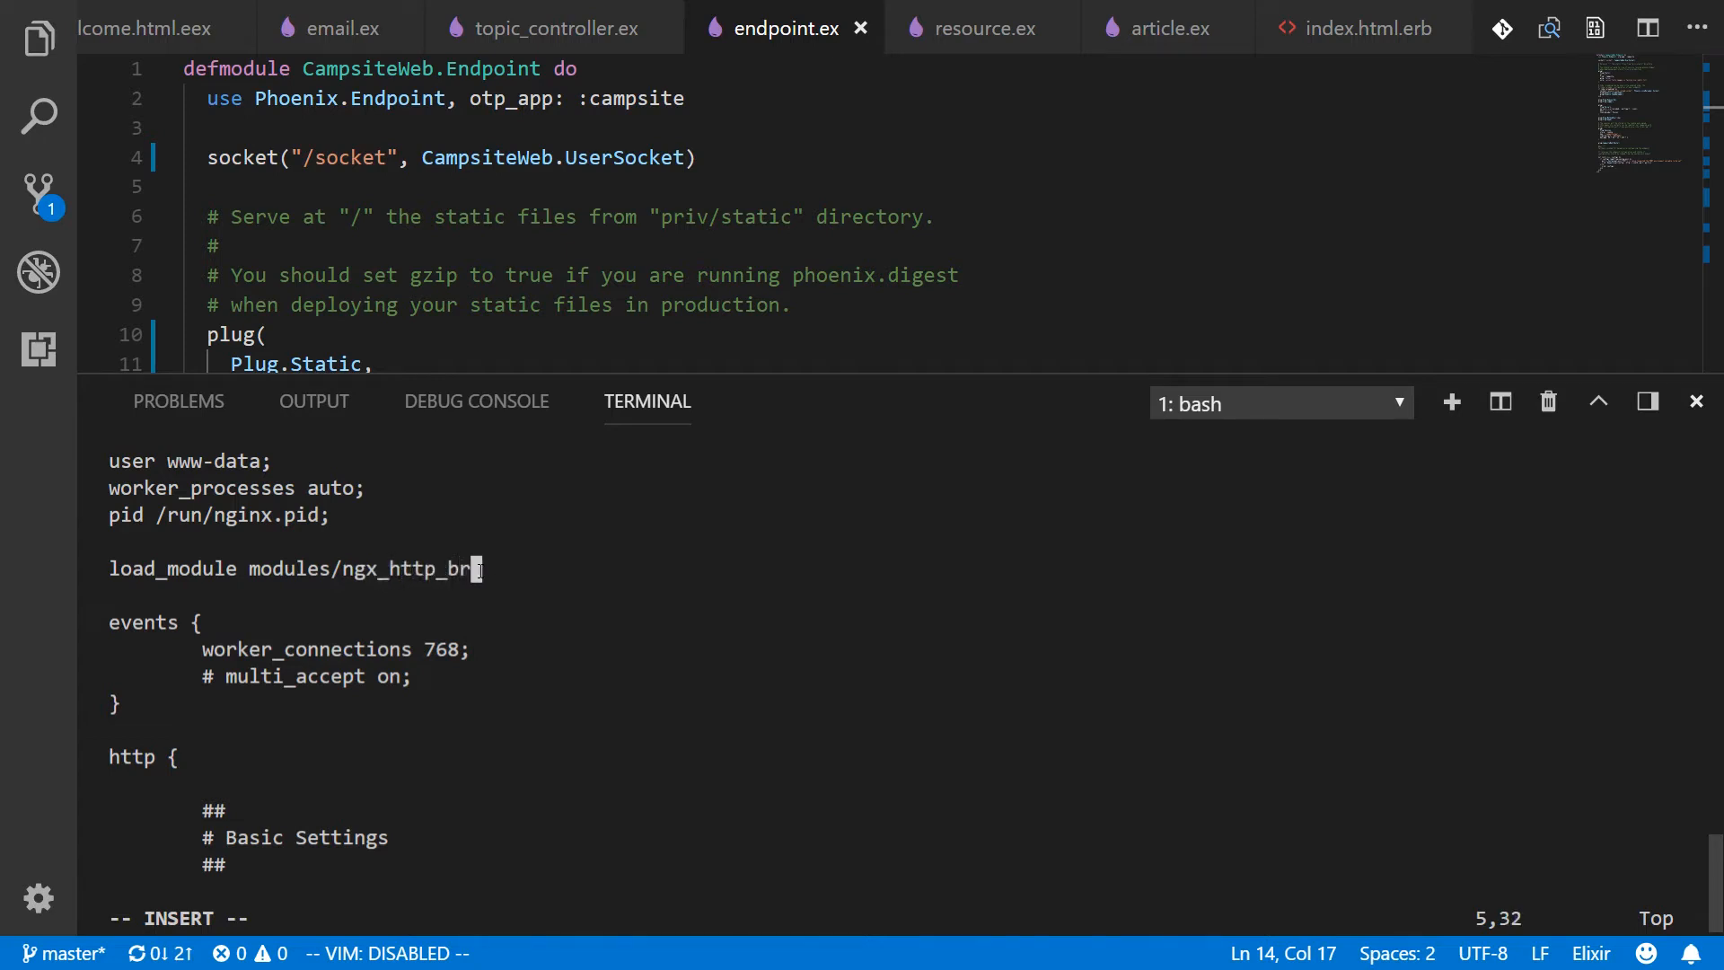
type("otli")
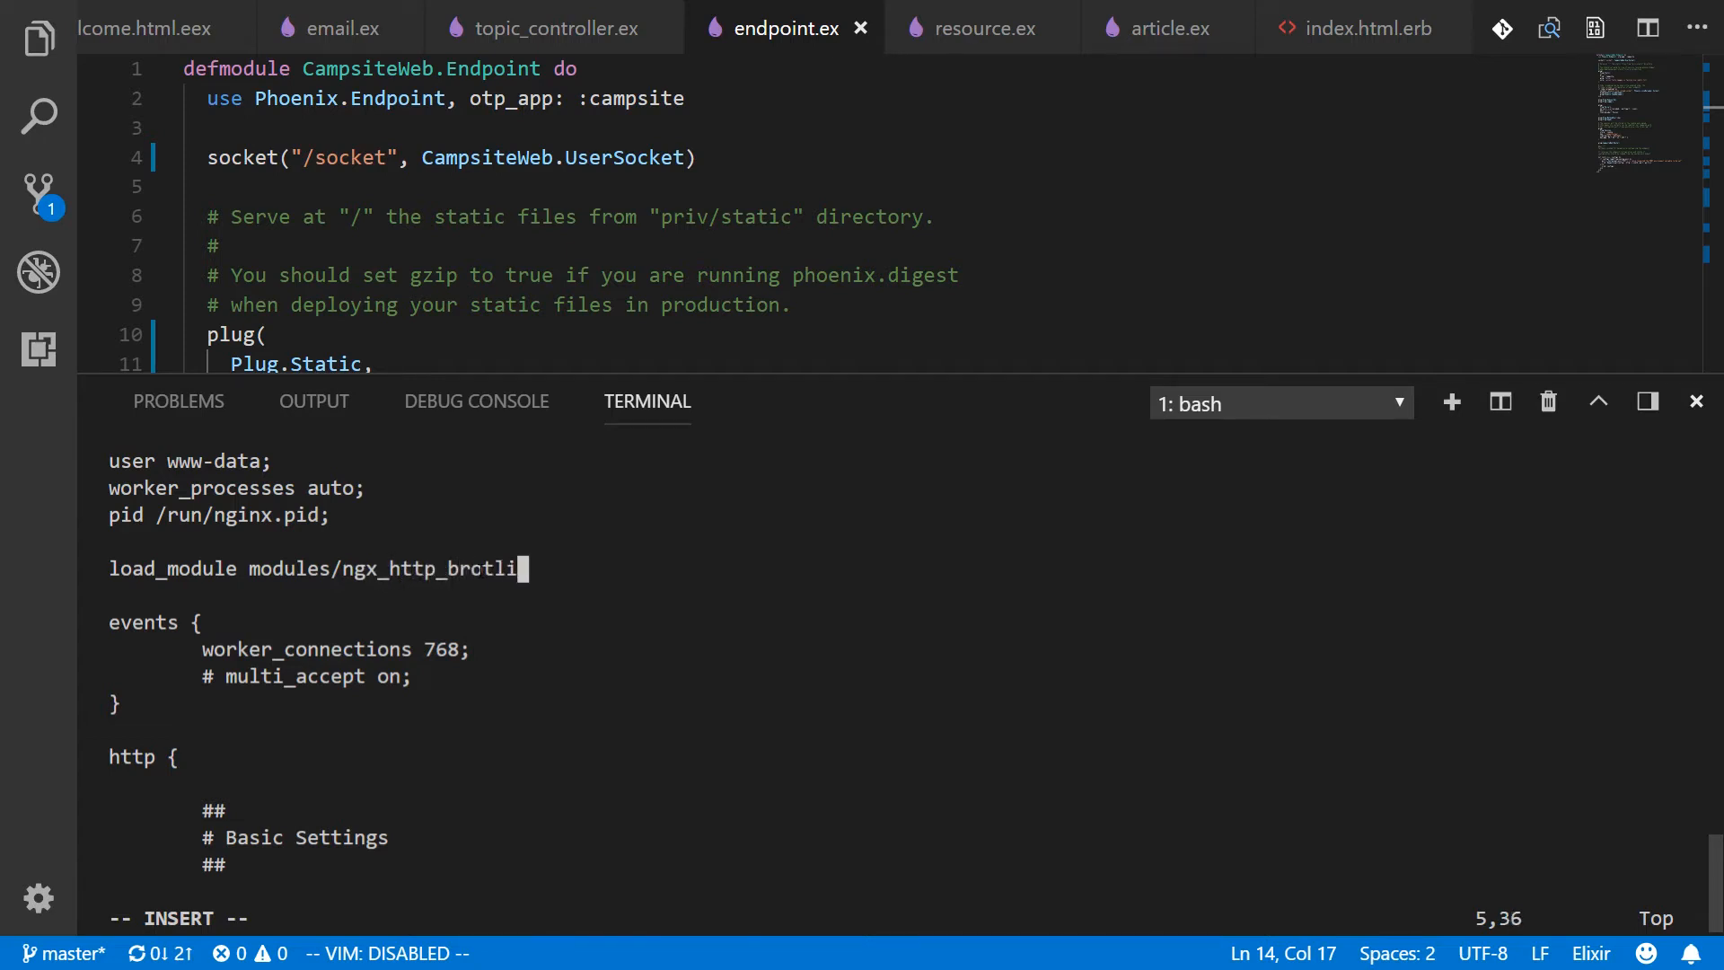
type("_fil")
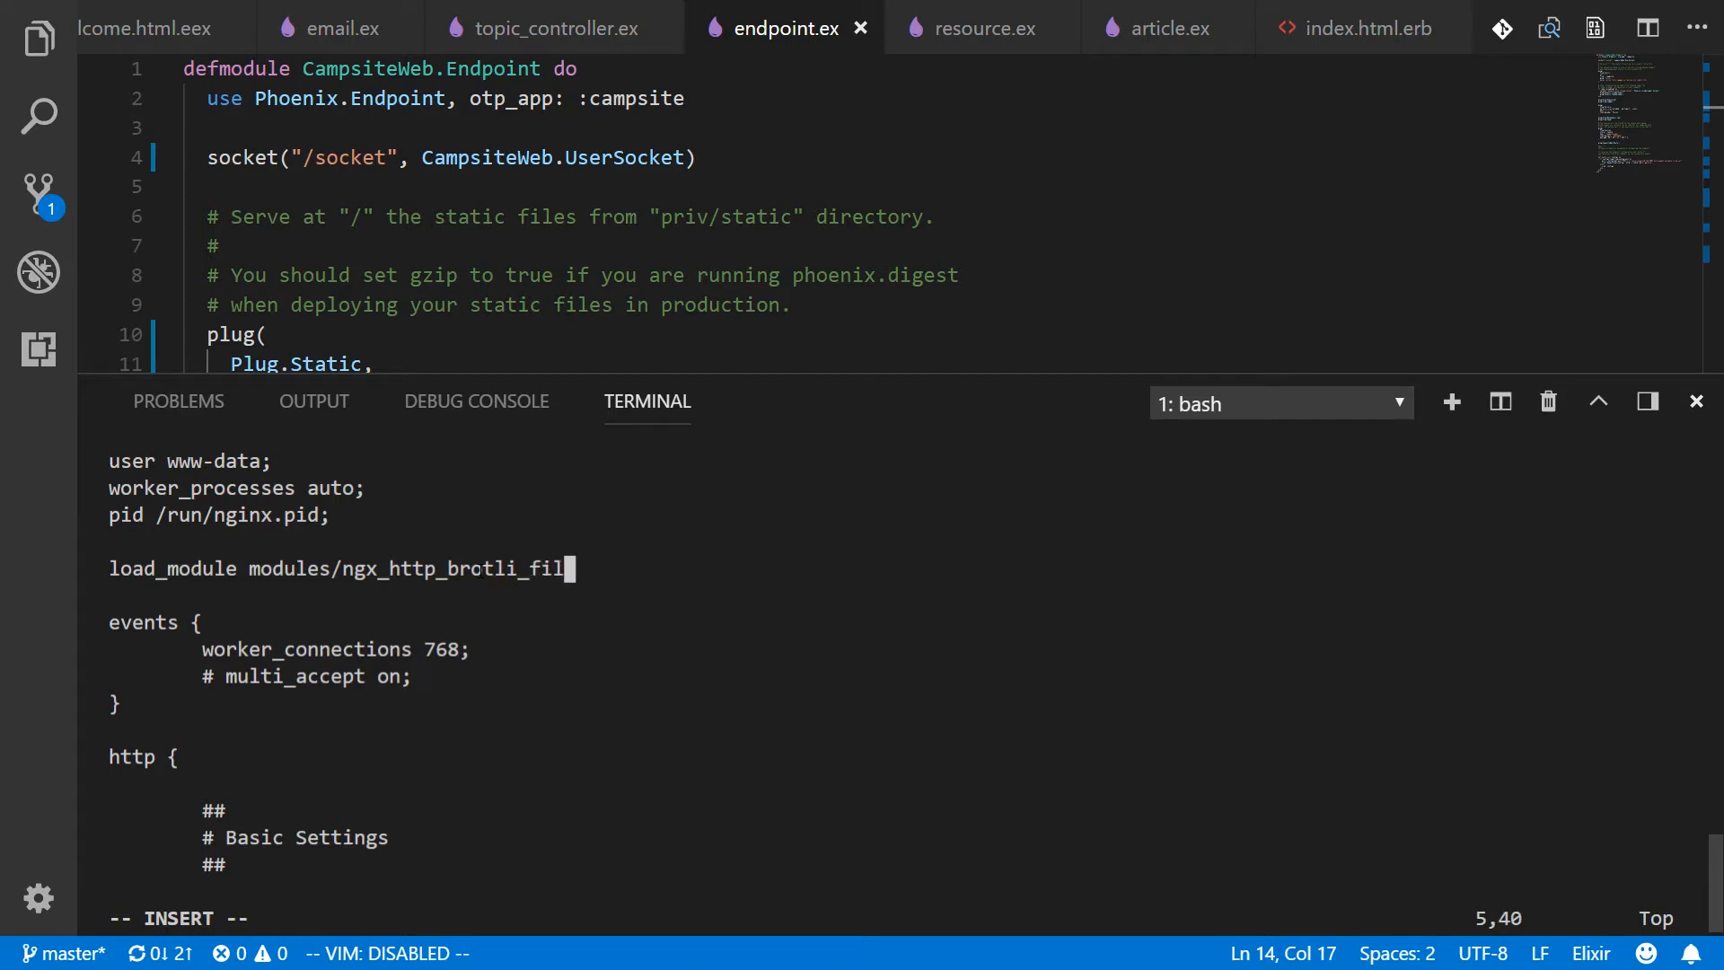
type("ter_")
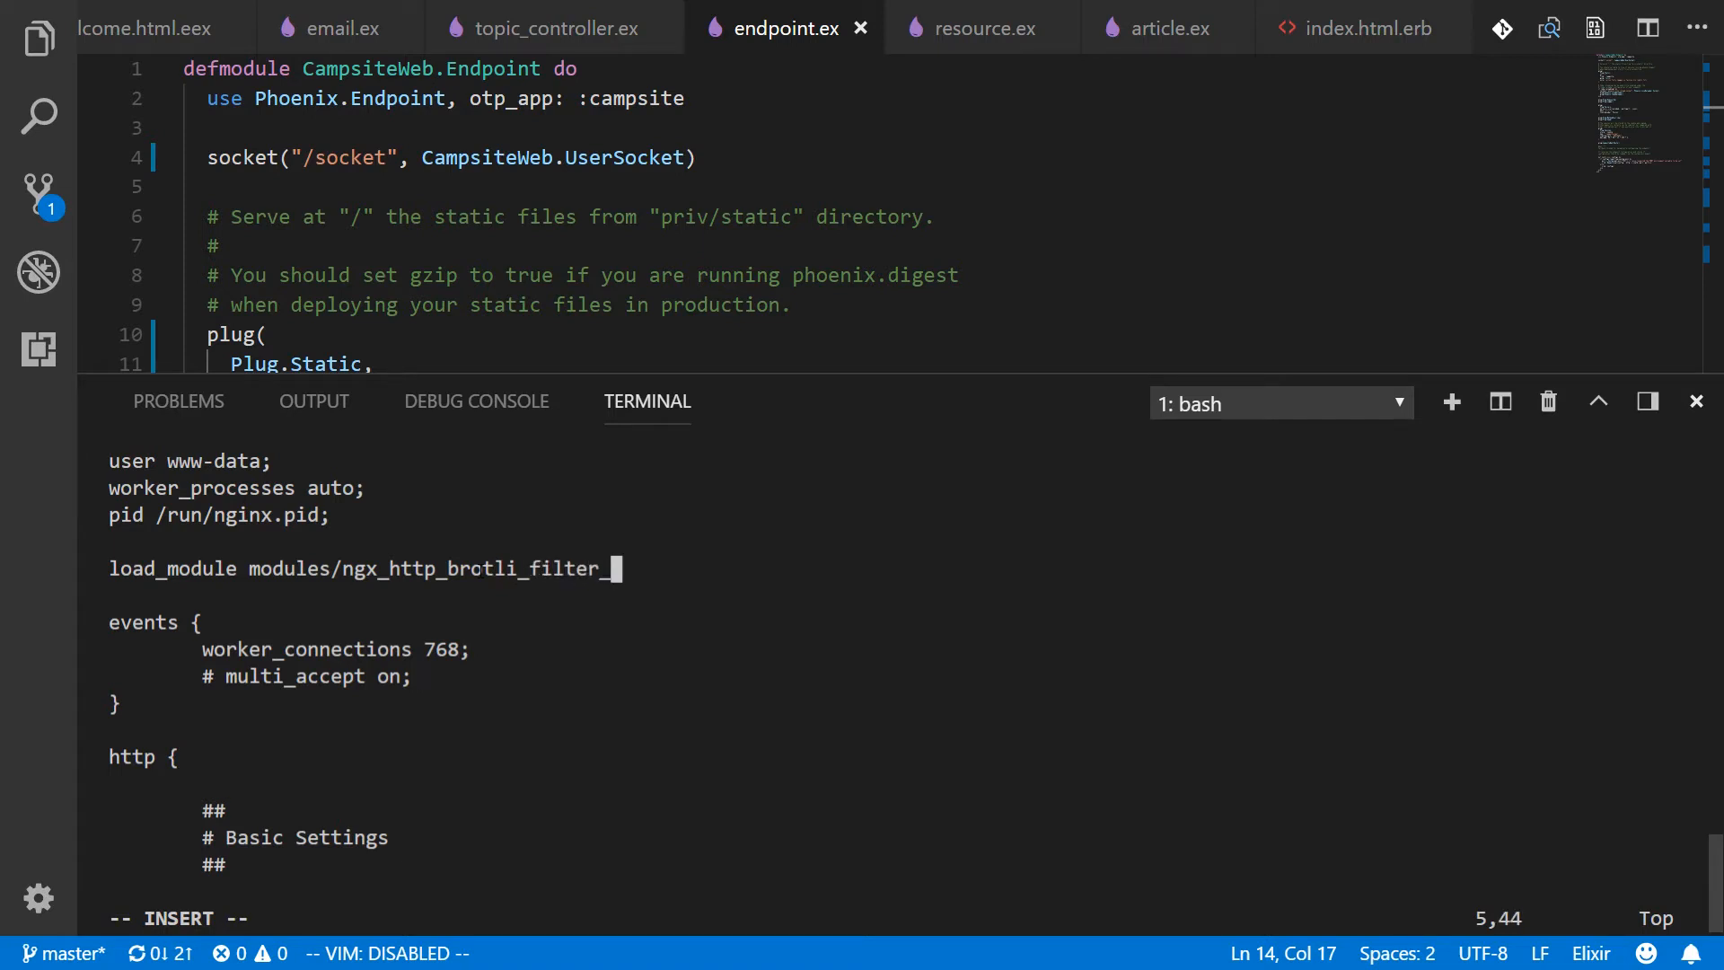
type("module.so;")
left_click(909, 919)
type(":s/")
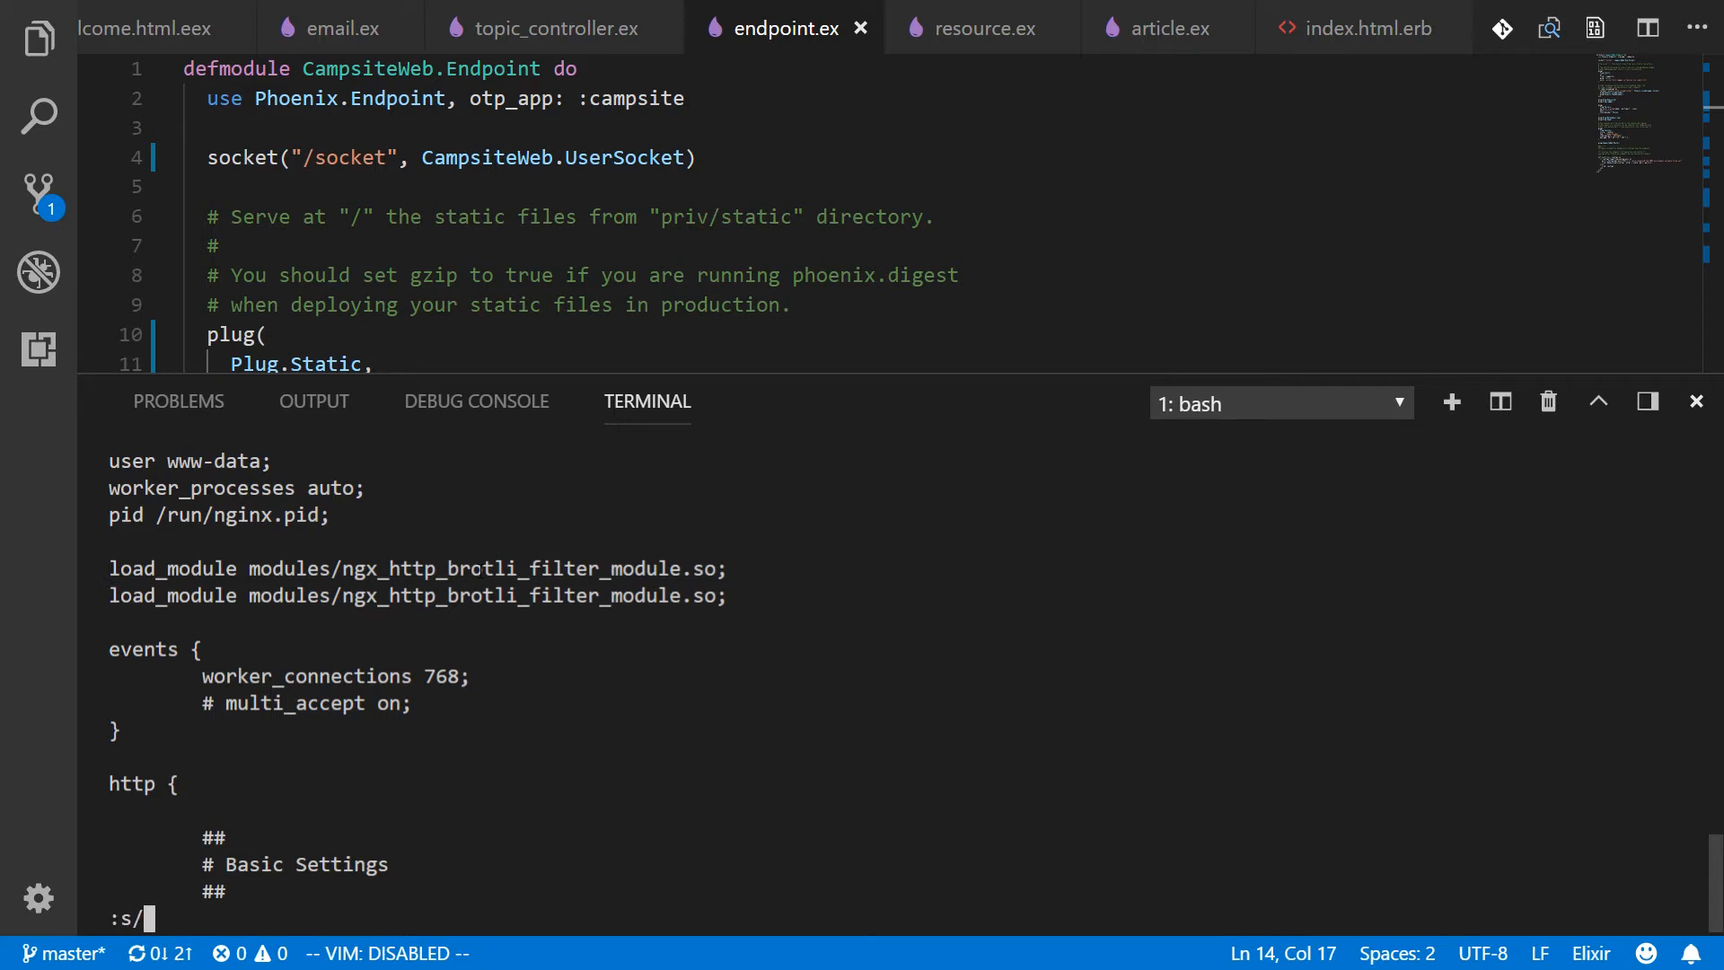
Duplicate that line, substituting filter with static to load ngx_http_brotli_static_module.so
type("filter")
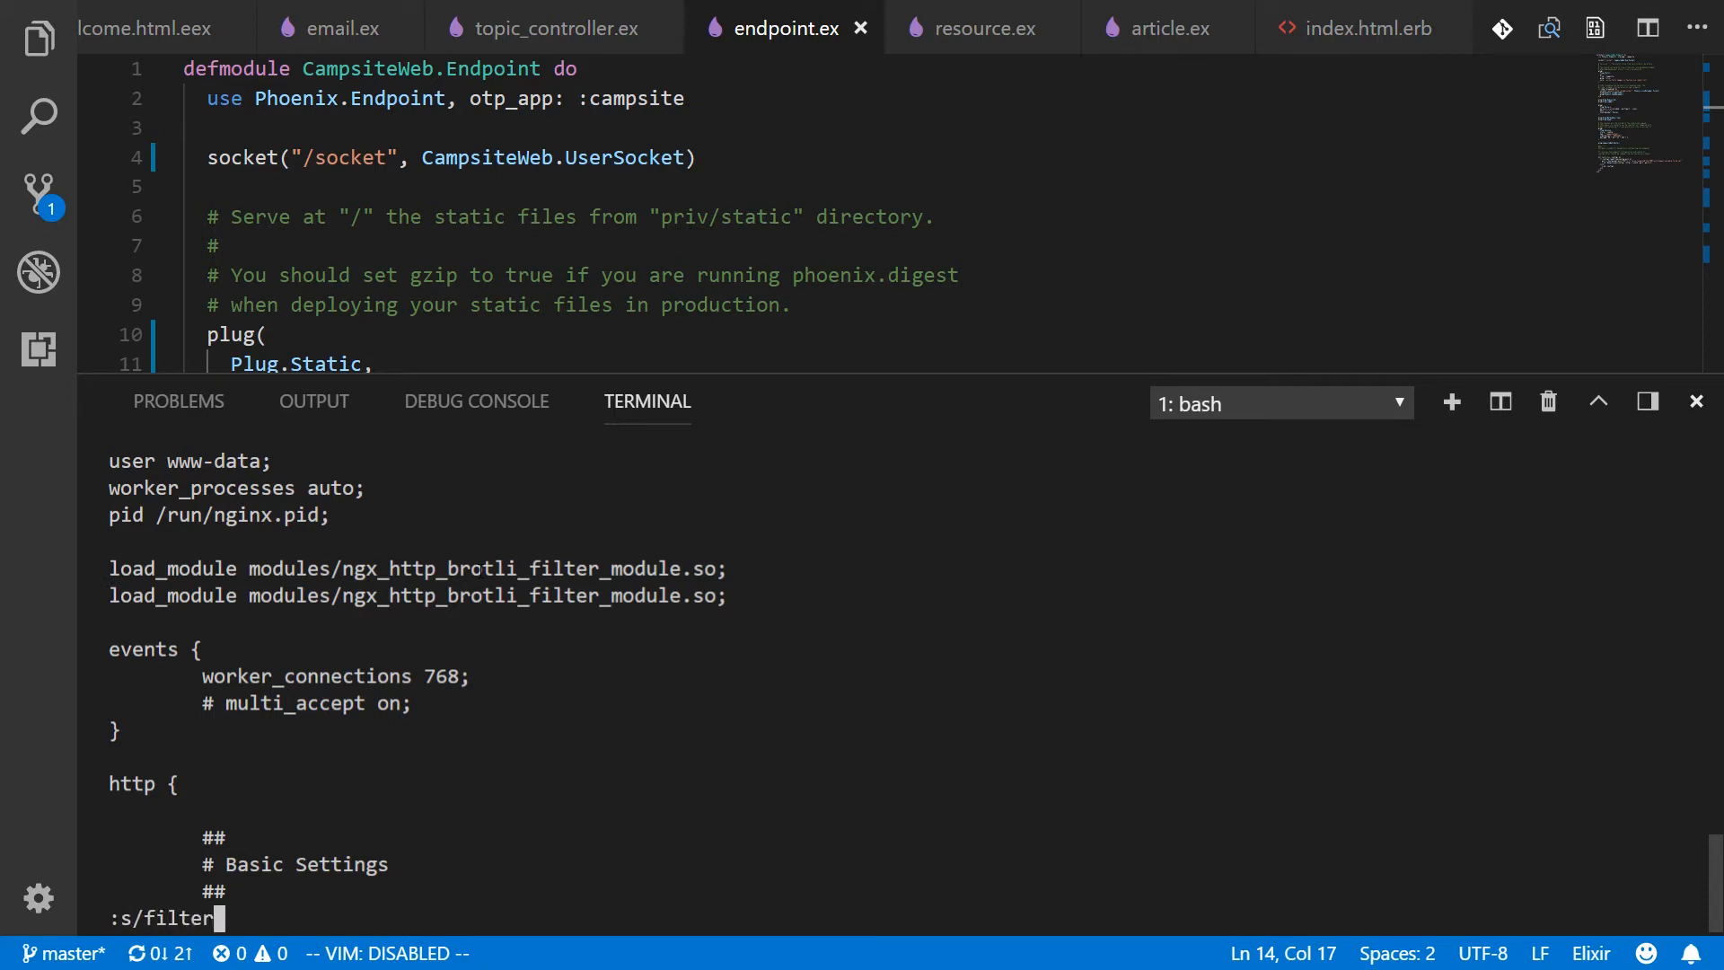
type("/stat")
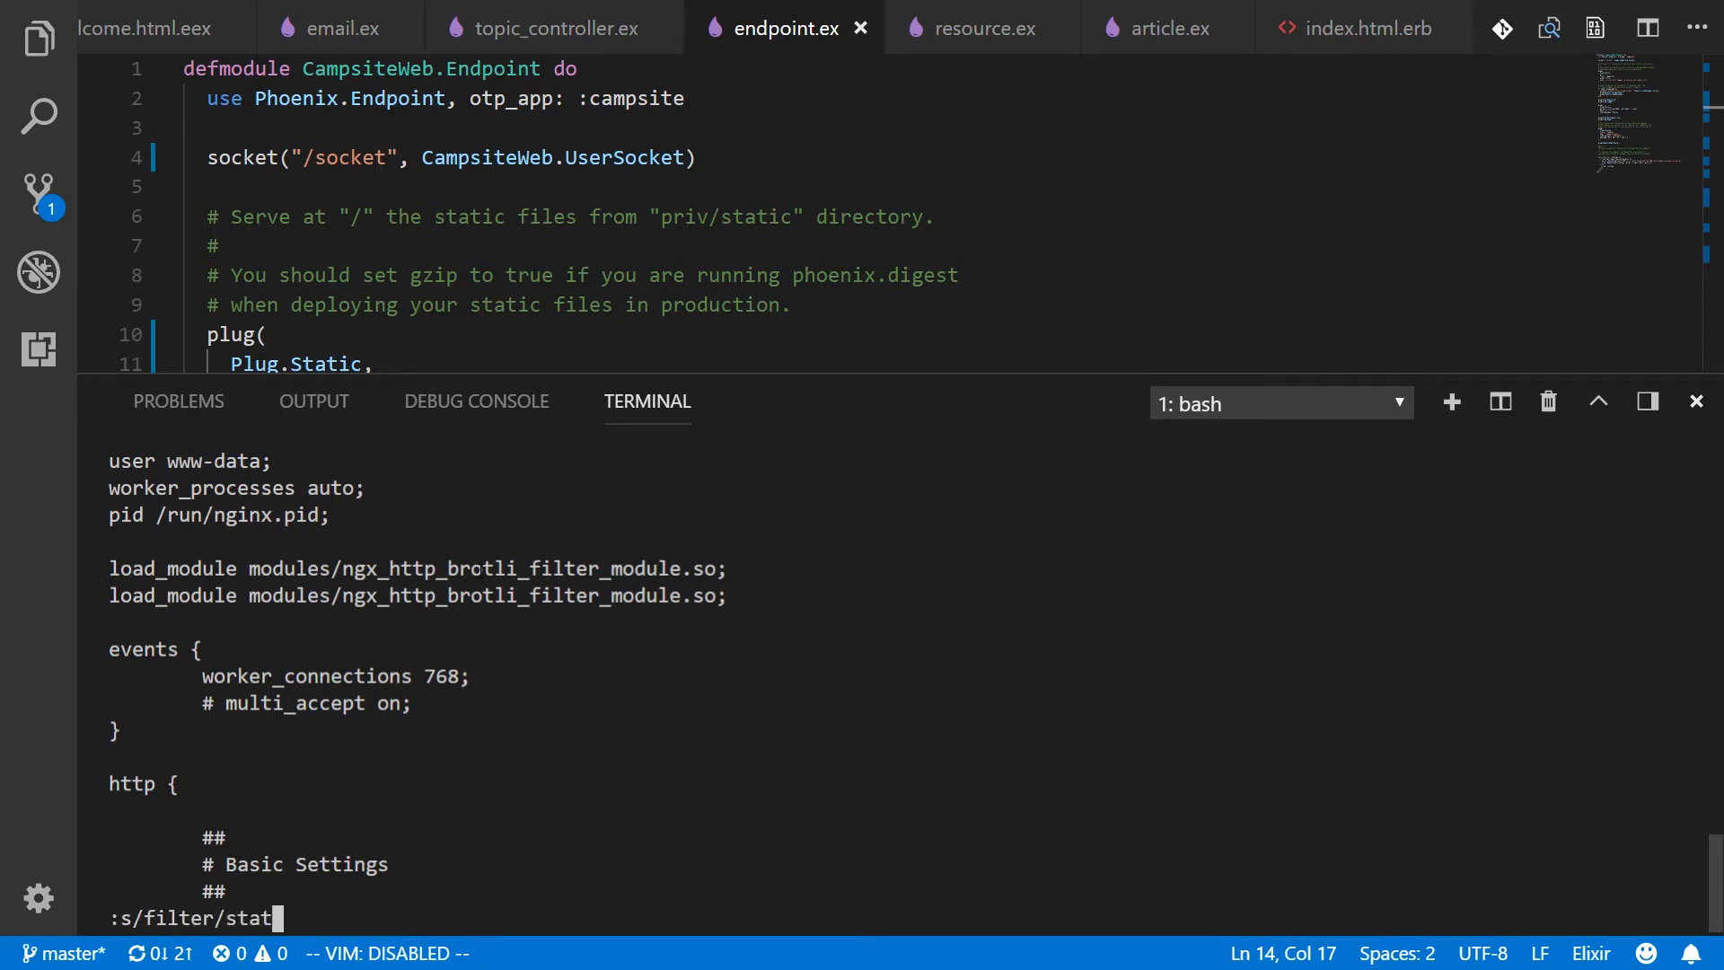
type("ic/")
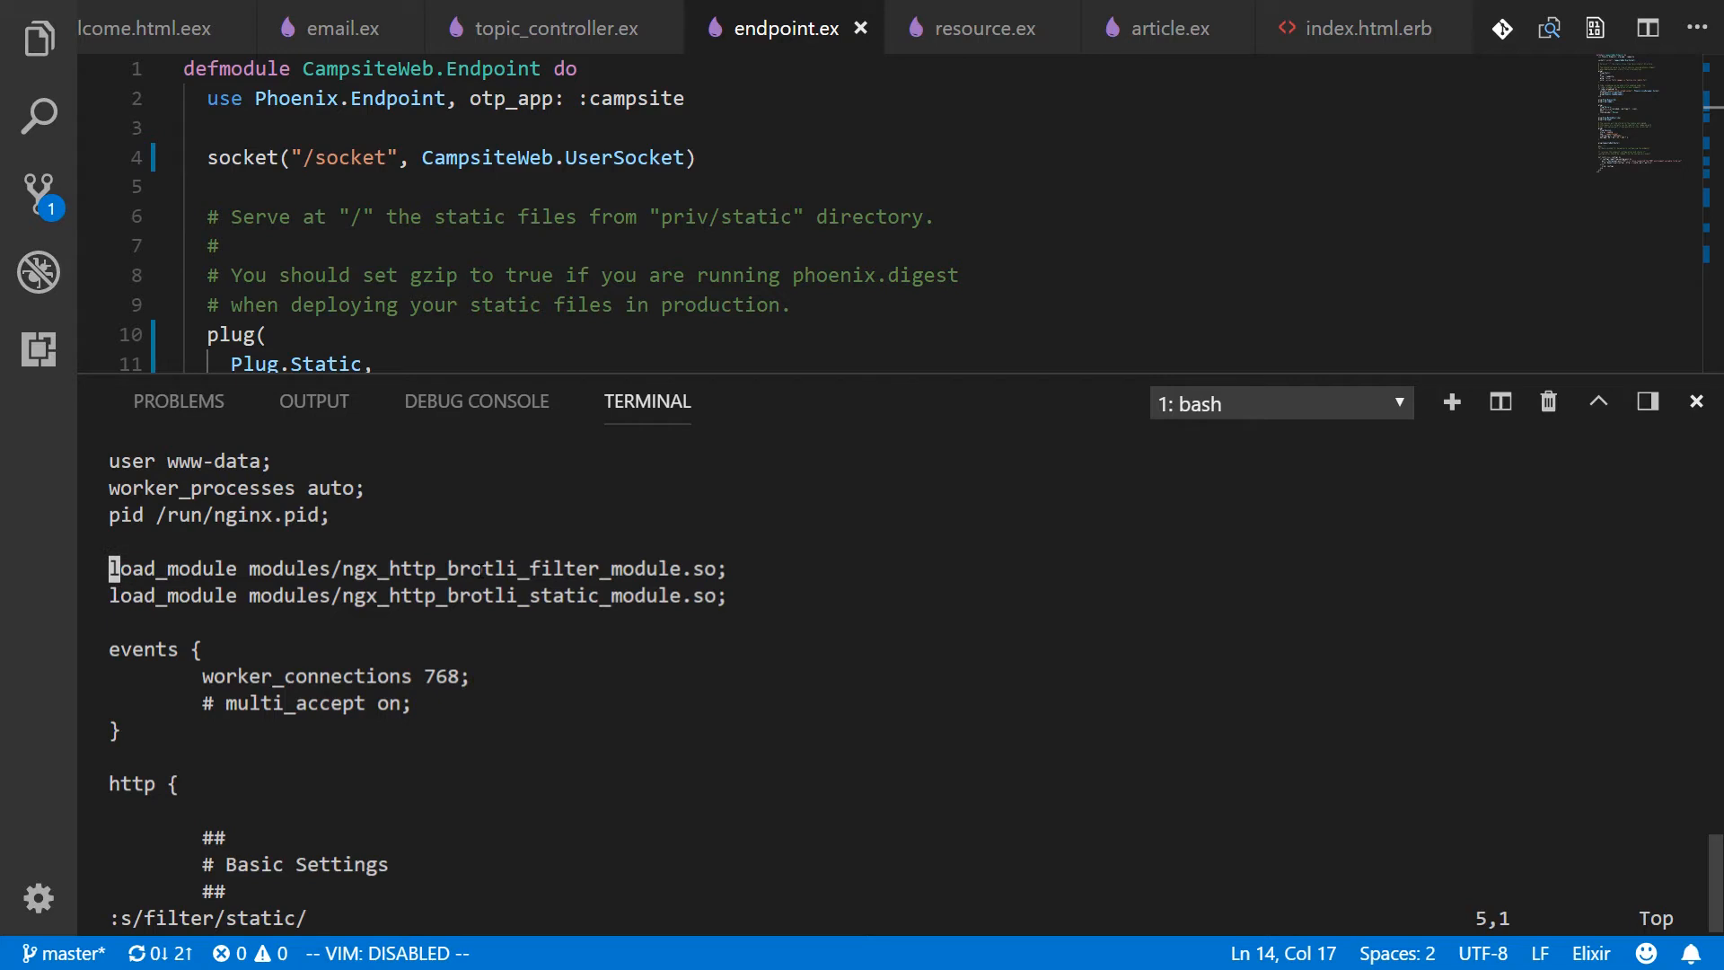
Move down to the Gzip Settings block and open a blank line below gzip_types
key("Down")
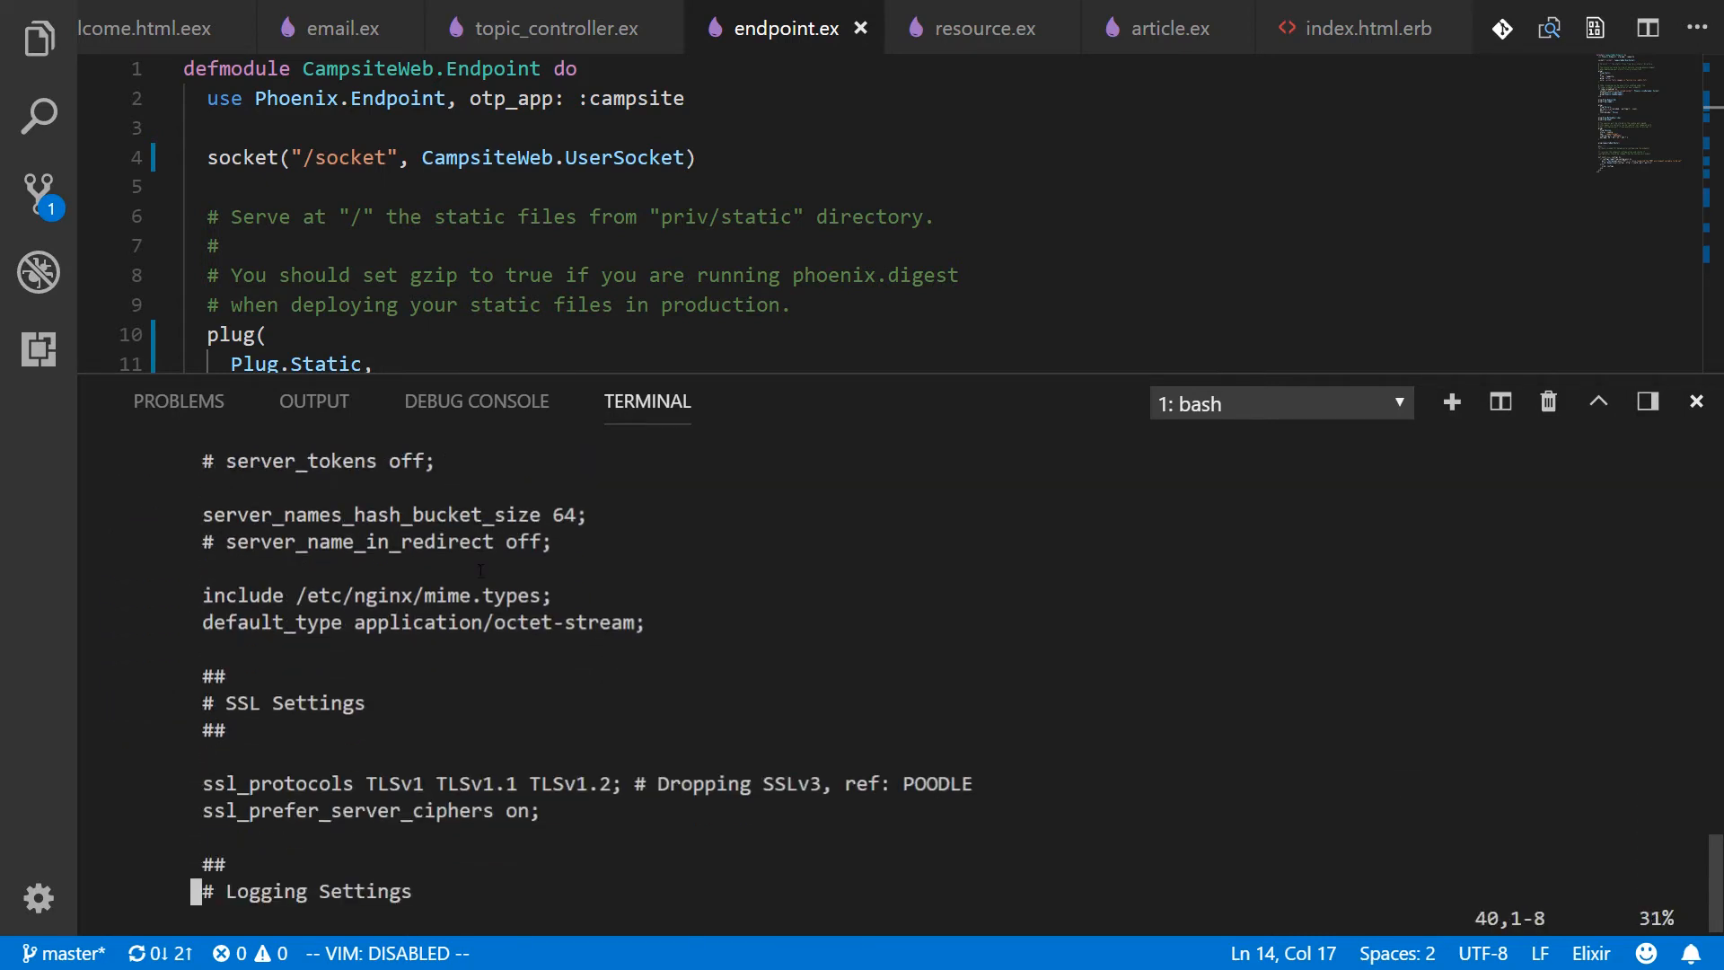
scroll("down", 3)
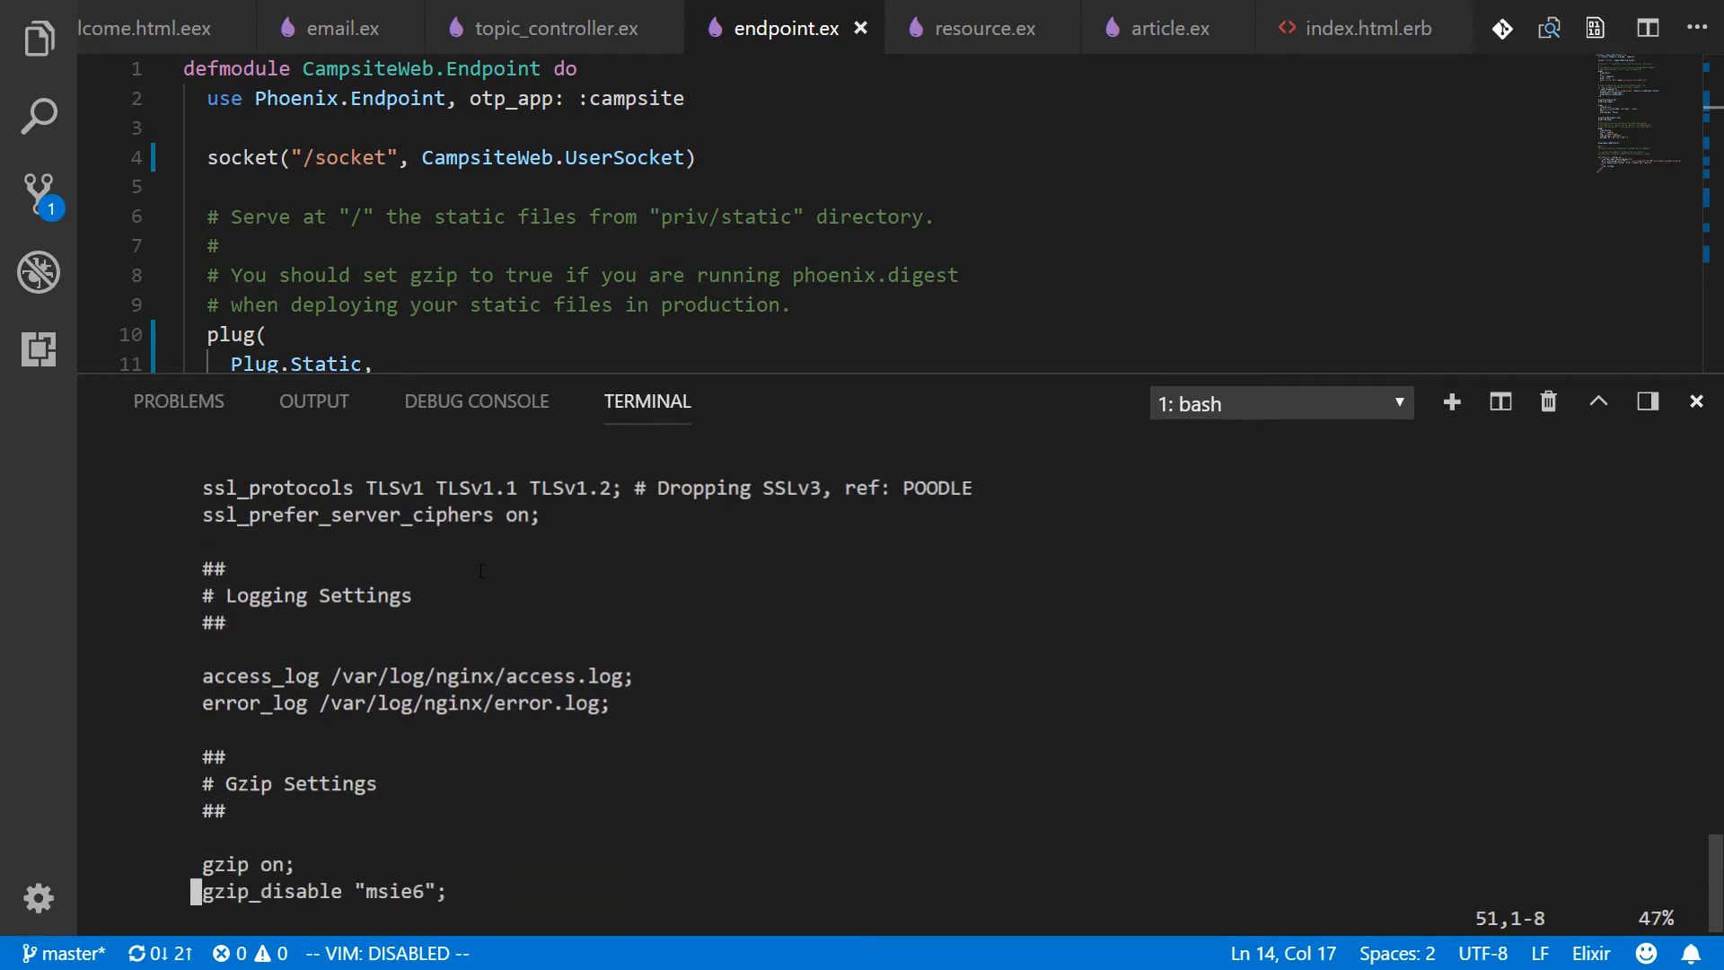
scroll("down", 3)
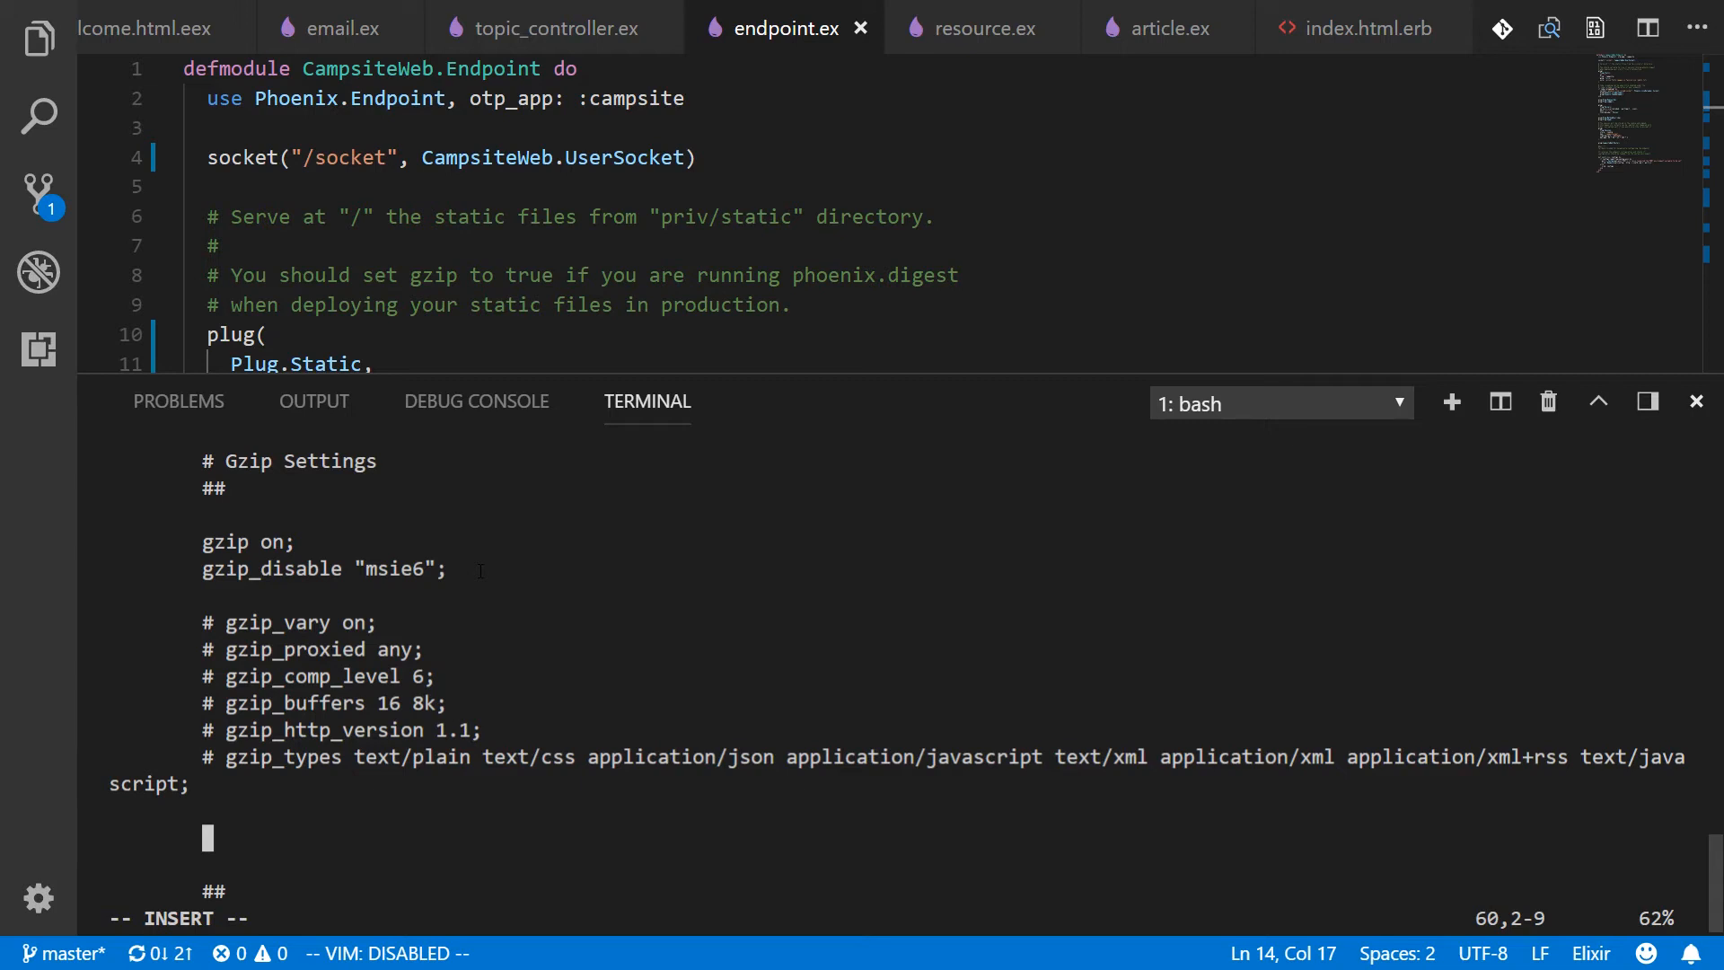
Add 'brotli on;' and 'brotli_comp_level 4;' below the Gzip settings in nginx.conf
type("brotli on;")
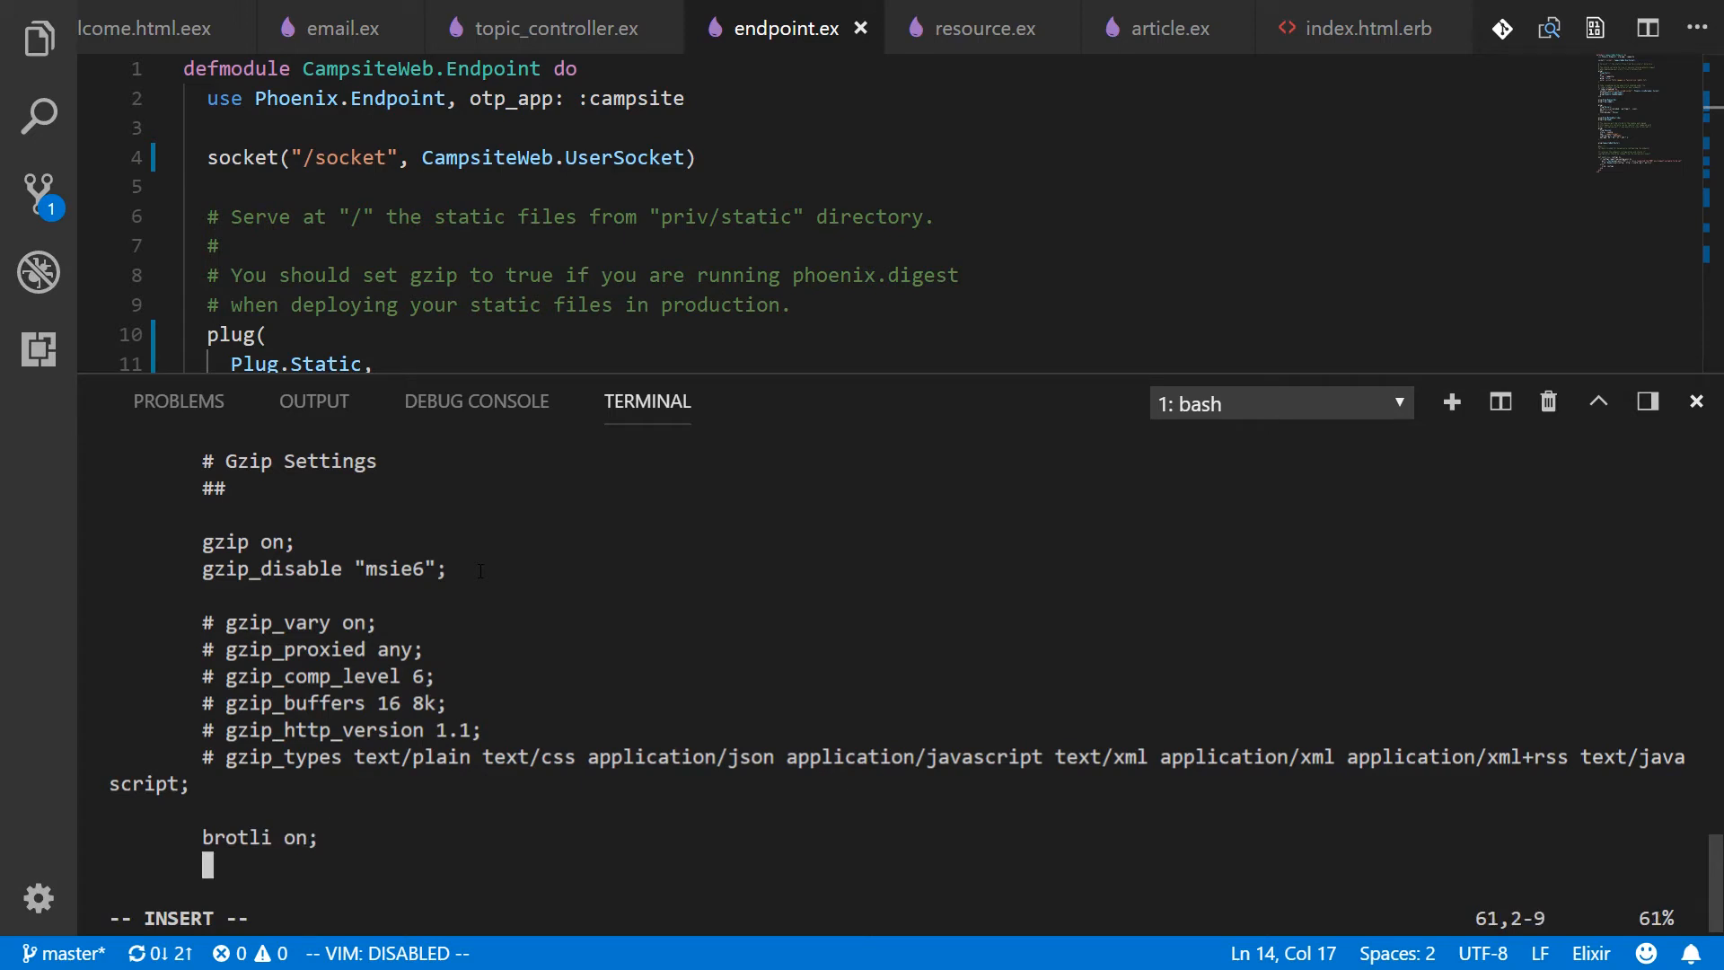
type("bro")
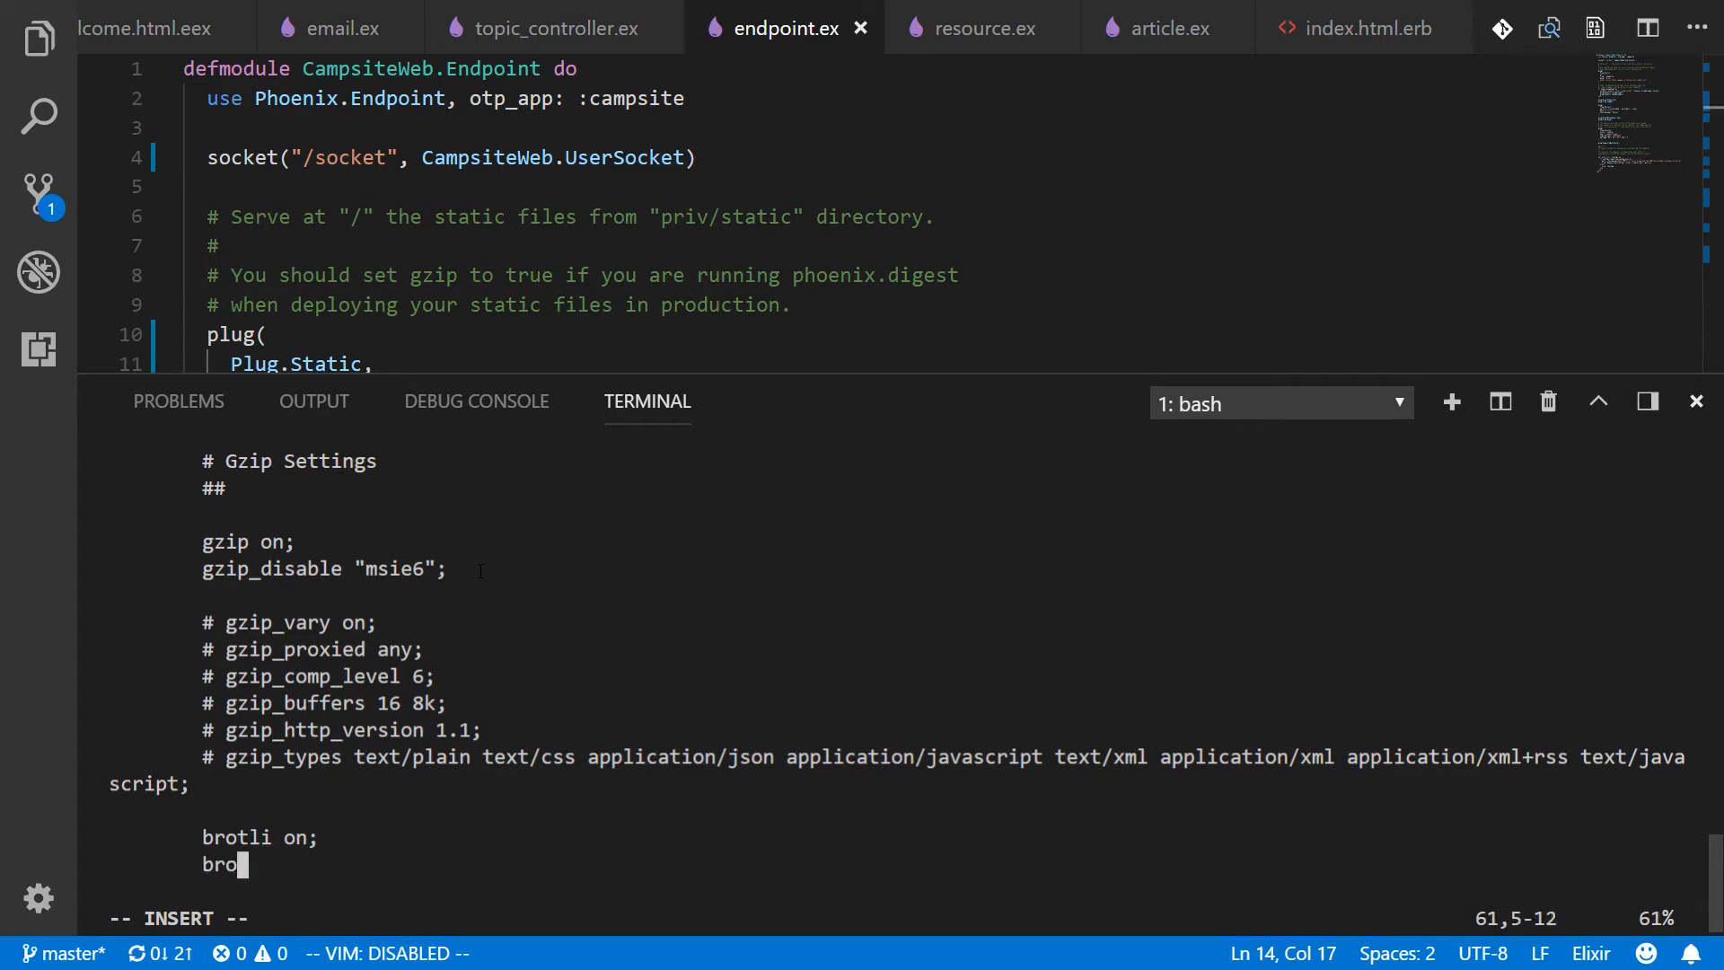
type("tli_comp_")
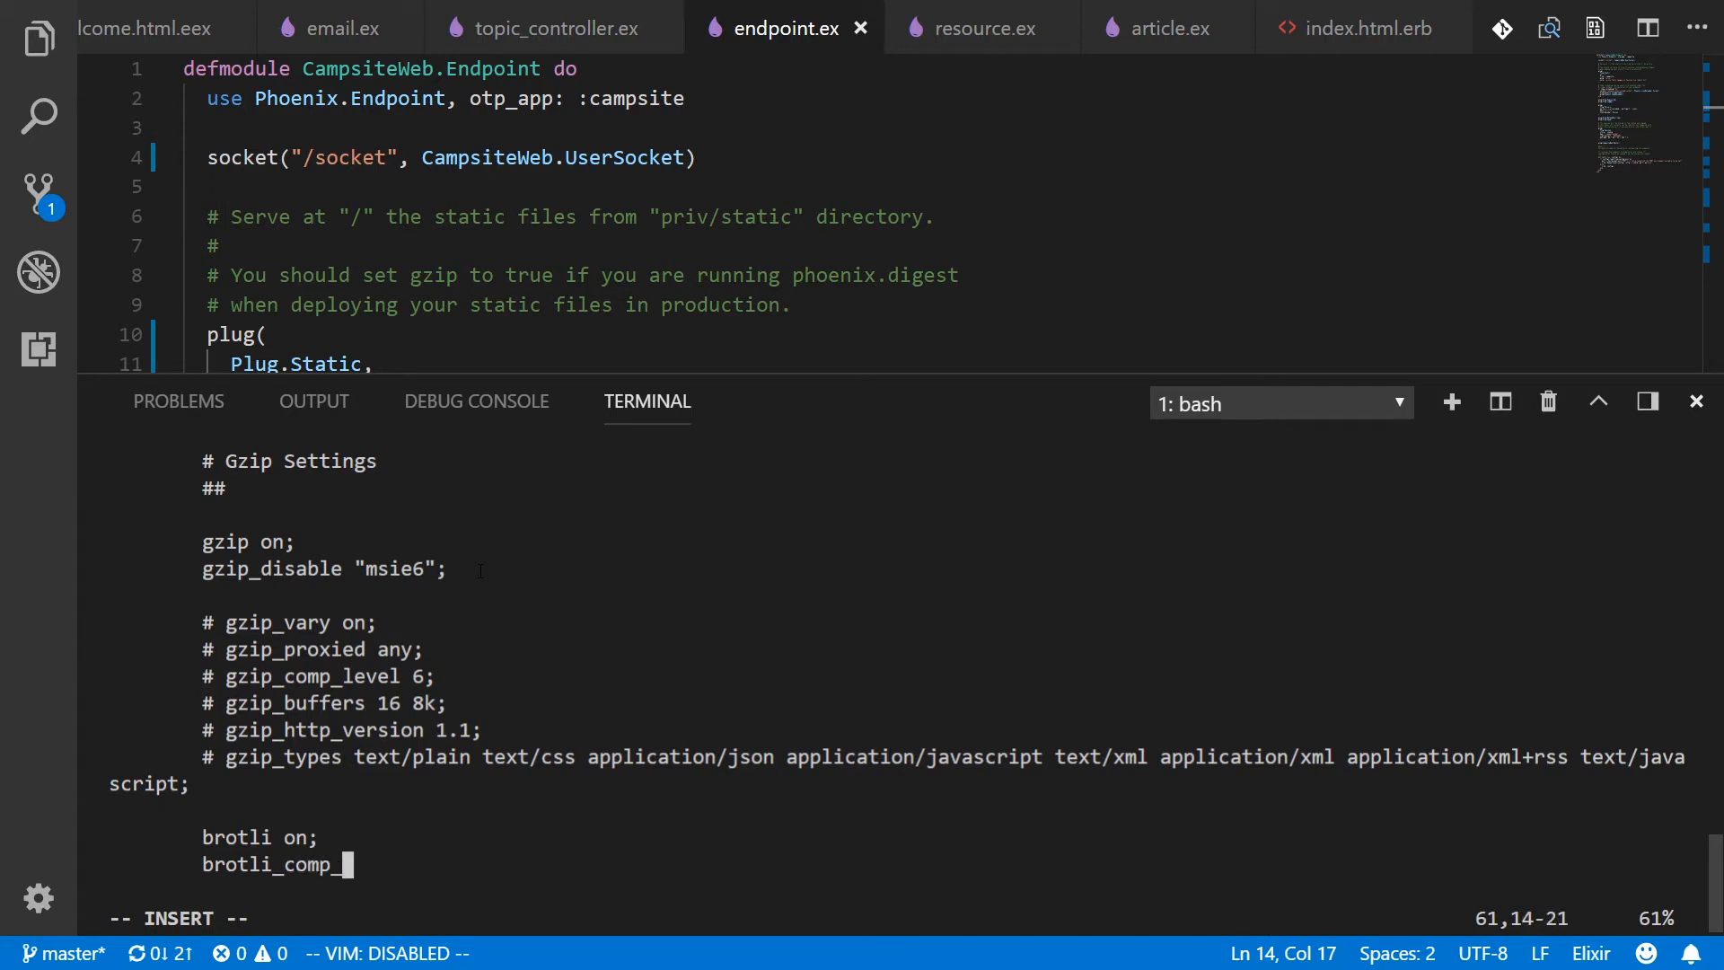
type("level 4;")
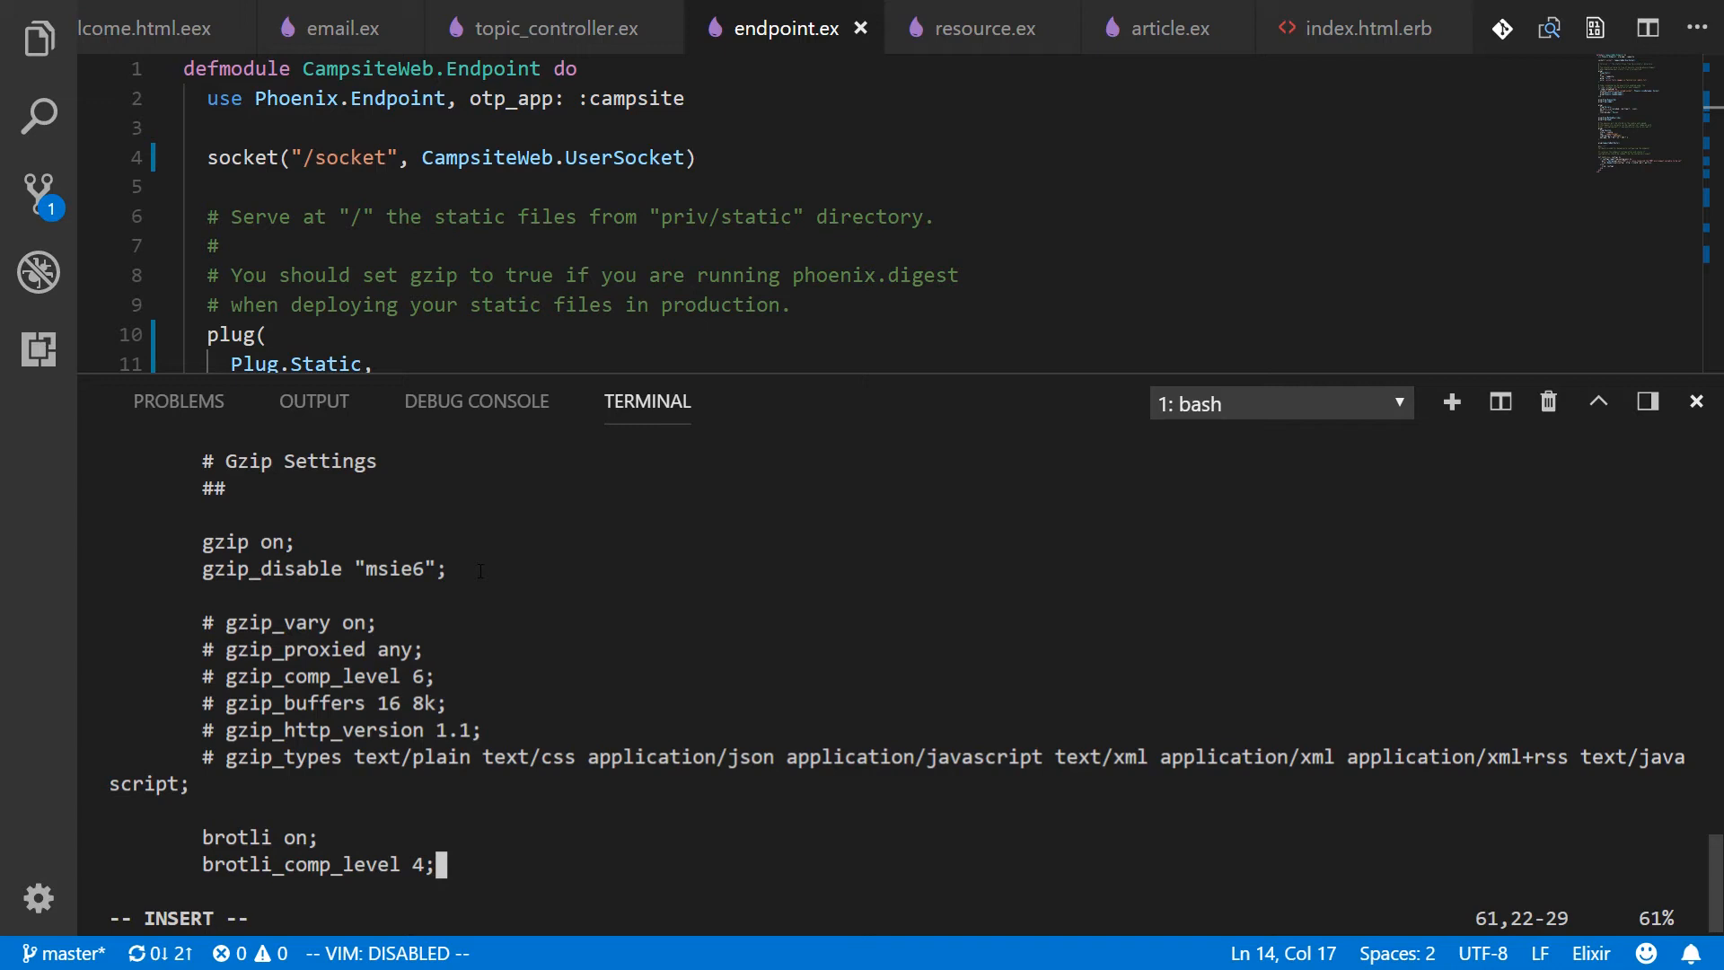
key("Enter")
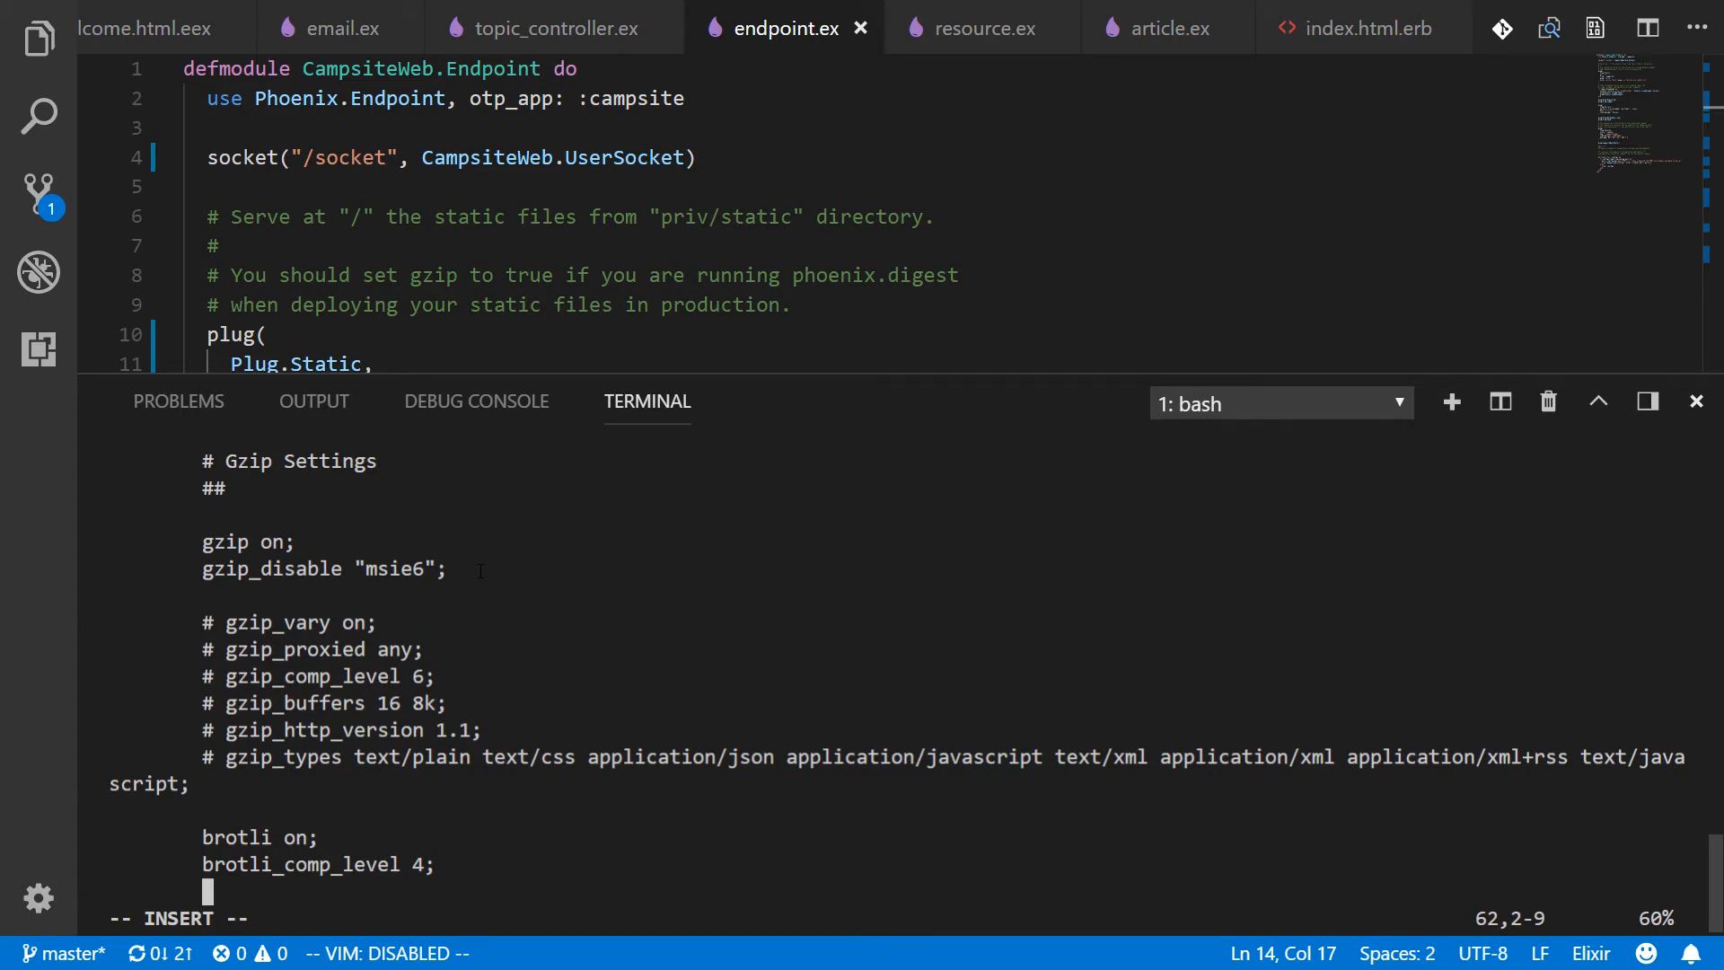
Add a brotli_types line for text/plain, text/css, application/javascript, application/json, image/svg+xml, application/xml+rss
type("brotli")
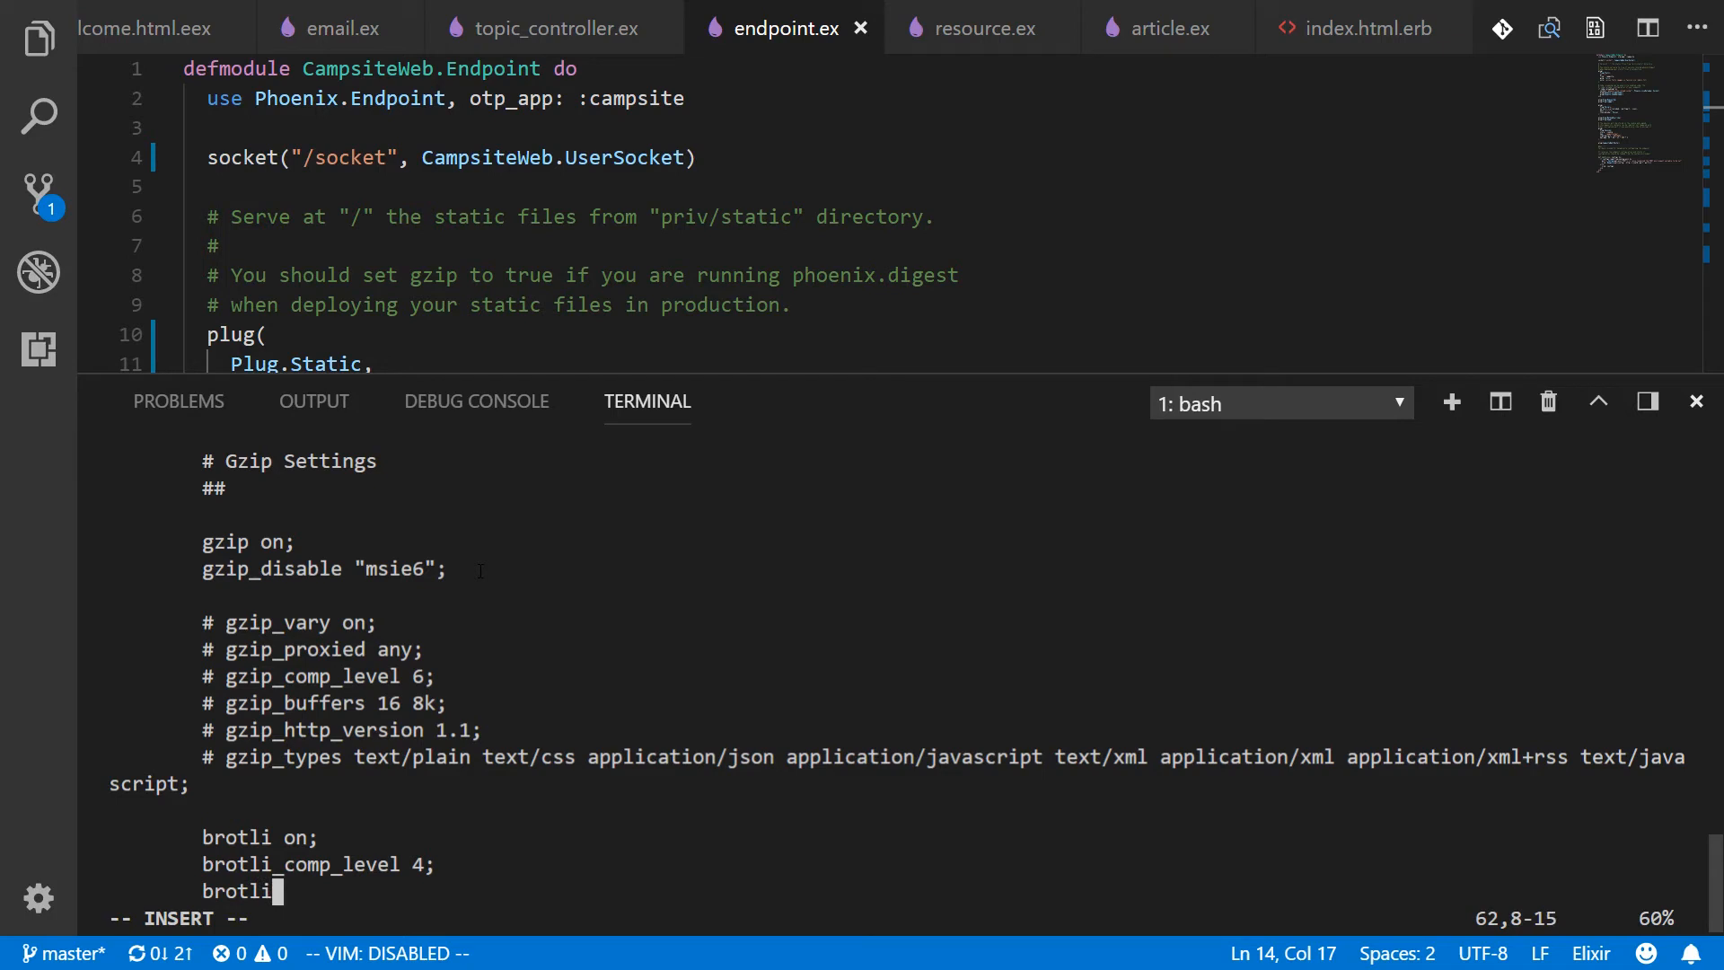
type("_")
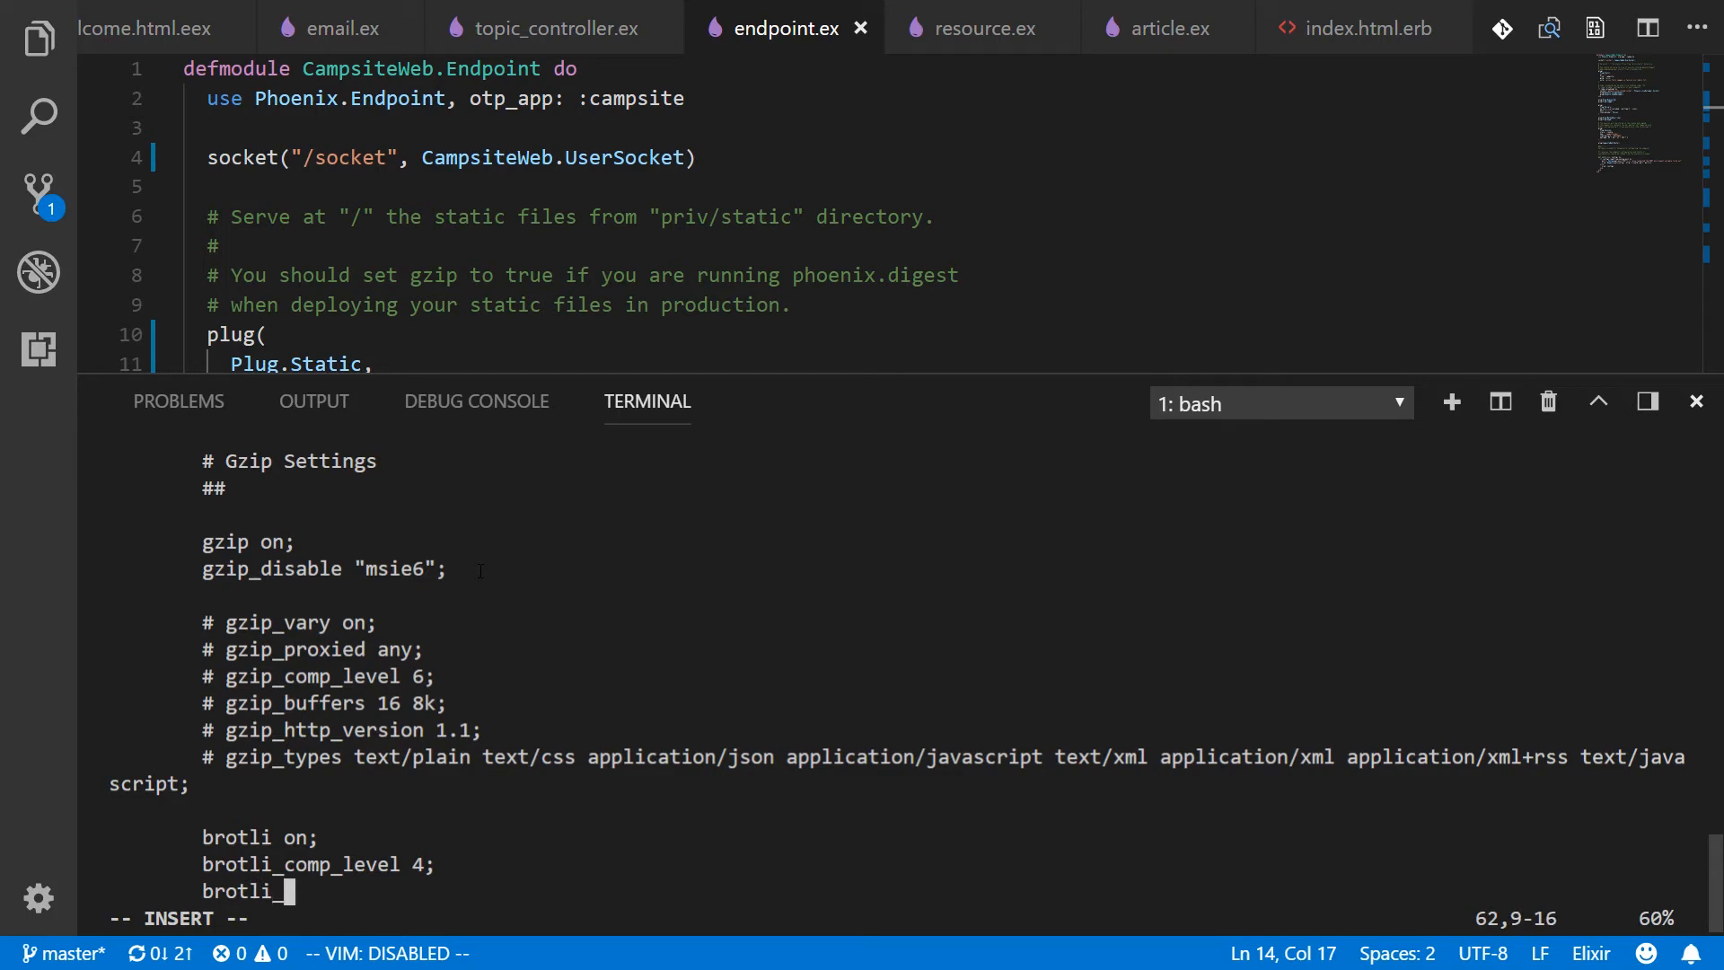
type("types")
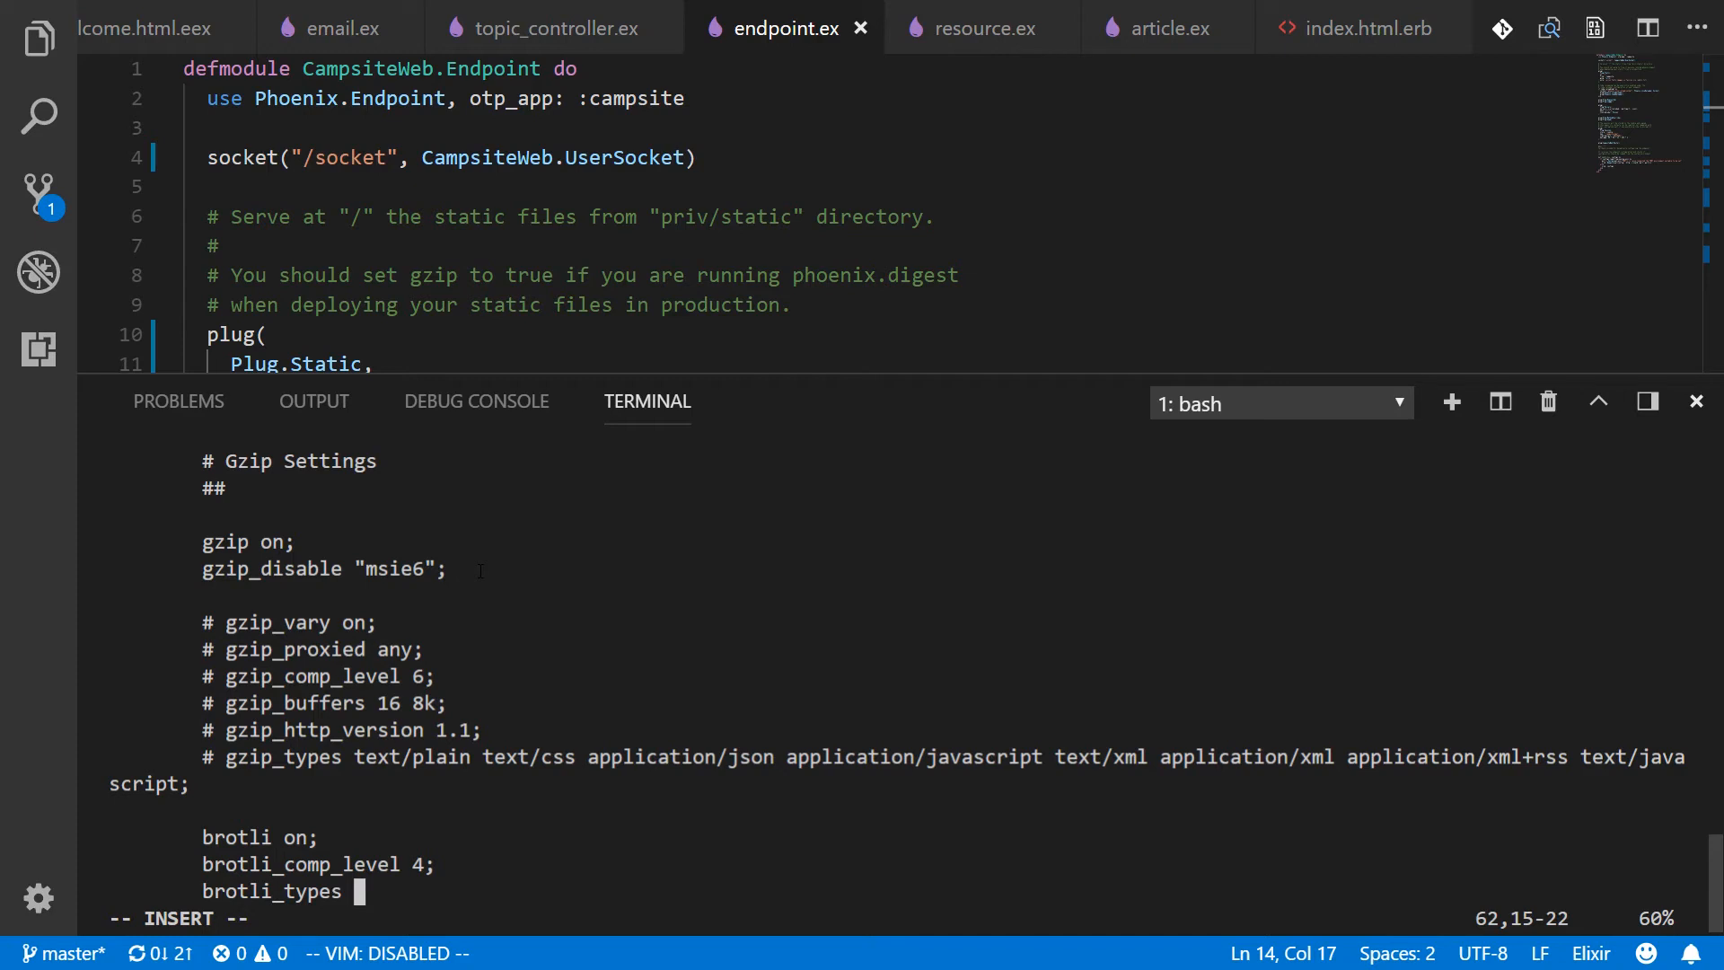
type("text/plain tex")
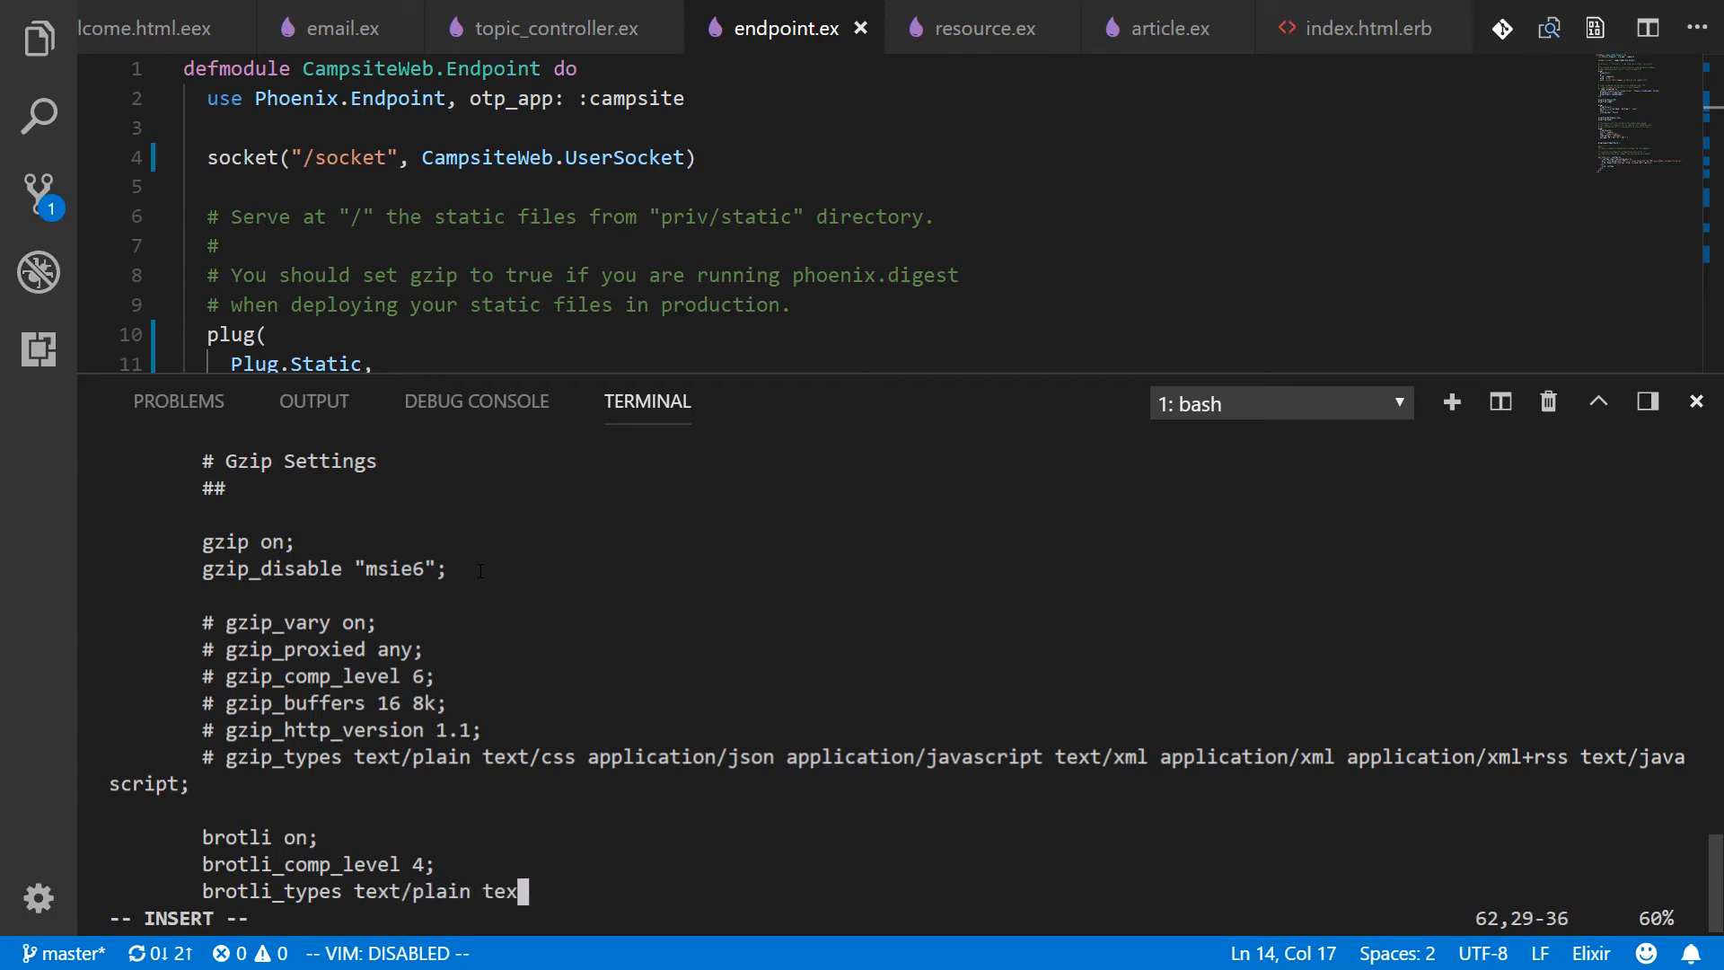
type("t/css")
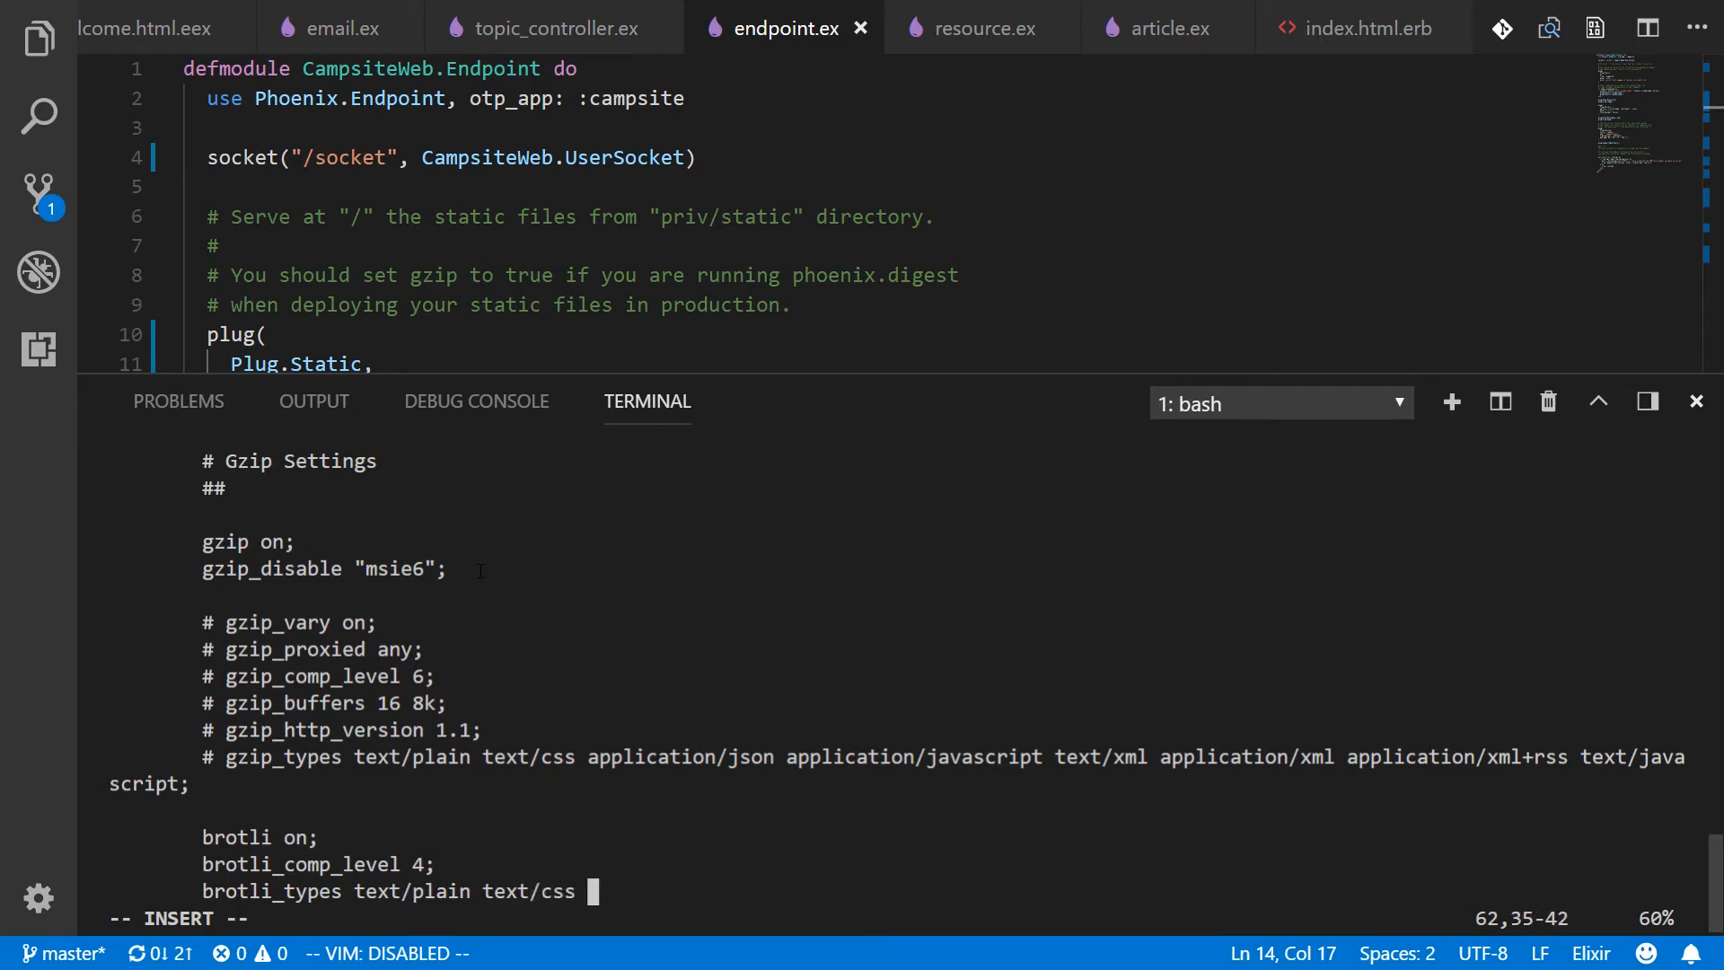
type("application/")
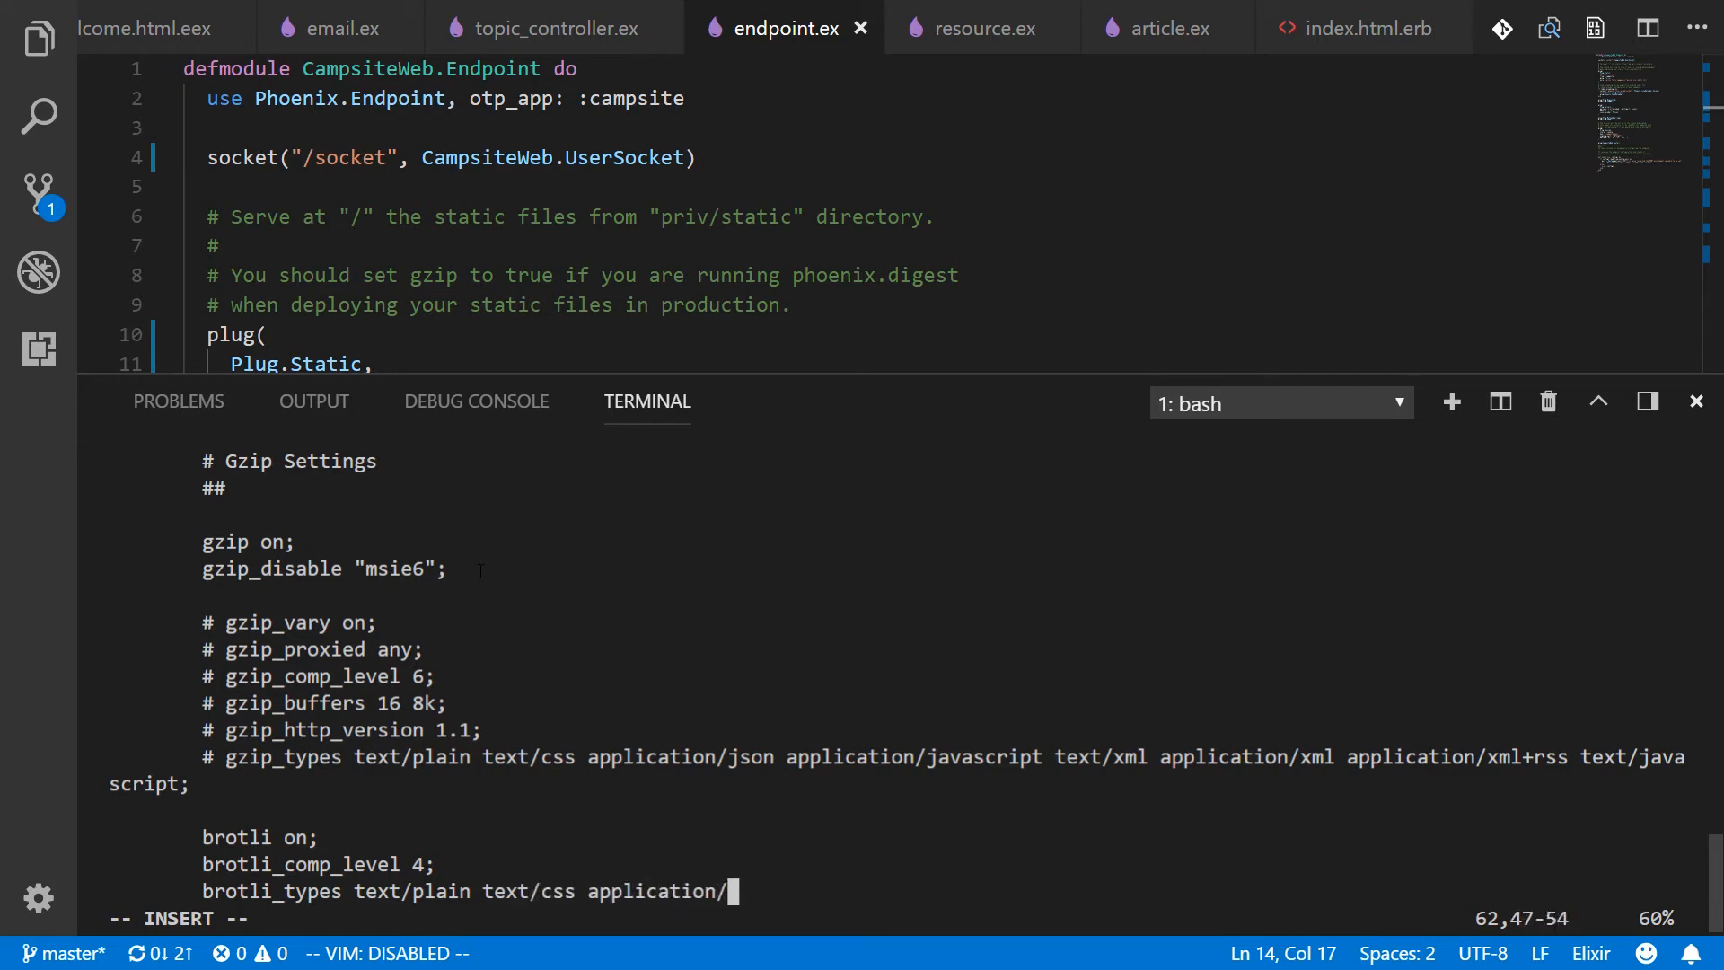
type("javascript applic")
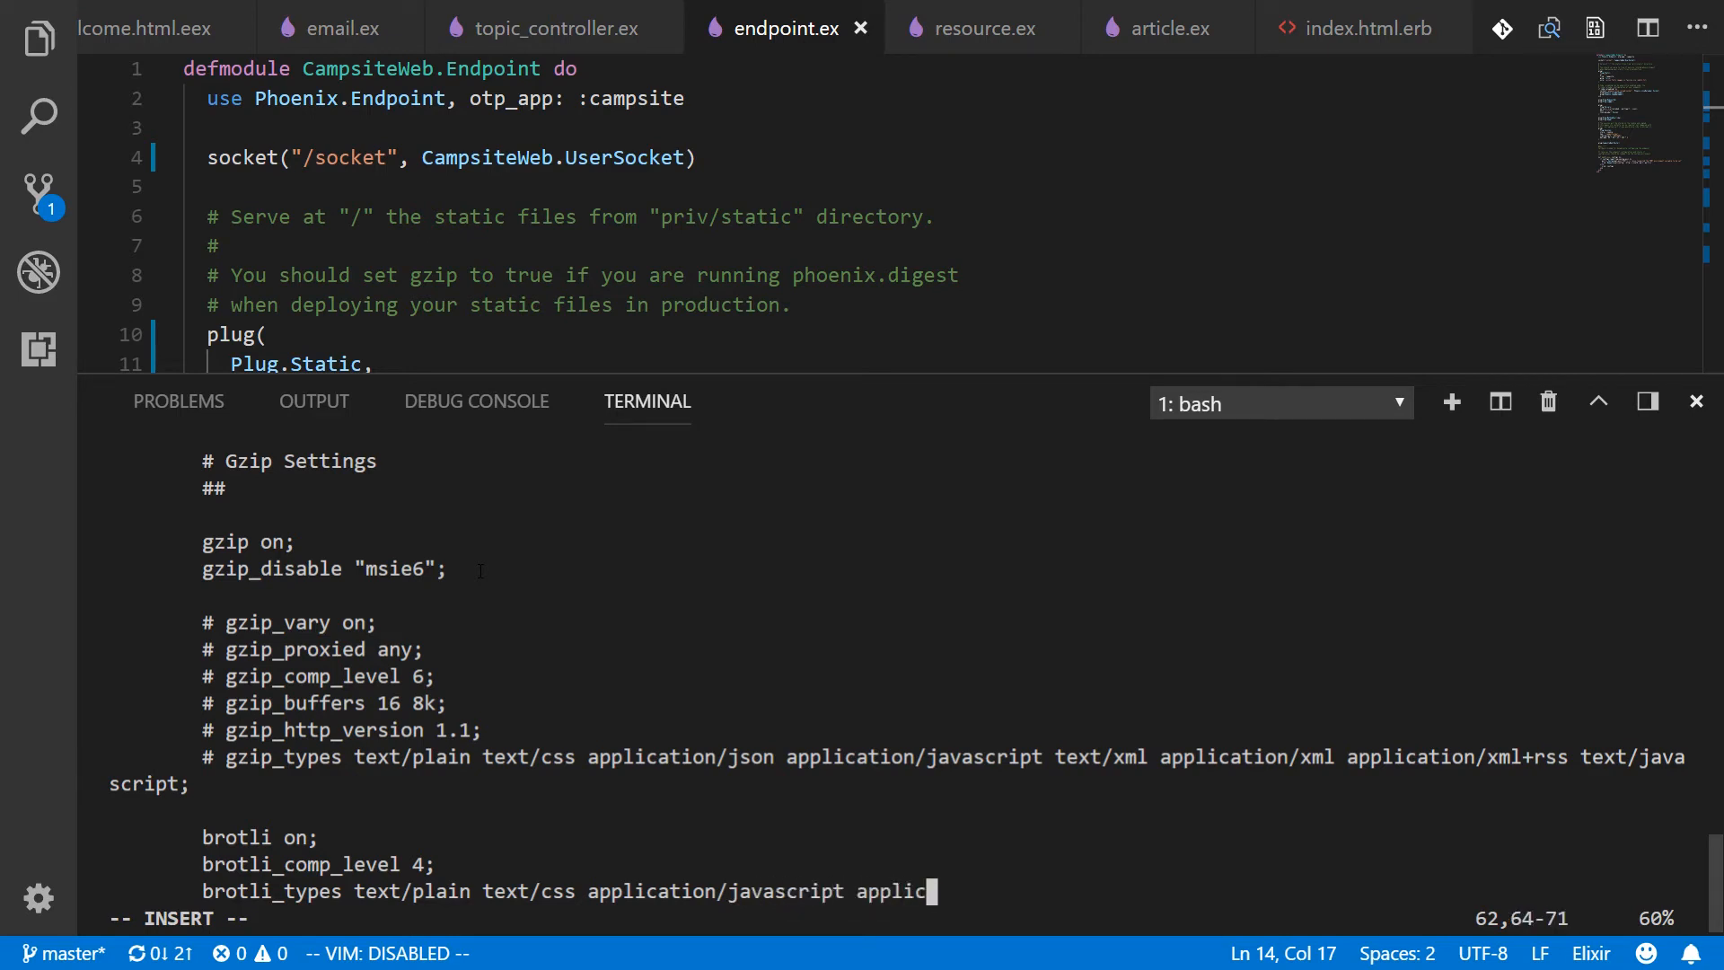
type("ation/json")
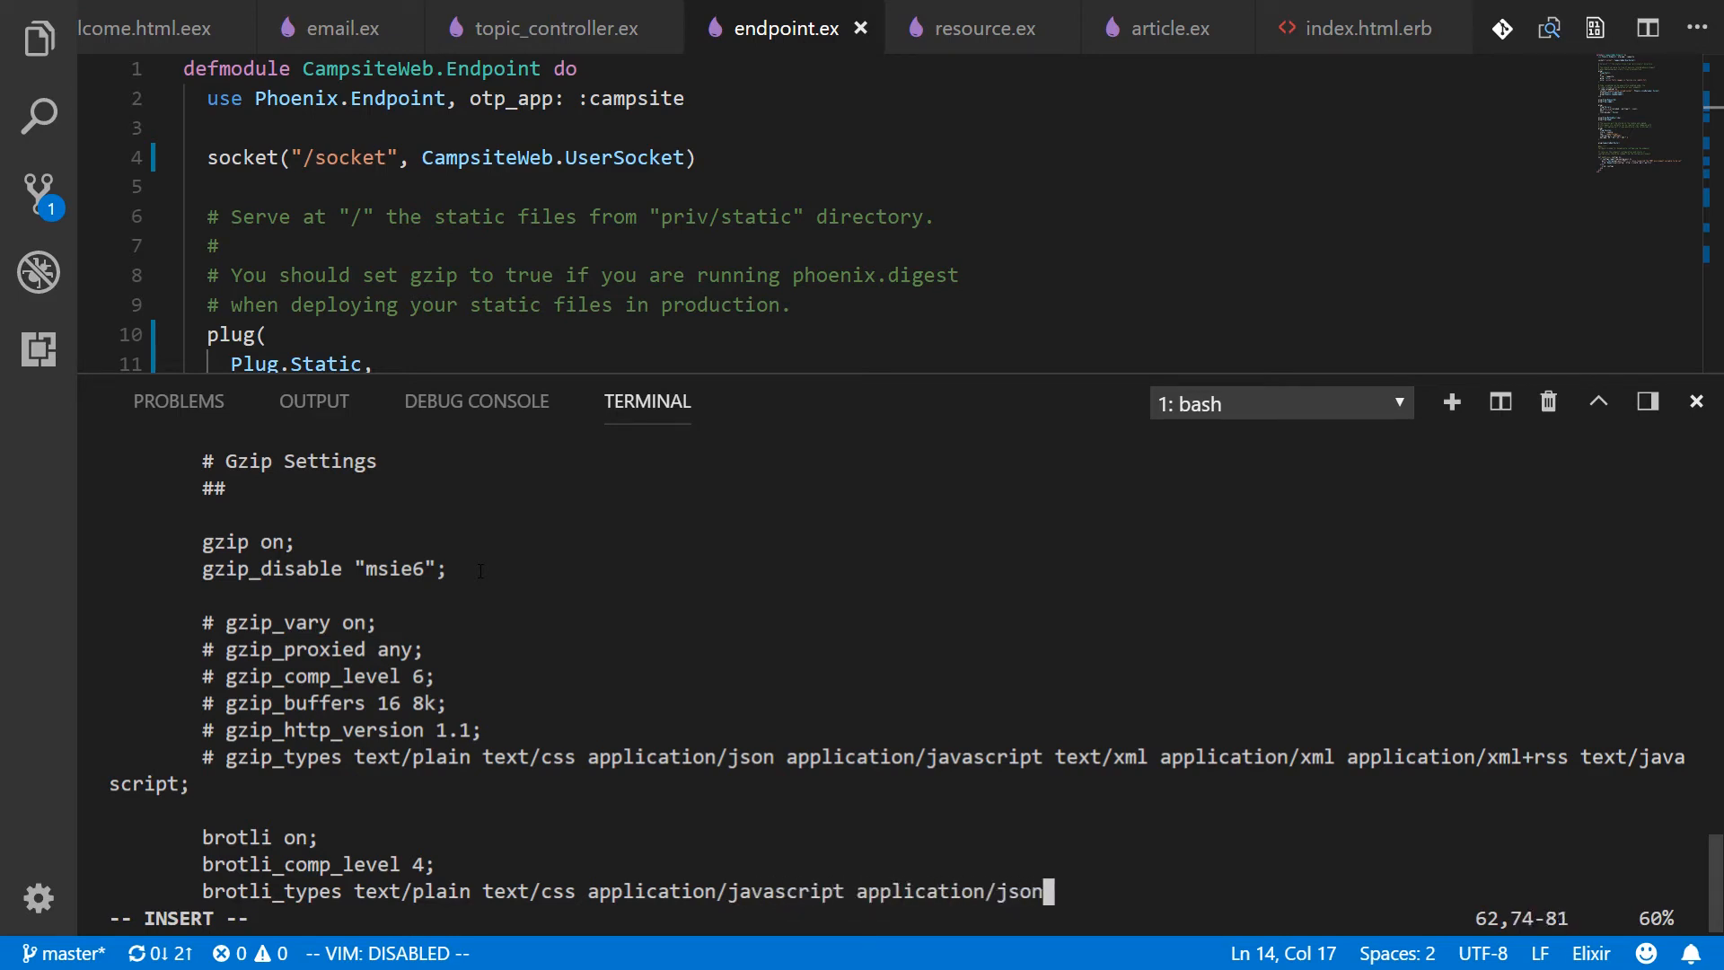
type("/image")
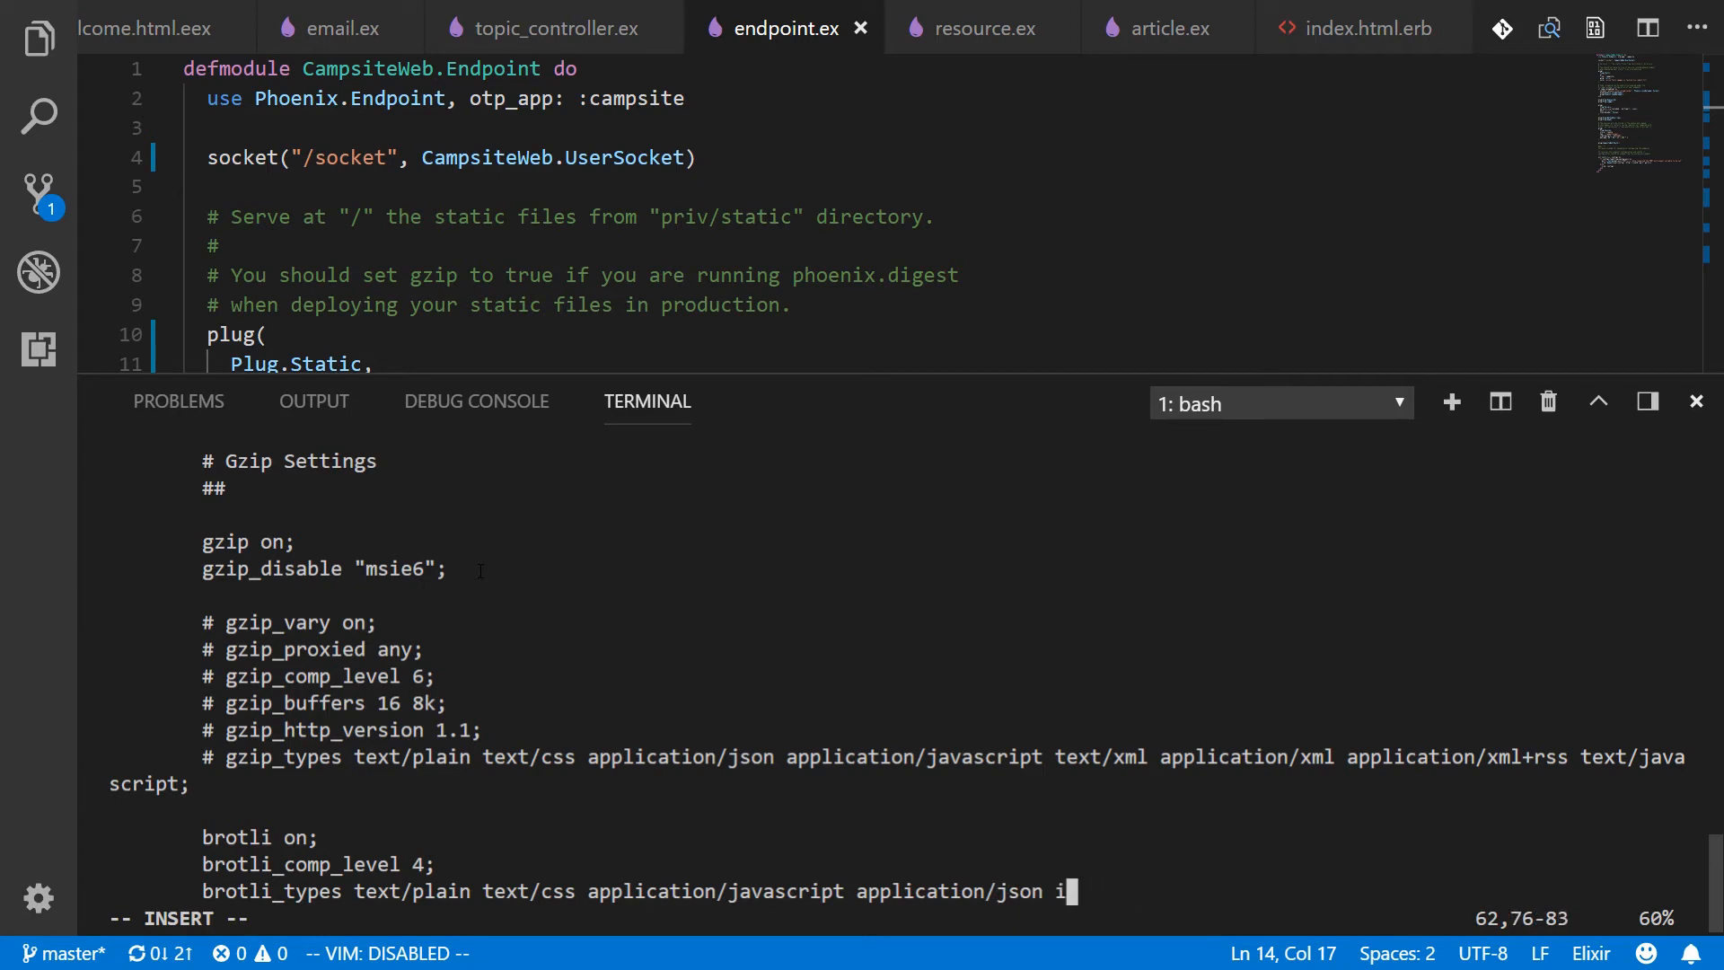
type("image/")
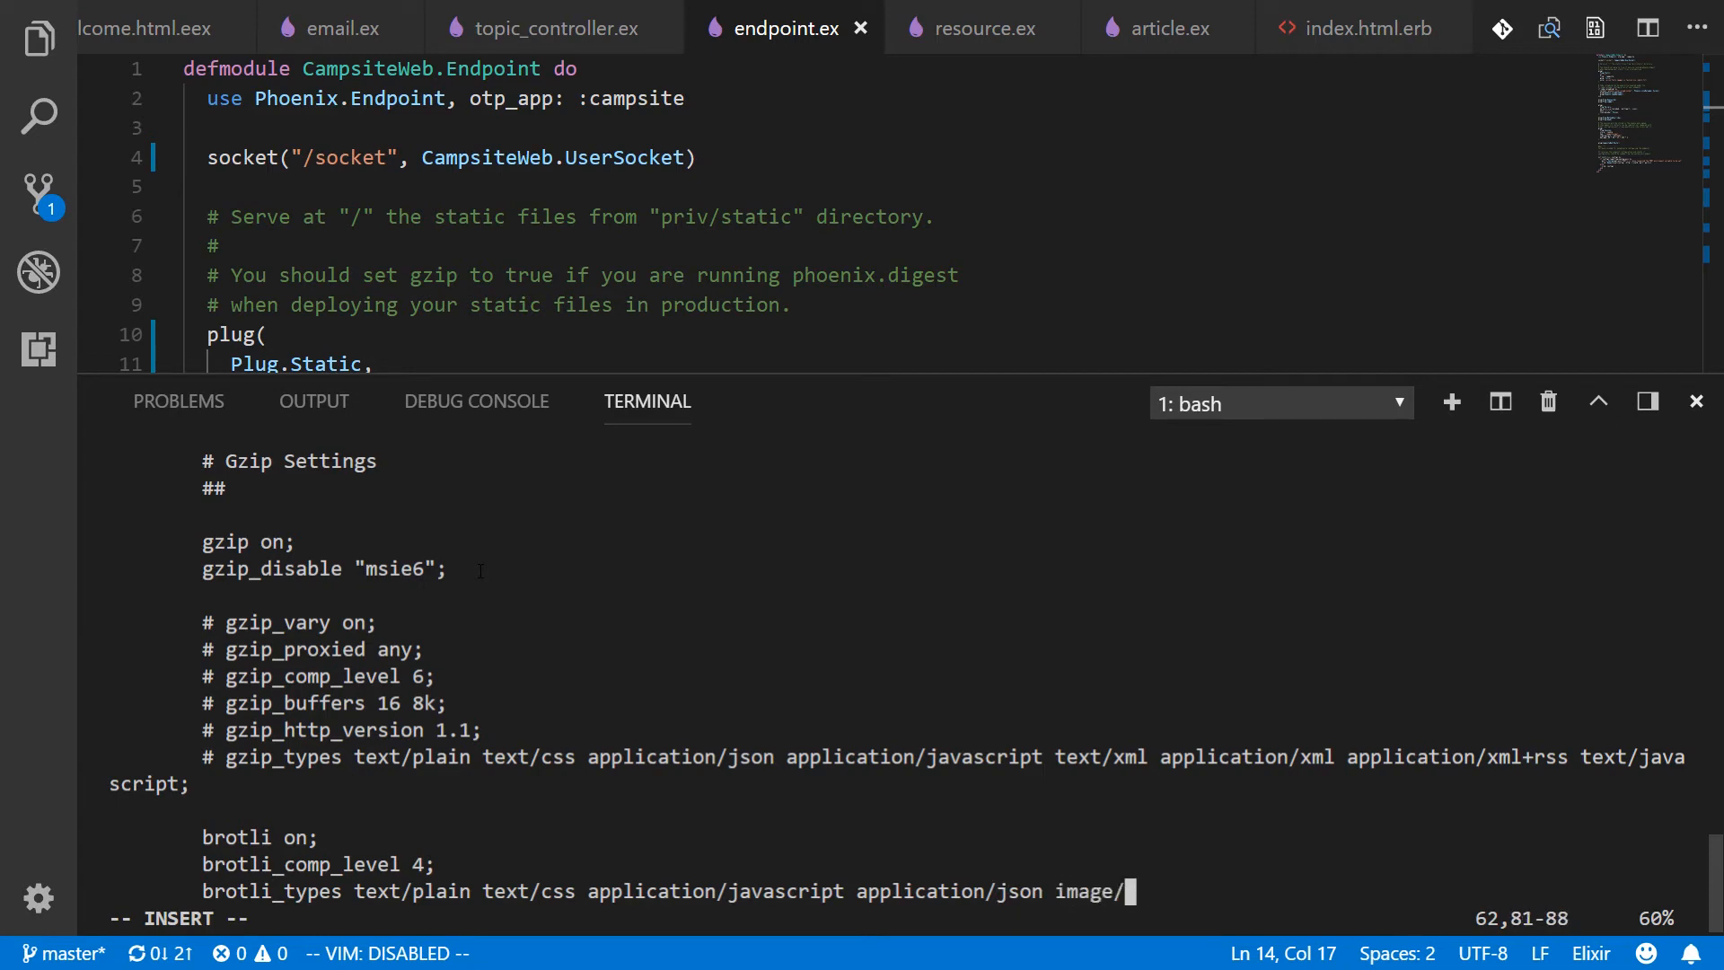
type("svg")
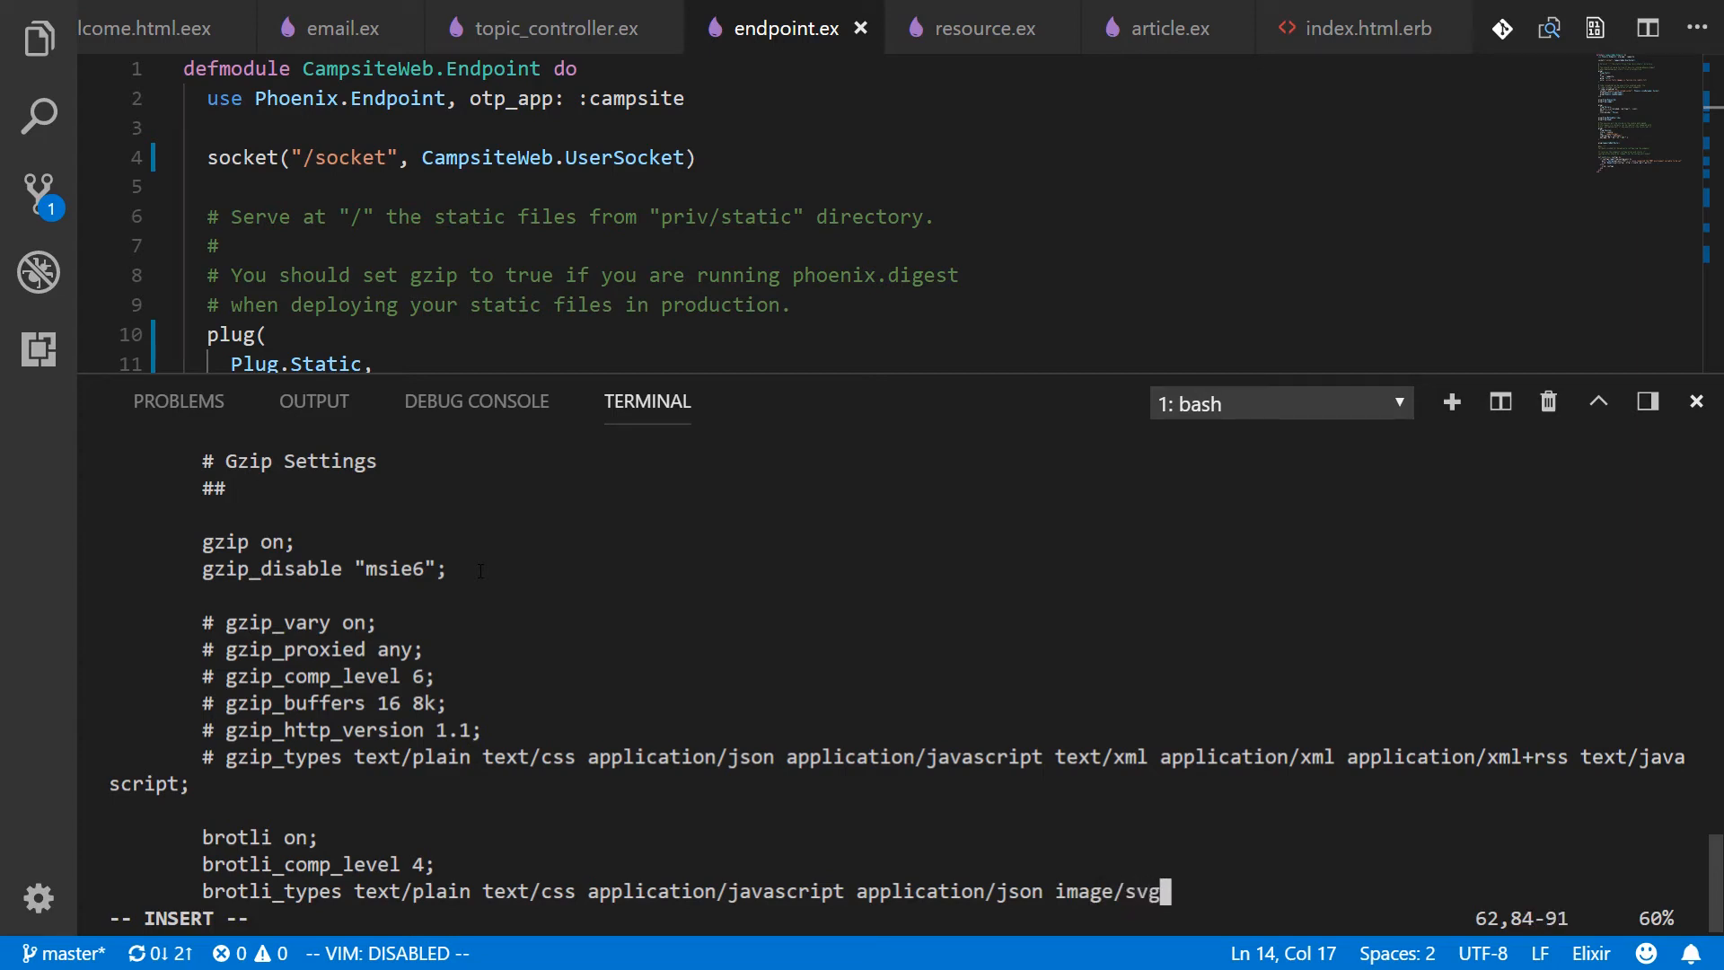
type("+xml")
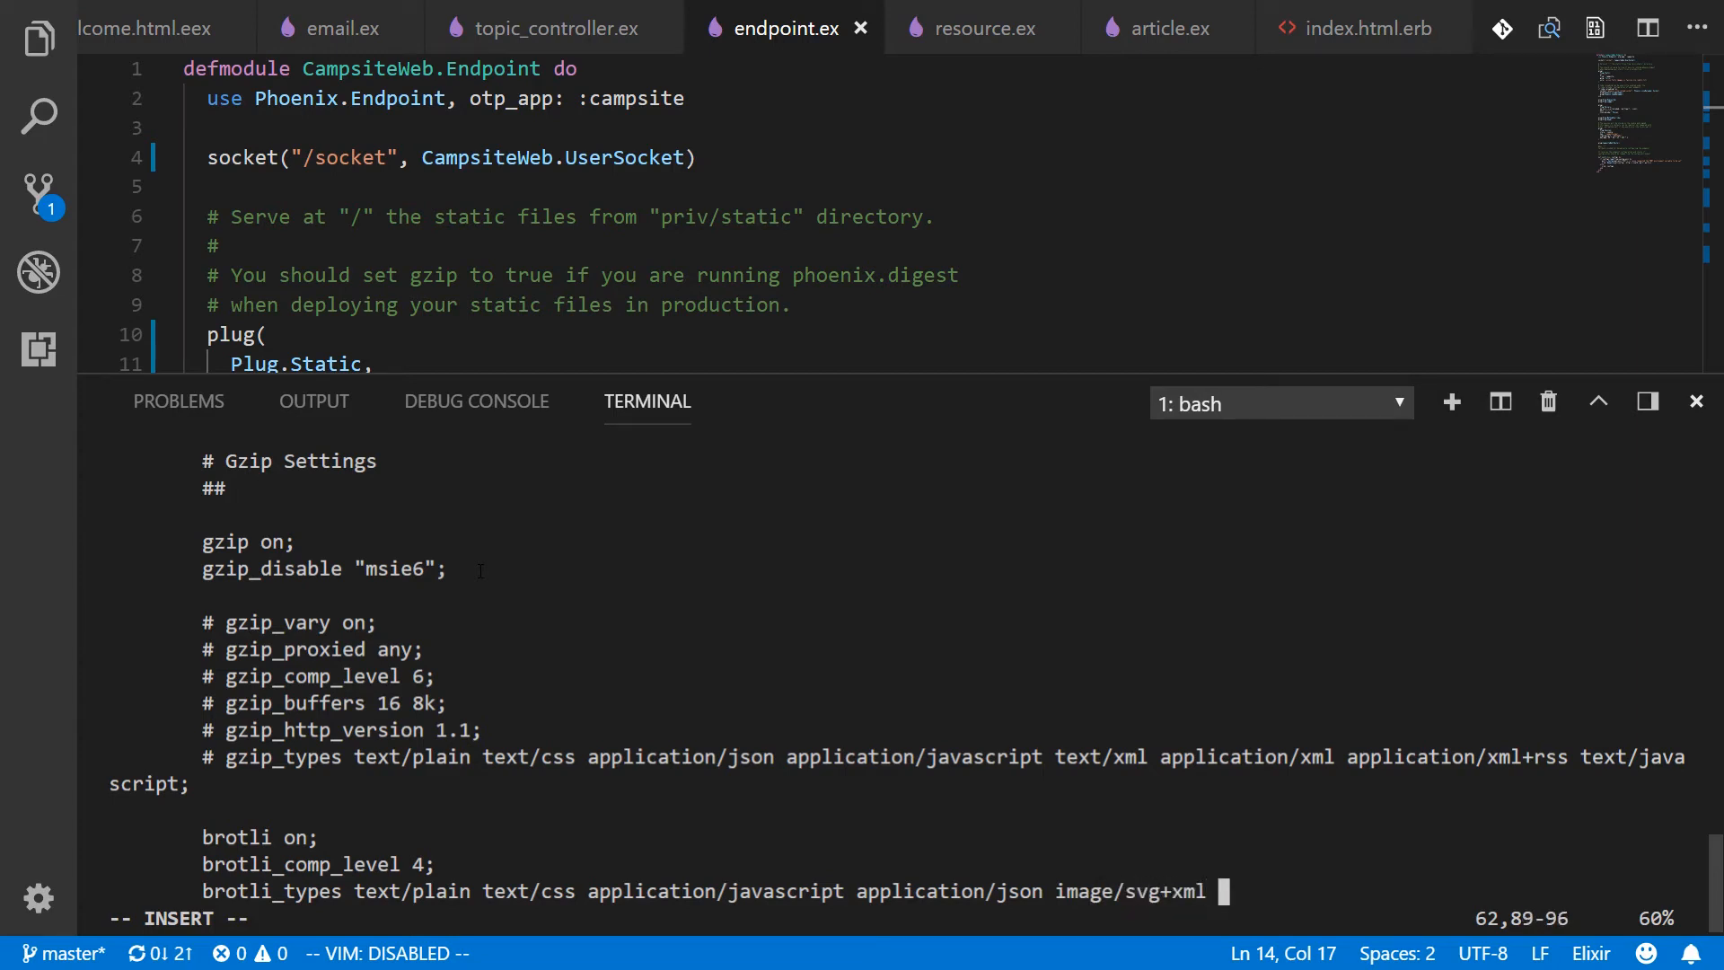
type("app")
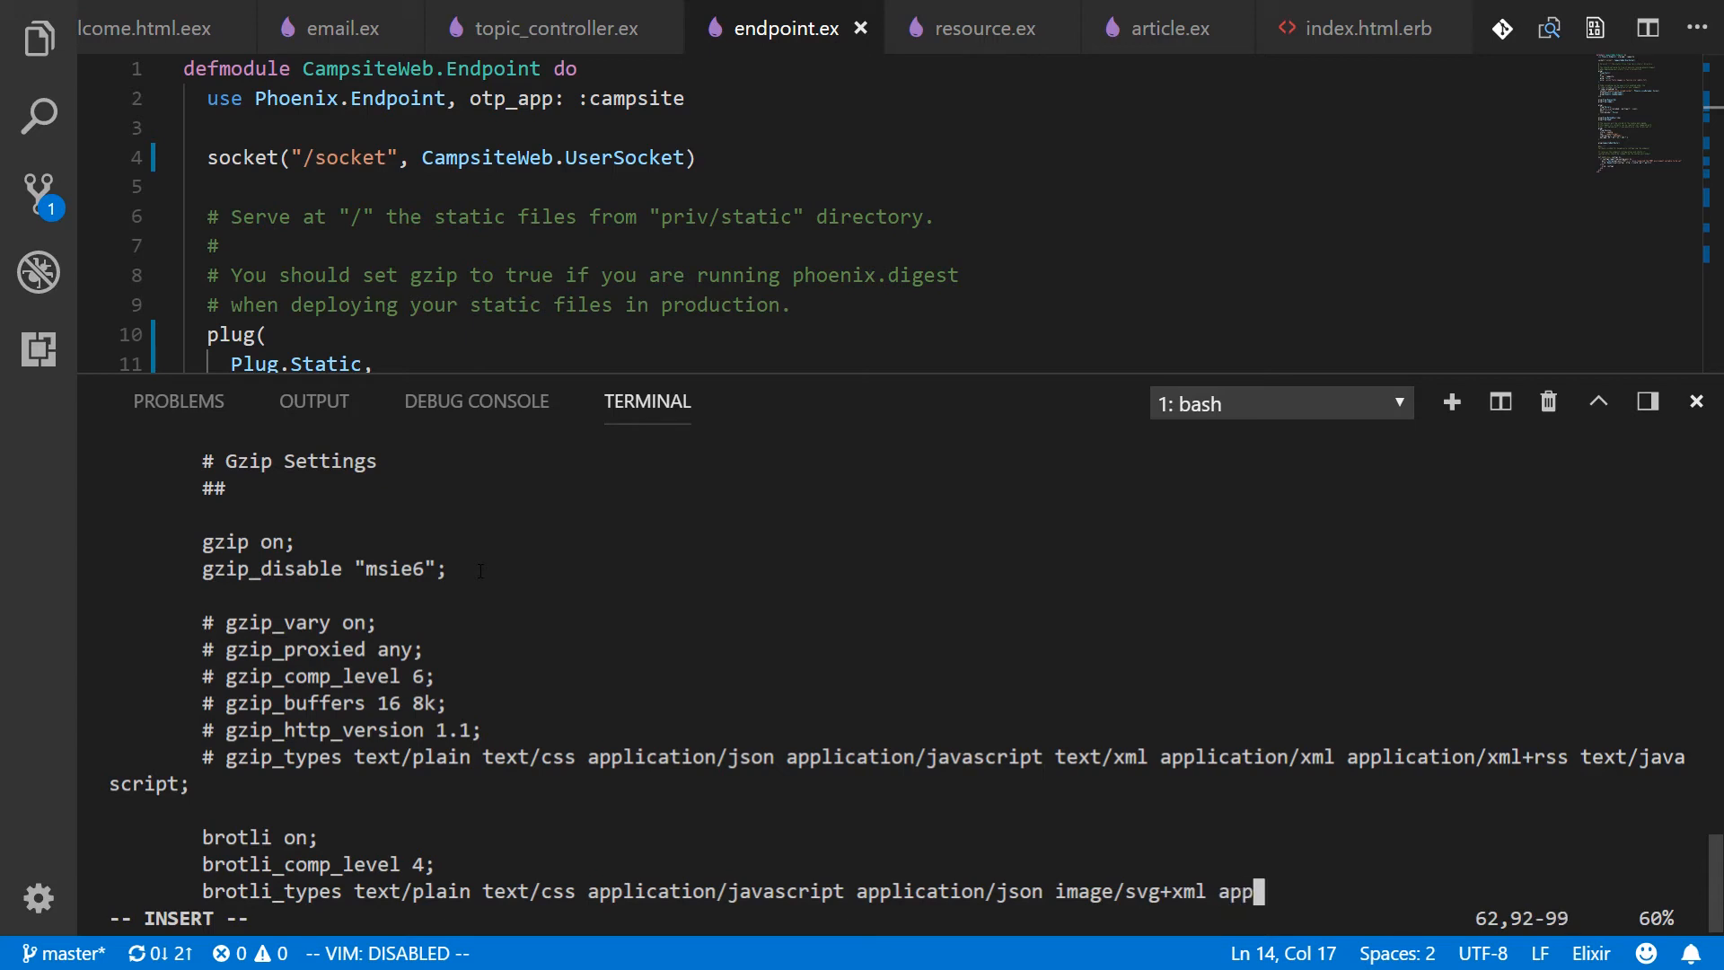
type("lication/xml")
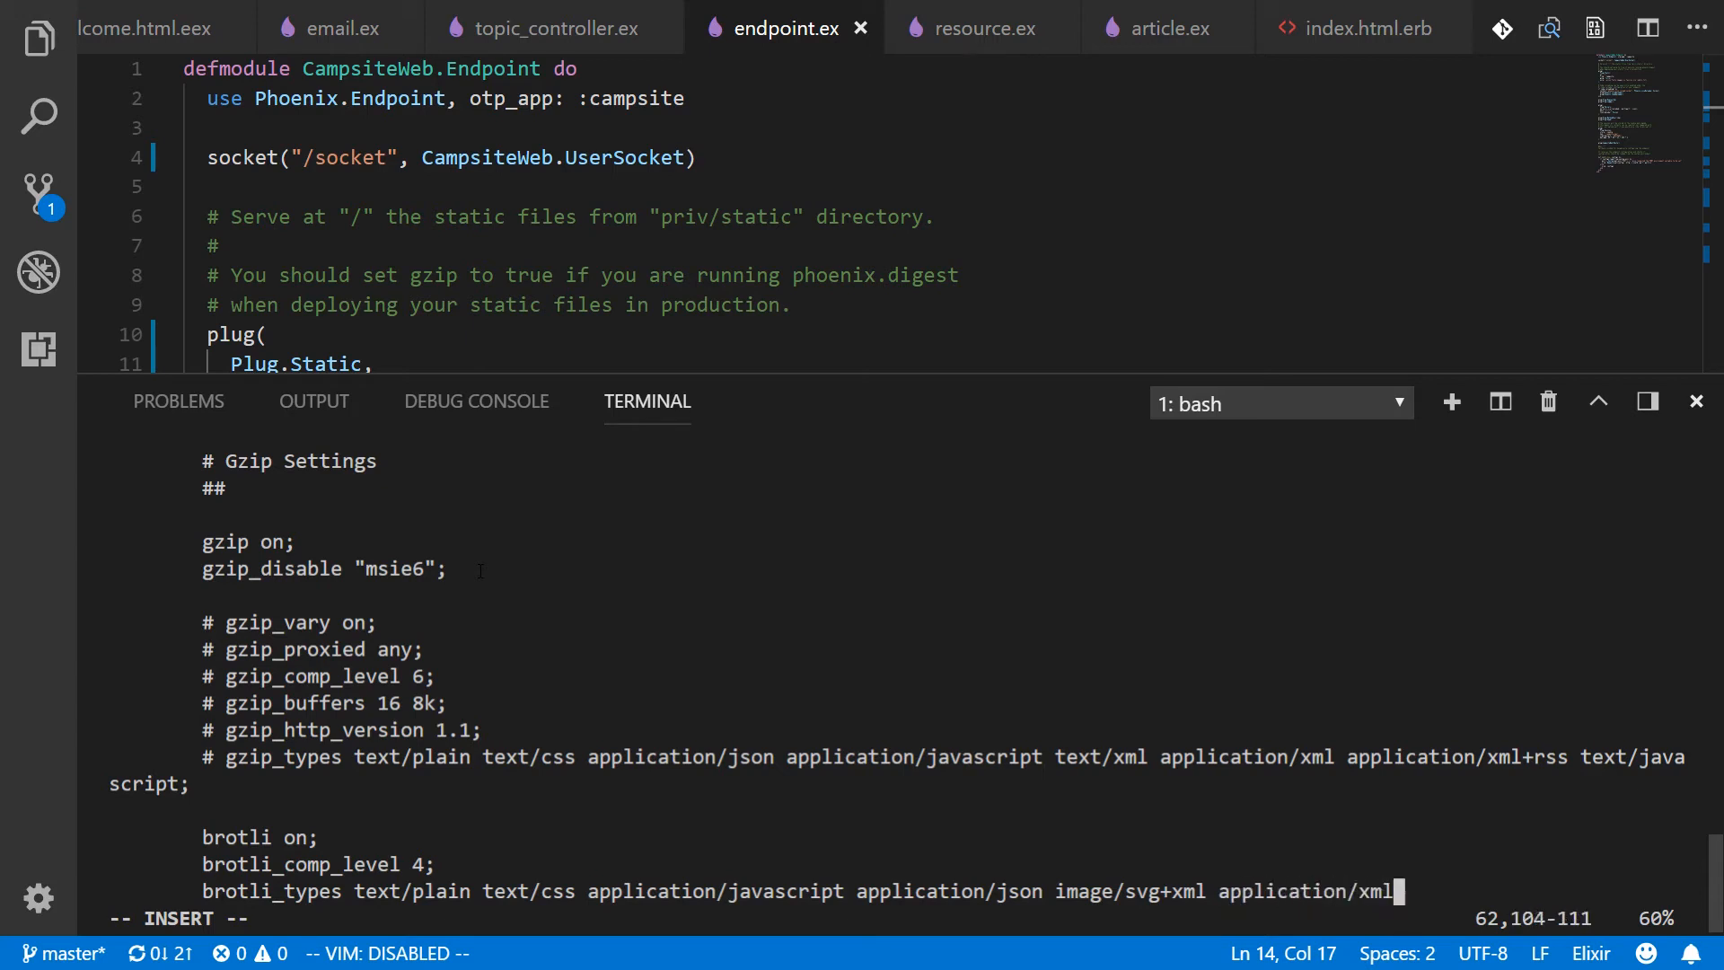
type("+r")
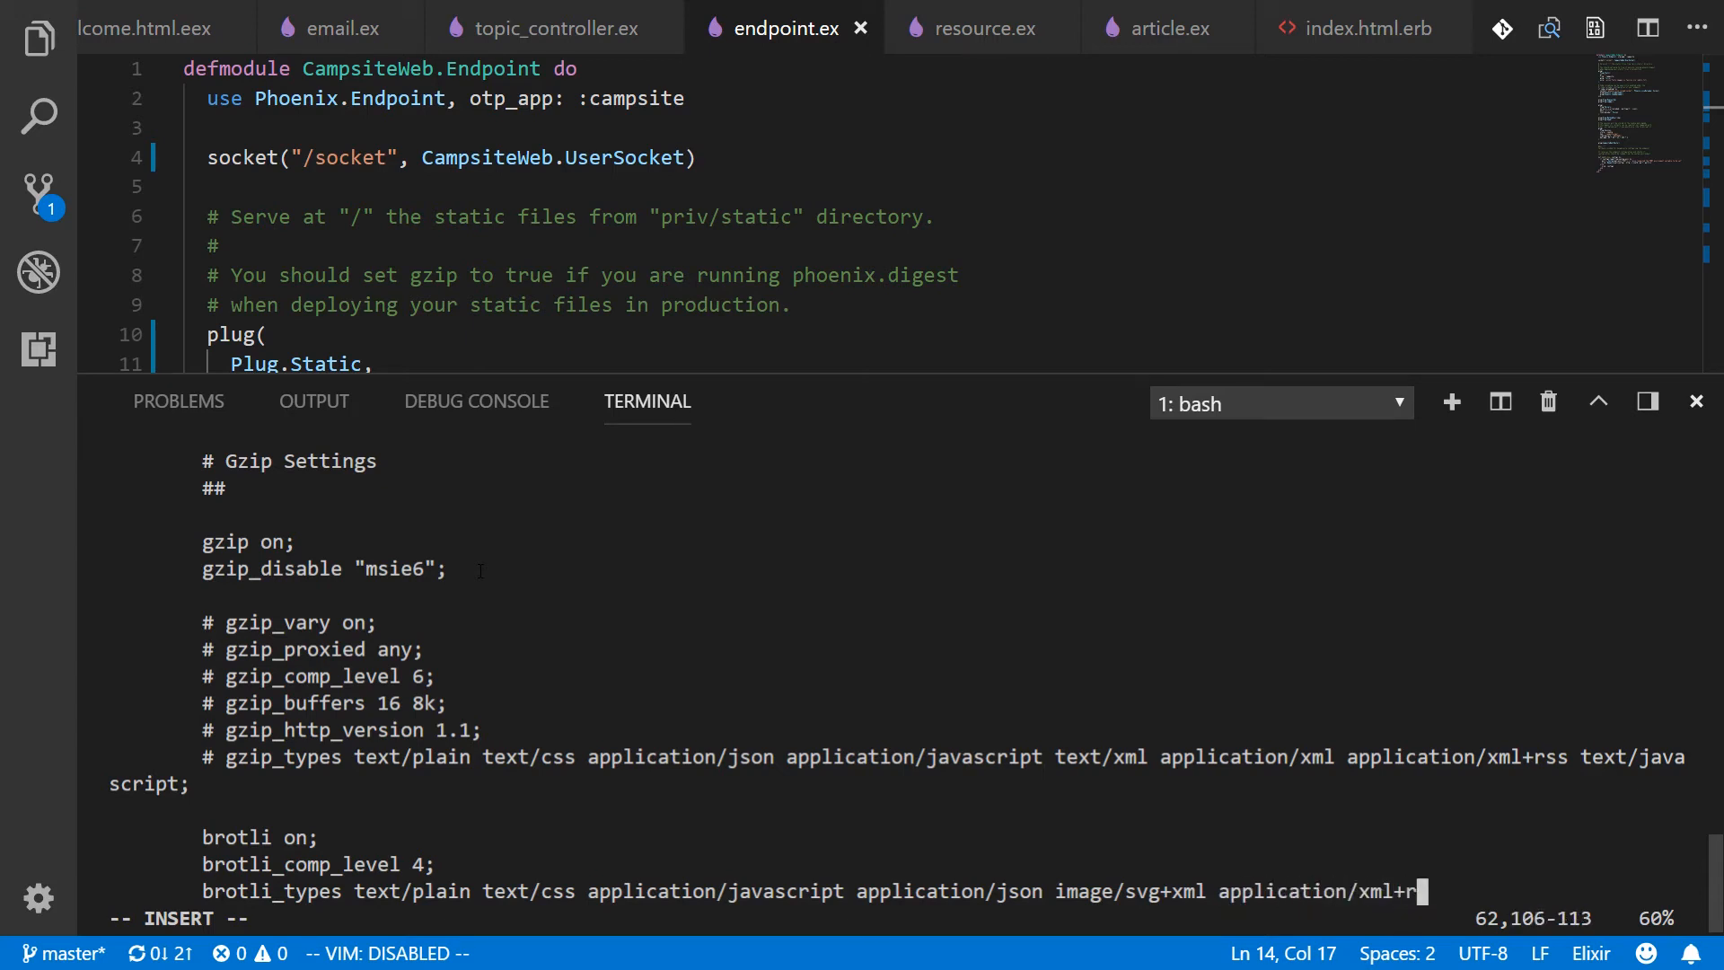
type("ss;")
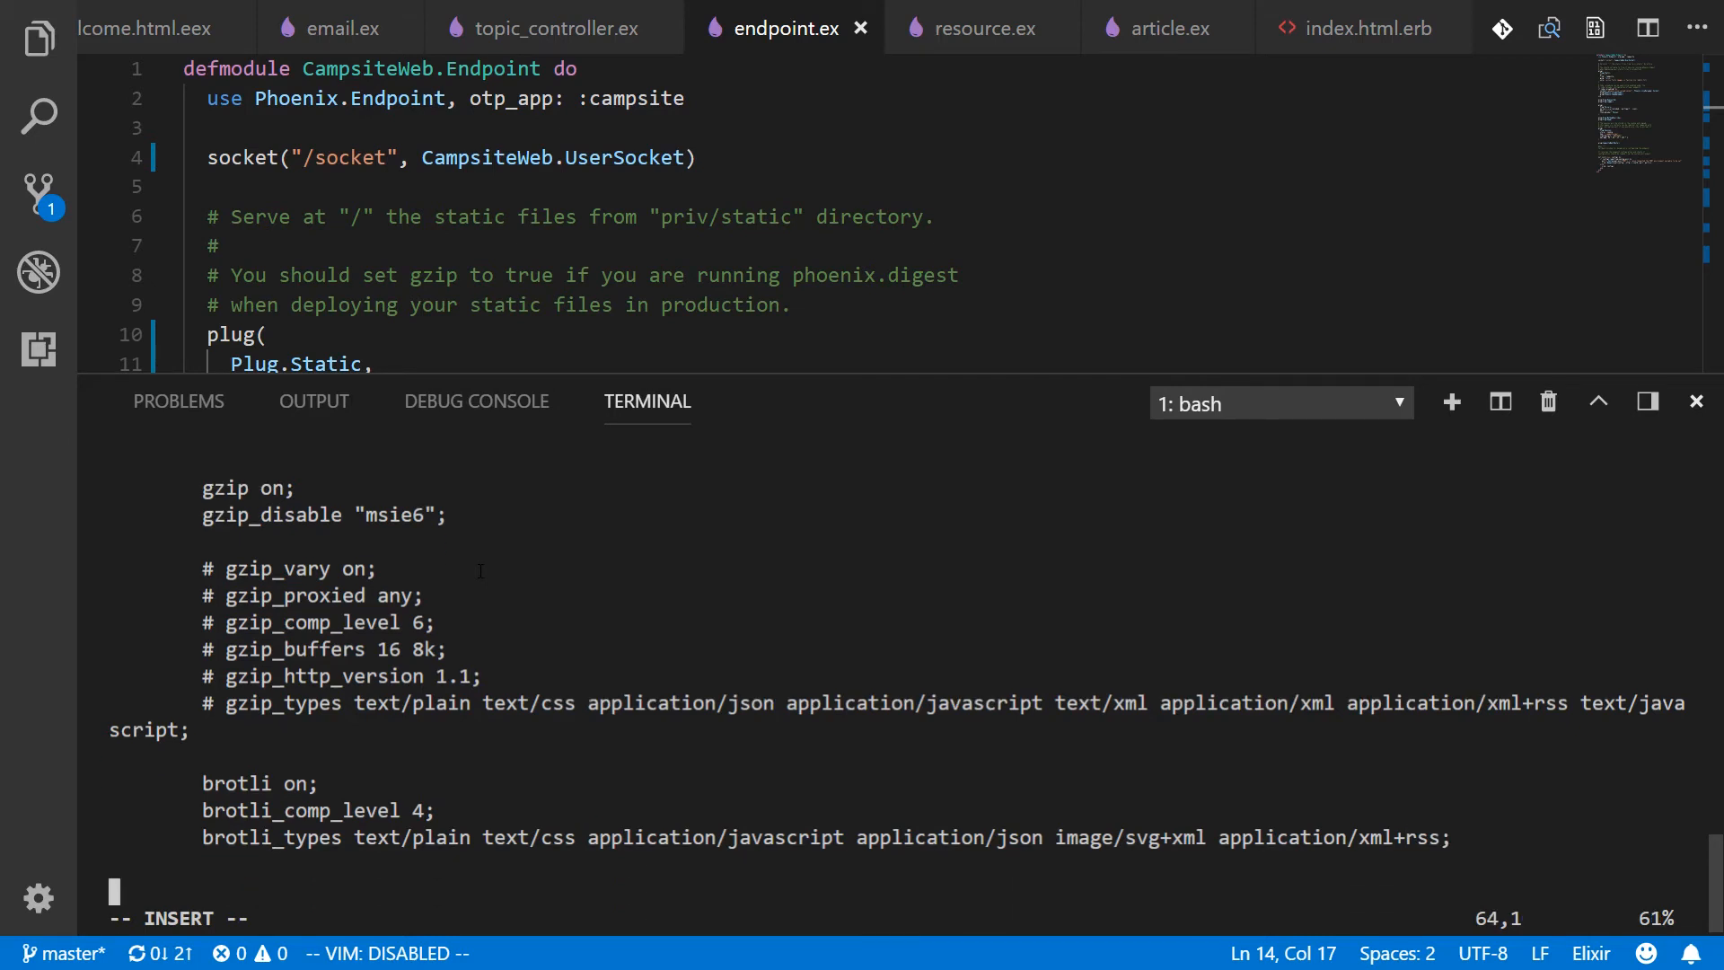
Add 'brotli_static on' to nginx.conf and save and quit vim with :wq
type("s")
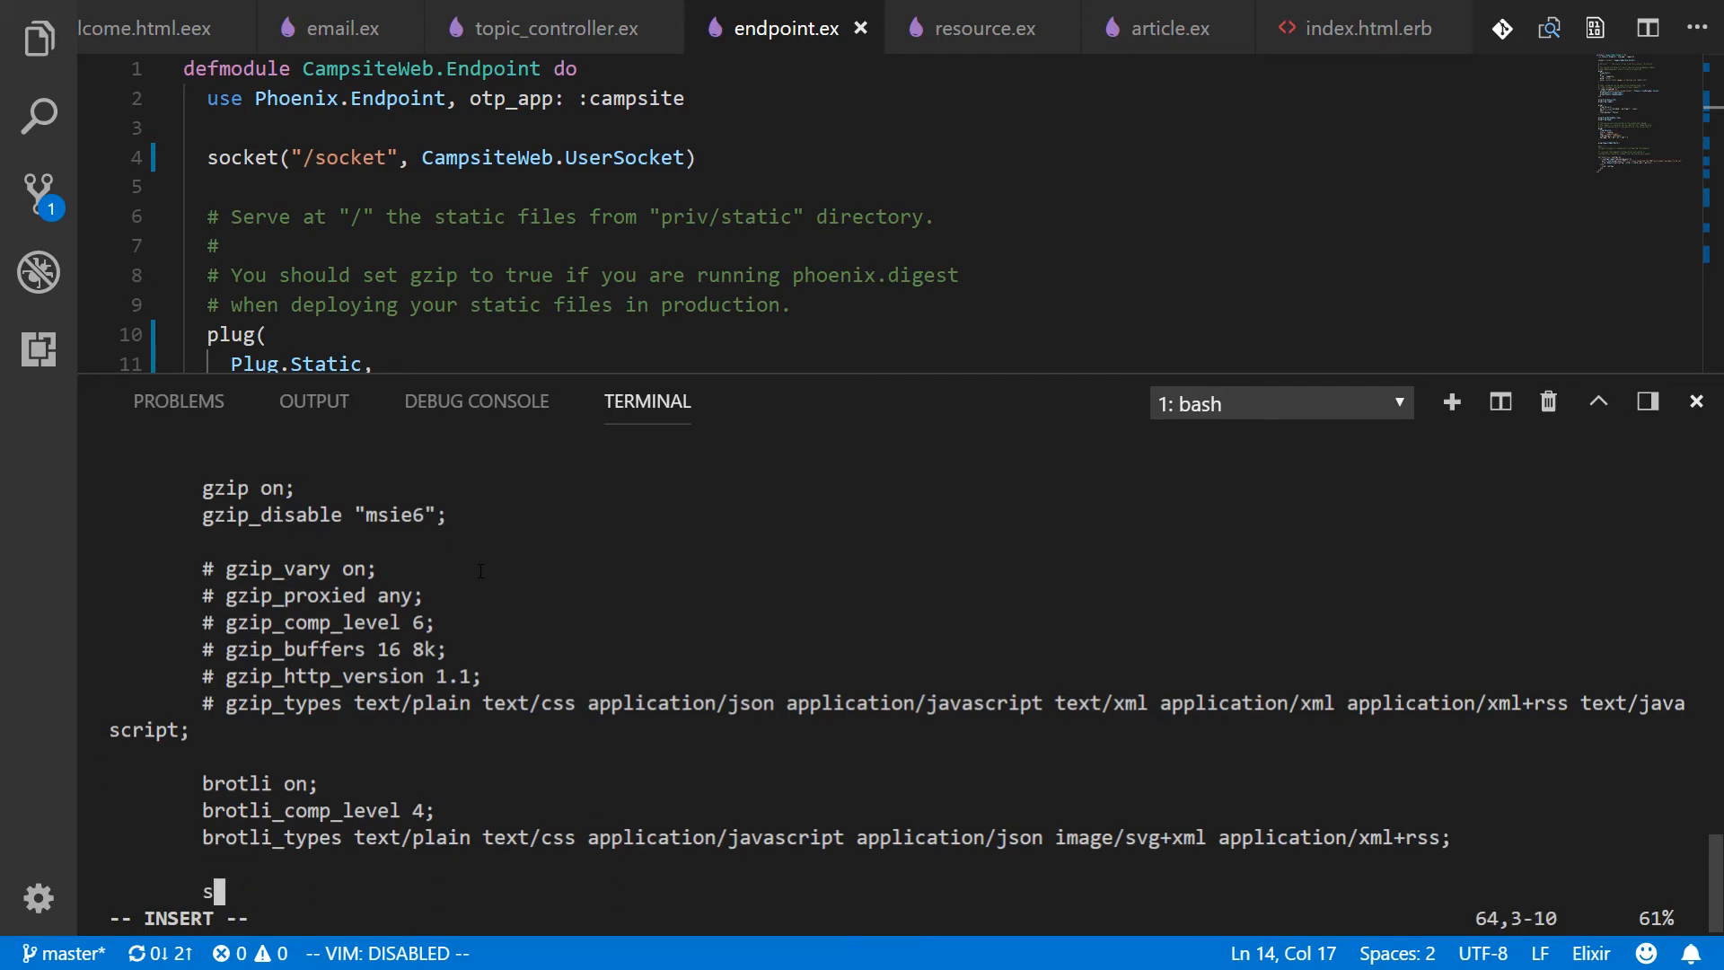
type("brotli st")
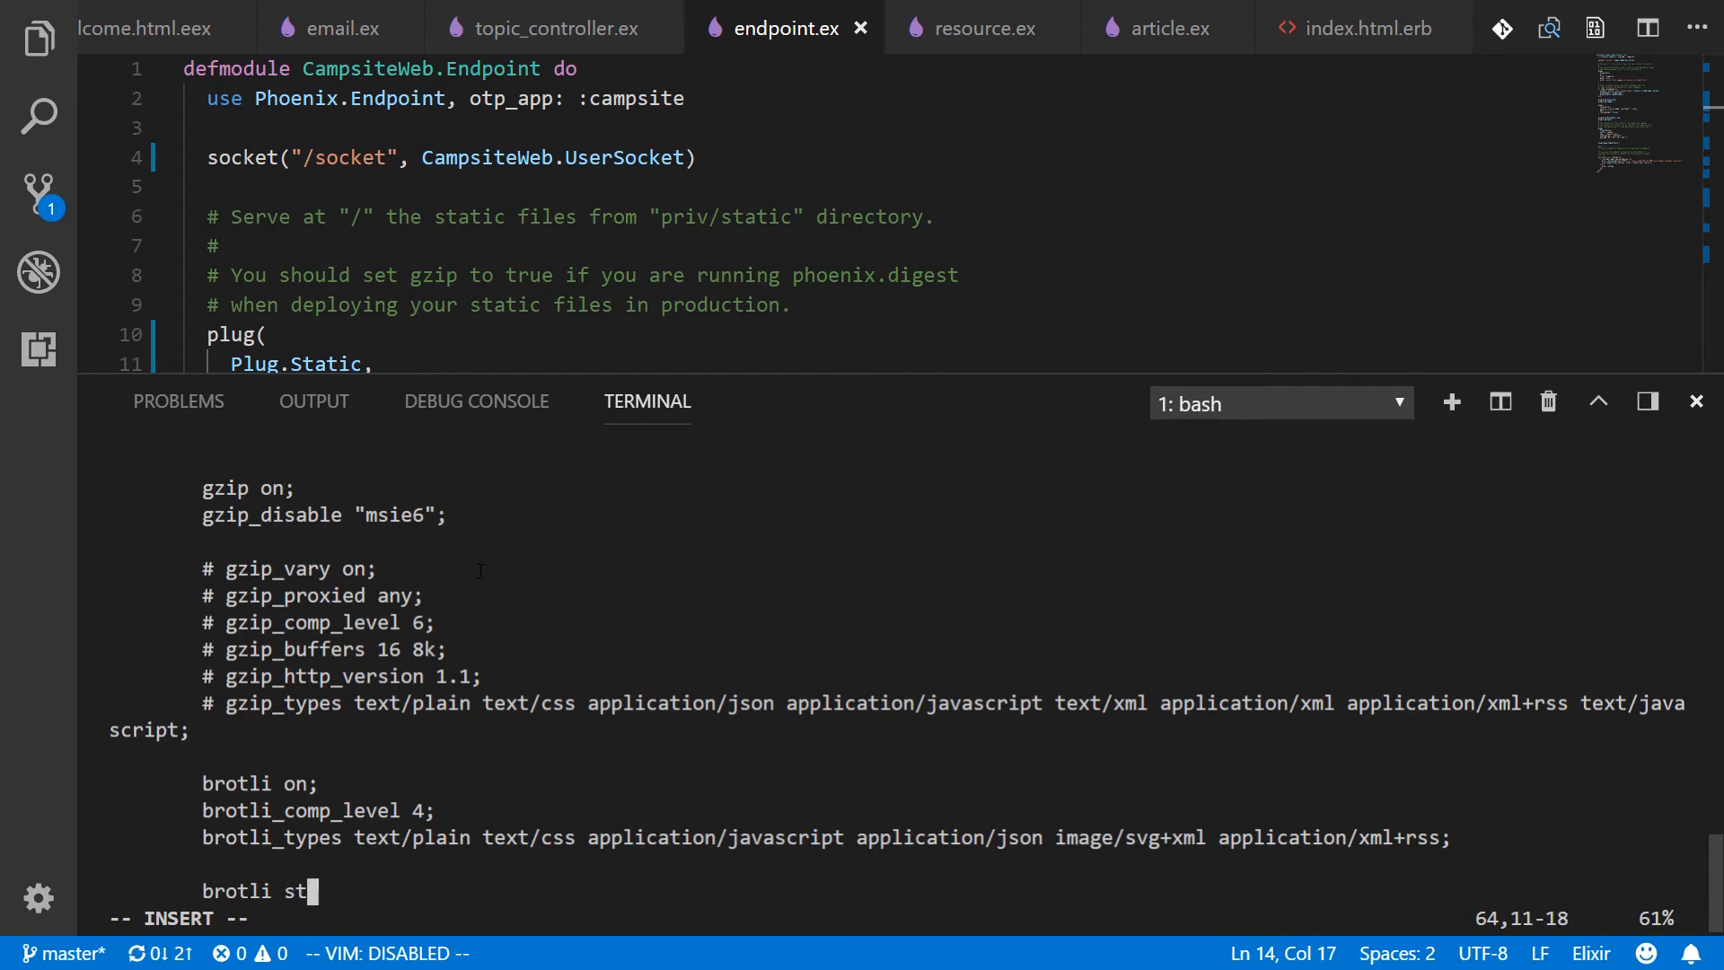
key("BackSpace")
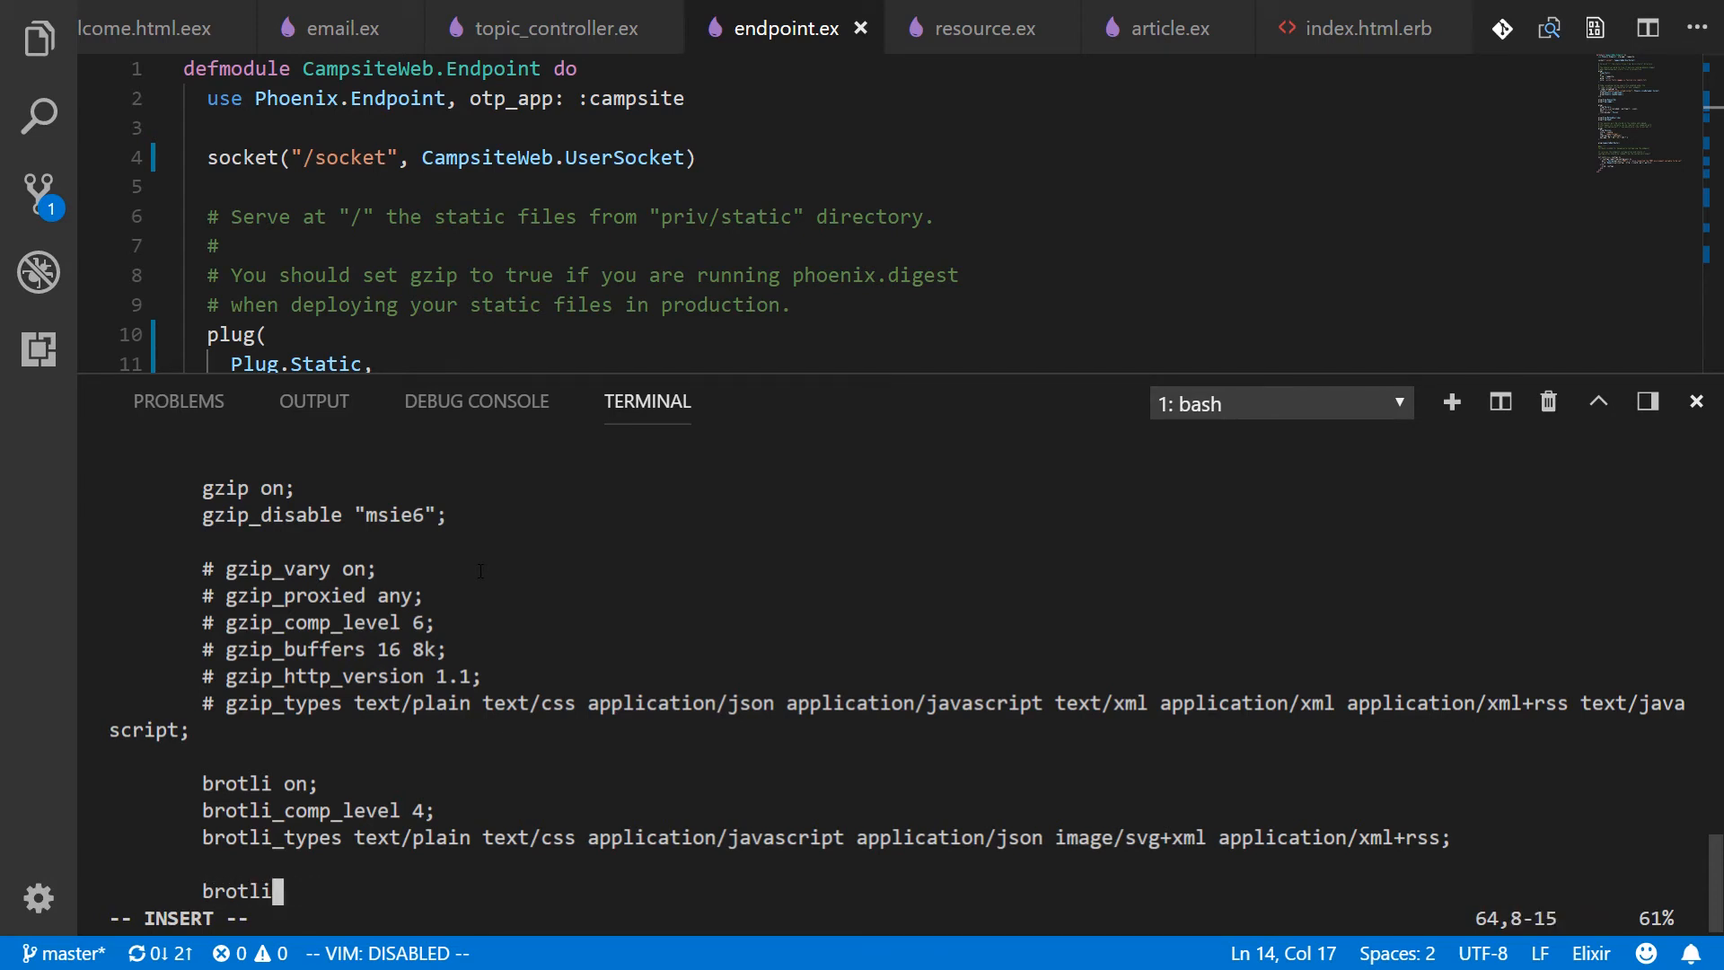
type("_static")
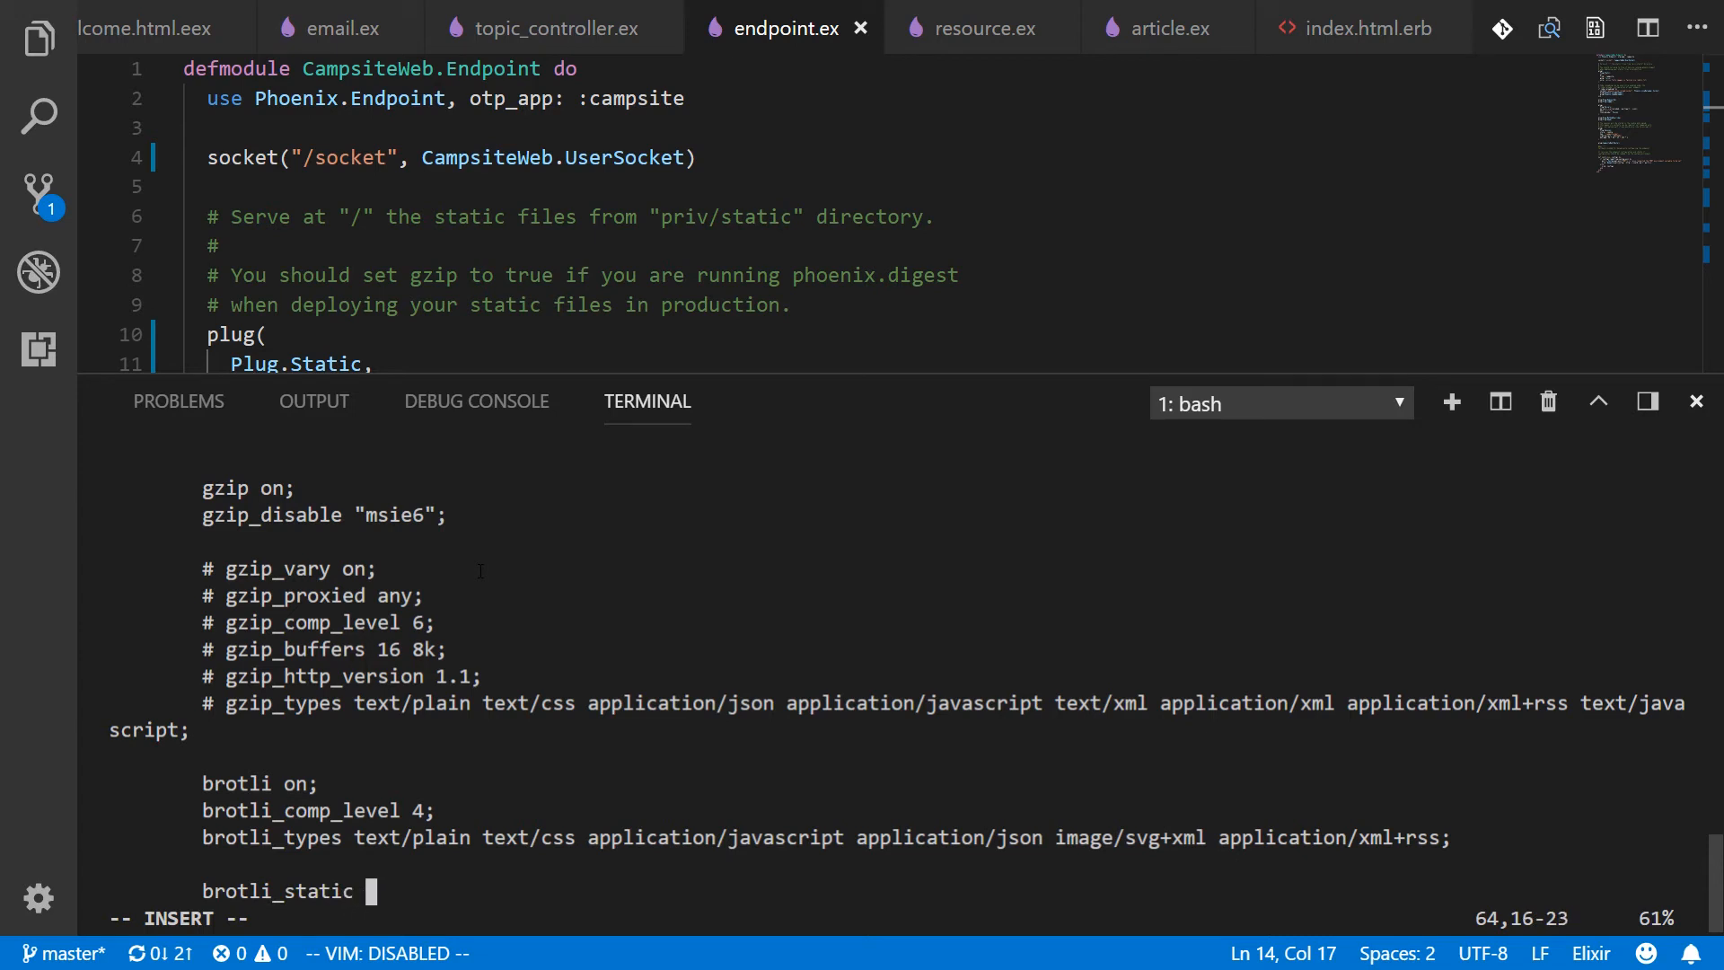
type("on;")
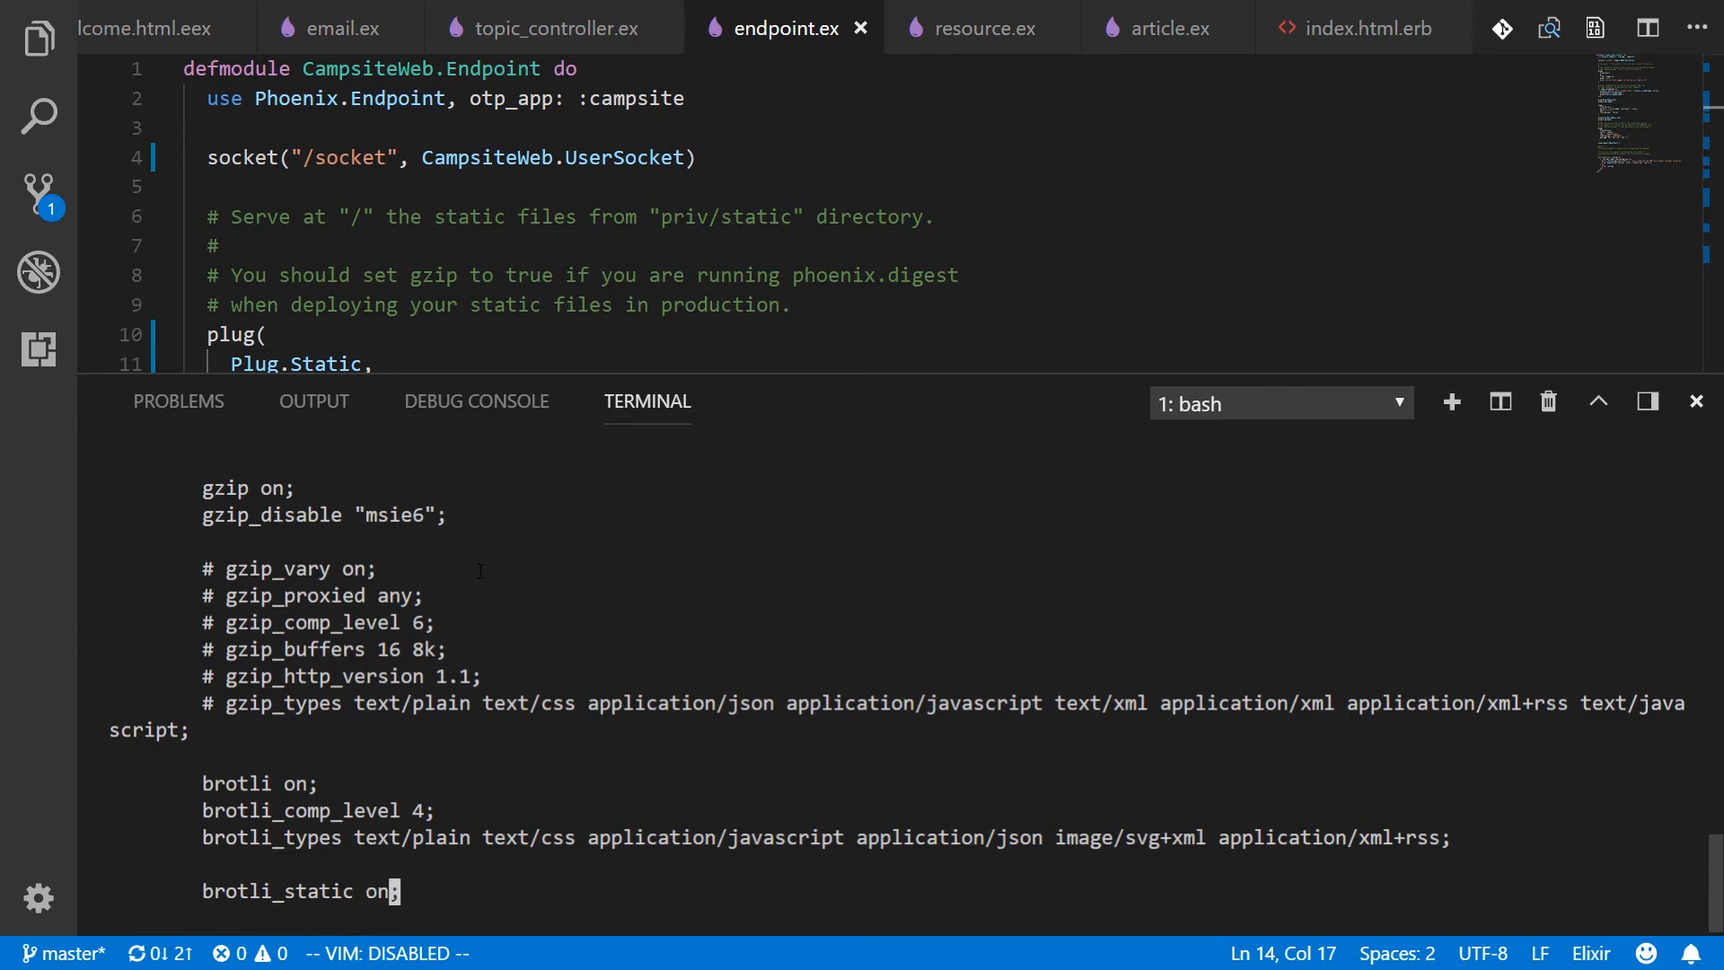
type(":wq")
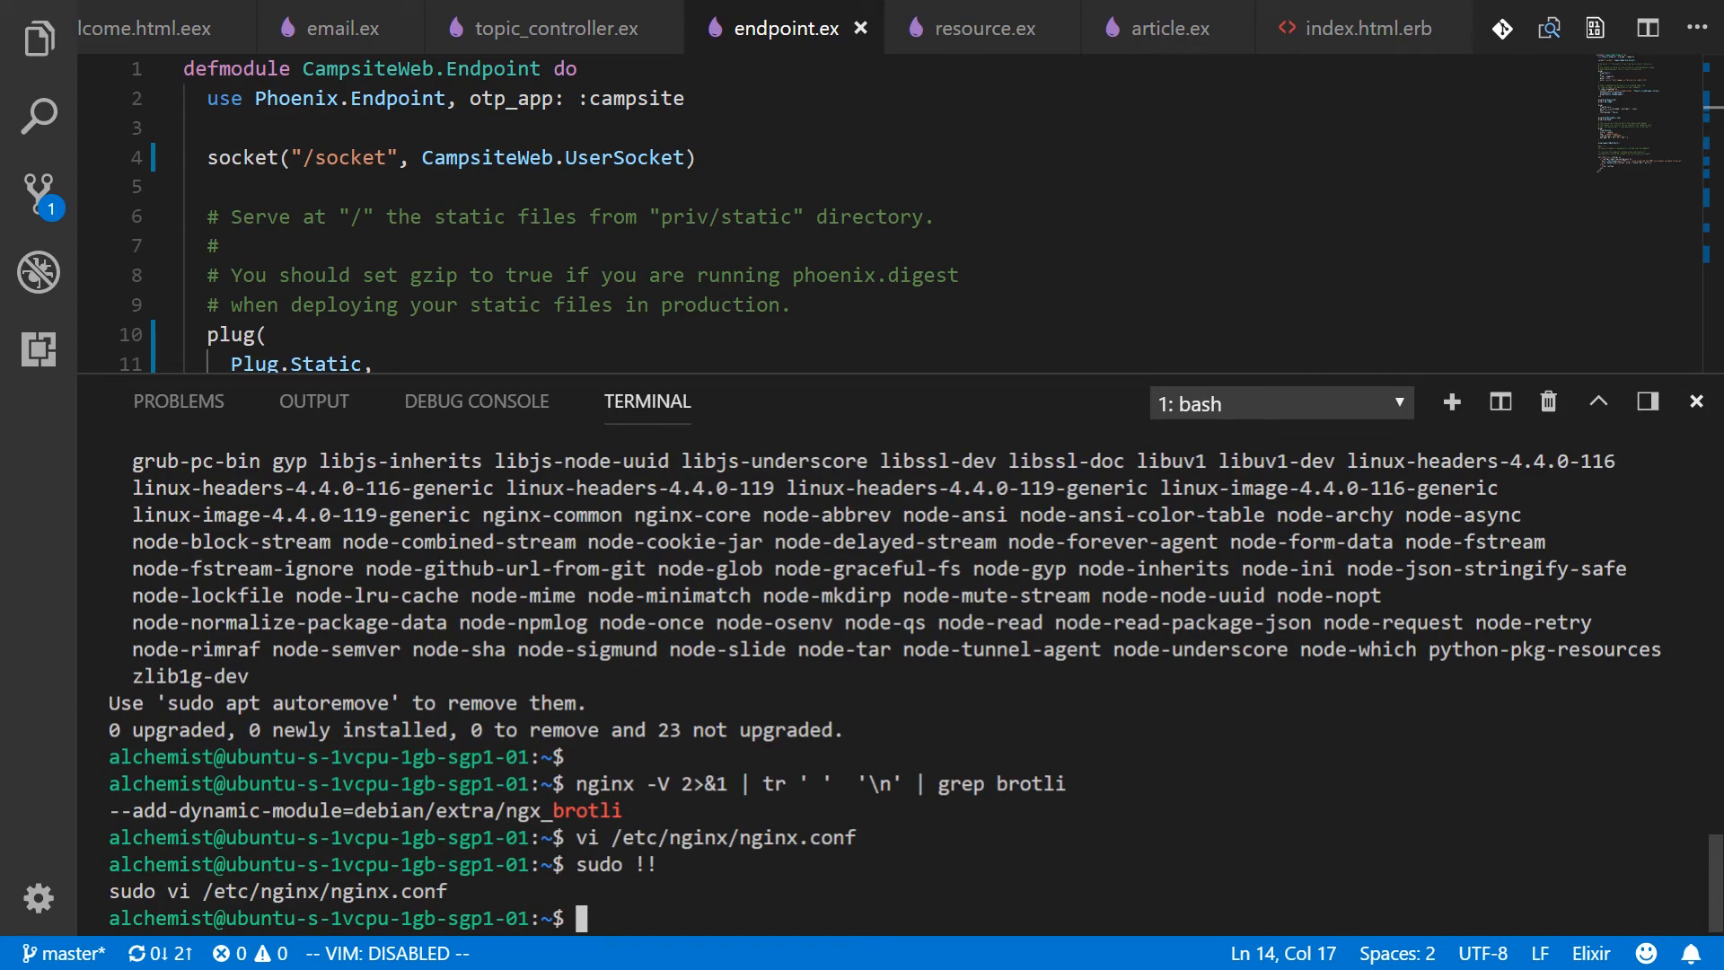
Run the nginx configuration syntax test with 'sudo nginx -t'
type("sudo")
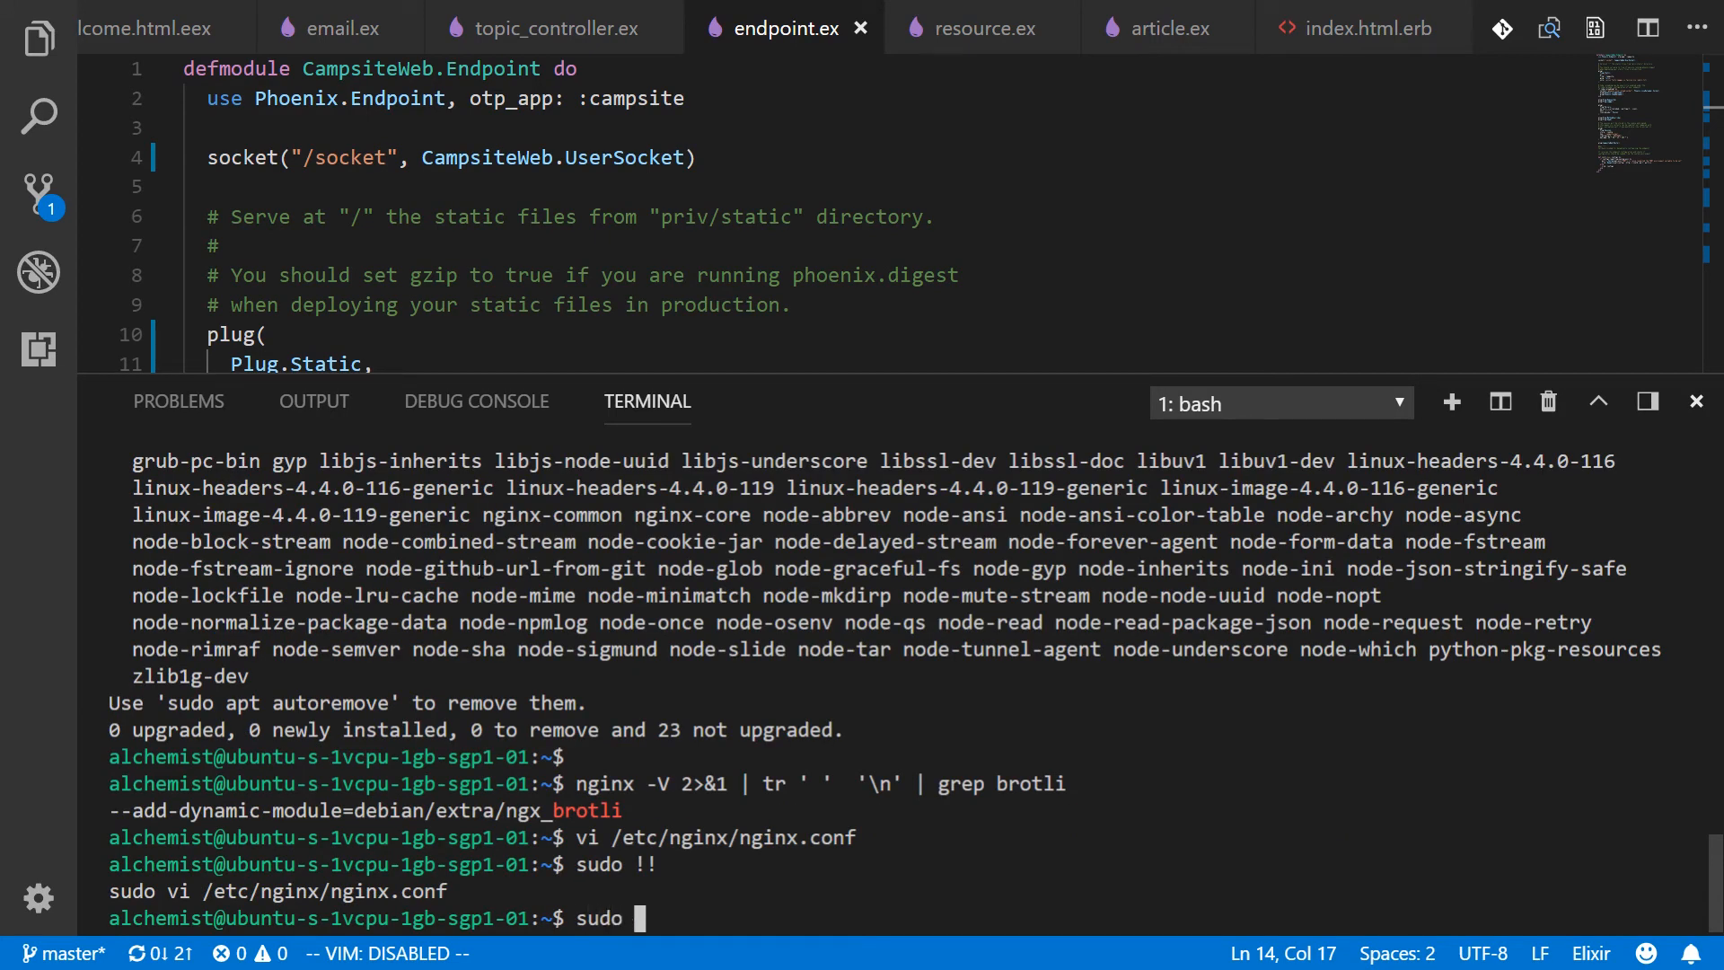
type("ngi")
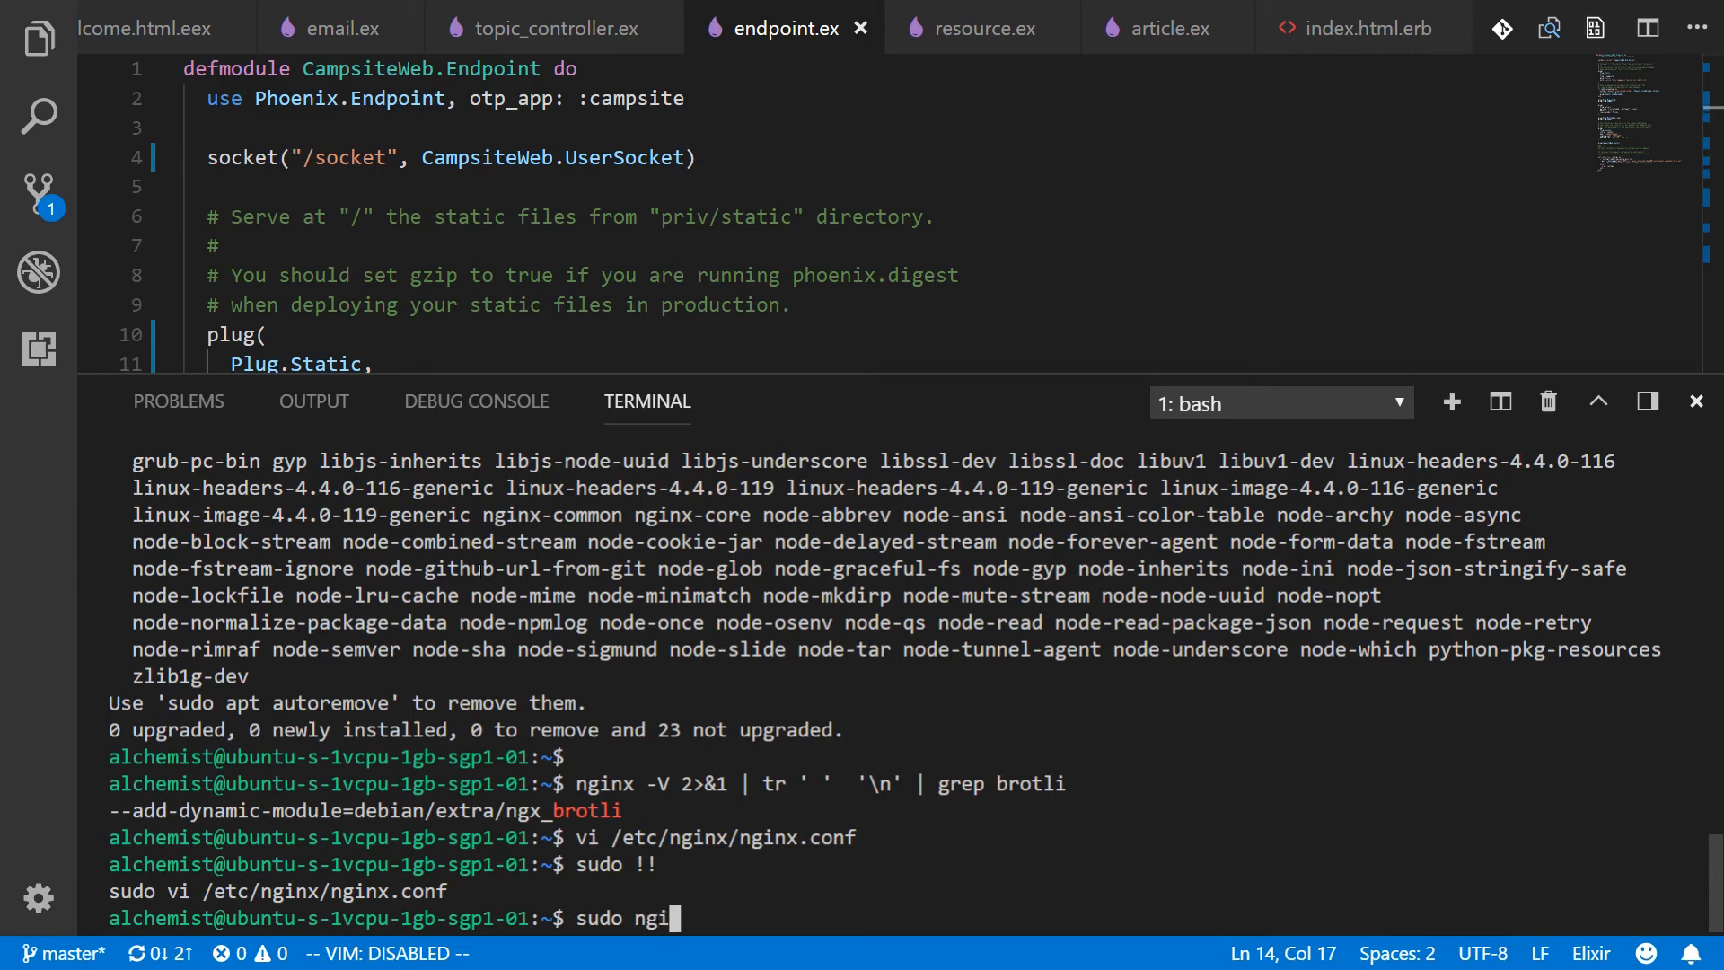
key("Return")
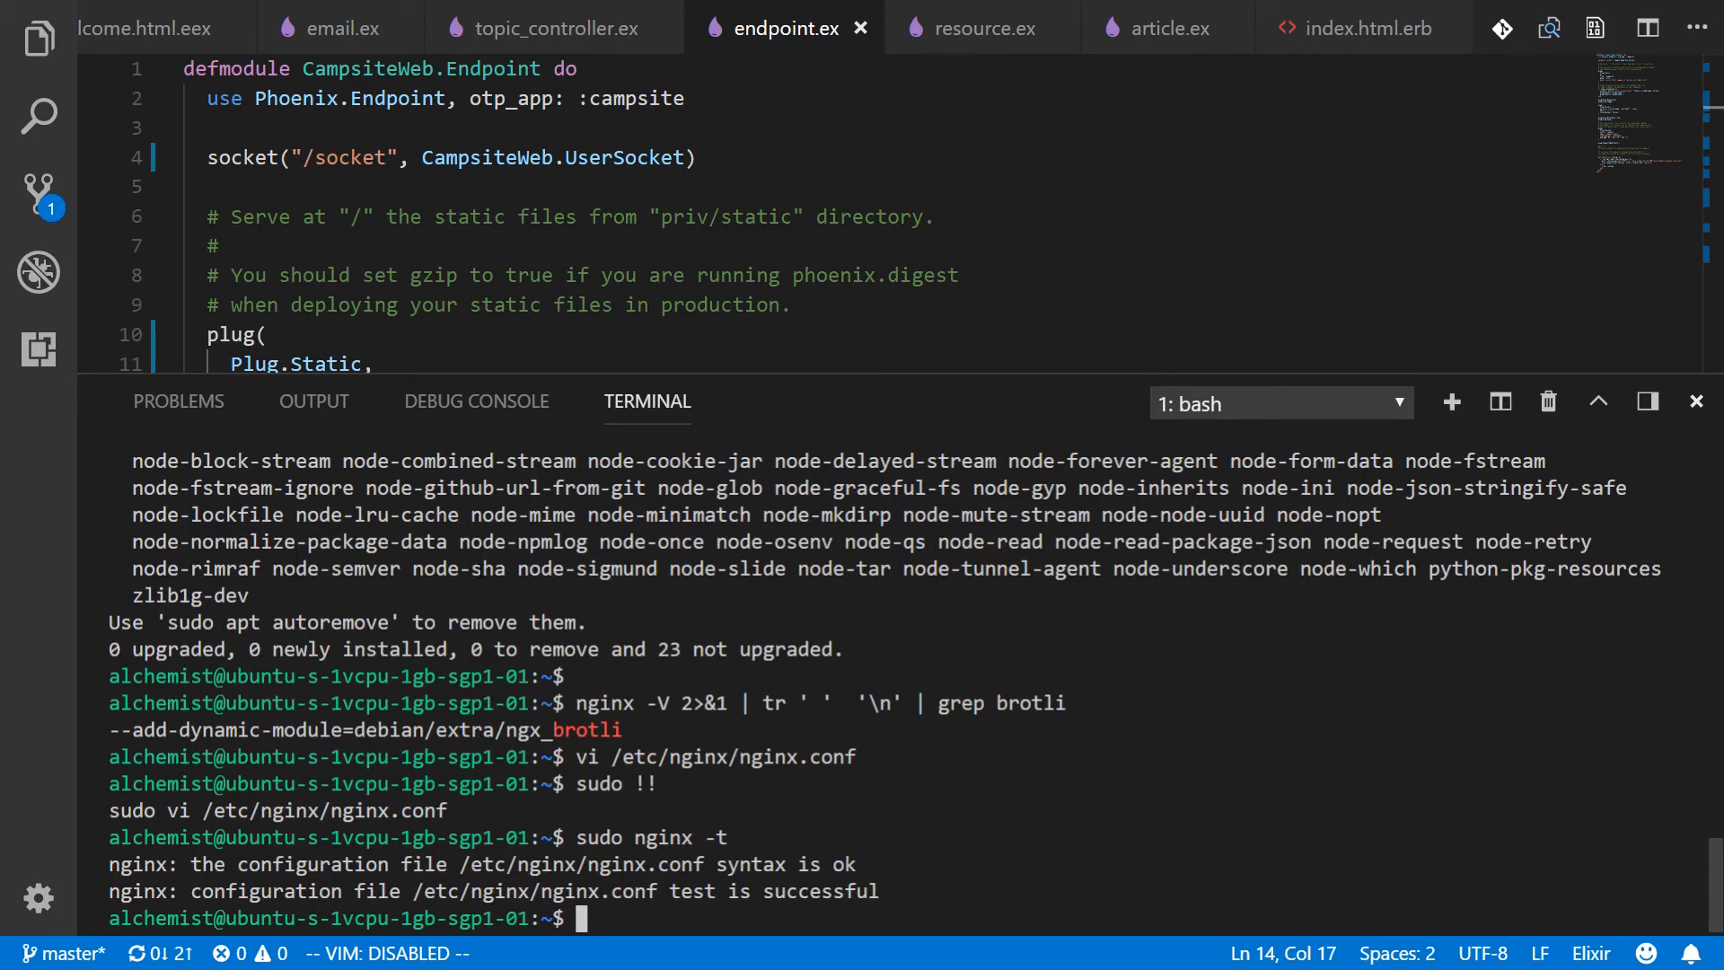
Restart nginx with 'sudo systemctl restart nginx'
type("sudo s")
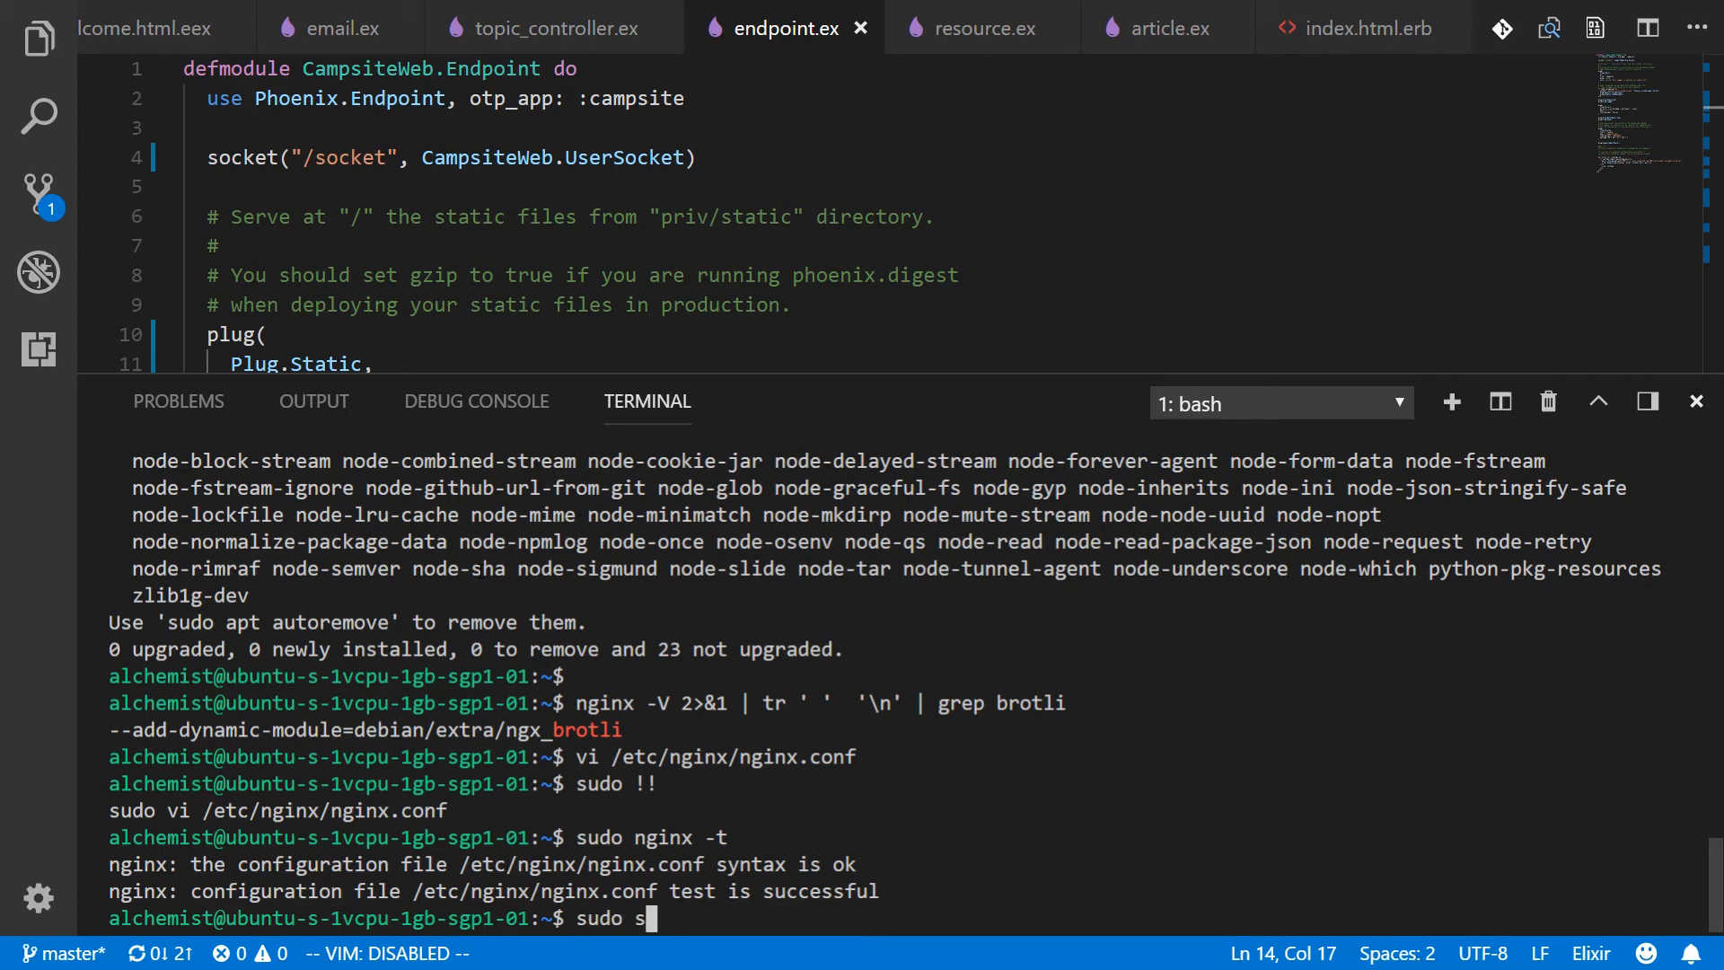
type("ystemct")
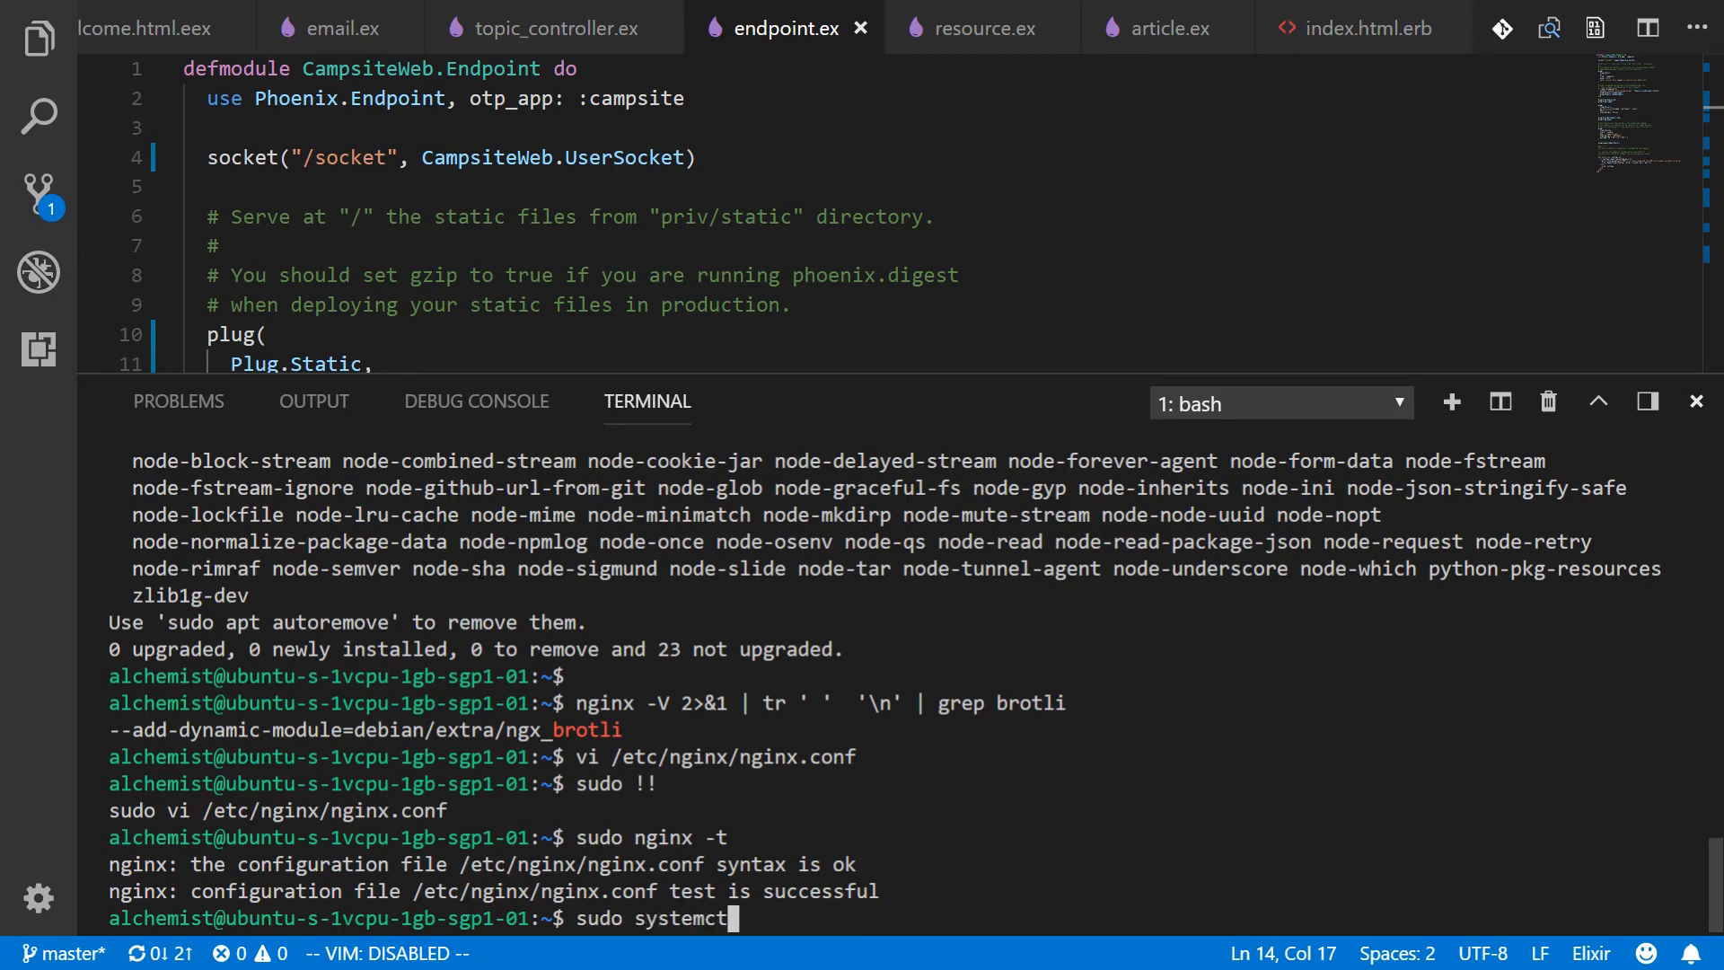
type("l restart nginx")
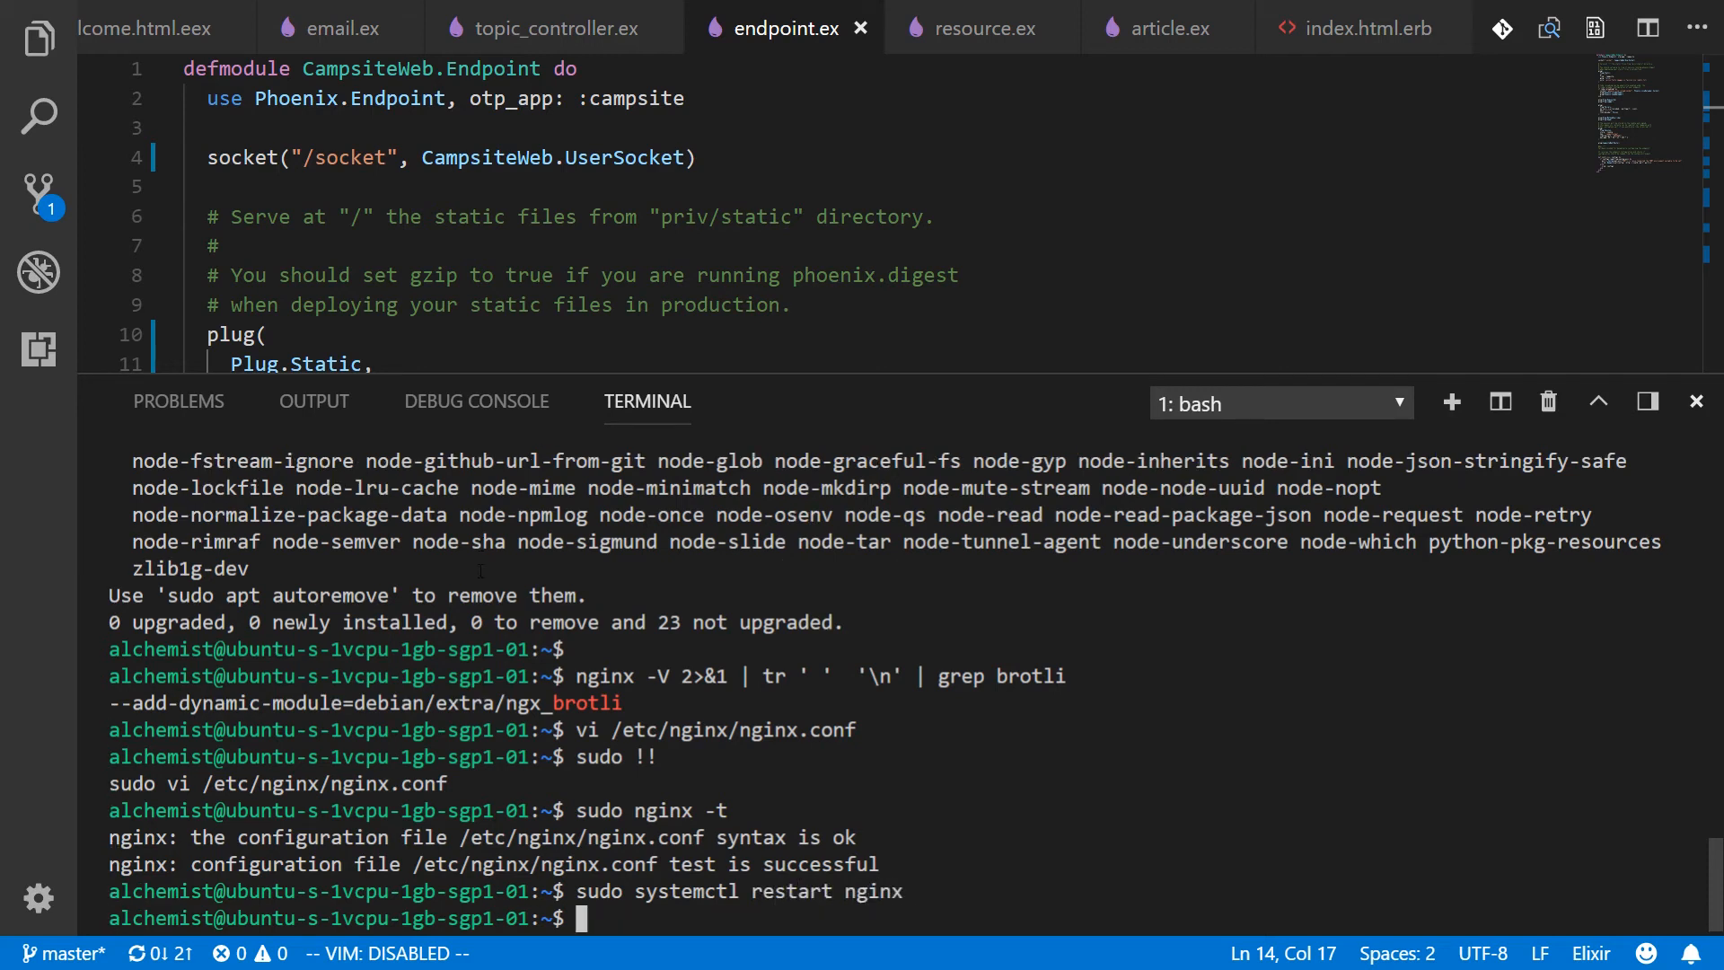
mouse_move(480, 577)
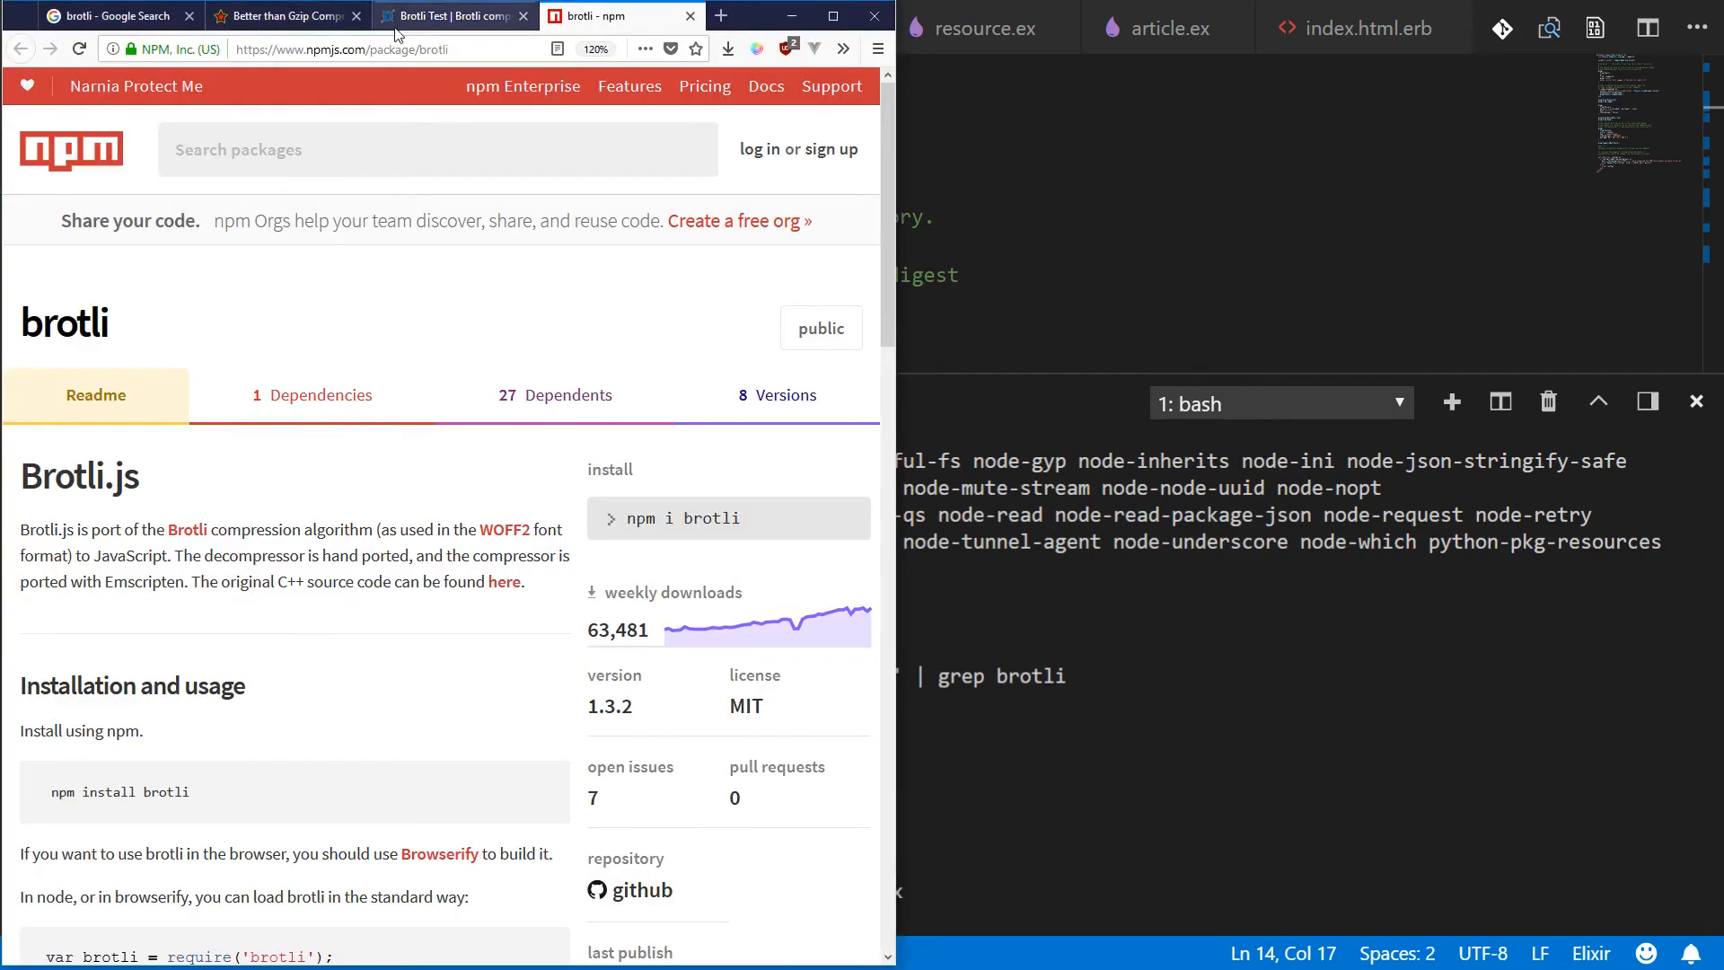
Load alchemist.camp in the Firefox tab next to the Brotli test page
left_click(342, 47)
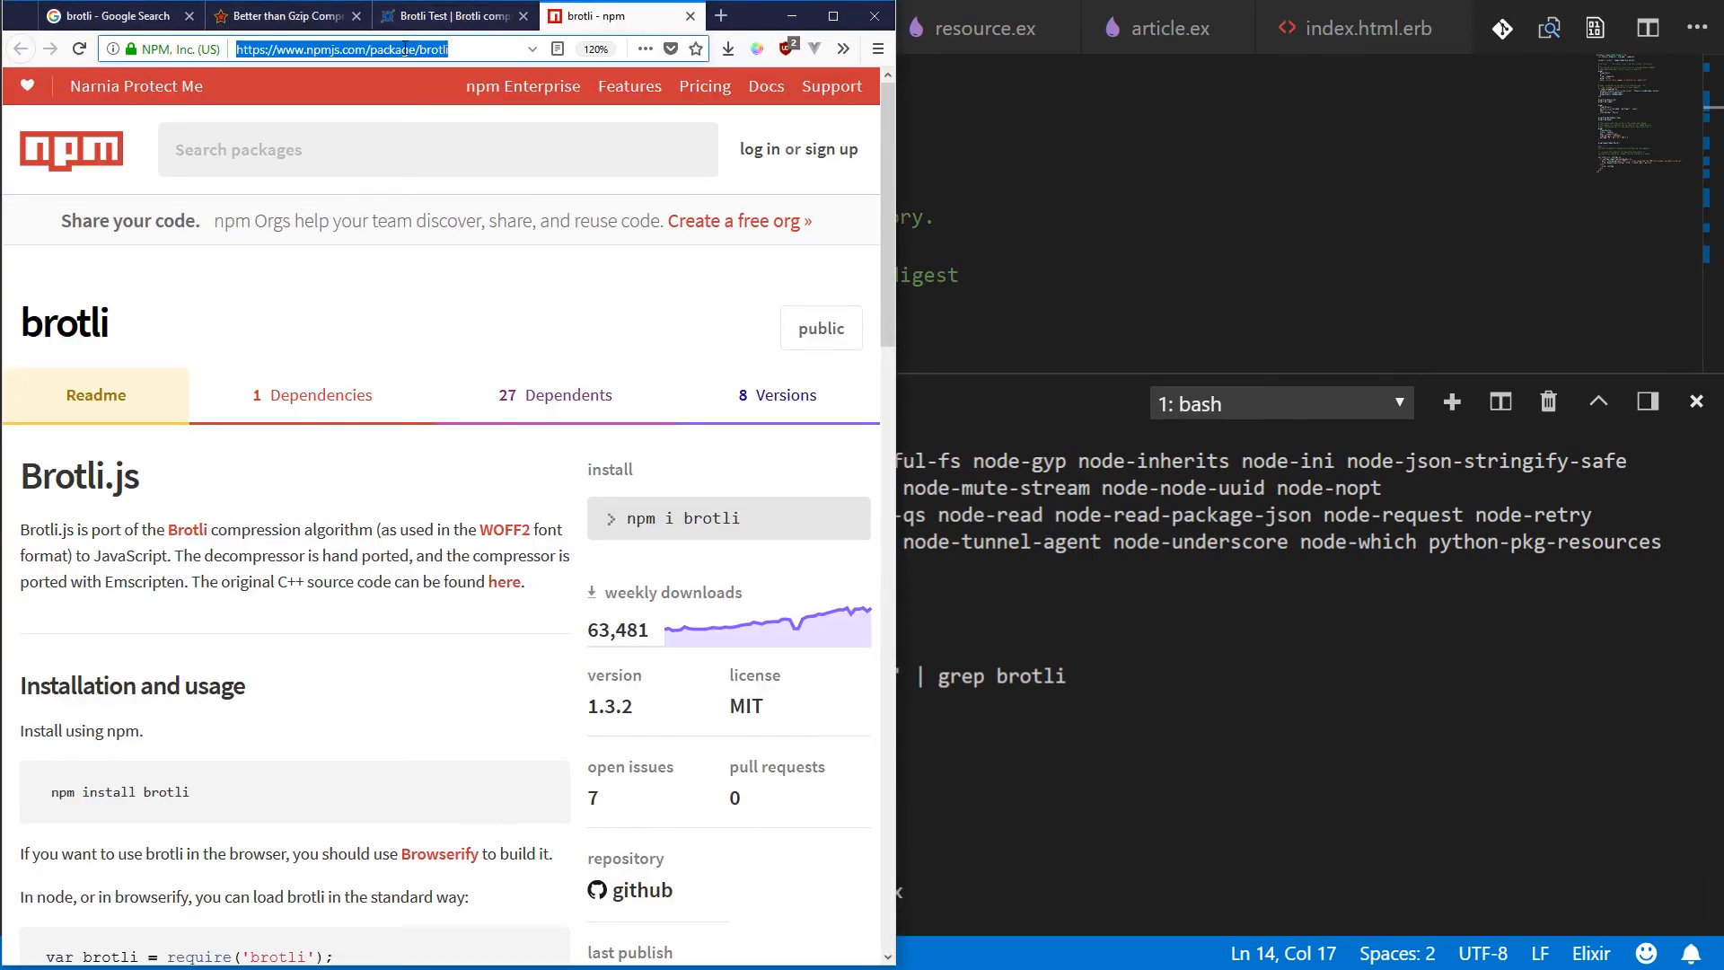
type("alchemist.camp")
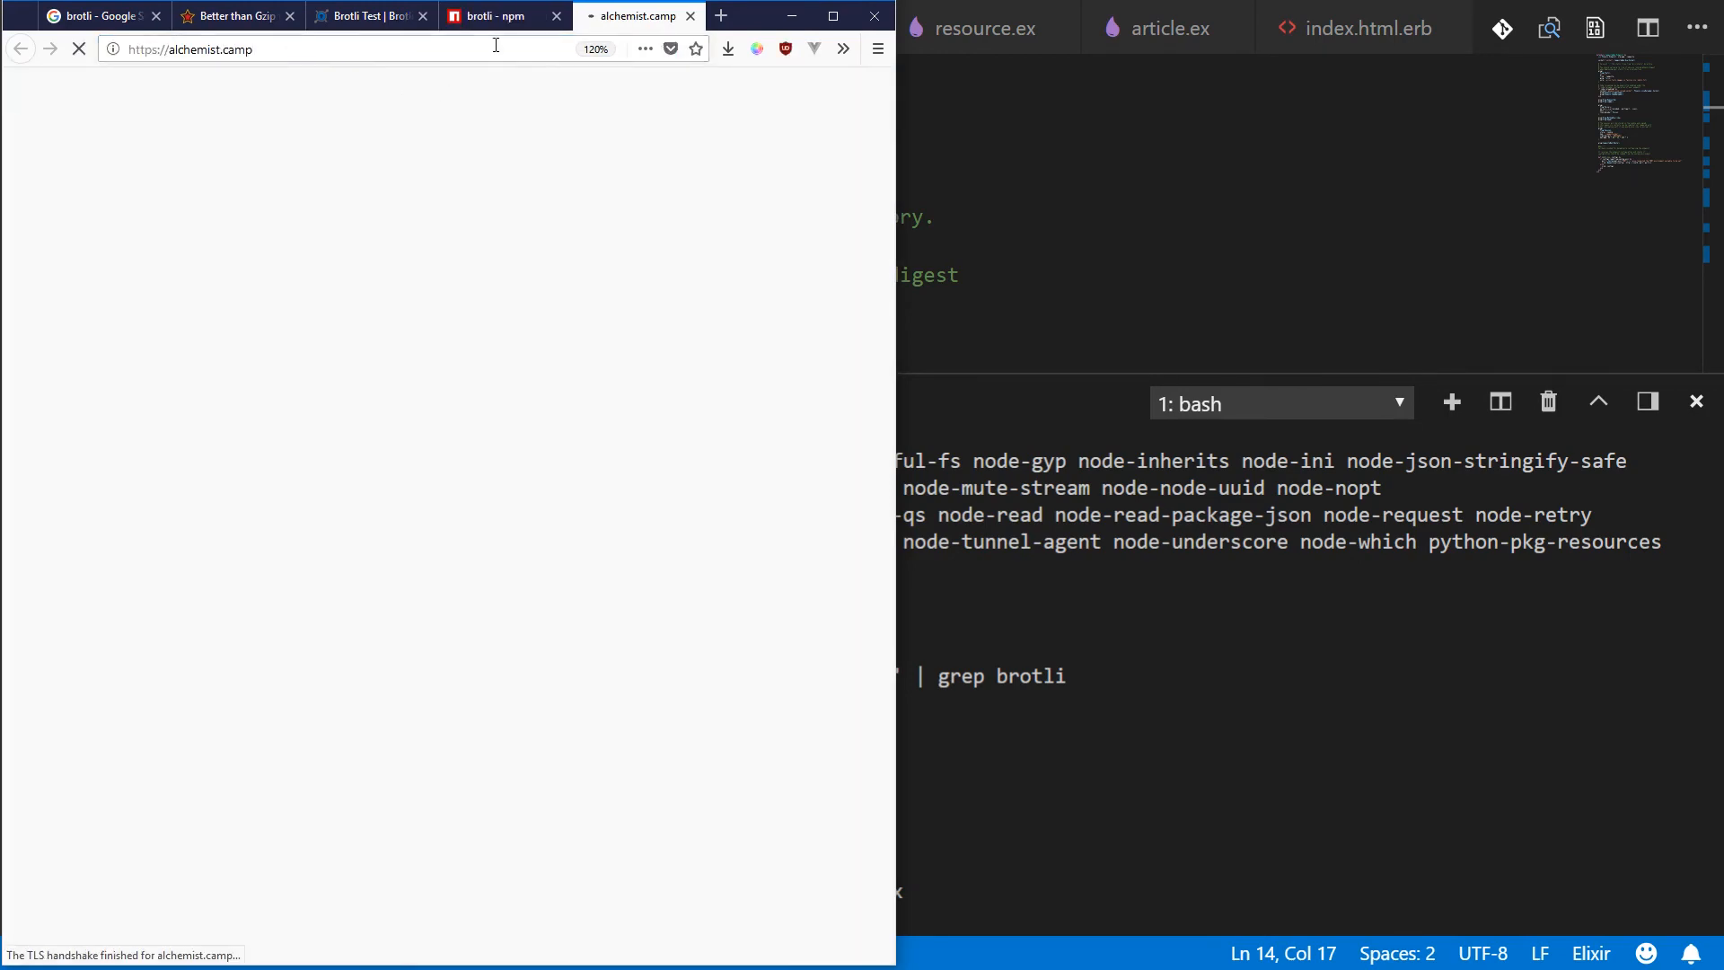
left_click(368, 15)
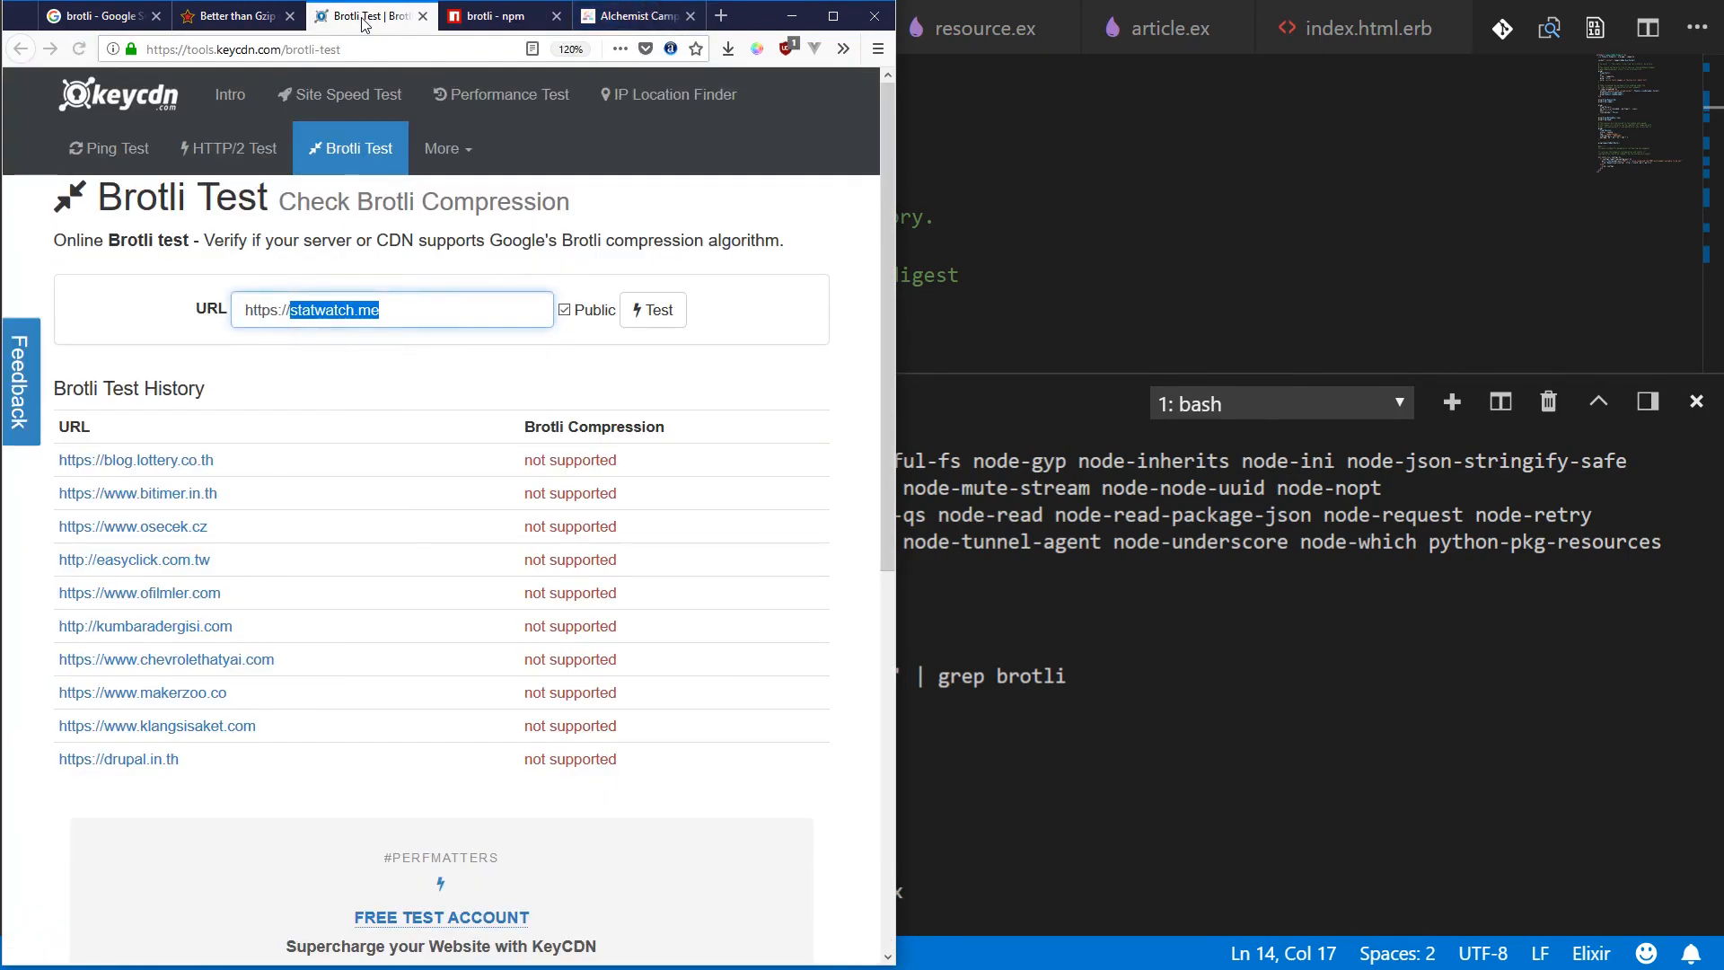
left_click(636, 15)
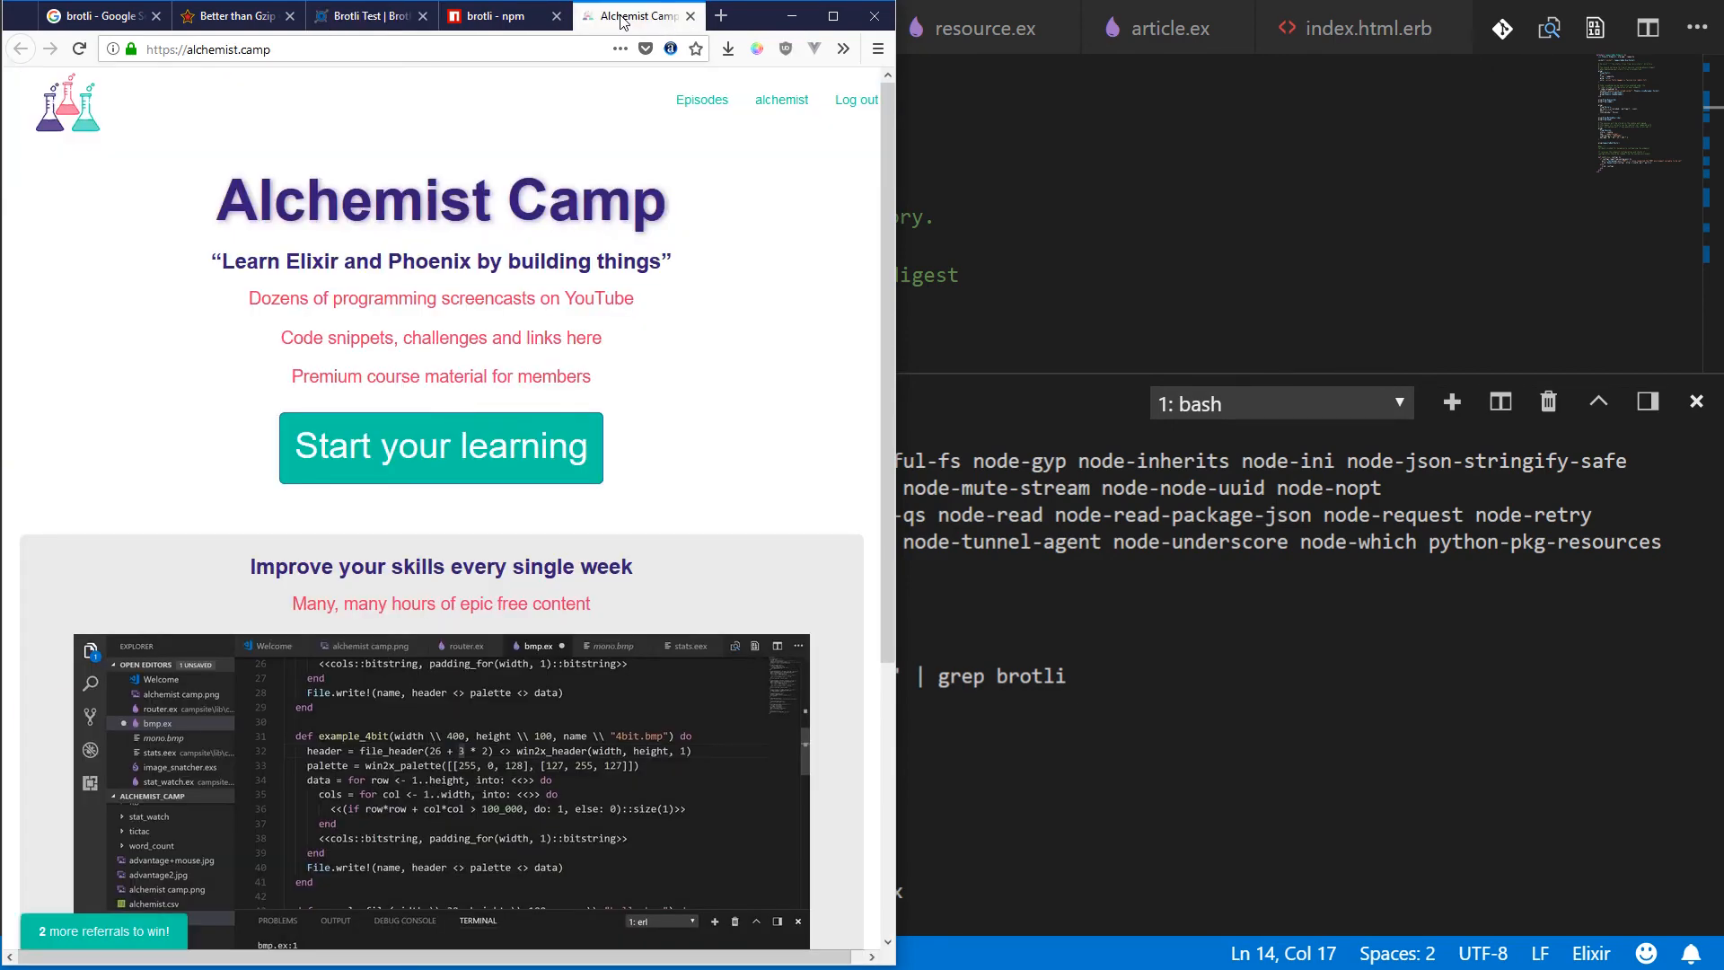
Inspect the site's document response headers in the Developer Tools Network panel
key("F12")
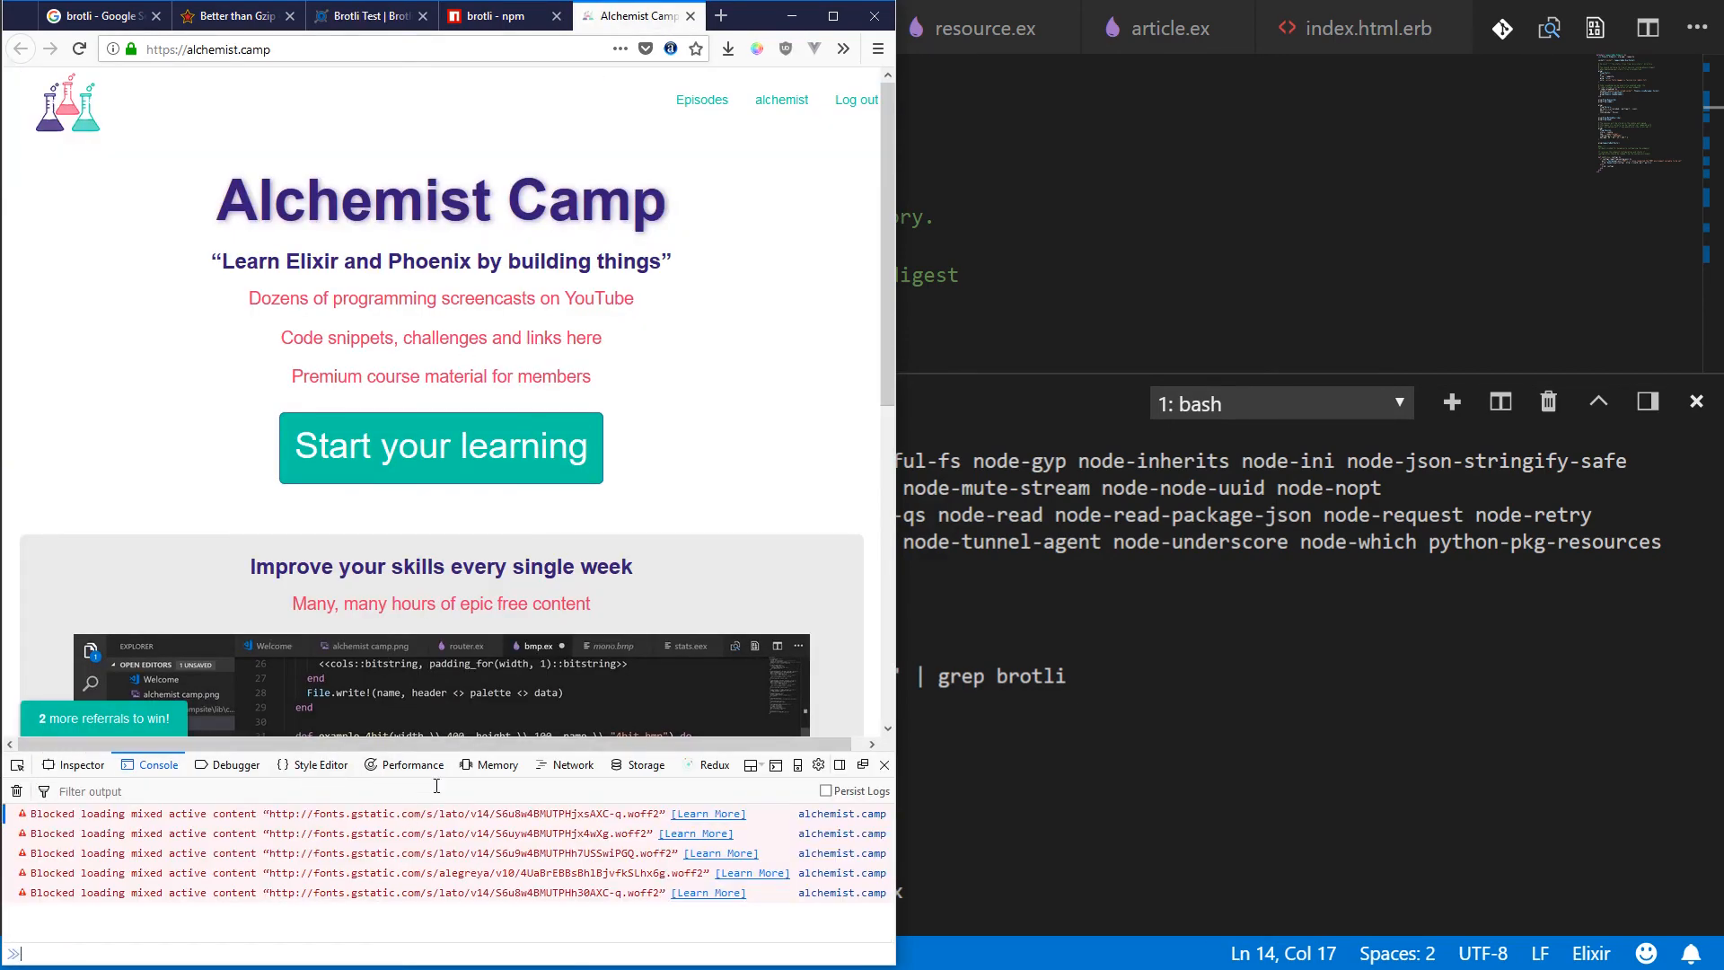
left_click(572, 764)
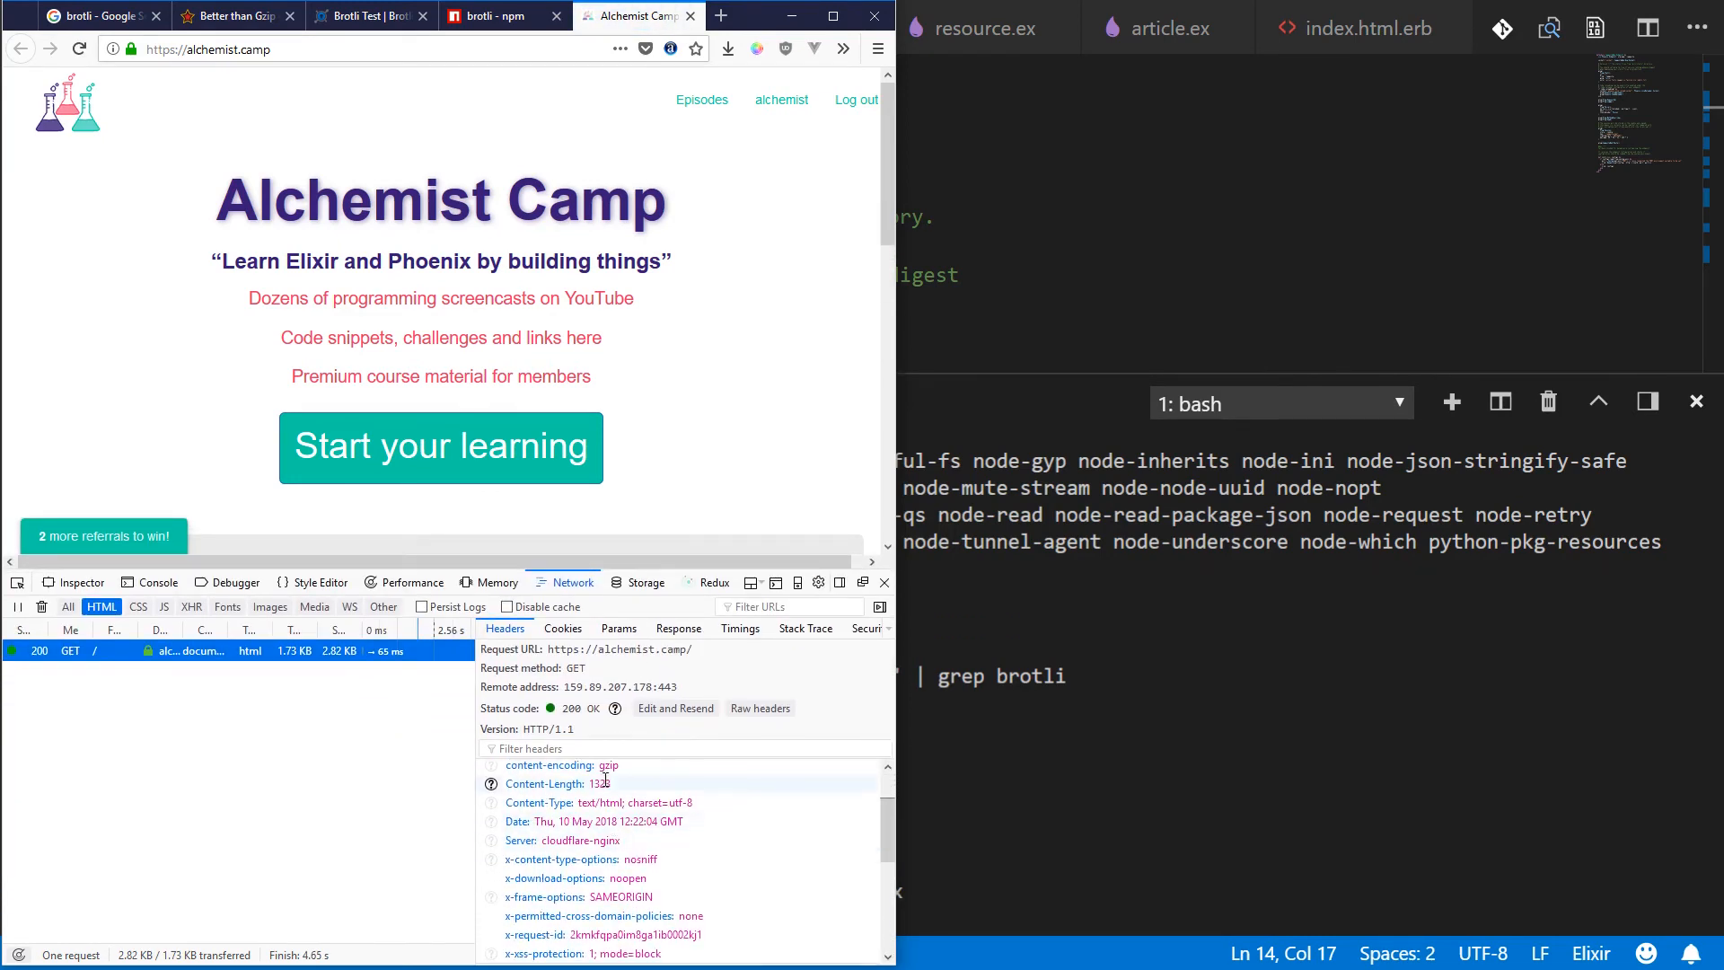
scroll("down", 3)
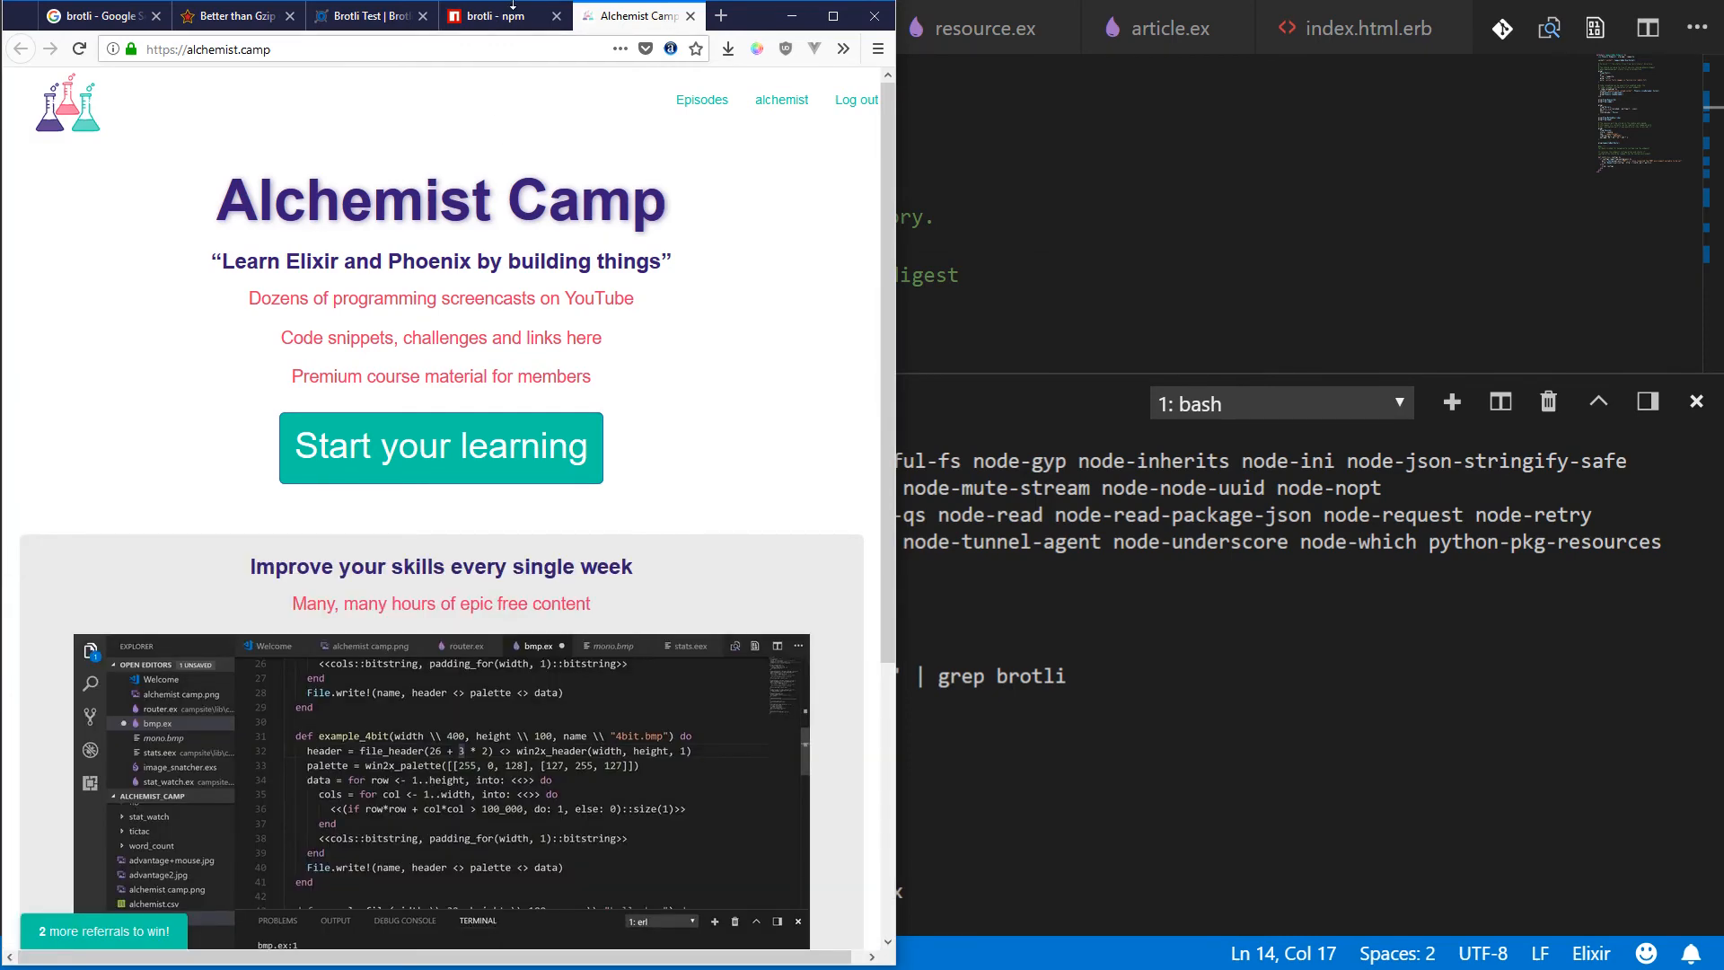
Run the KeyCDN Brotli Test on statwatch.me and alchemist.camp, then return to Alchemist Camp
left_click(366, 15)
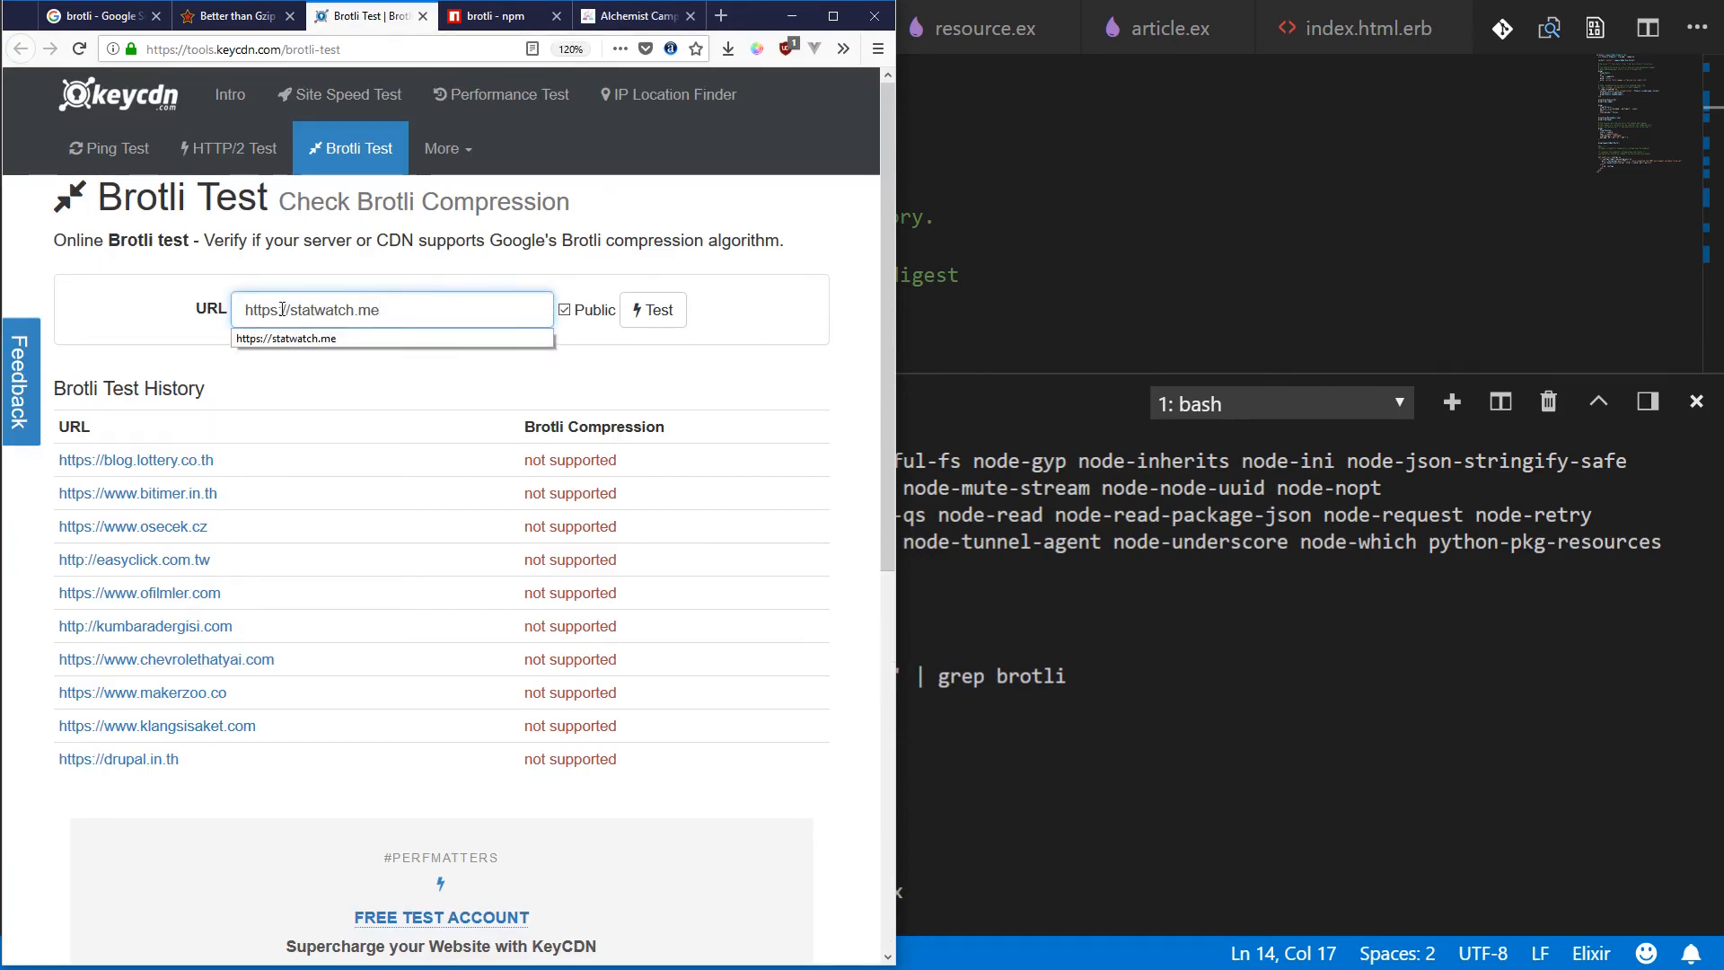
double_click(303, 309)
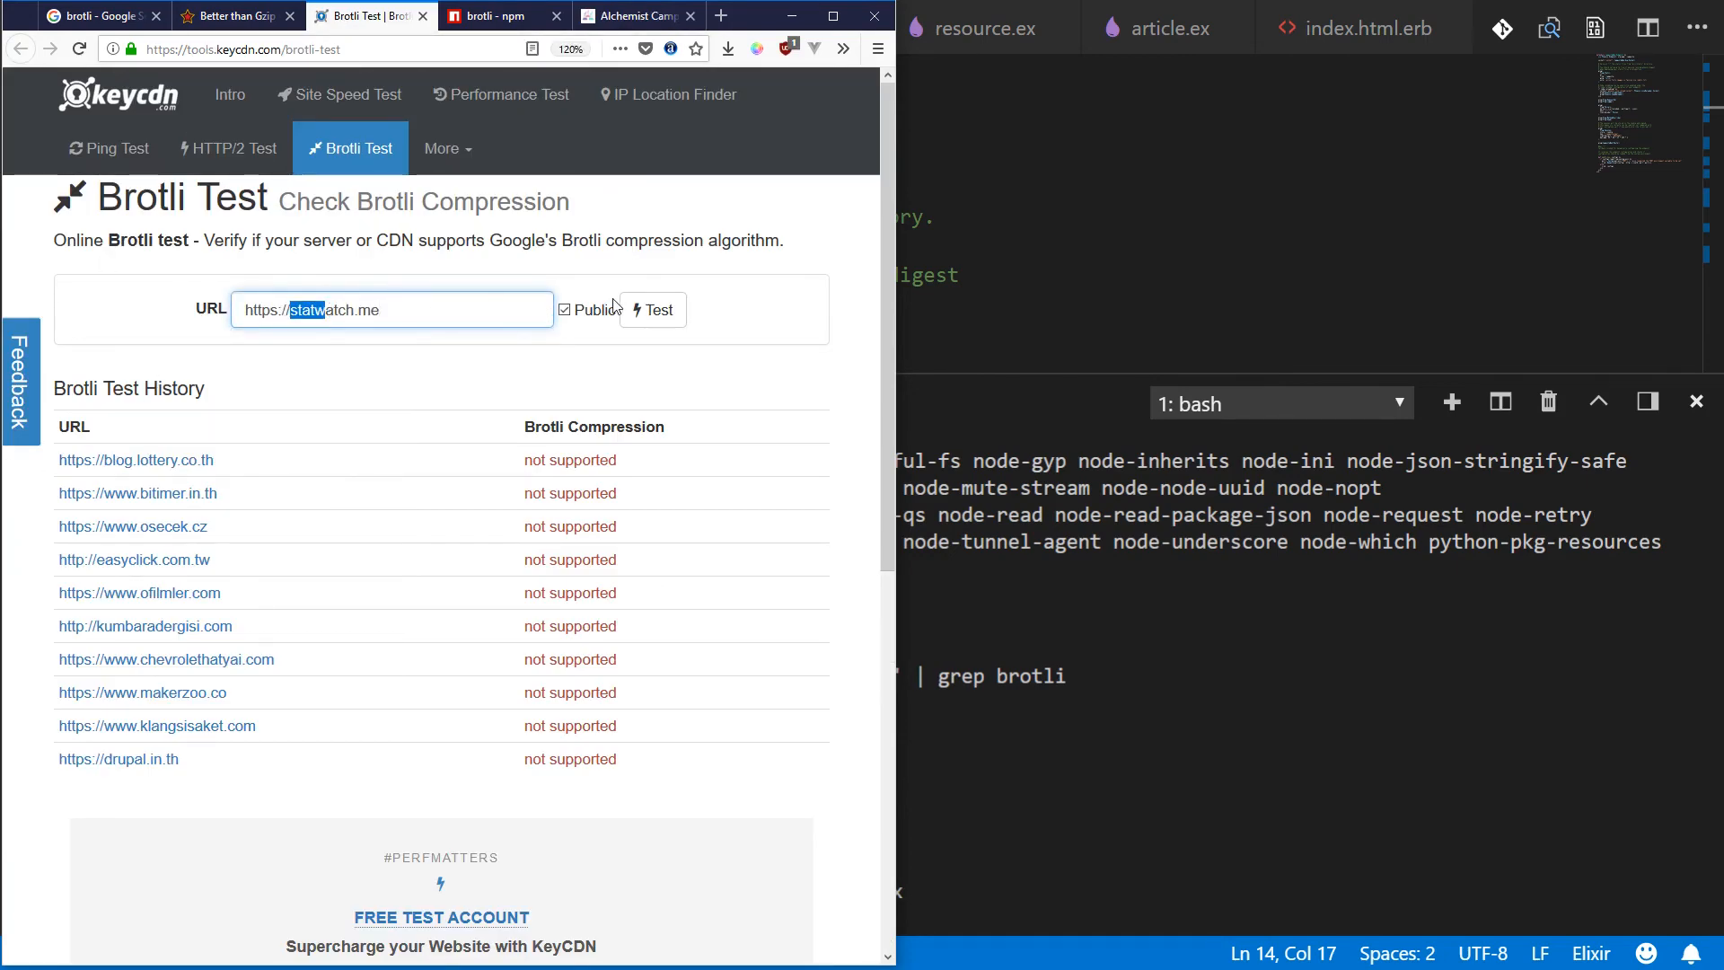
left_click(652, 309)
type("alchemist.c")
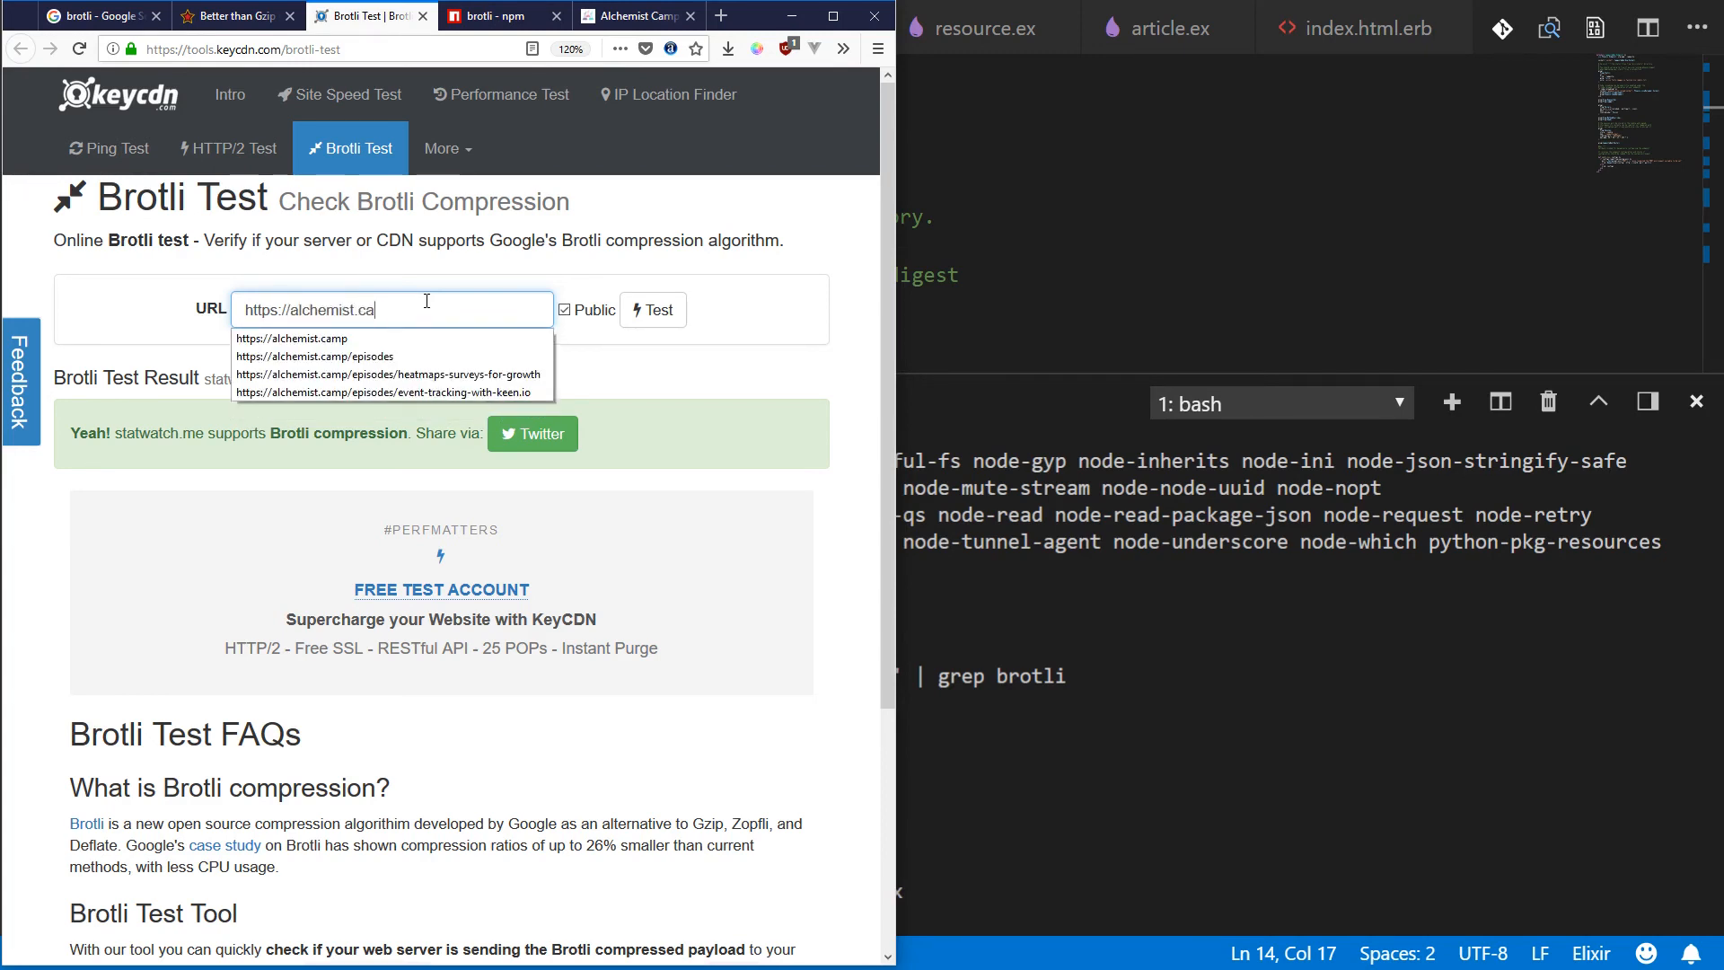
left_click(294, 338)
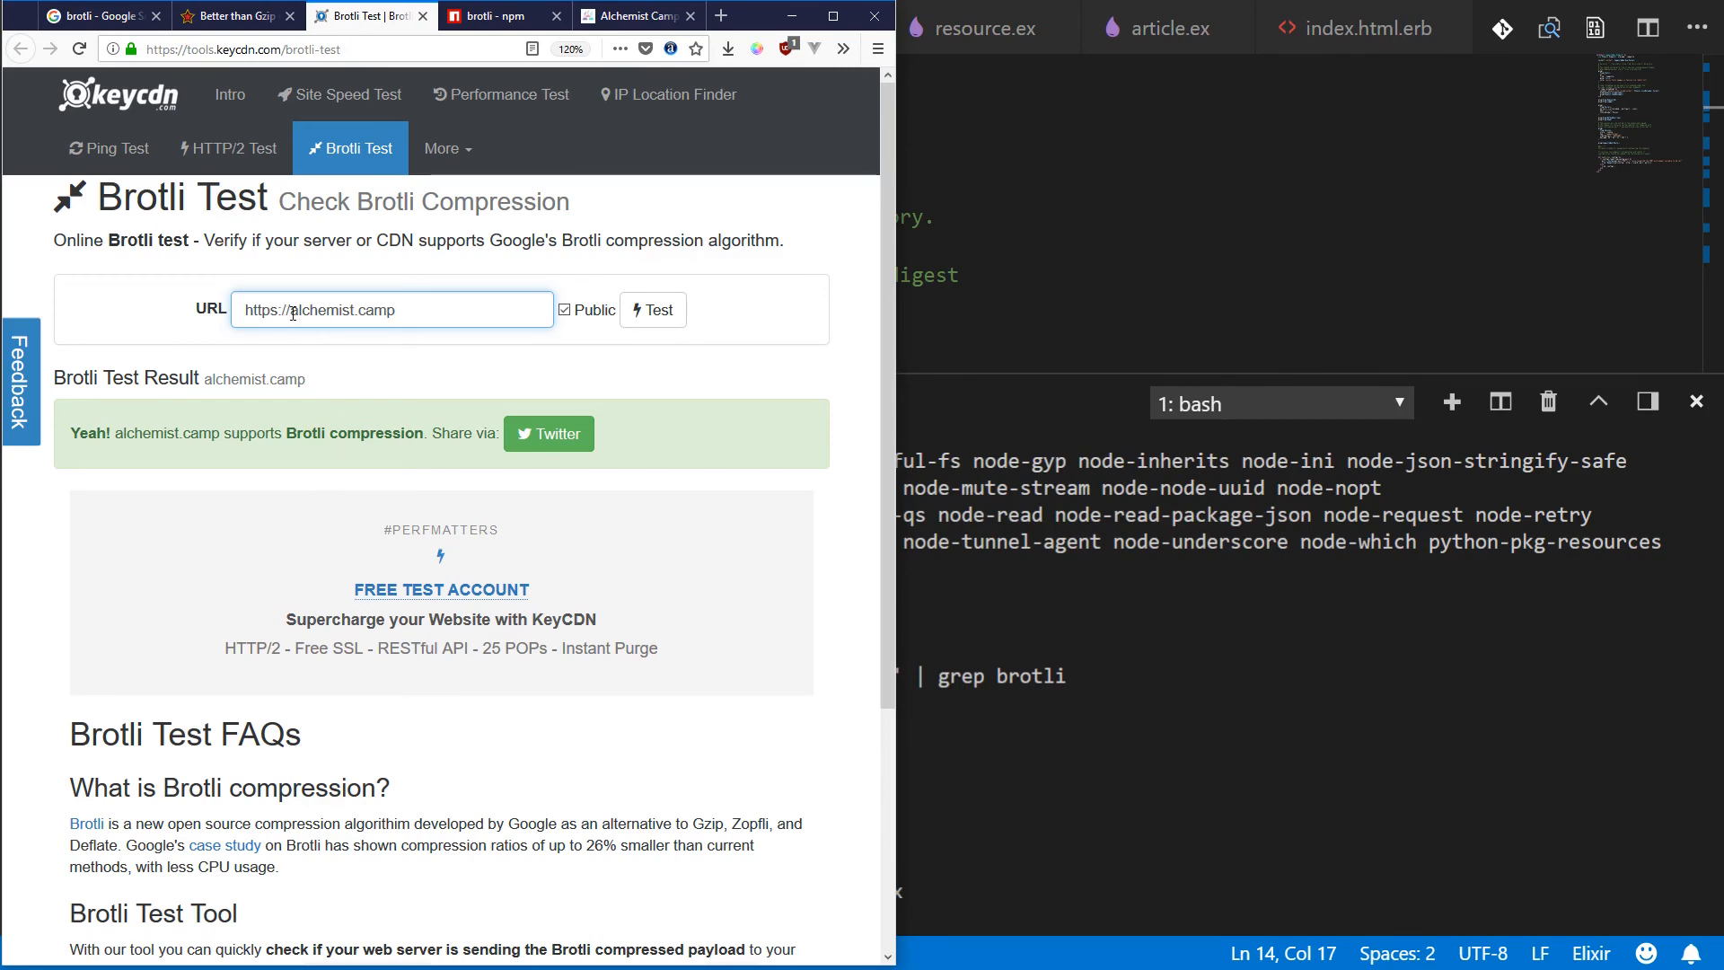
left_click(632, 15)
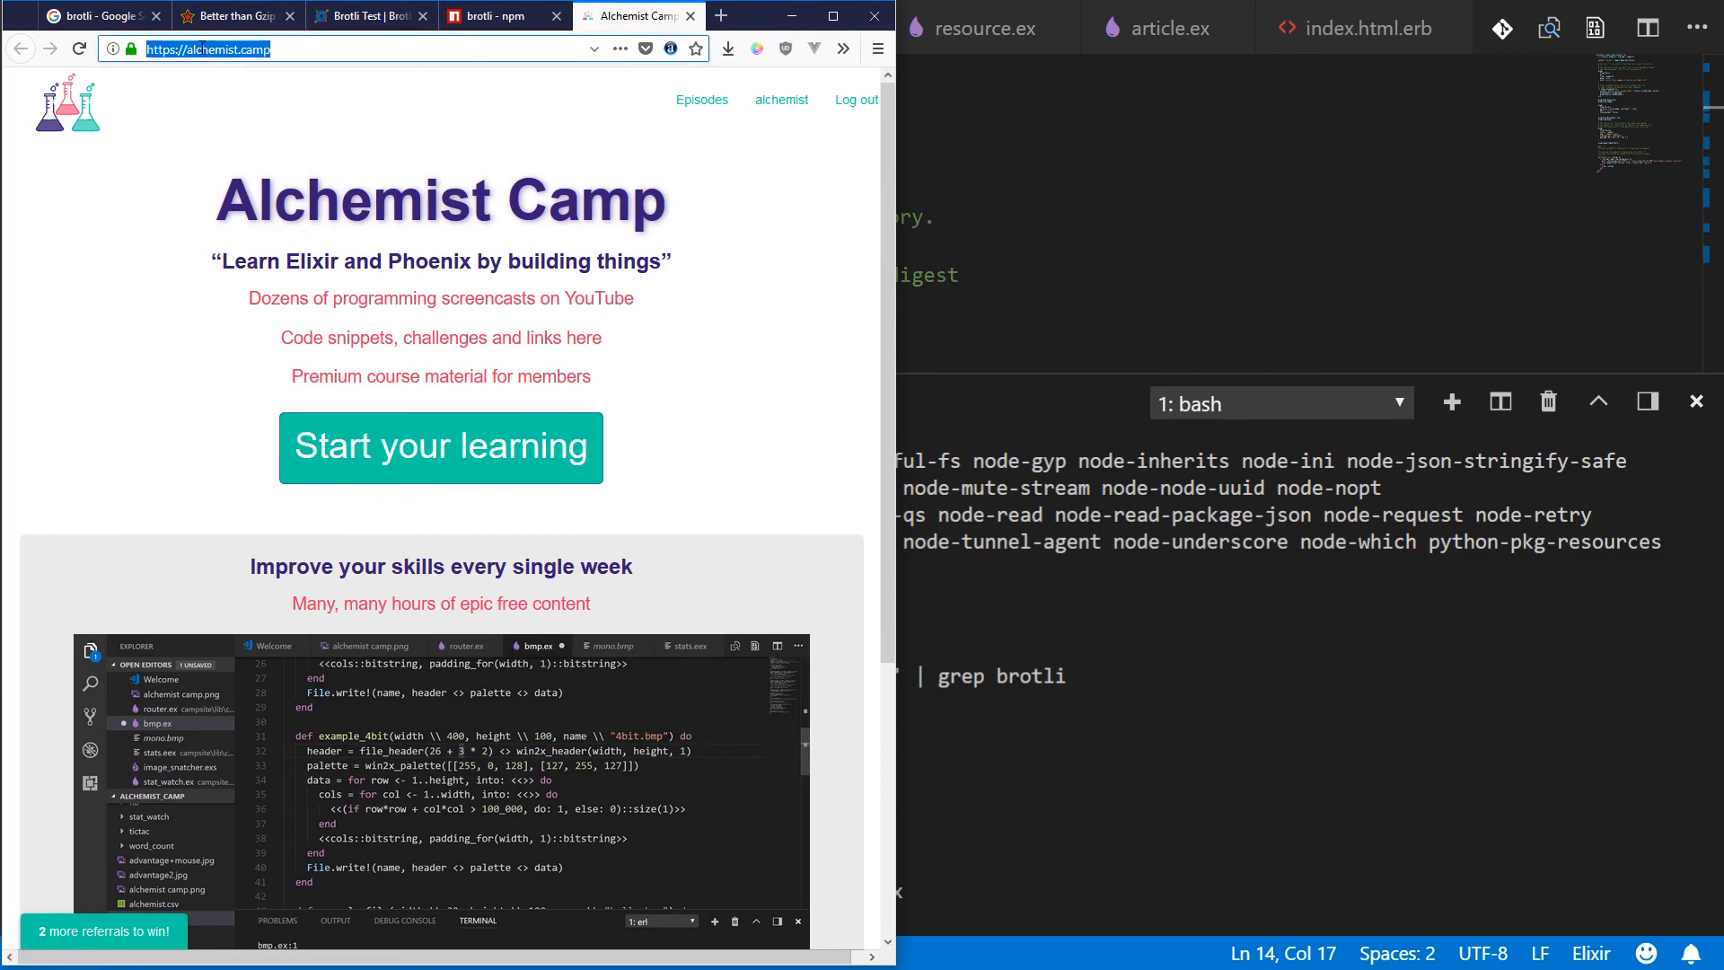
type("https://stat")
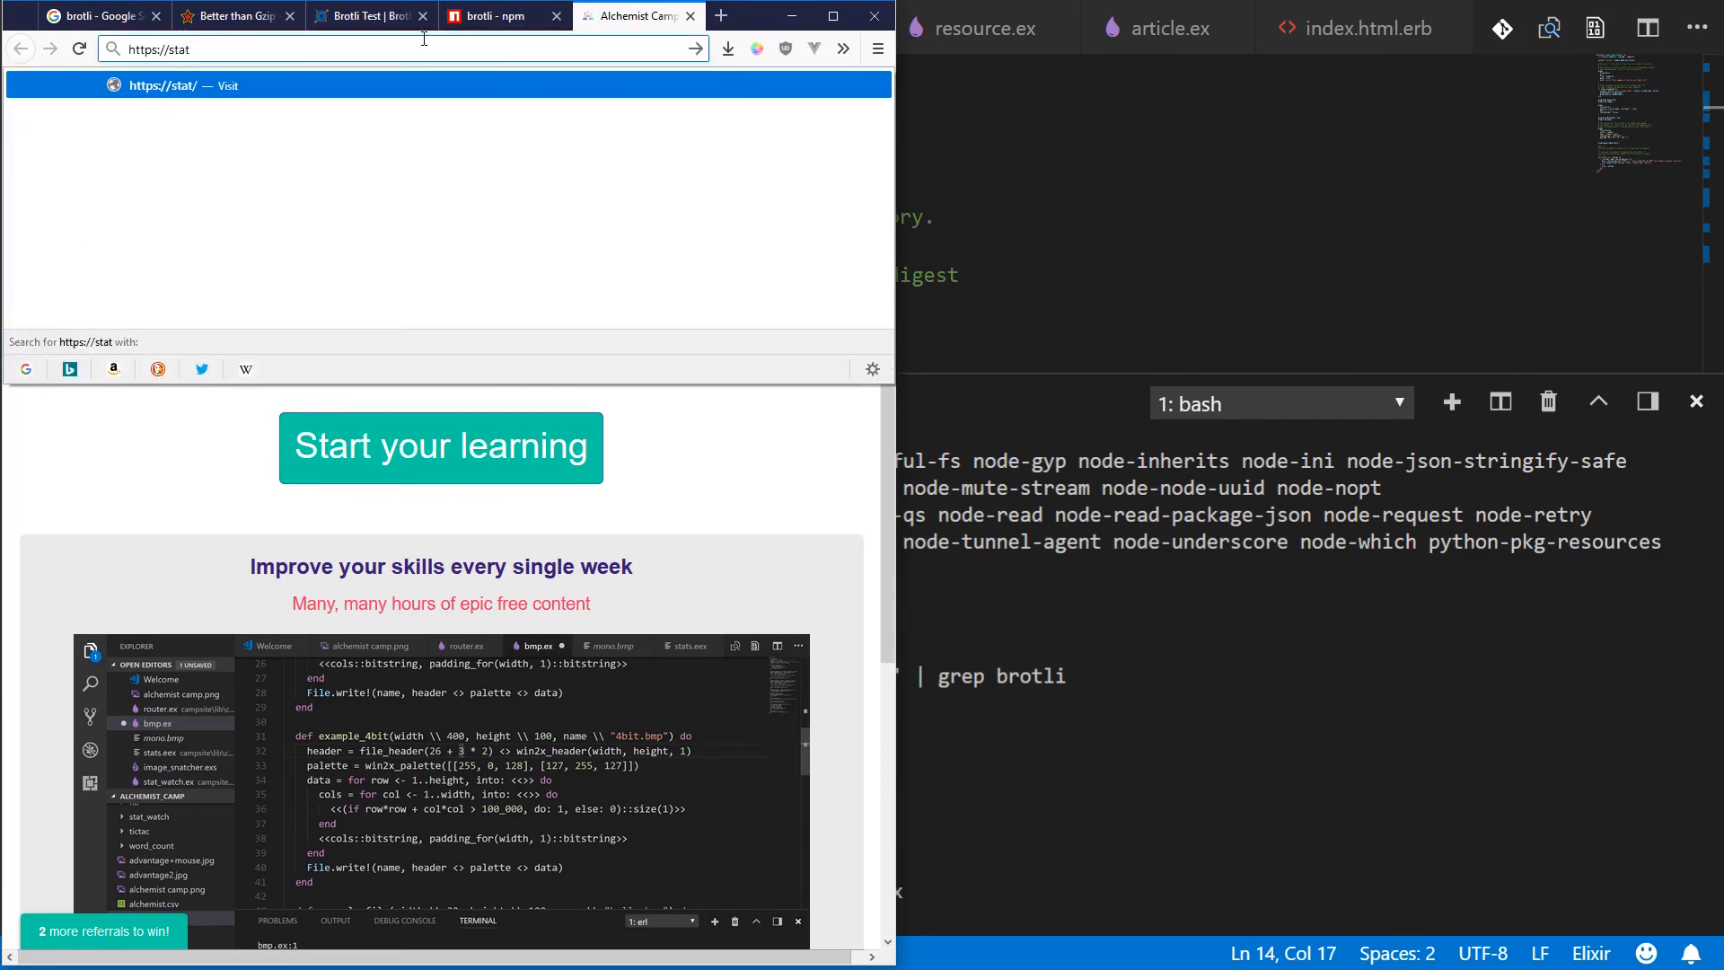
type("watch.me")
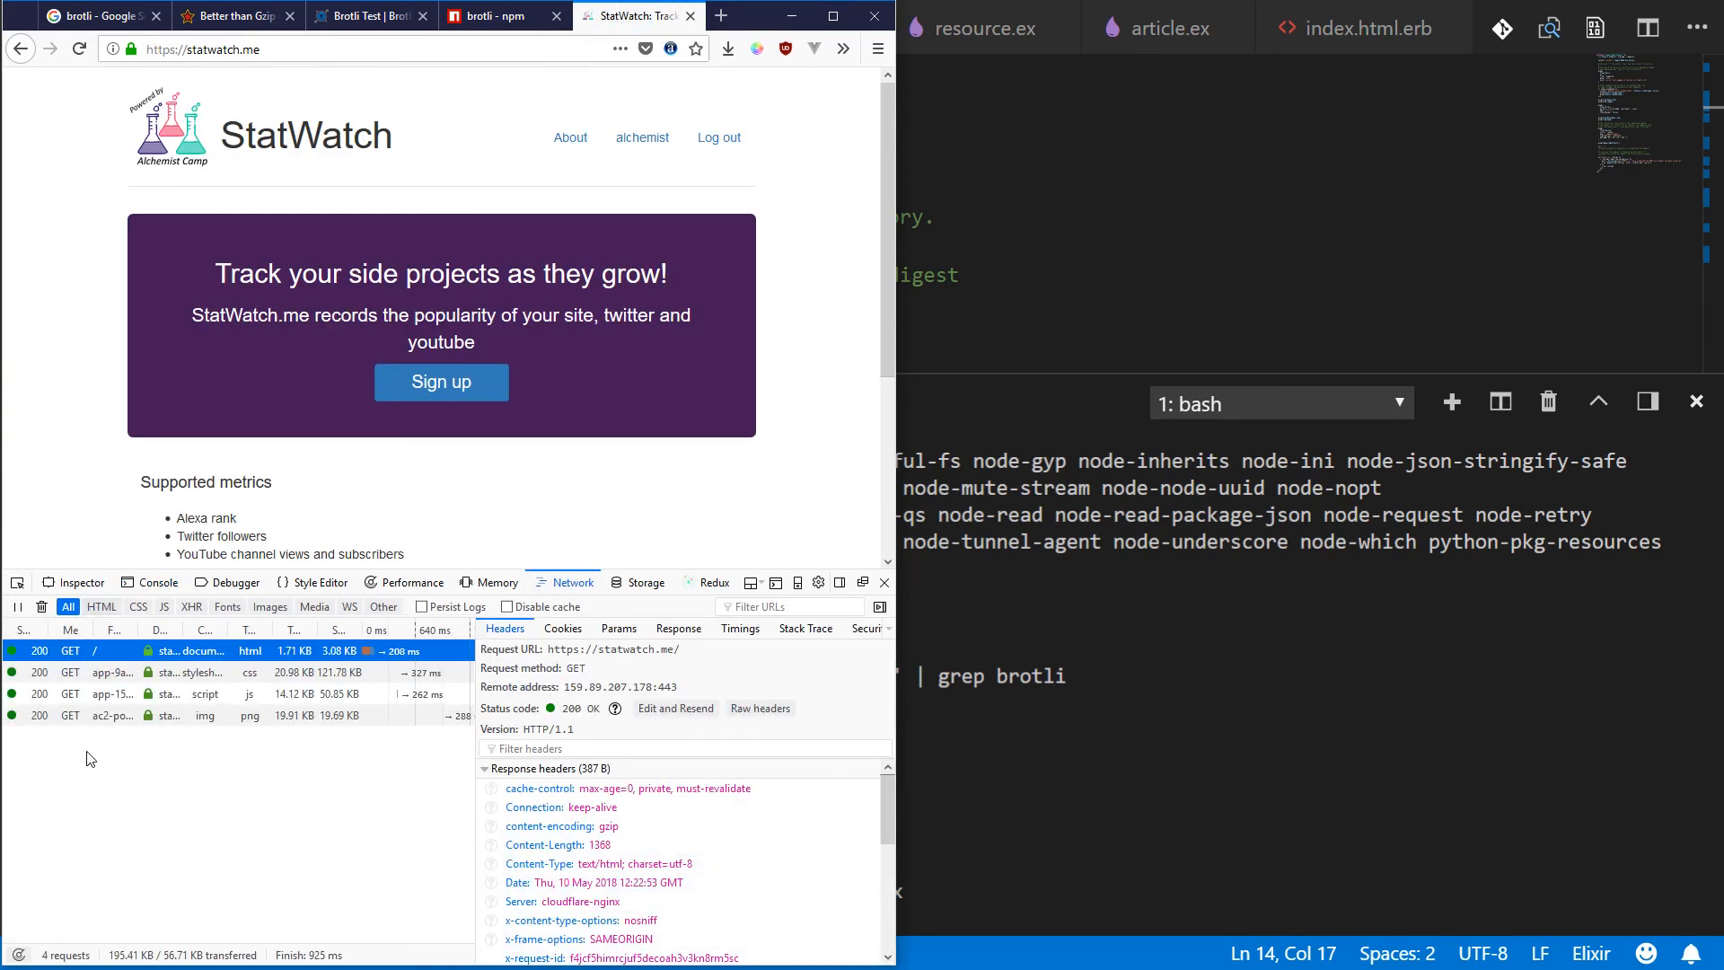
left_click(137, 606)
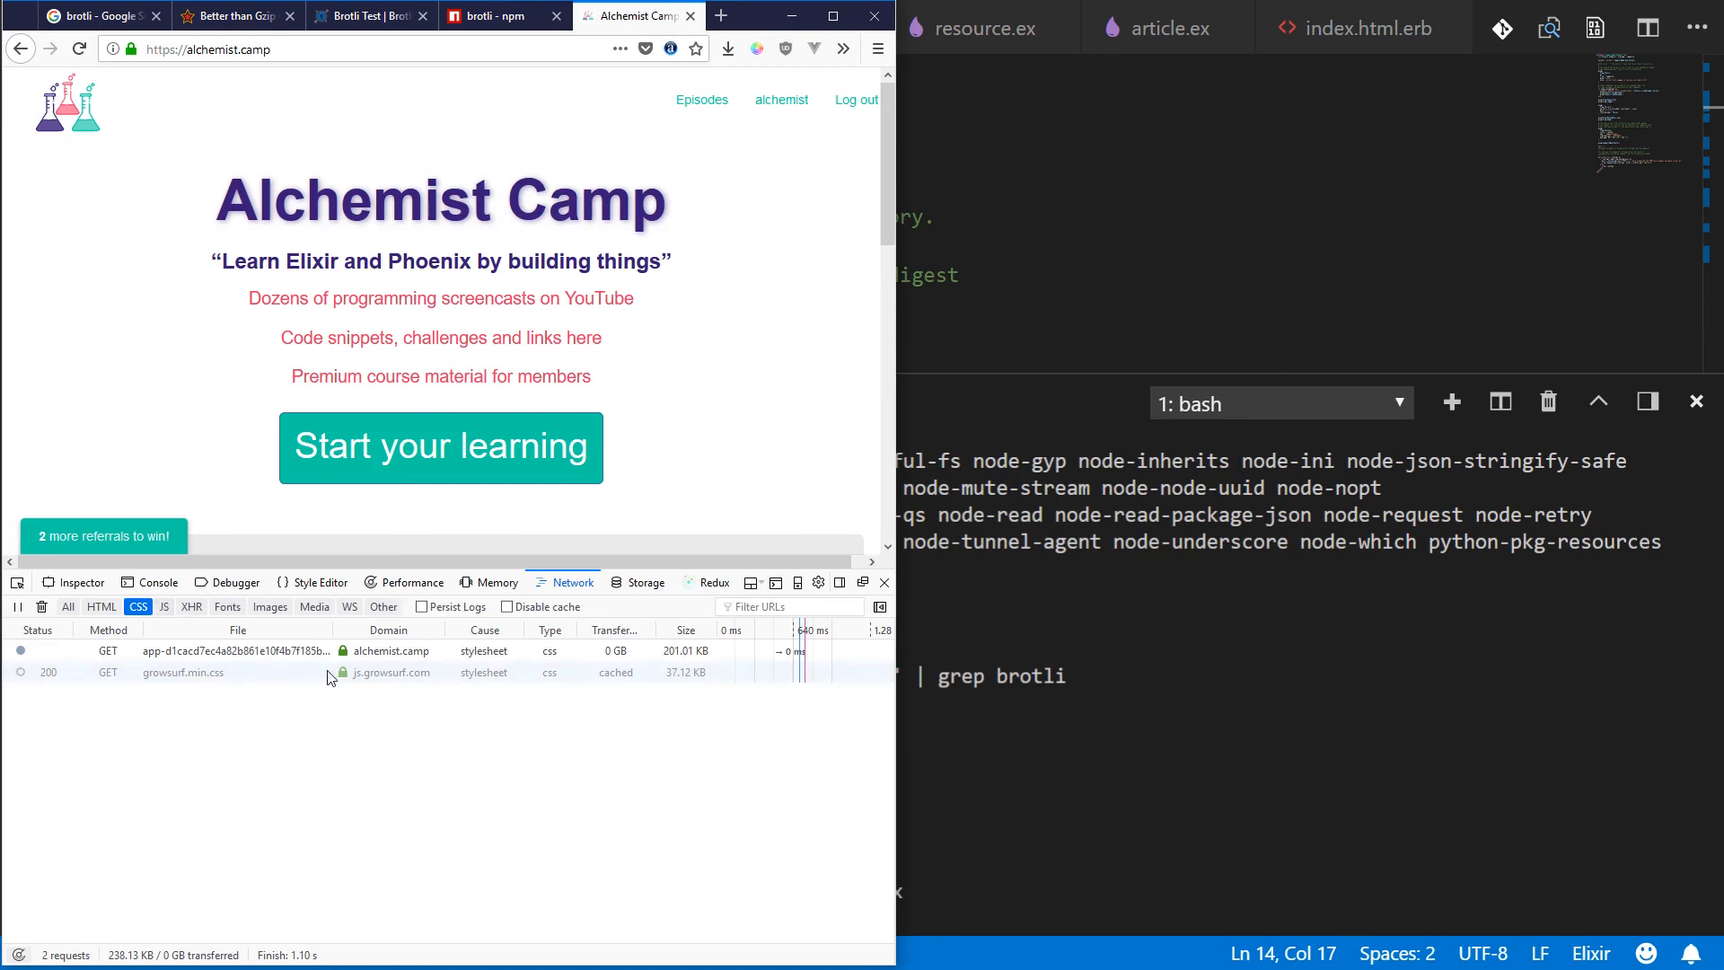
Check that the reloaded app stylesheet shows Content-Encoding br, then close Developer Tools
left_click(236, 650)
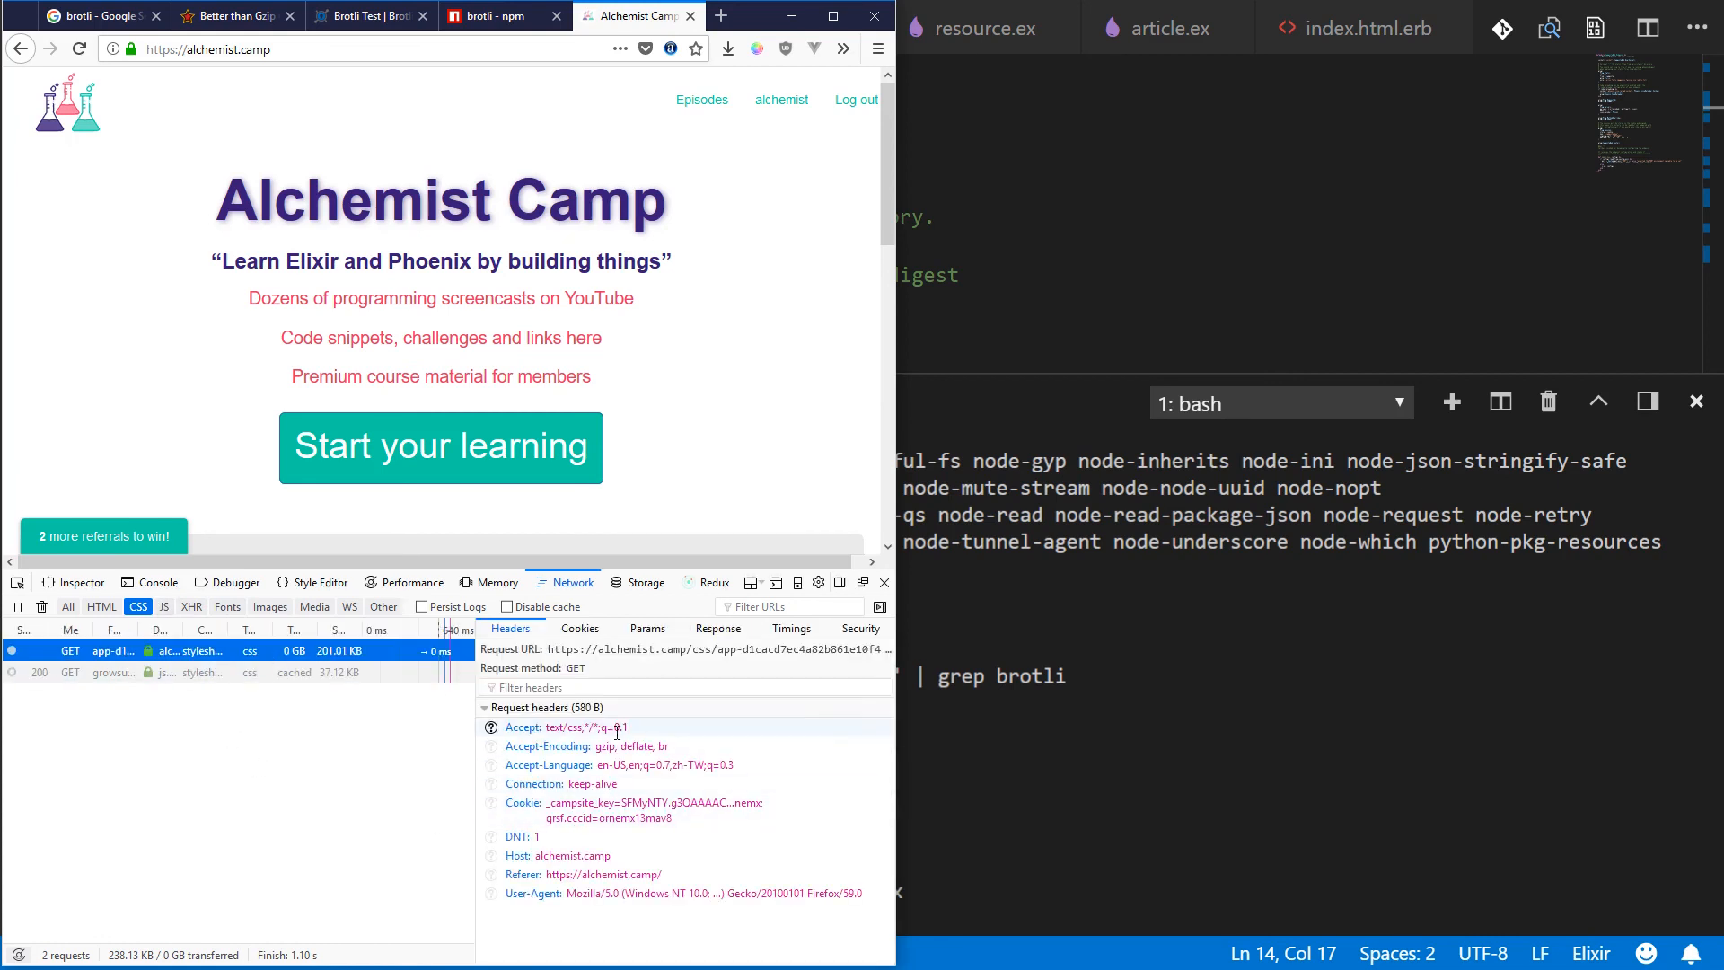
double_click(635, 746)
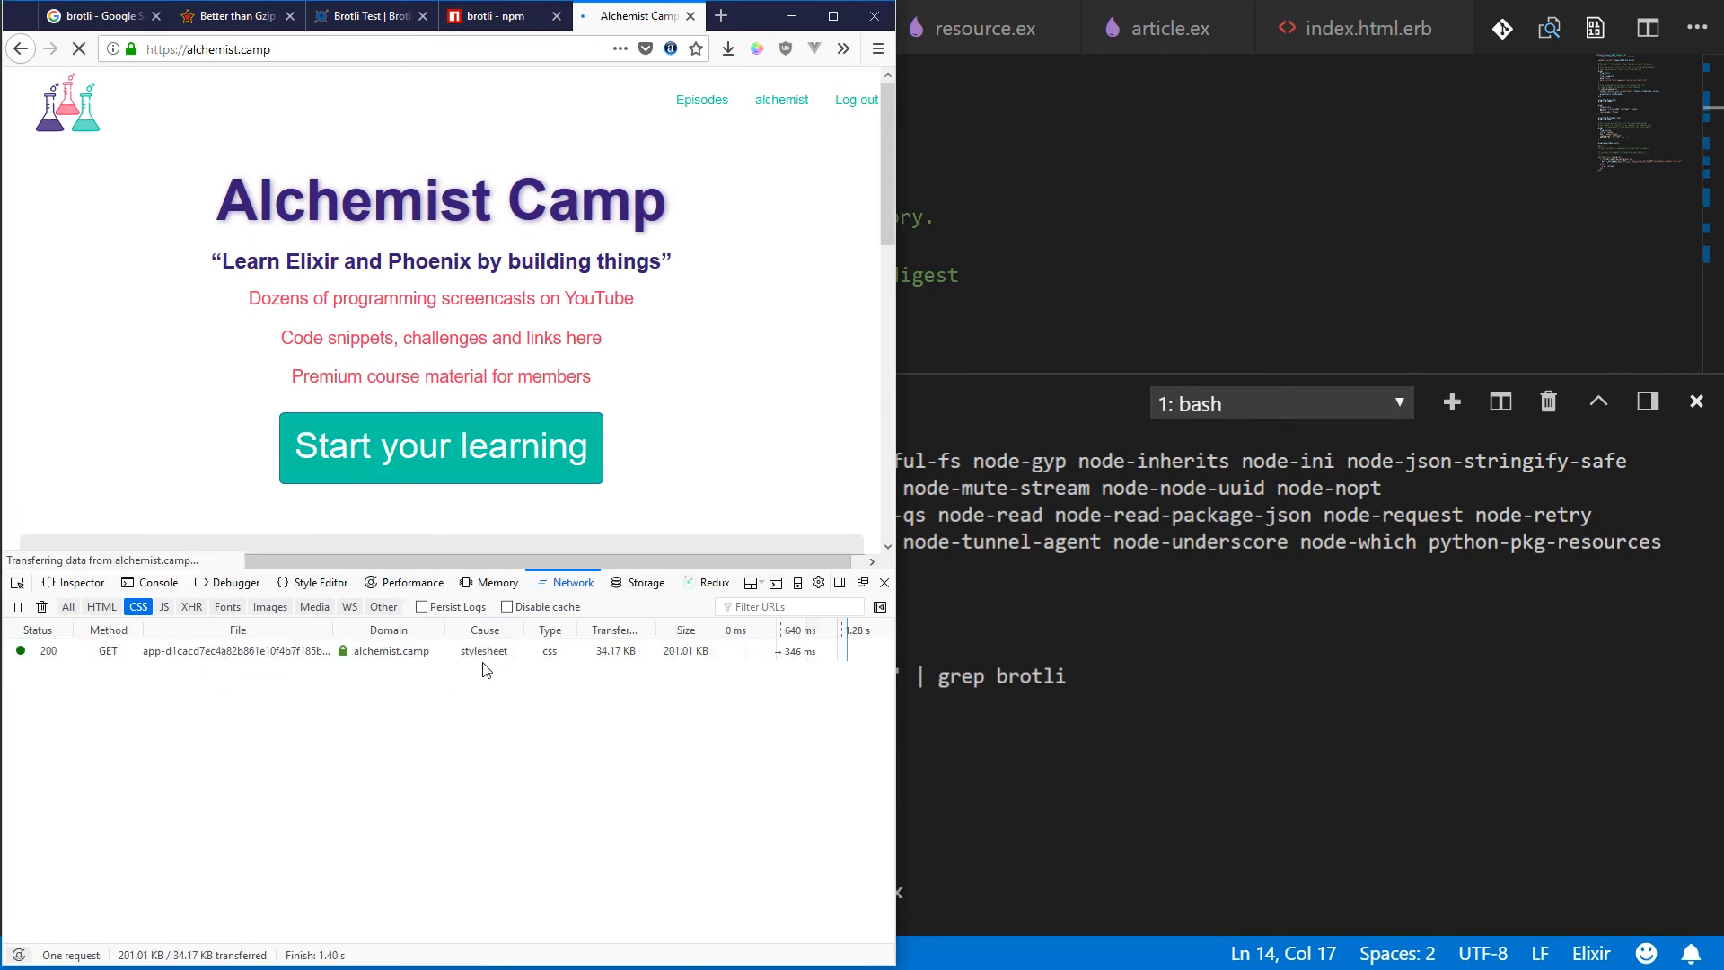
left_click(235, 650)
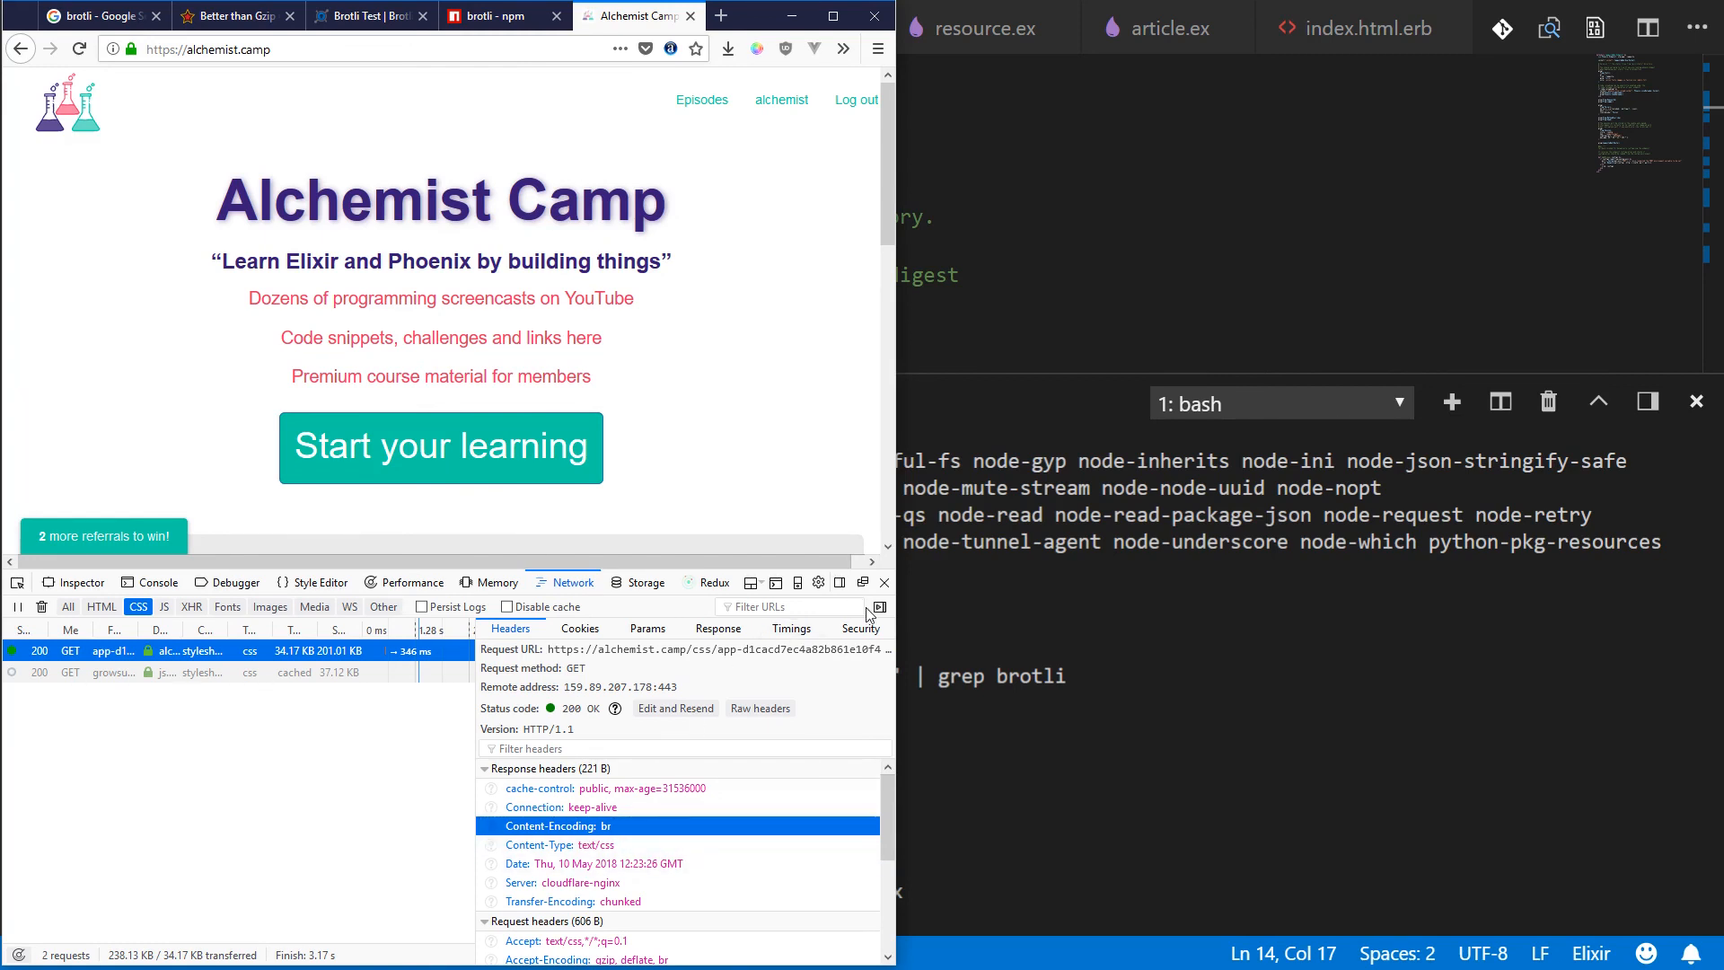
mouse_move(885, 583)
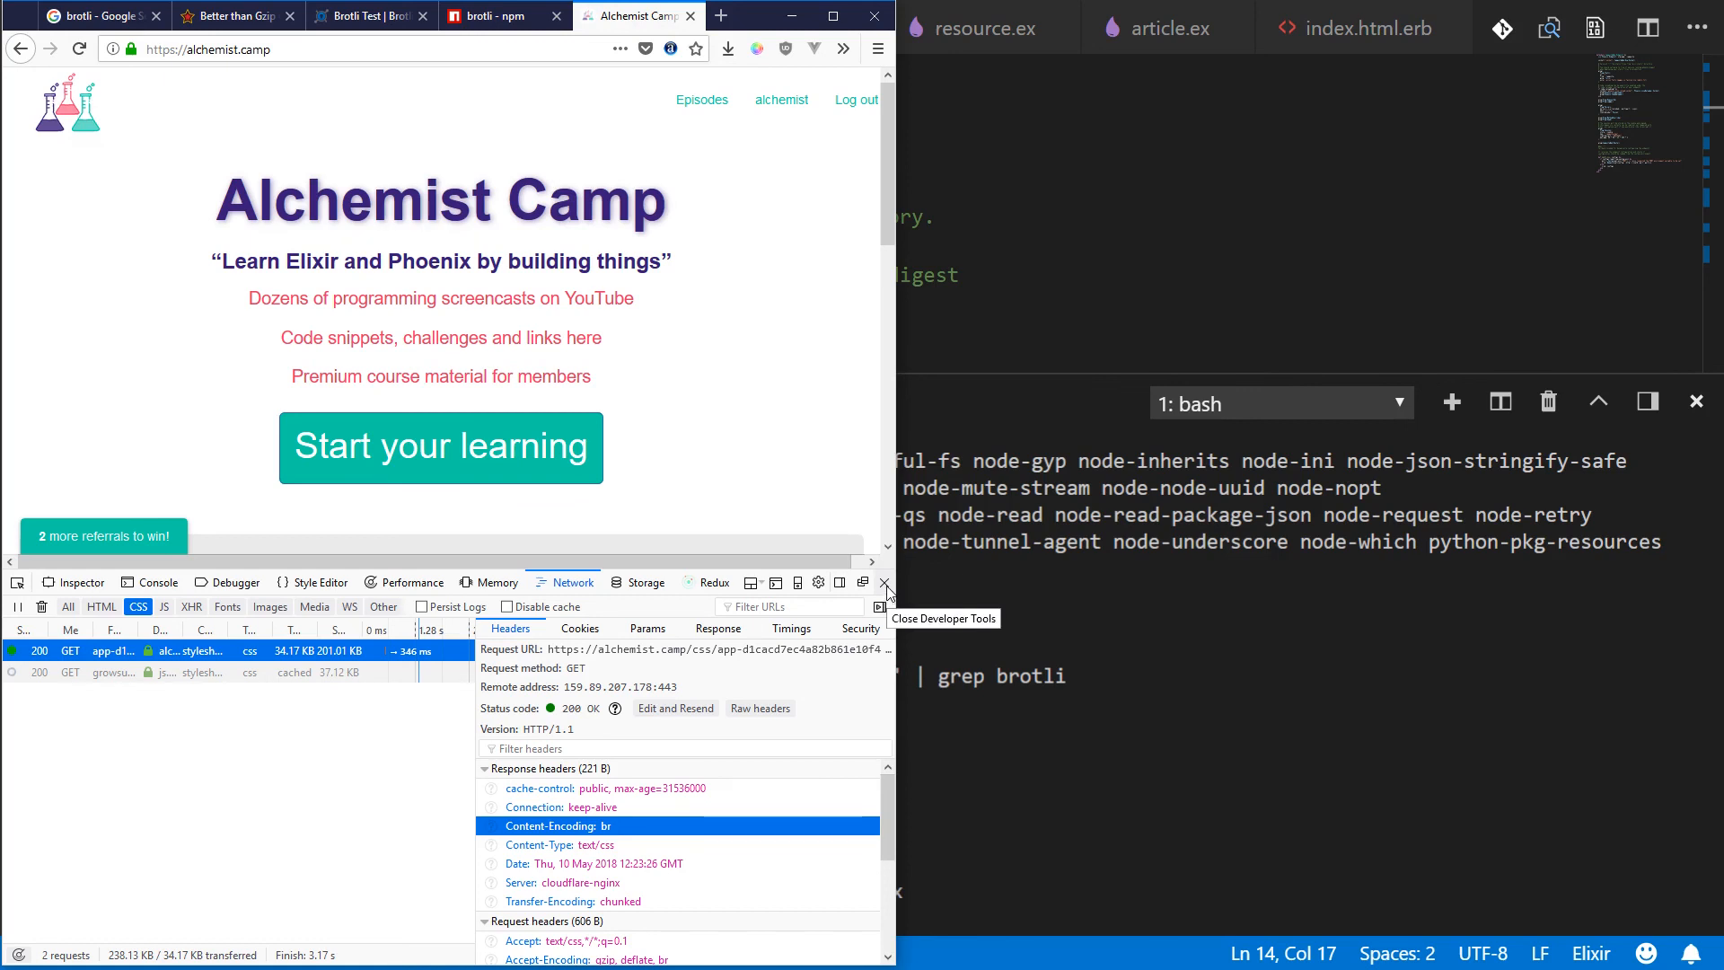
left_click(886, 583)
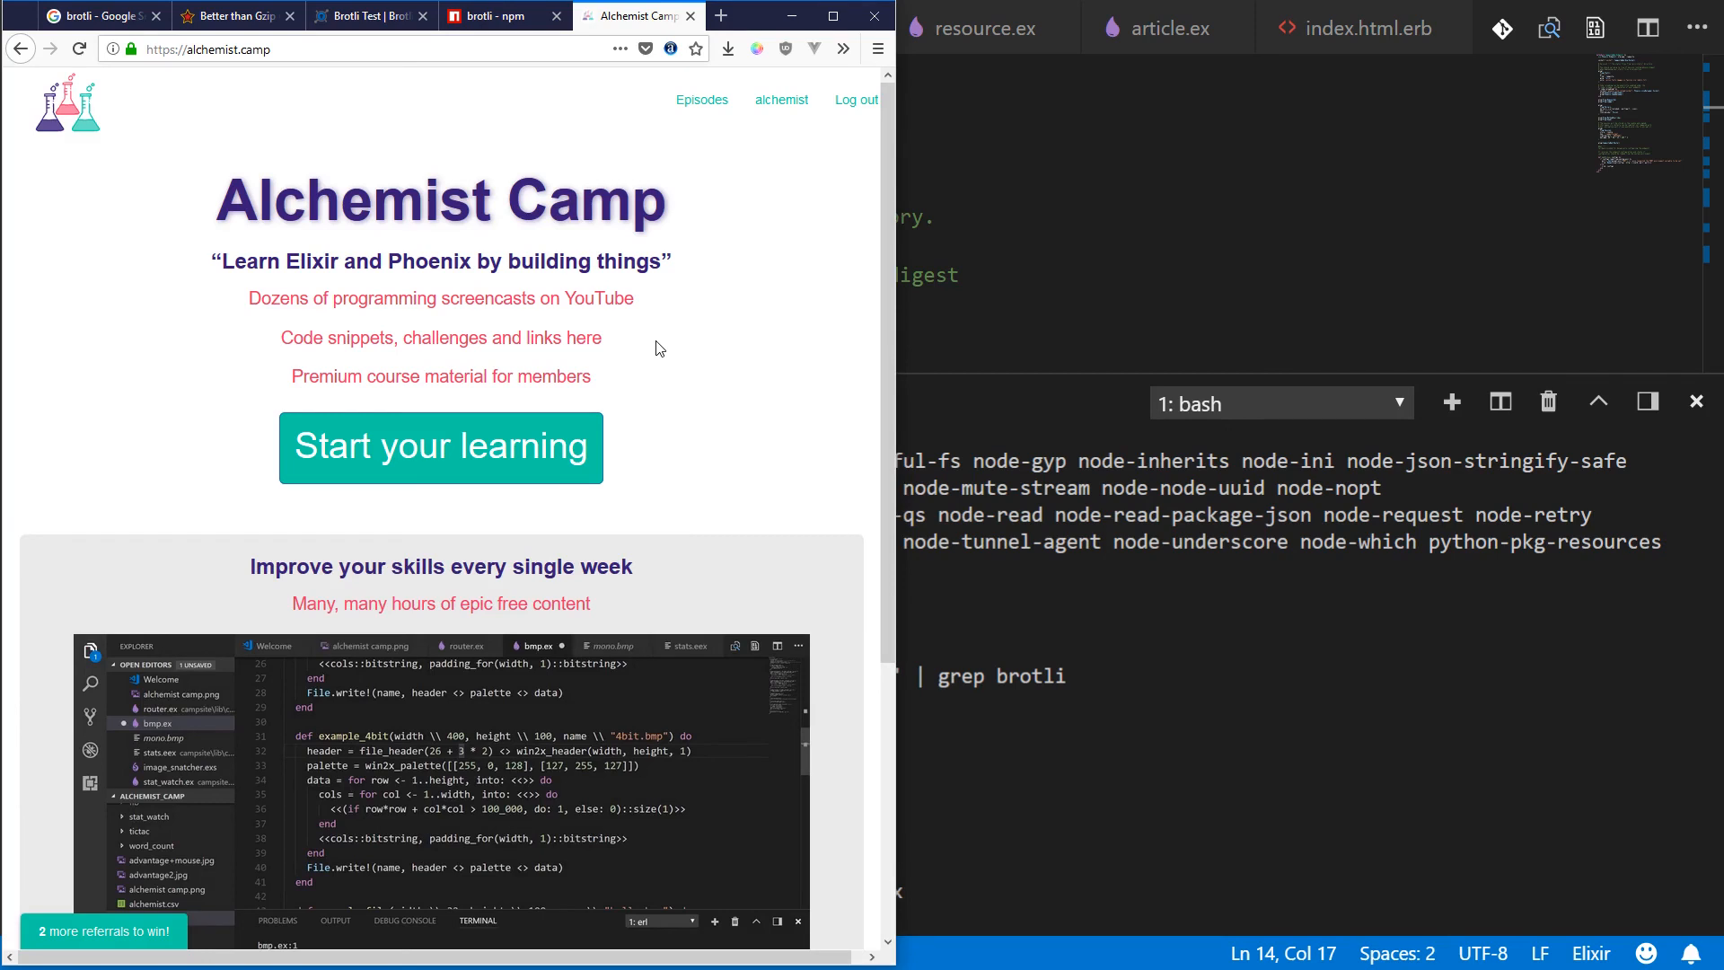
mouse_move(659, 351)
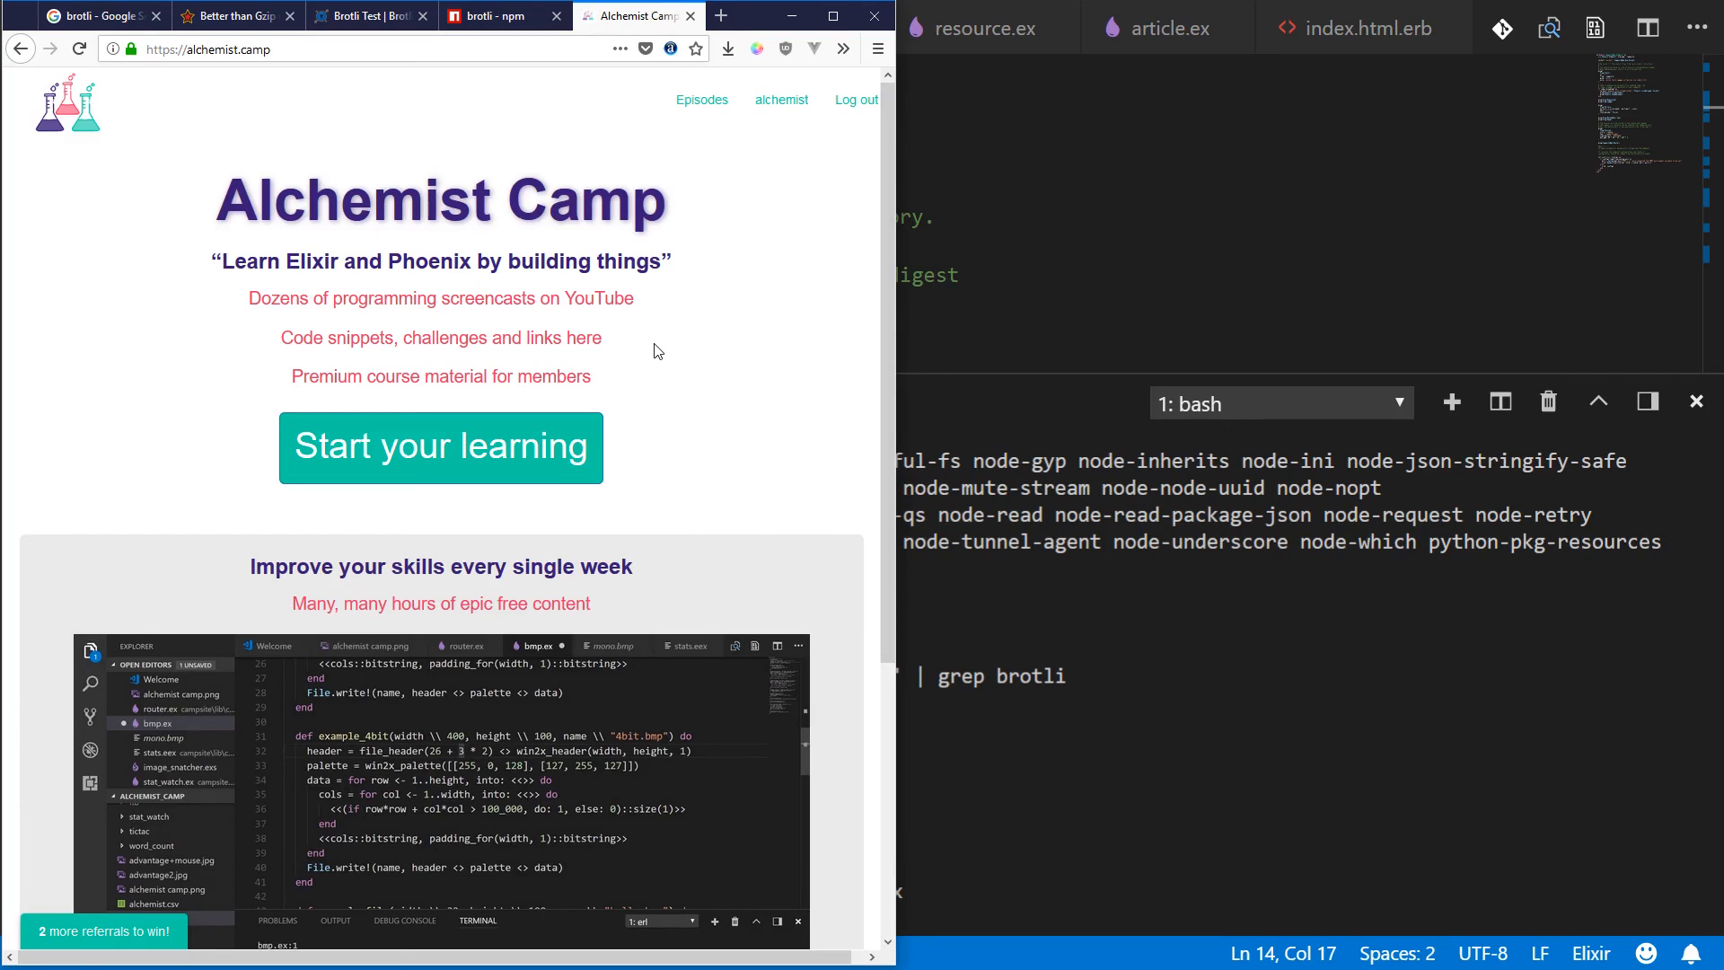